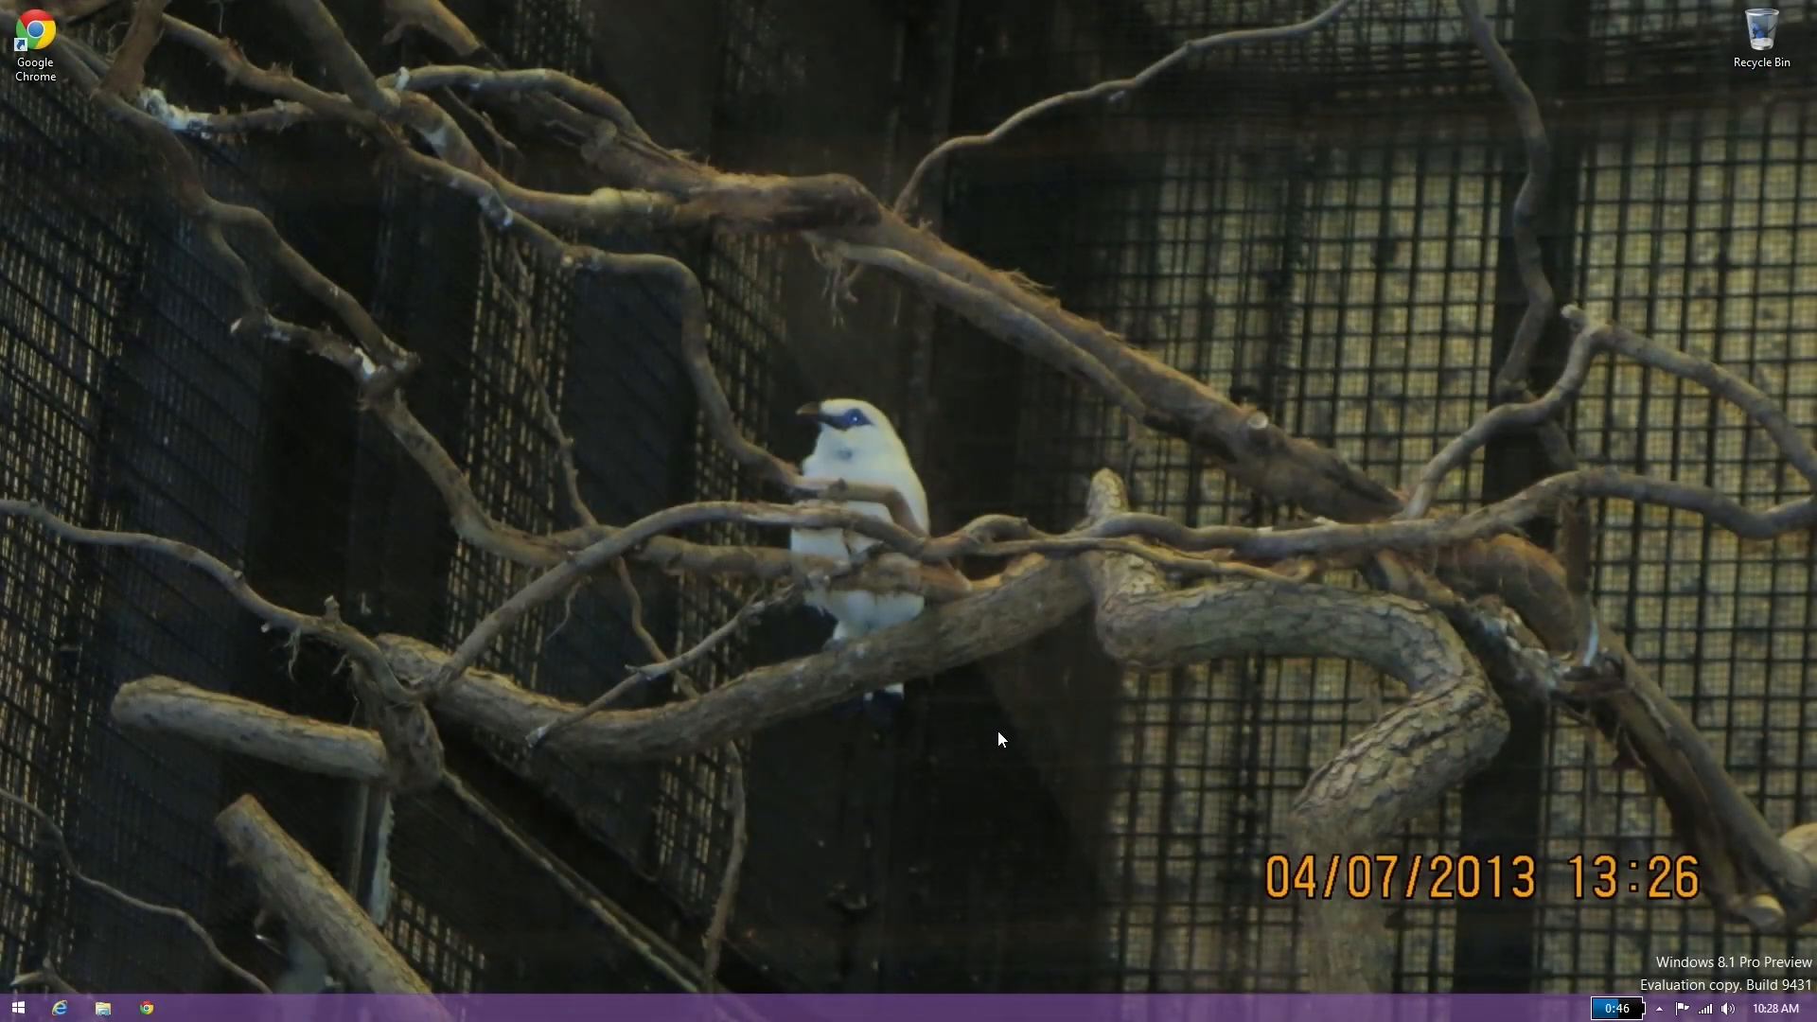
mouse_move(89, 977)
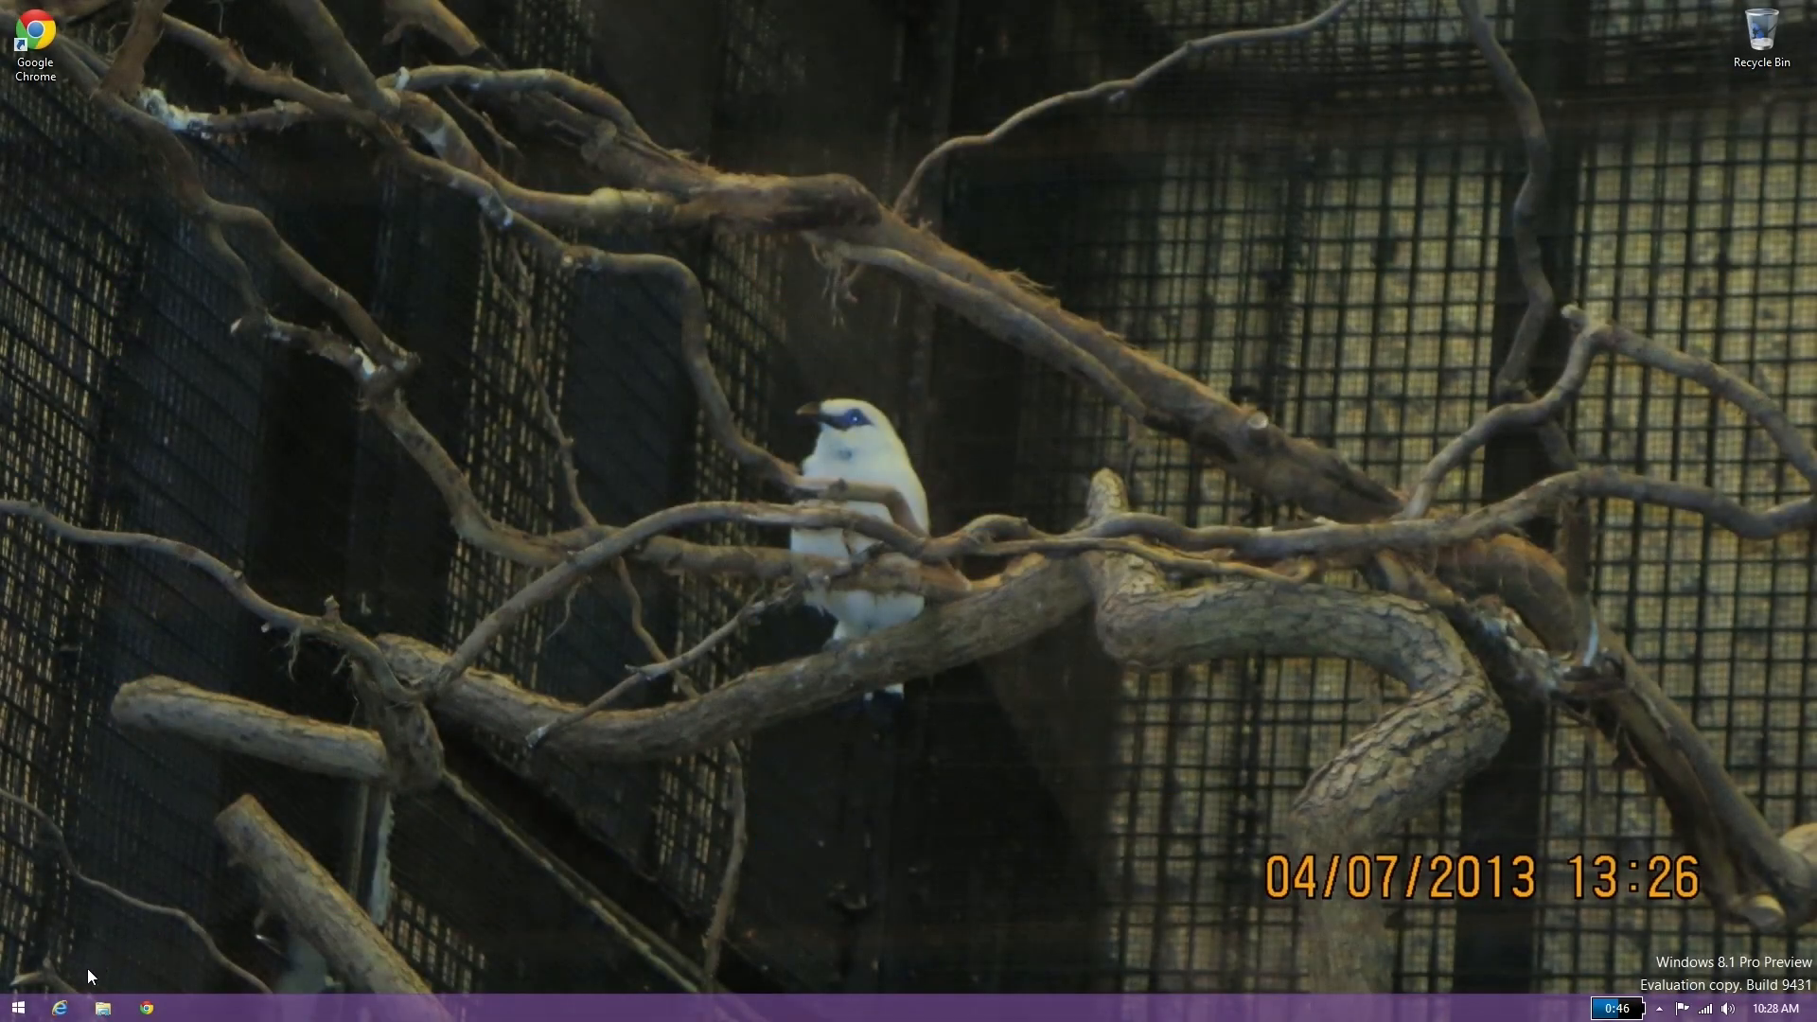
- Search Bing for 'joshs' and open the YouTube channel result
click(61, 1007)
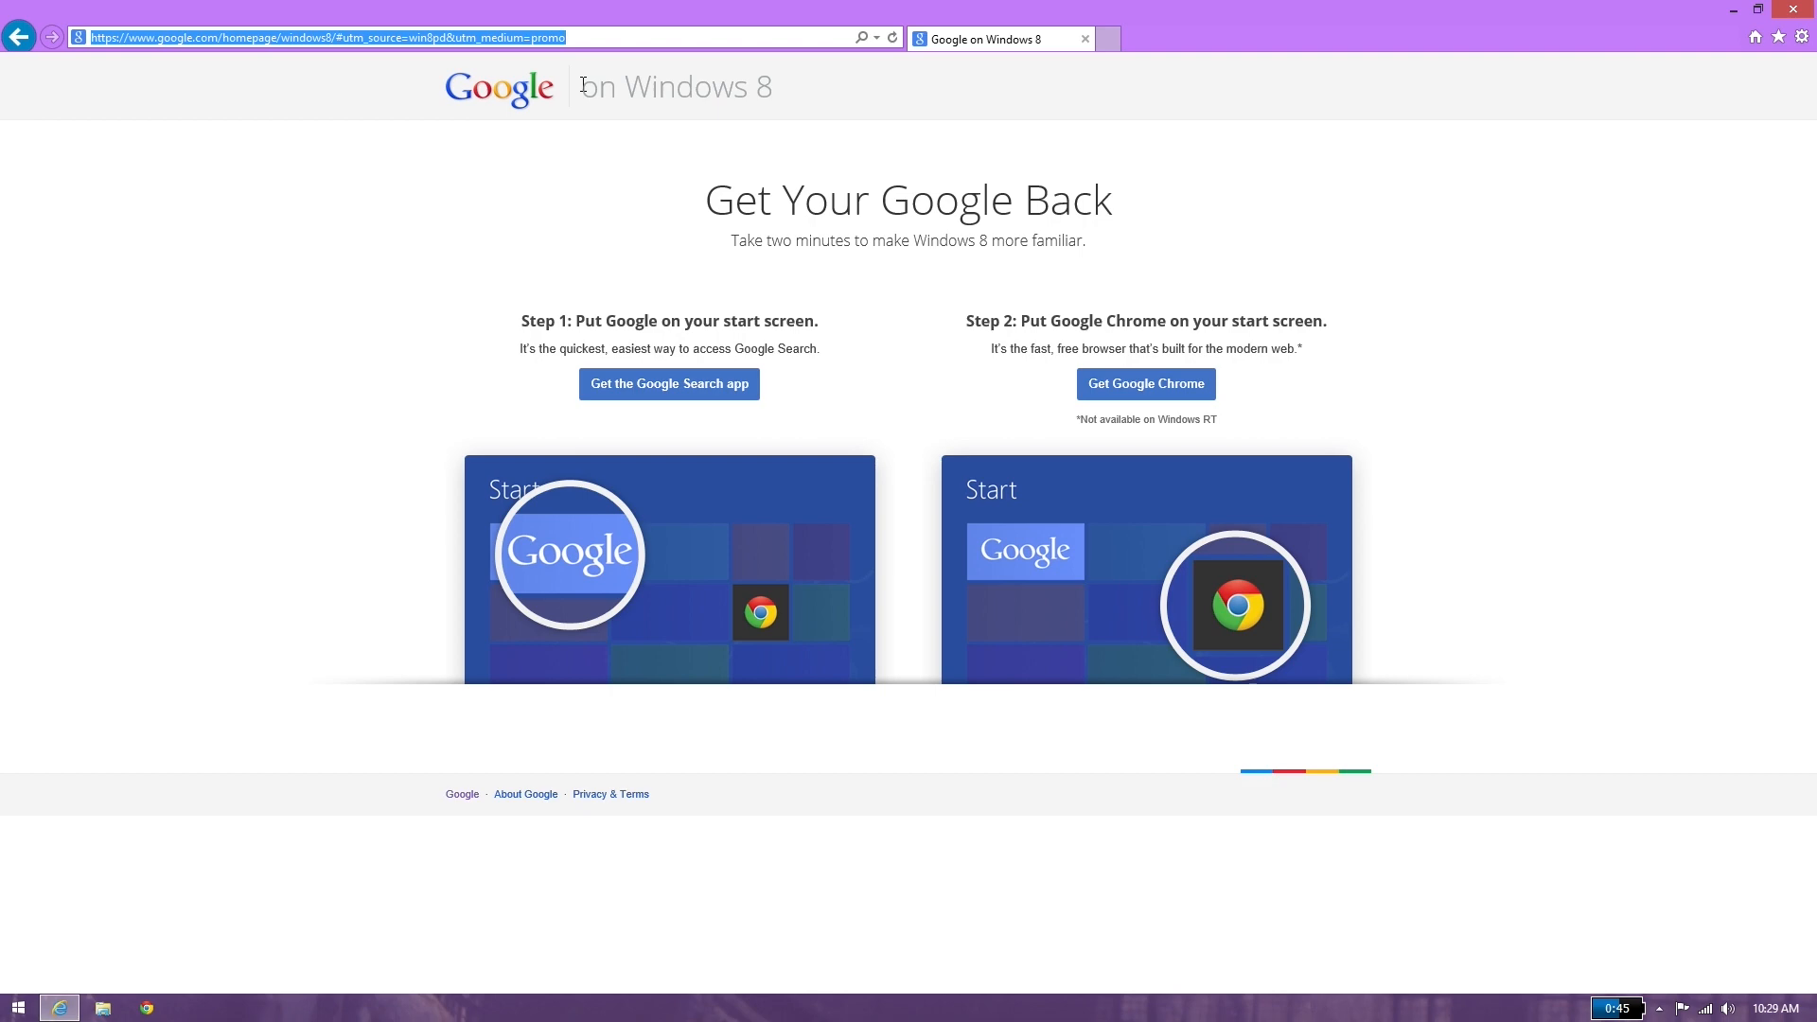
text(joshsnice&src=IE-TopResult&FORM=IE11TR&conversationid=)
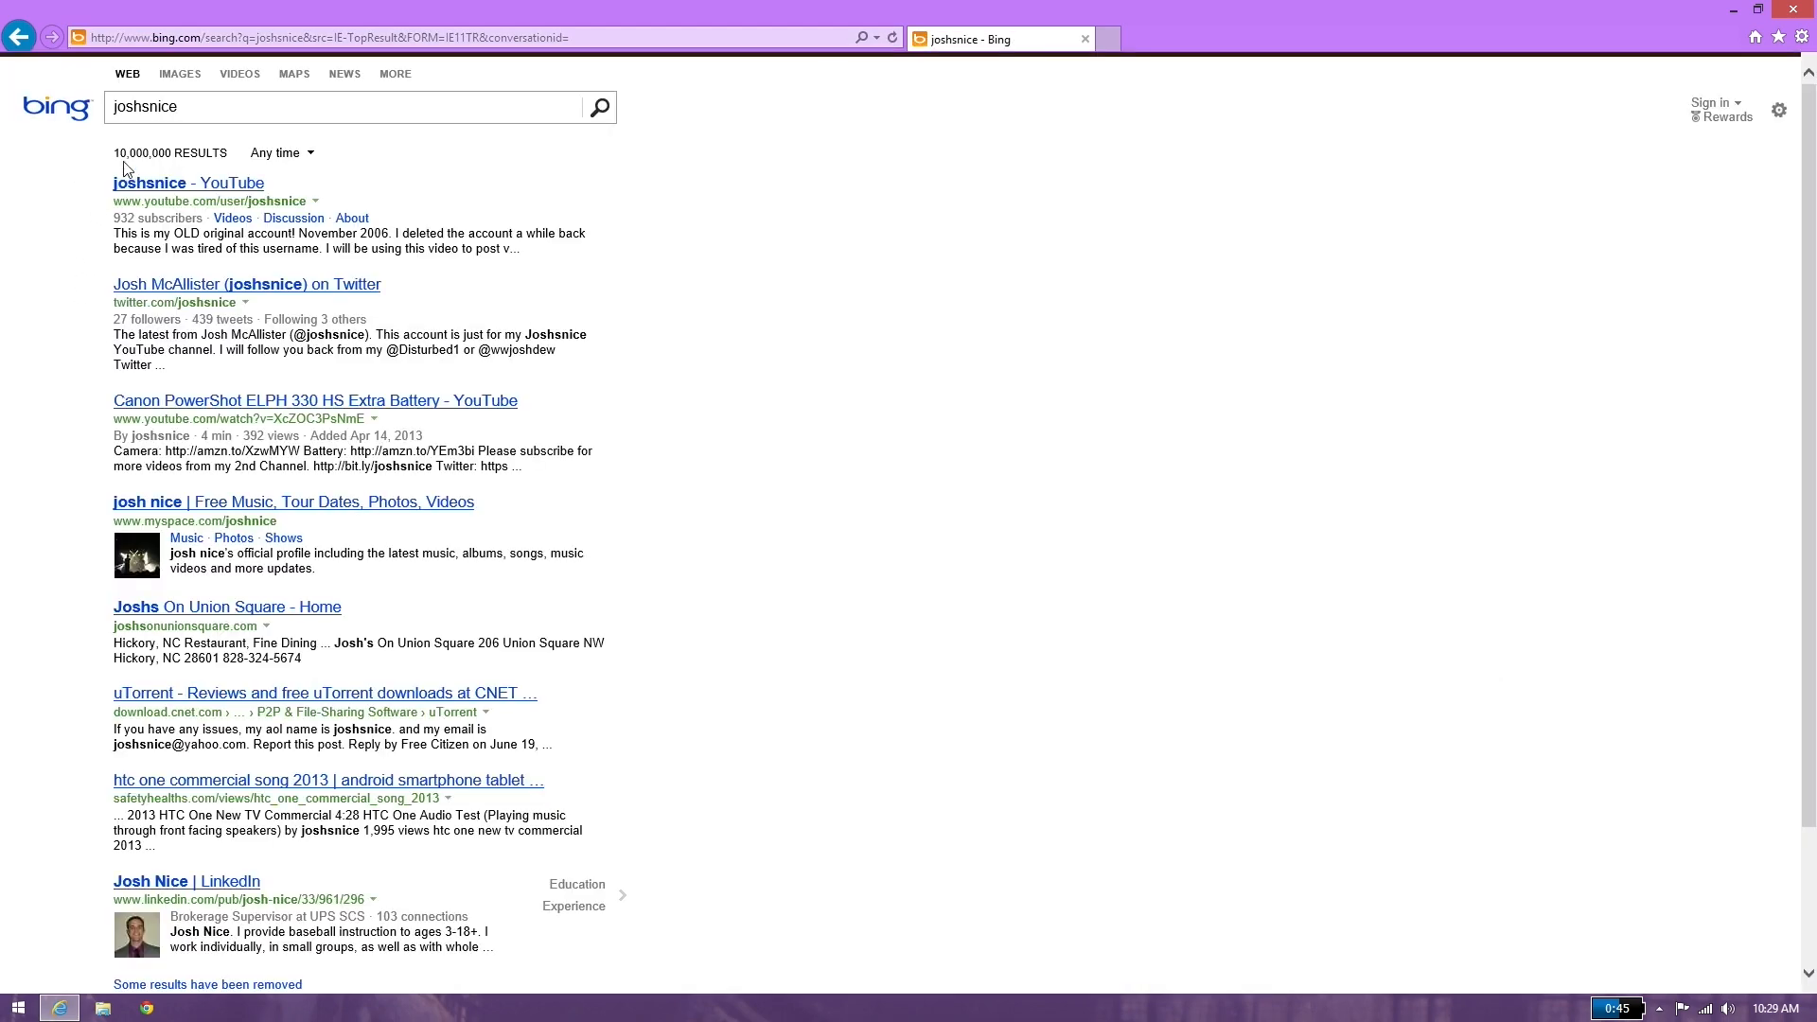
click(150, 183)
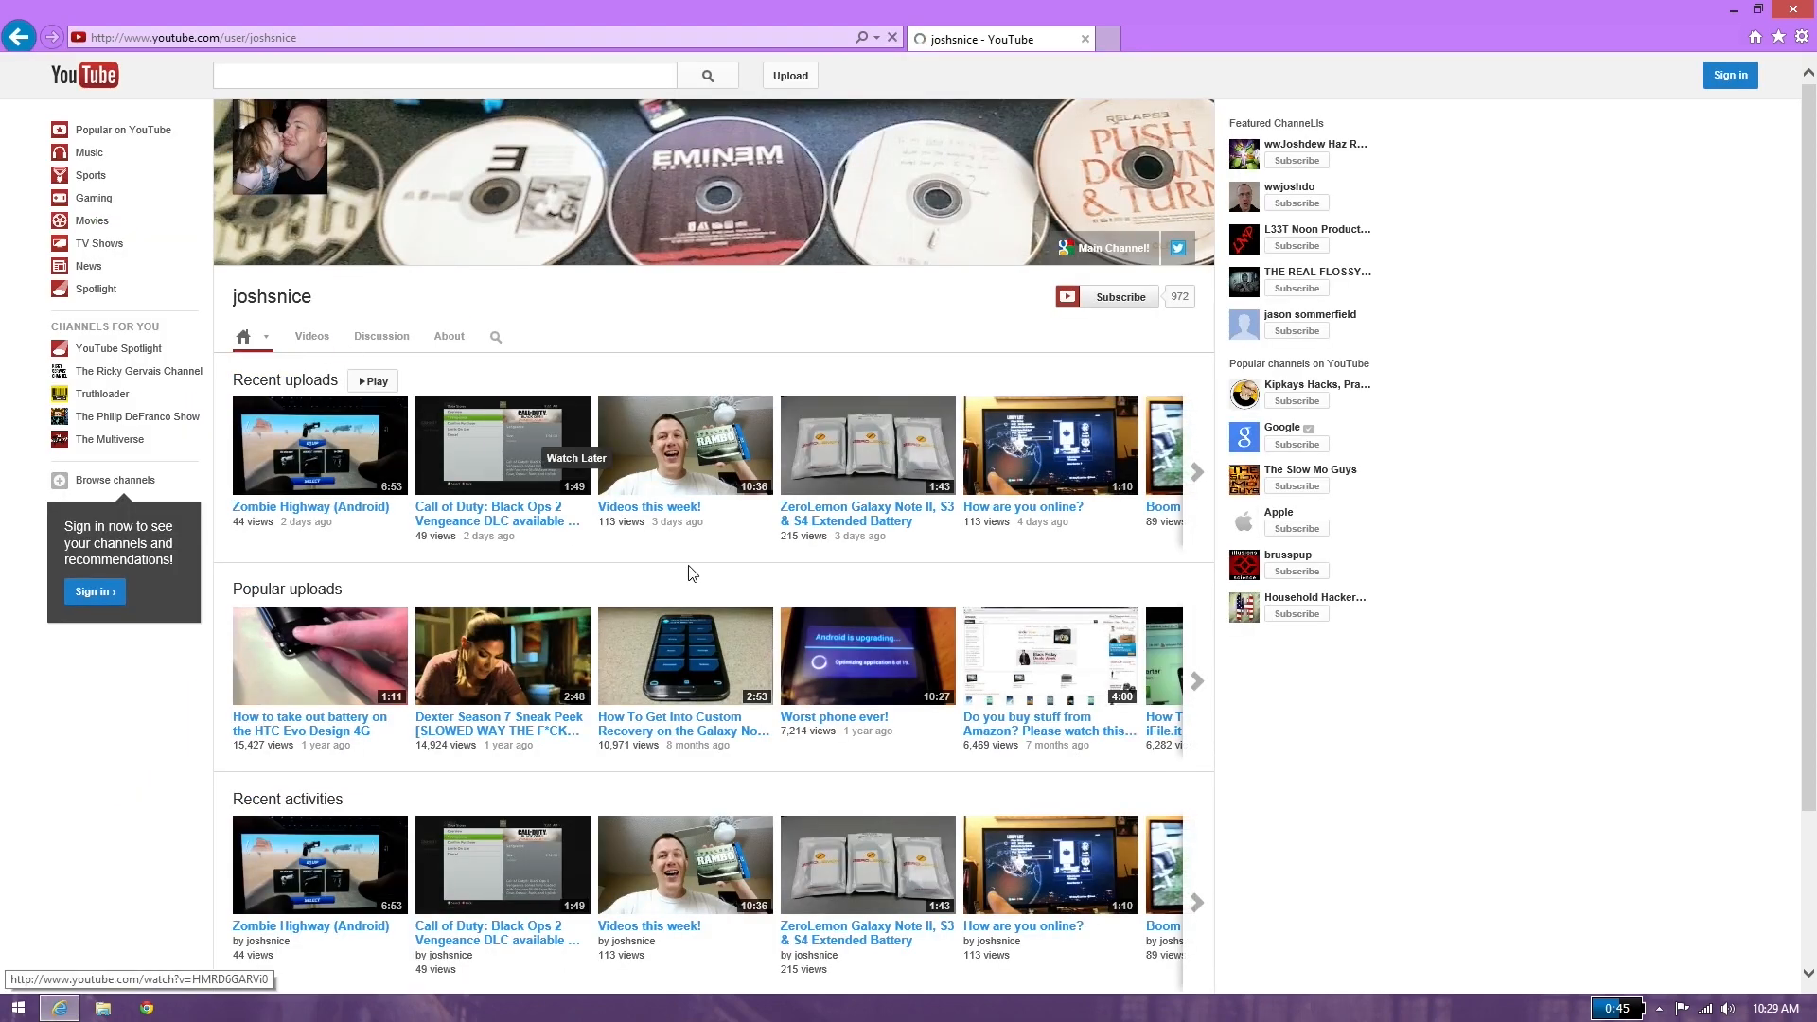
- Show the channel's uploaded videos and open the How To Install Windows 8.1 Preview video
click(311, 337)
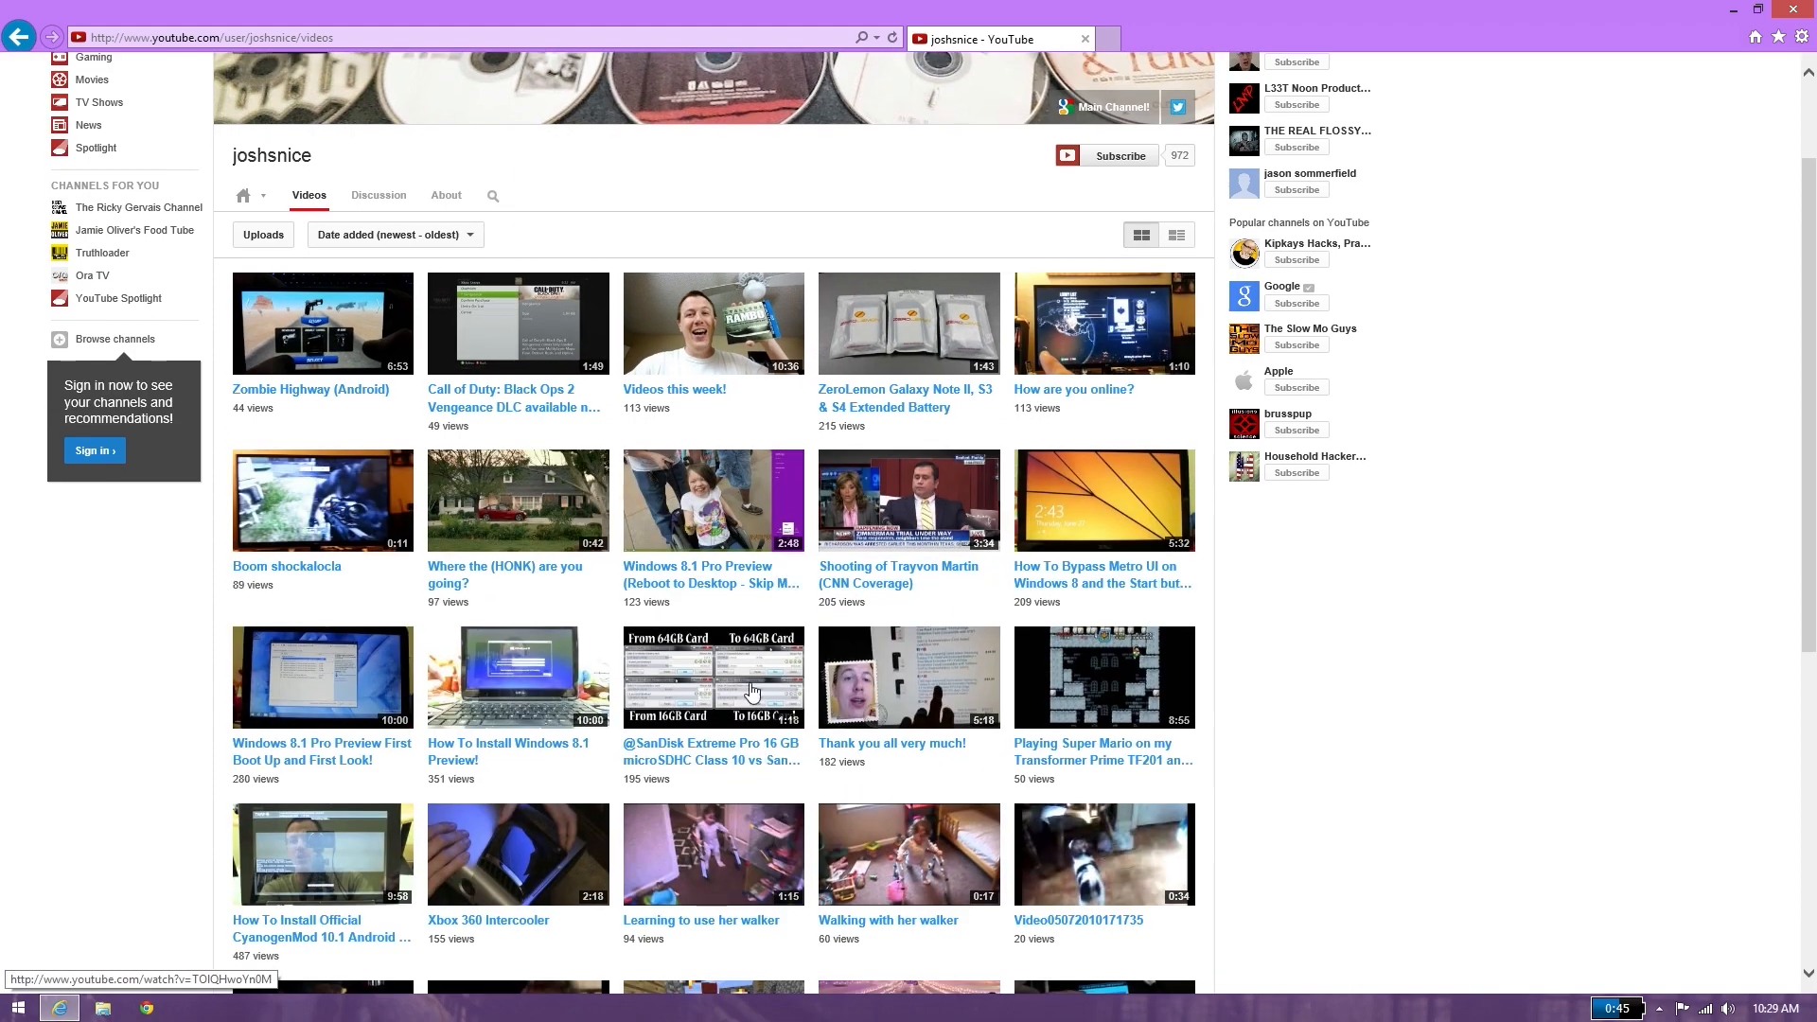
click(516, 675)
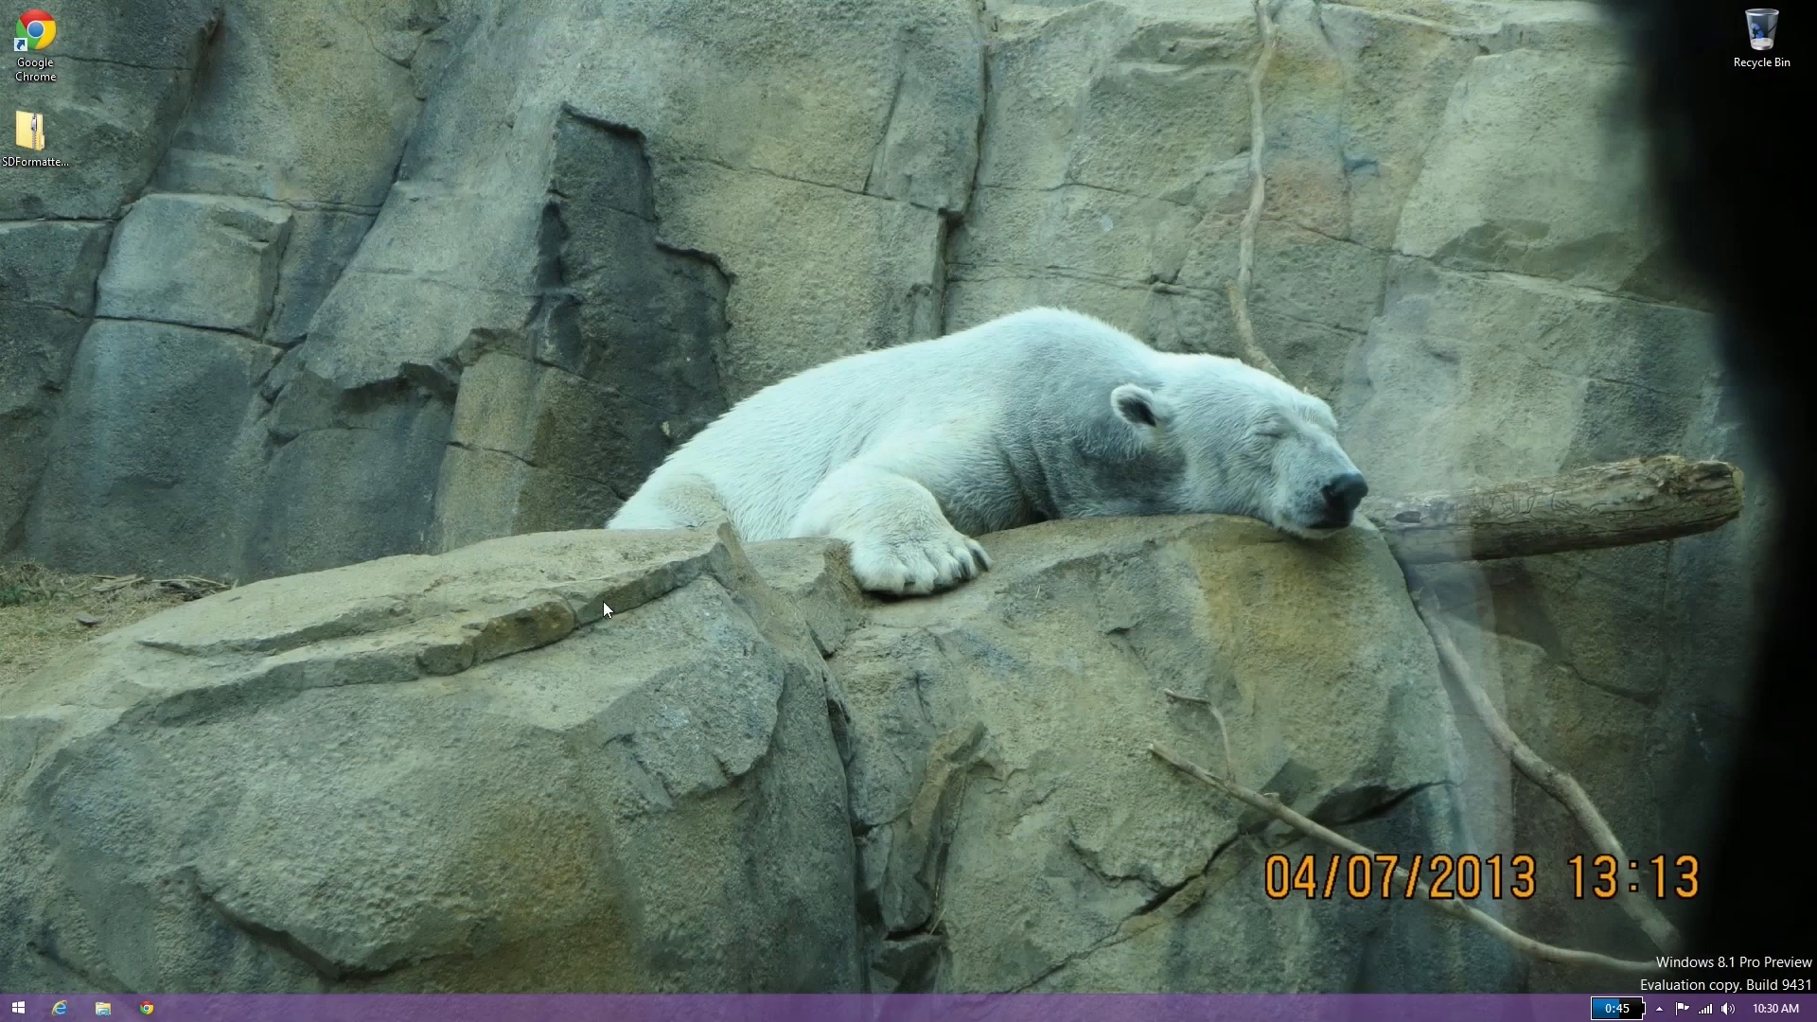
- Download the USB/DVD tool from the goo.gl link in the video description and save it
click(60, 1007)
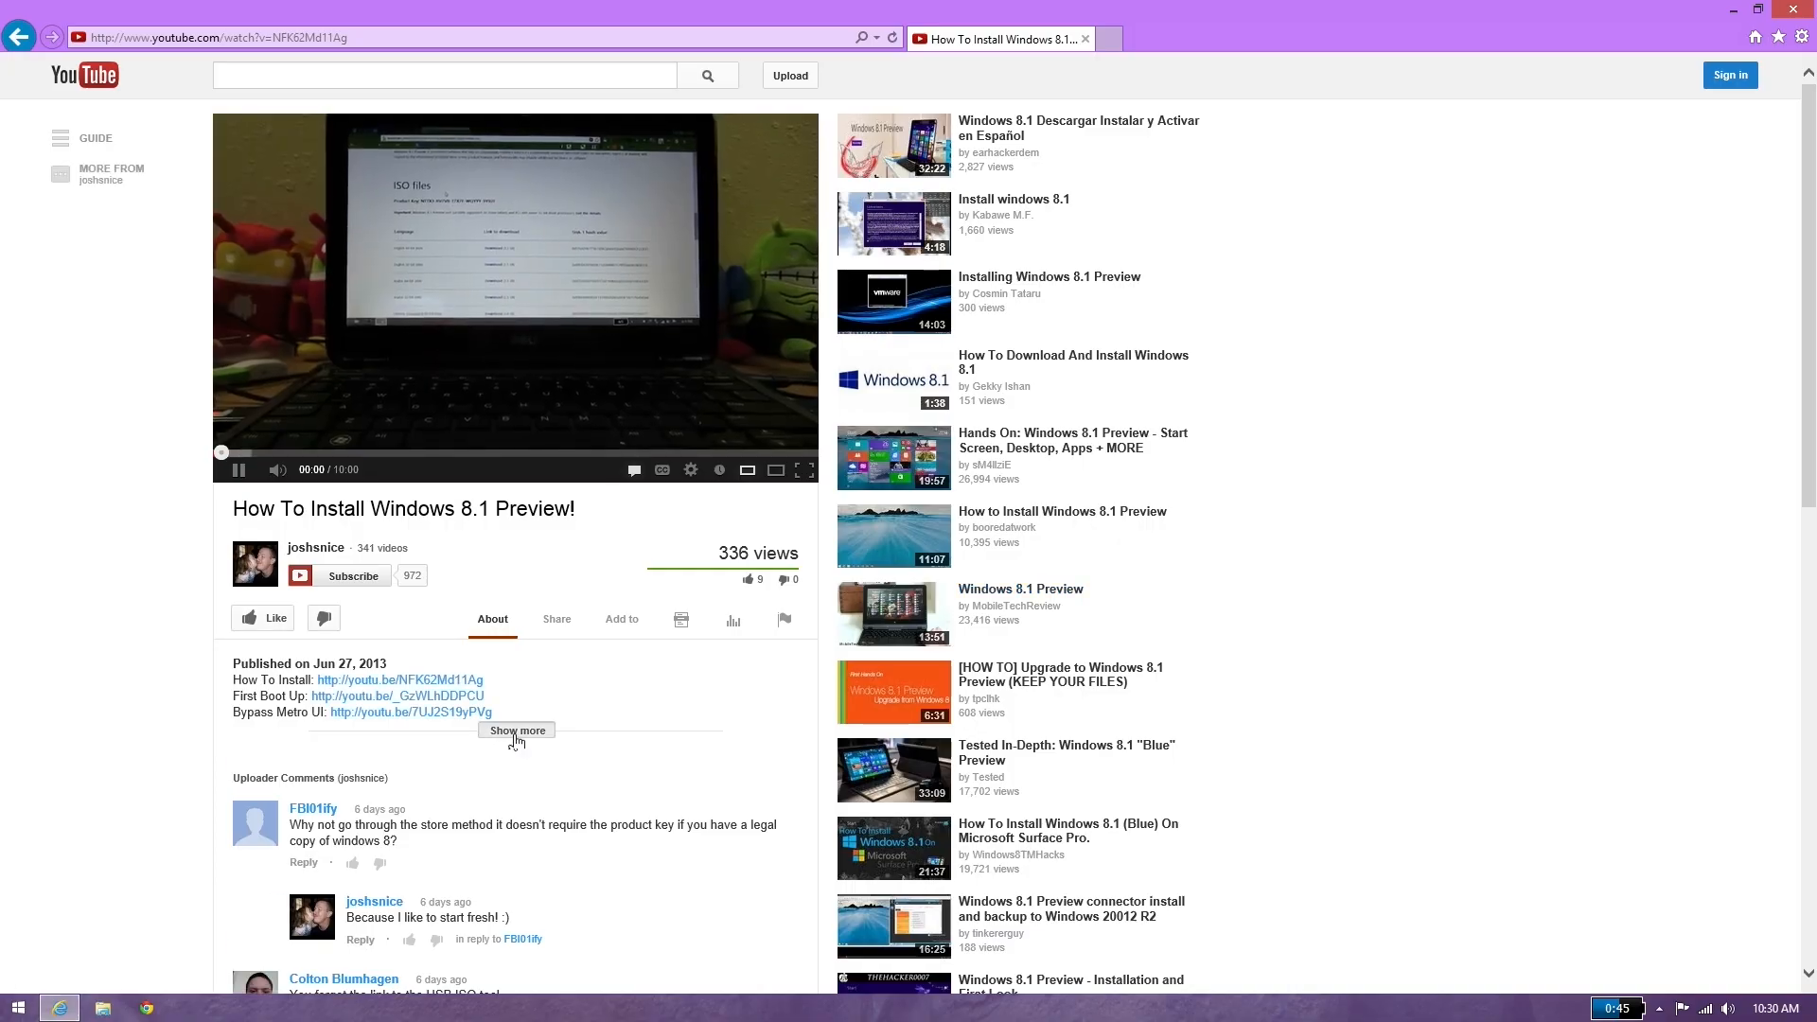
click(517, 730)
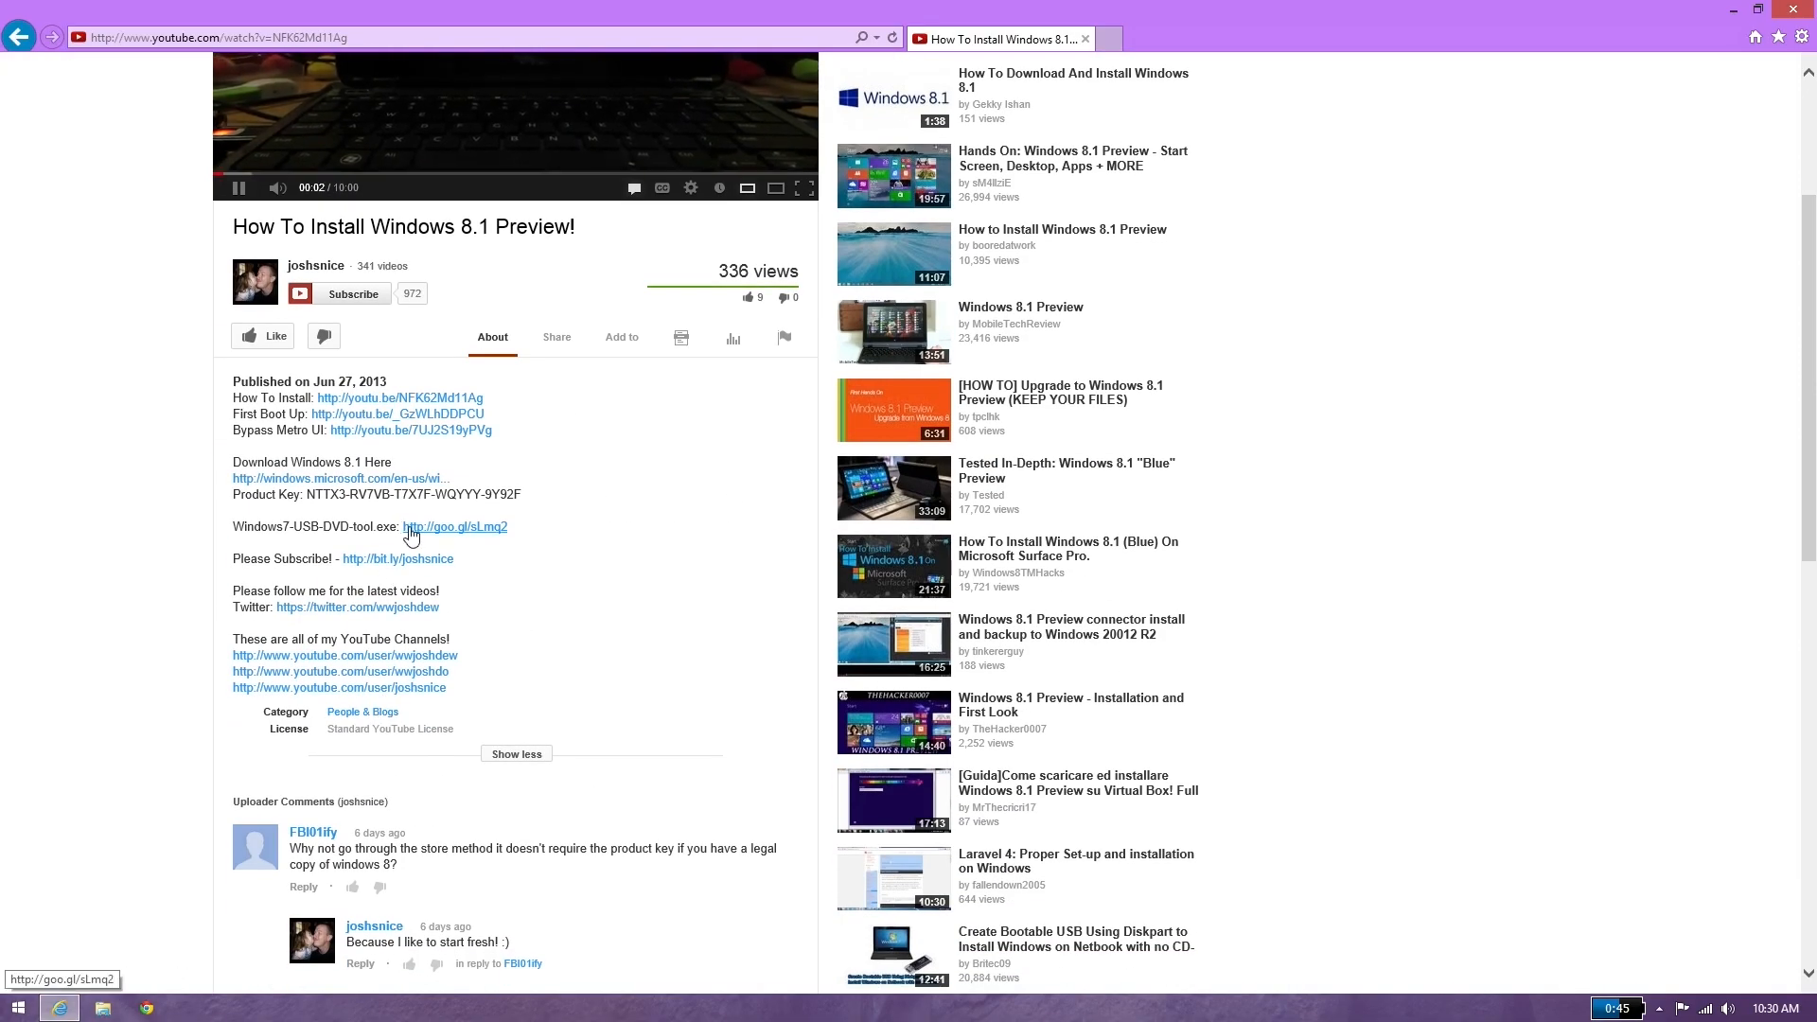
click(454, 526)
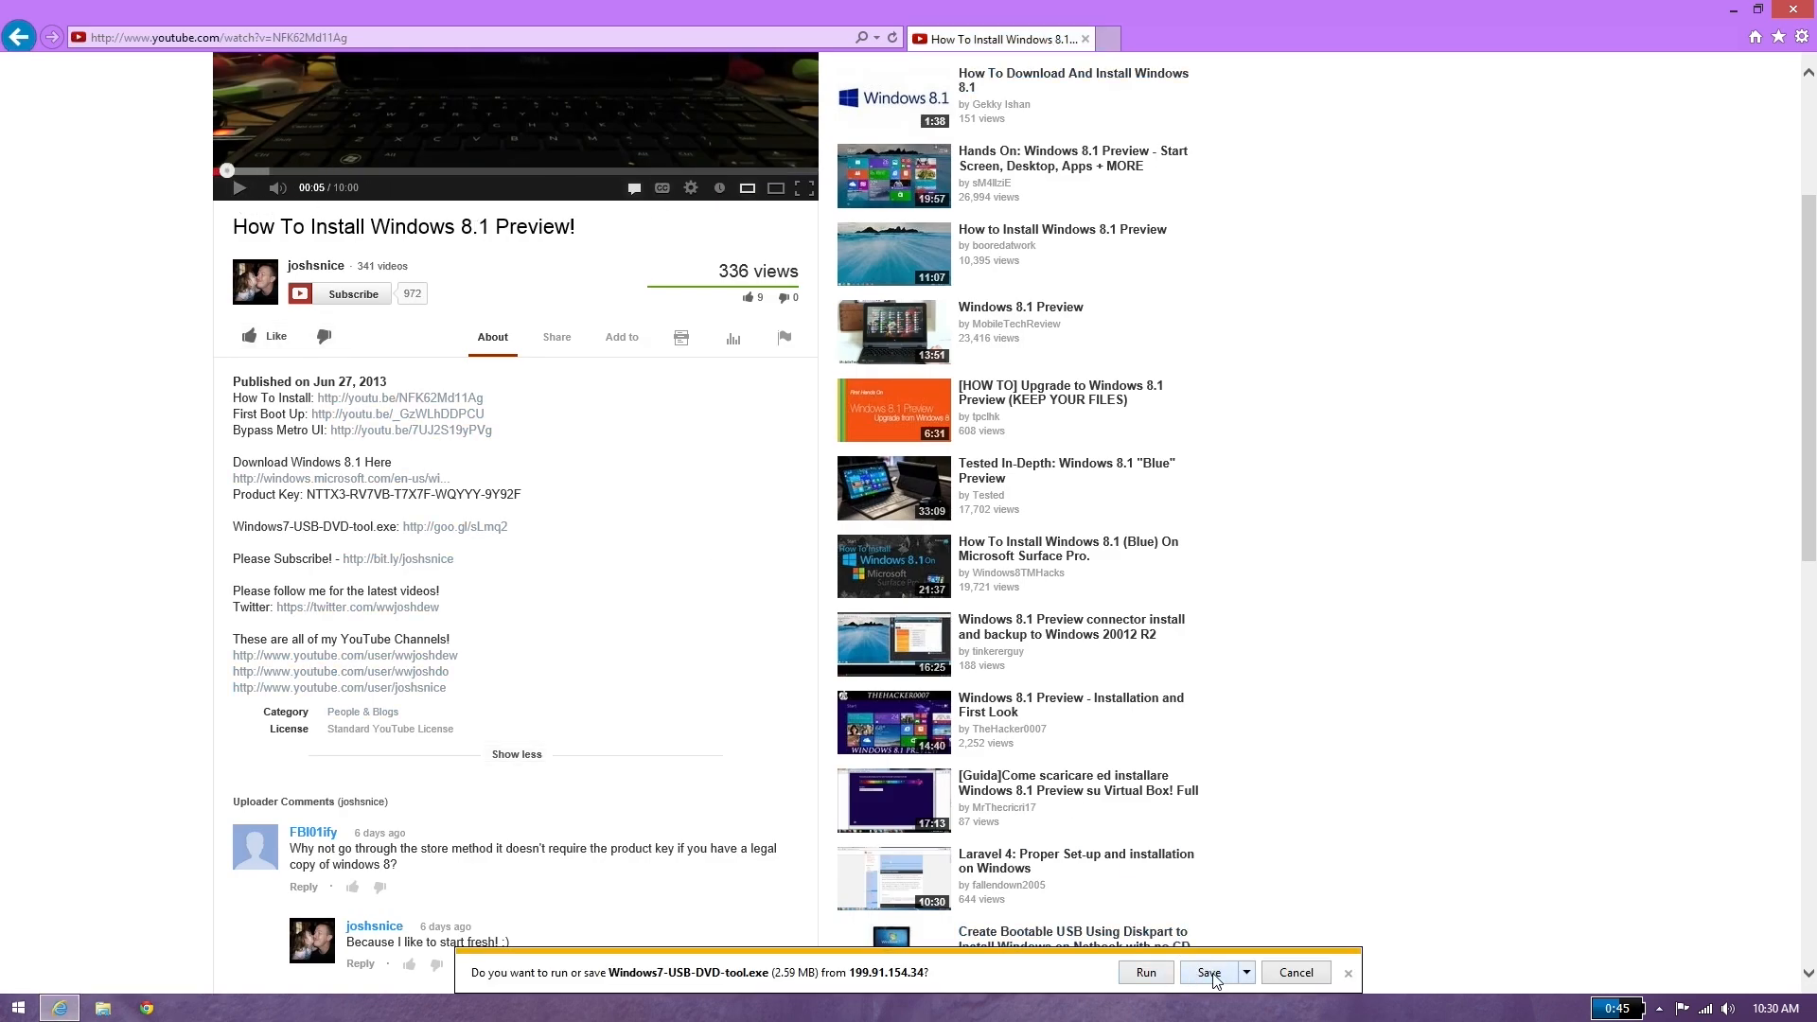
click(1207, 973)
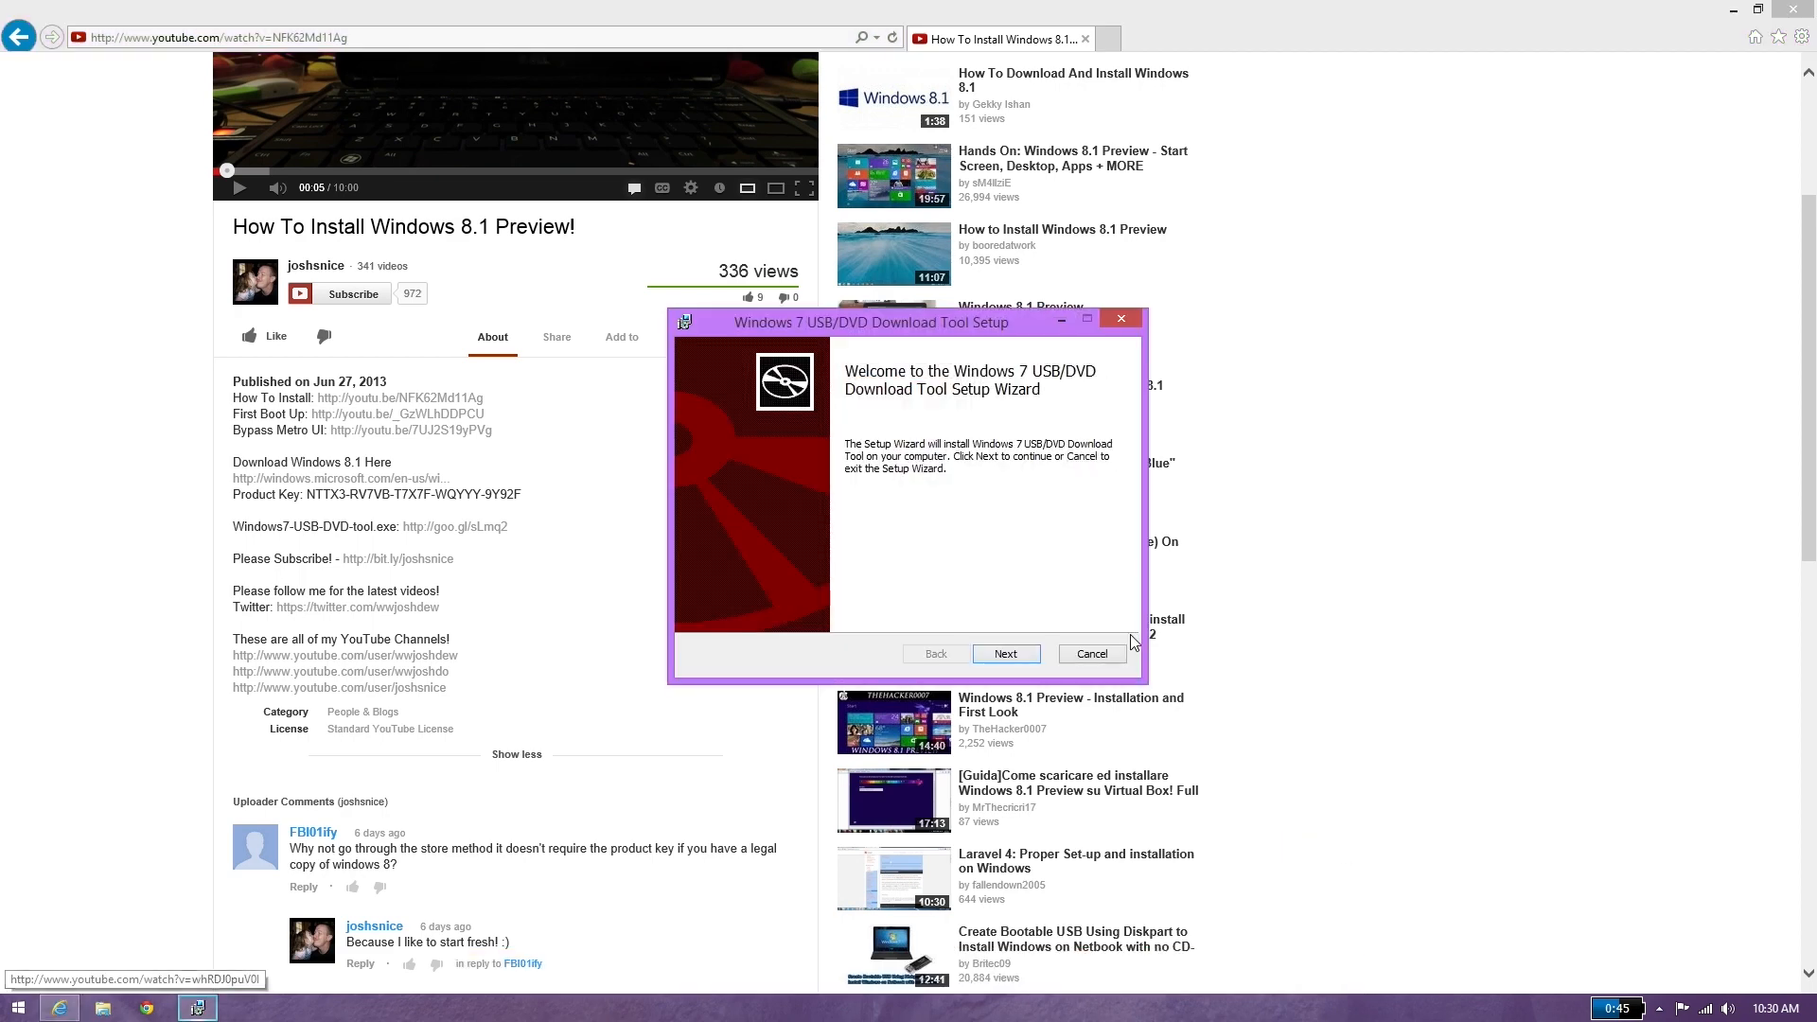
- Run the setup wizard to install the Windows 7 USB/DVD Download Tool
click(1007, 653)
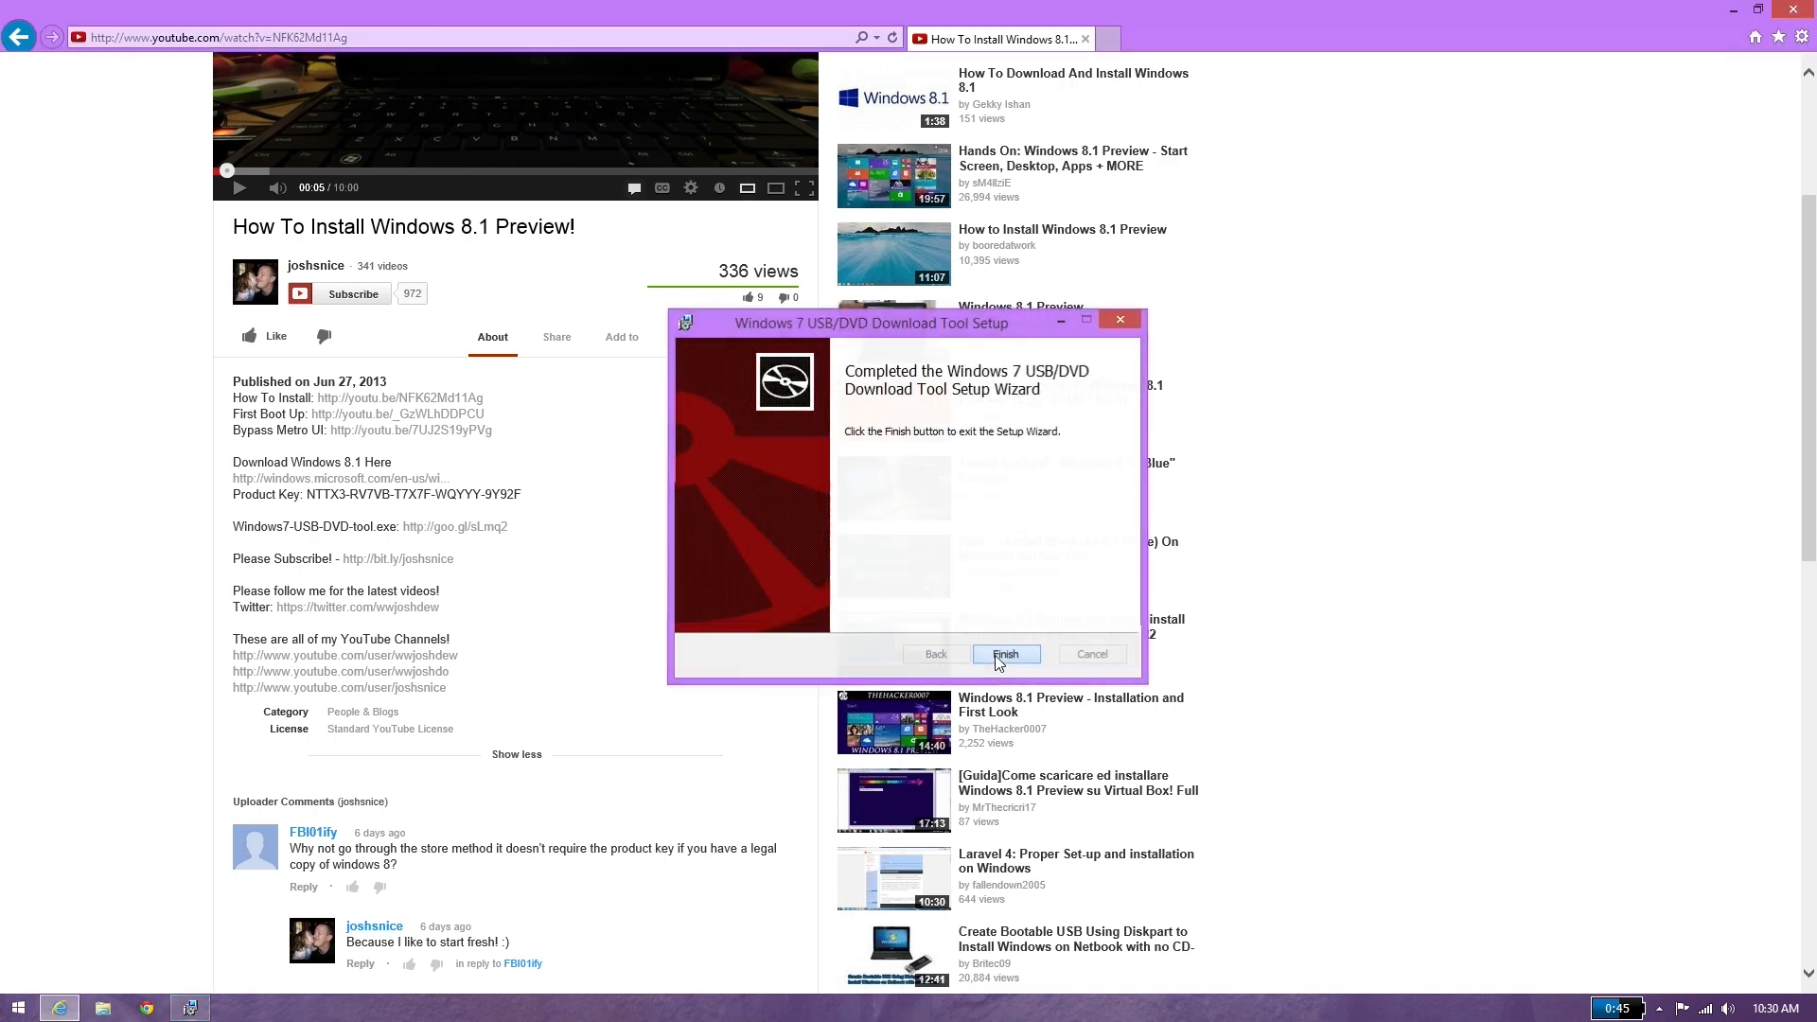
click(1006, 653)
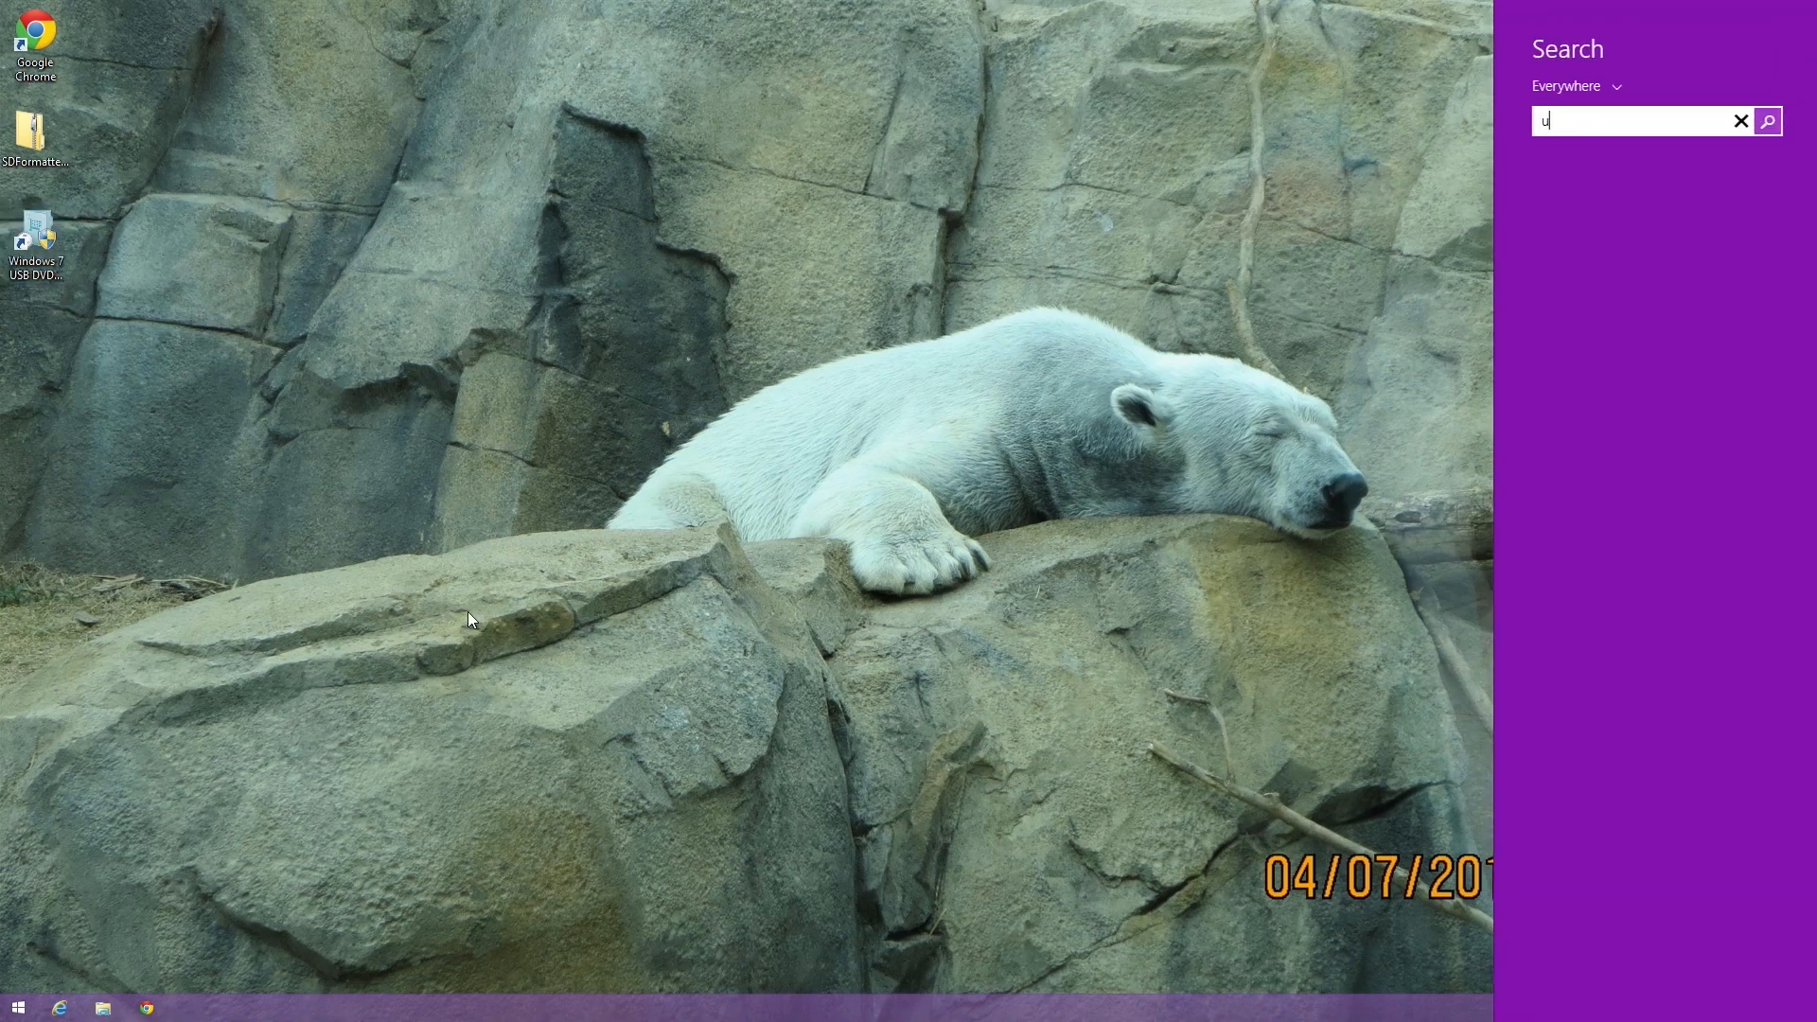
- Adjust User Account Control settings, then launch the USB/DVD download tool from the desktop
text(ser)
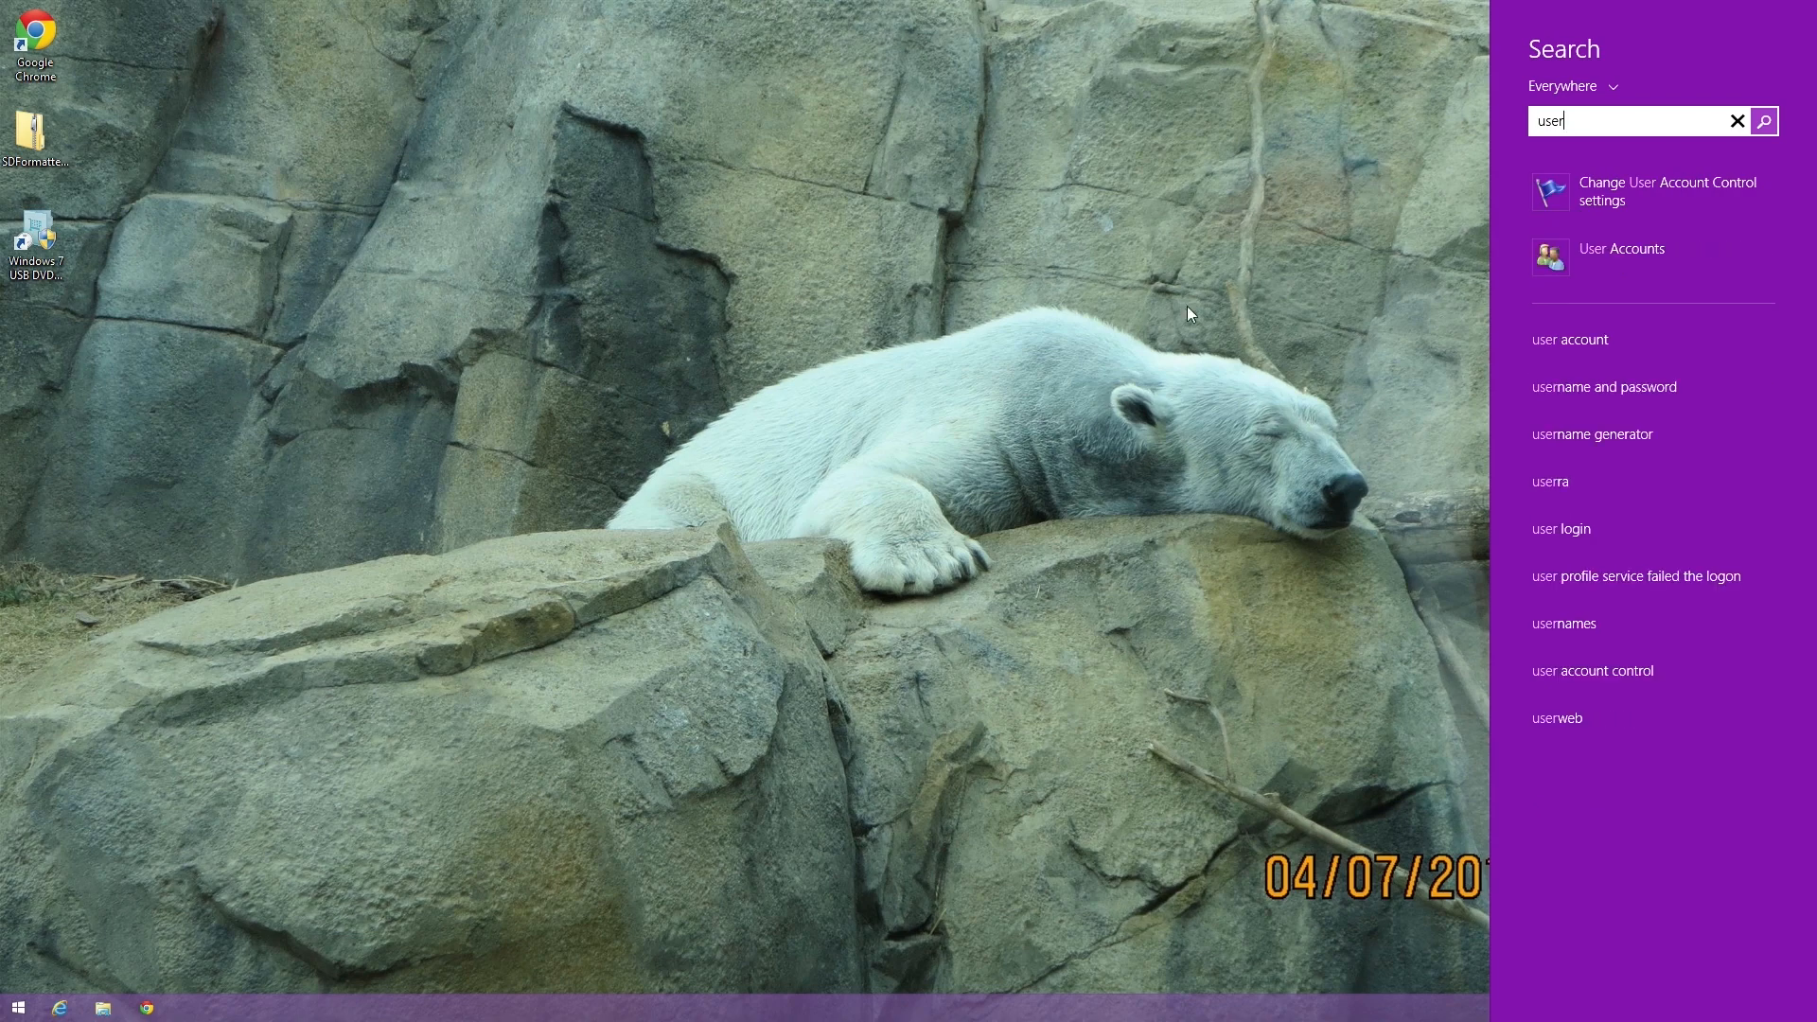
click(1667, 192)
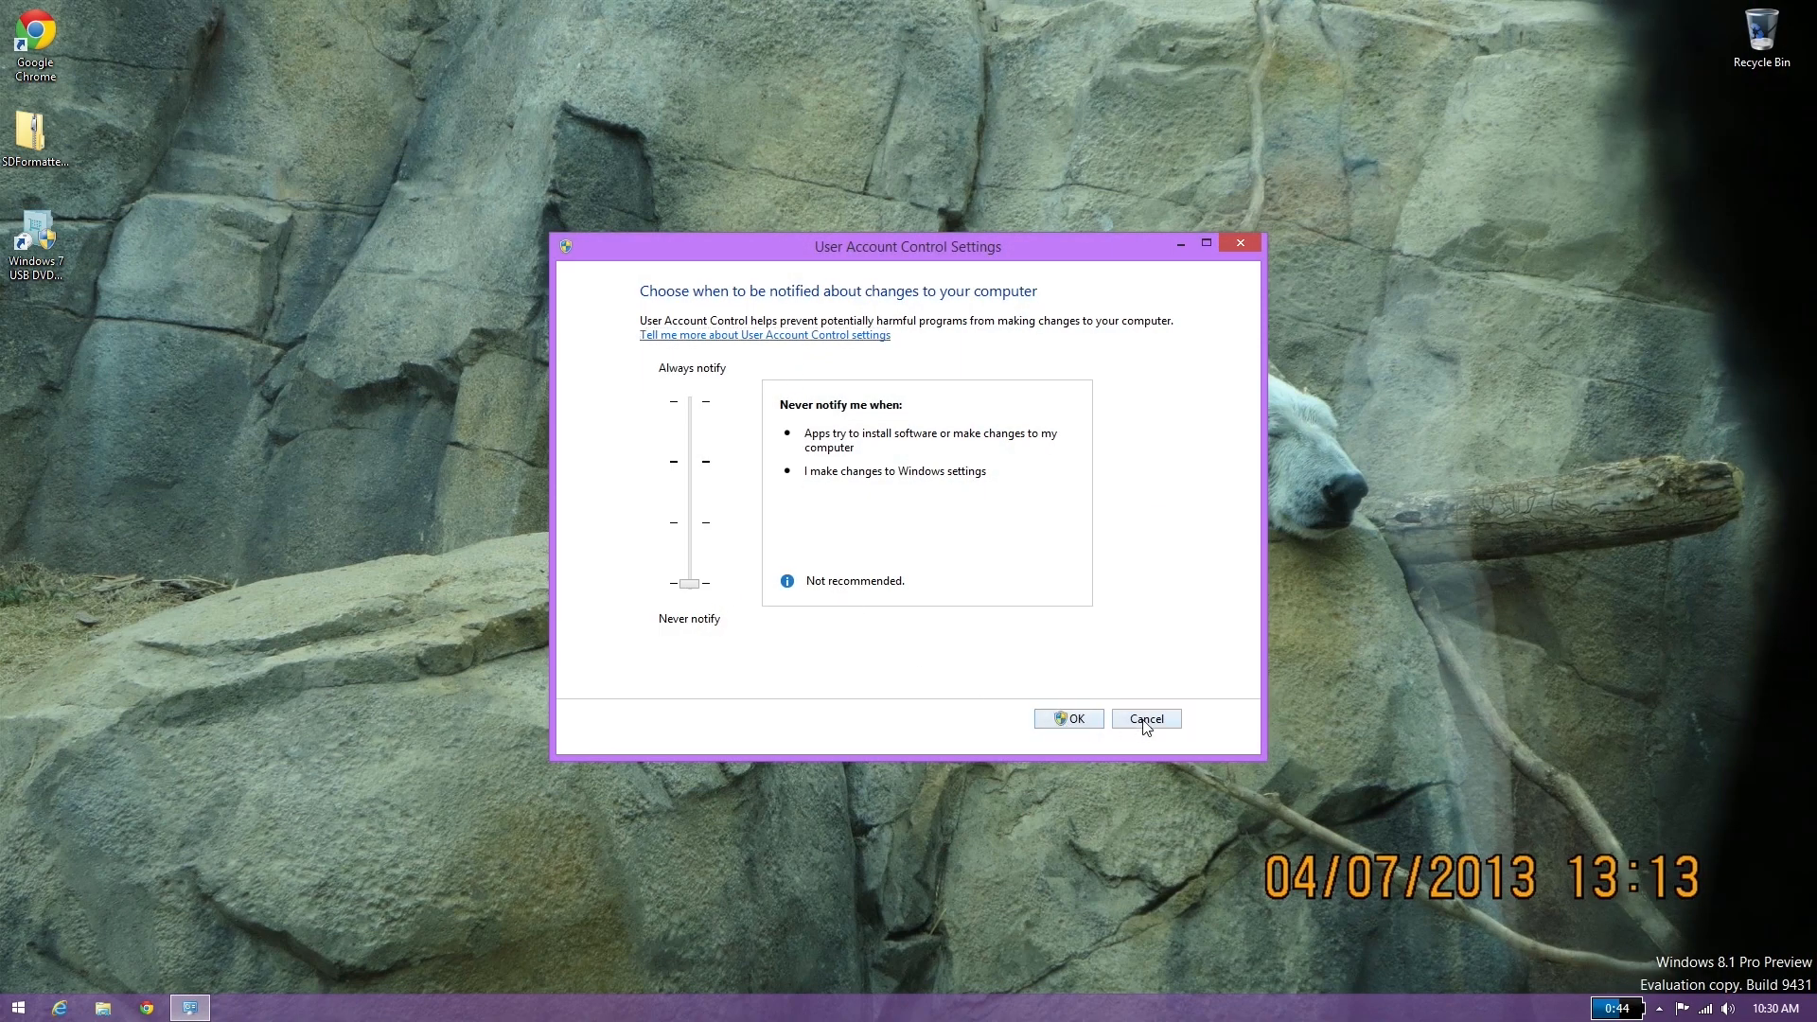
click(1147, 719)
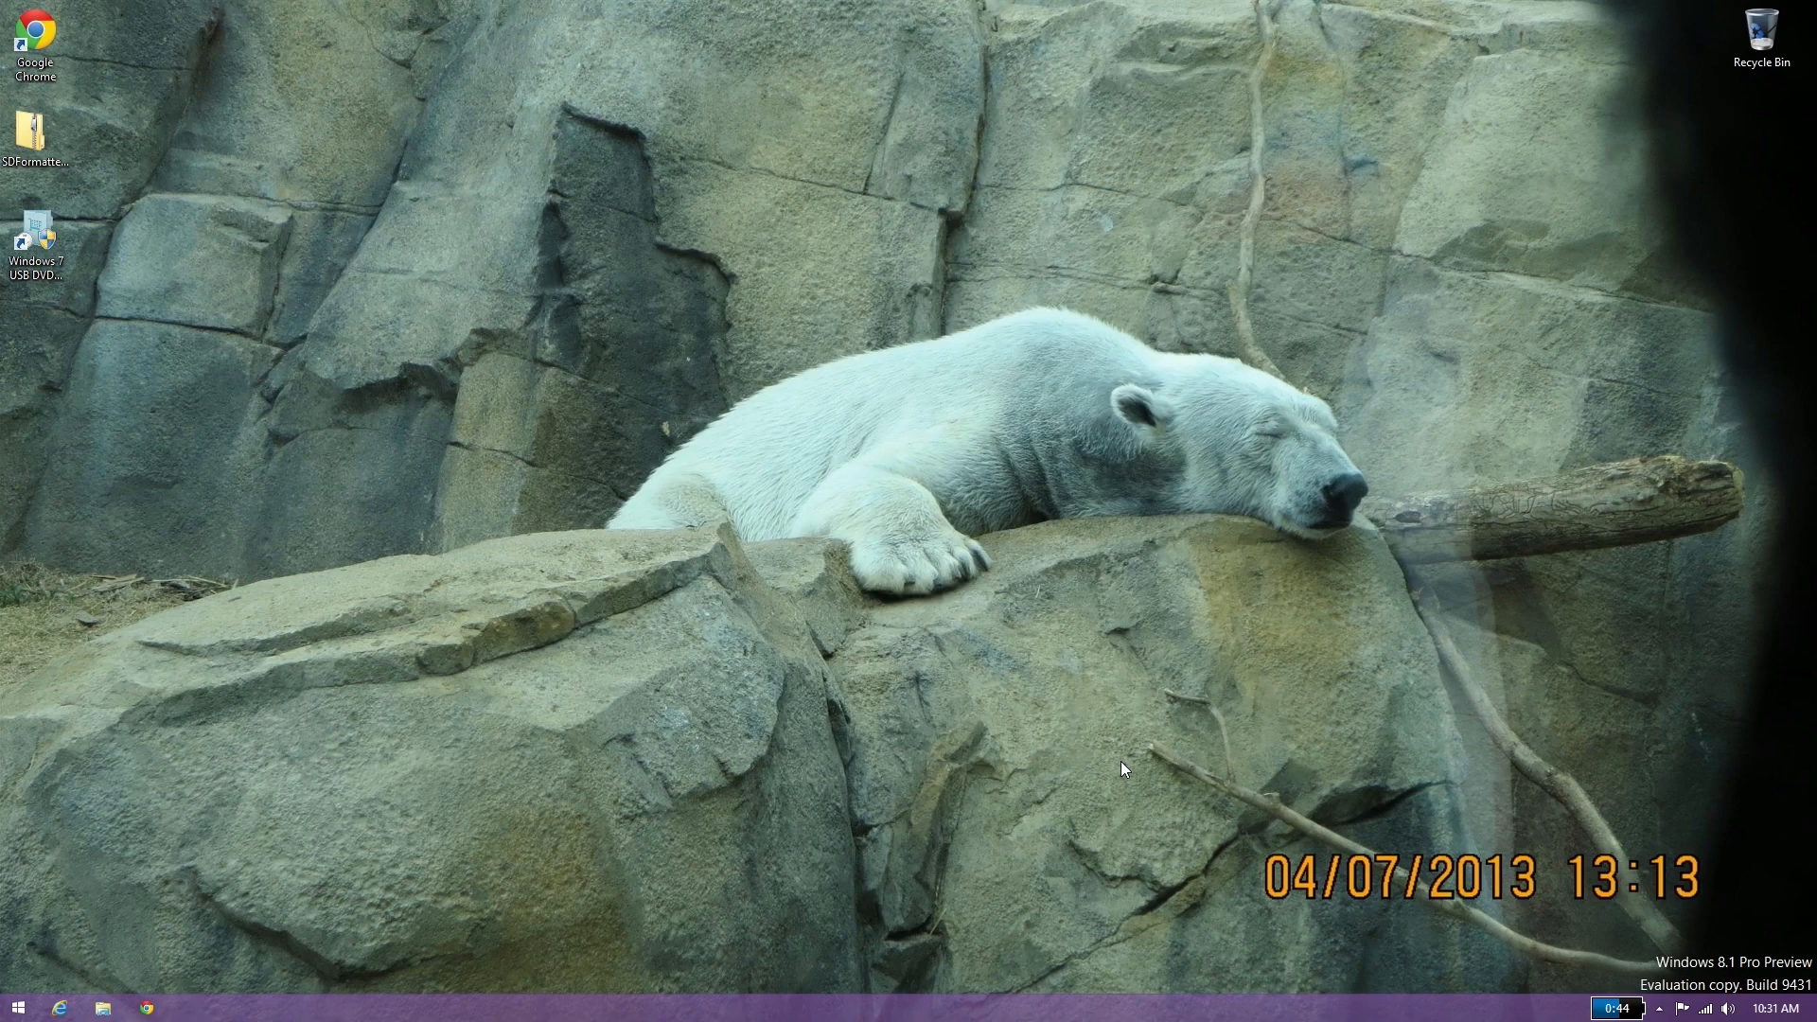
mouse_move(852, 867)
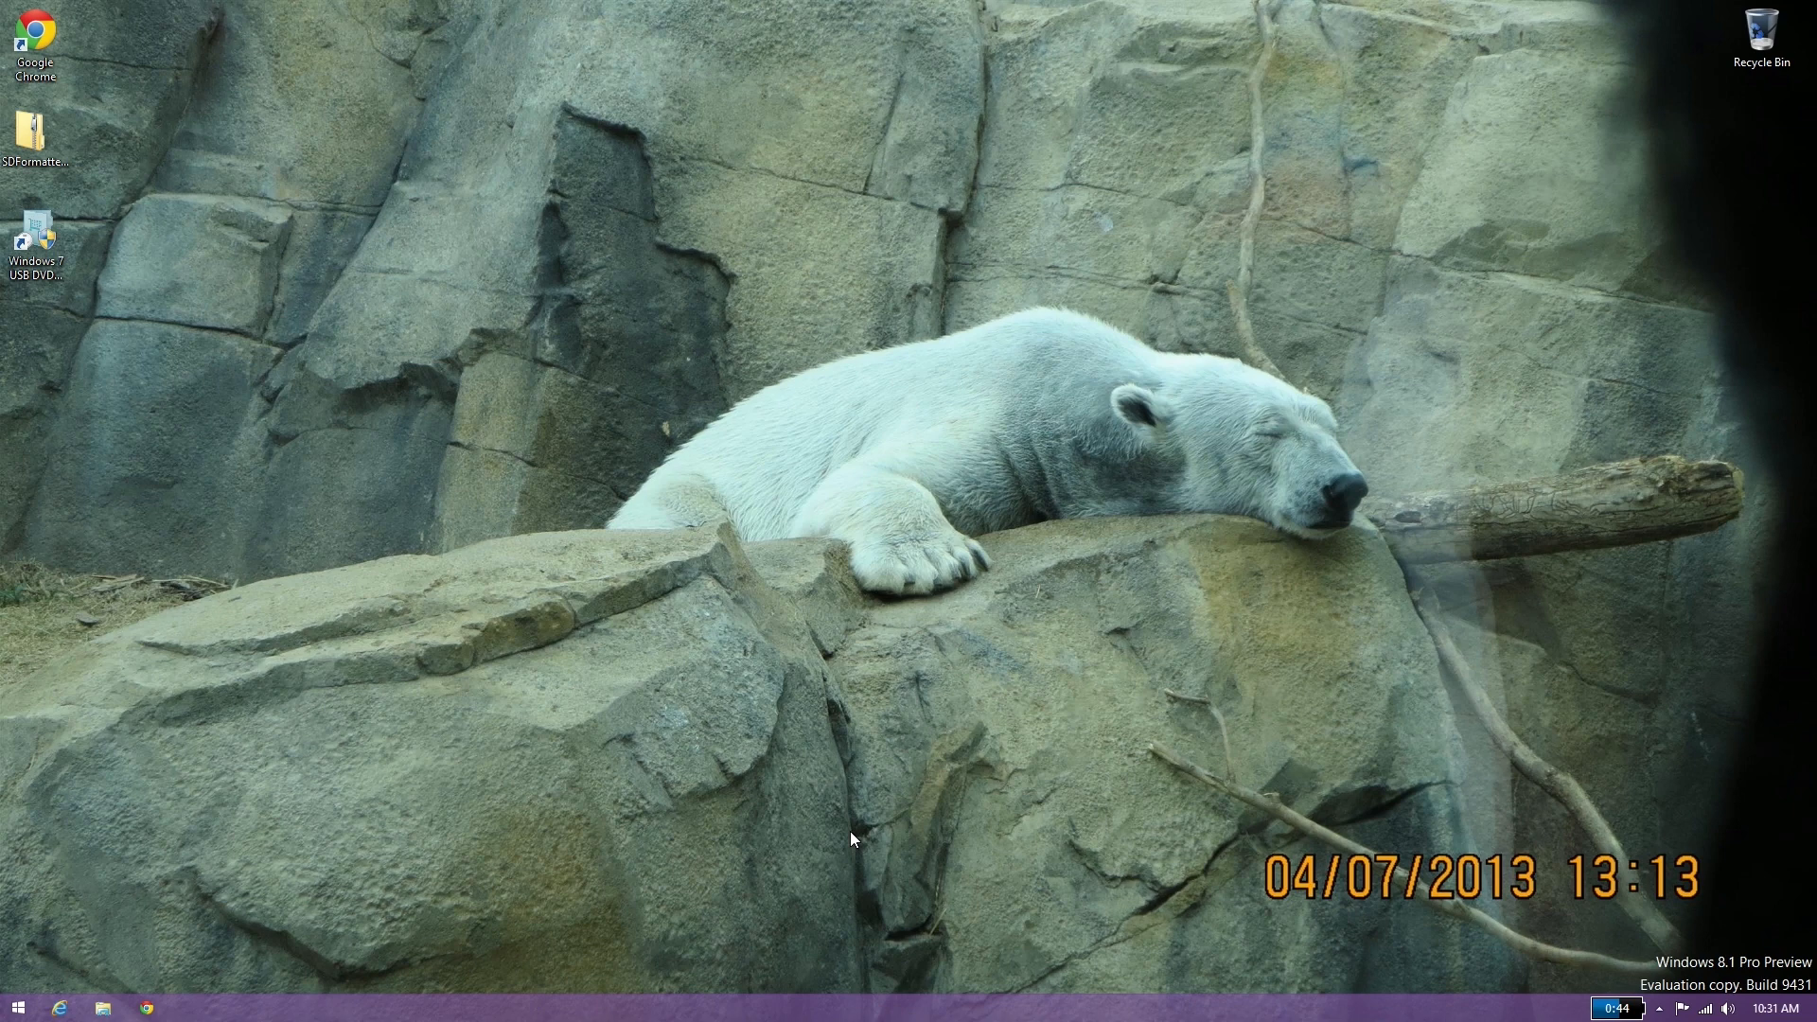
mouse_move(779, 767)
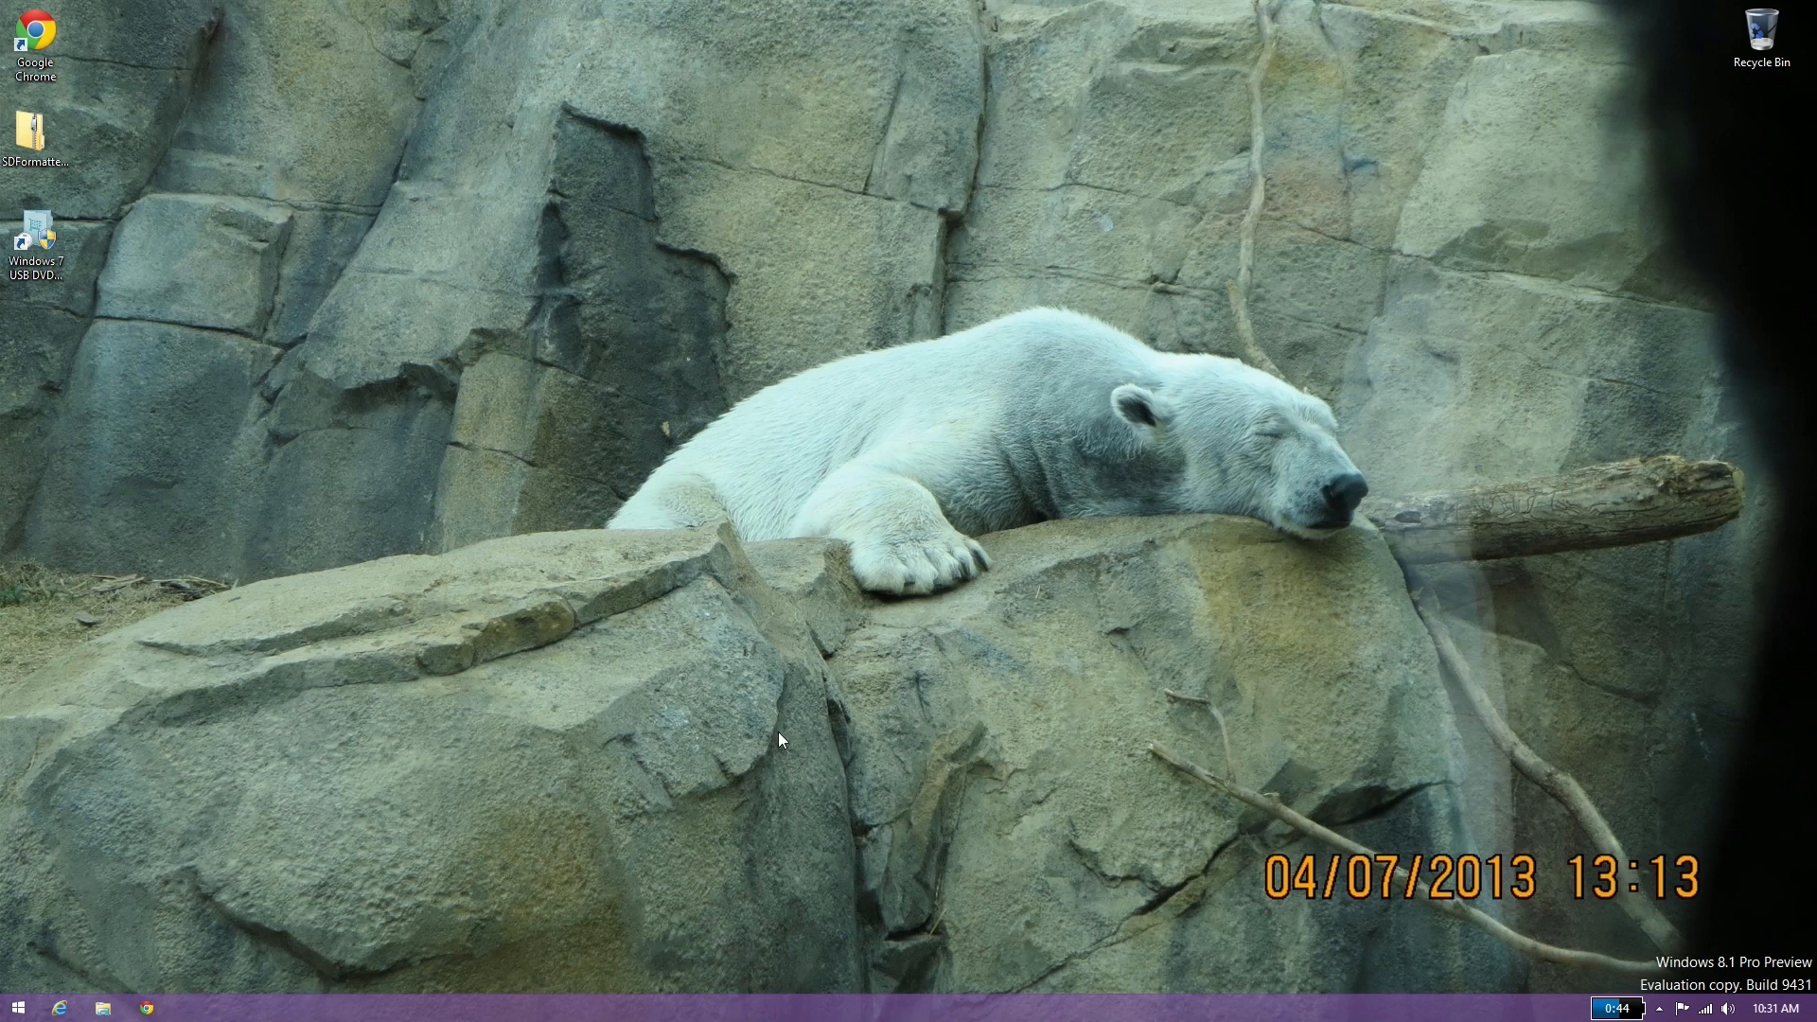
mouse_move(863, 615)
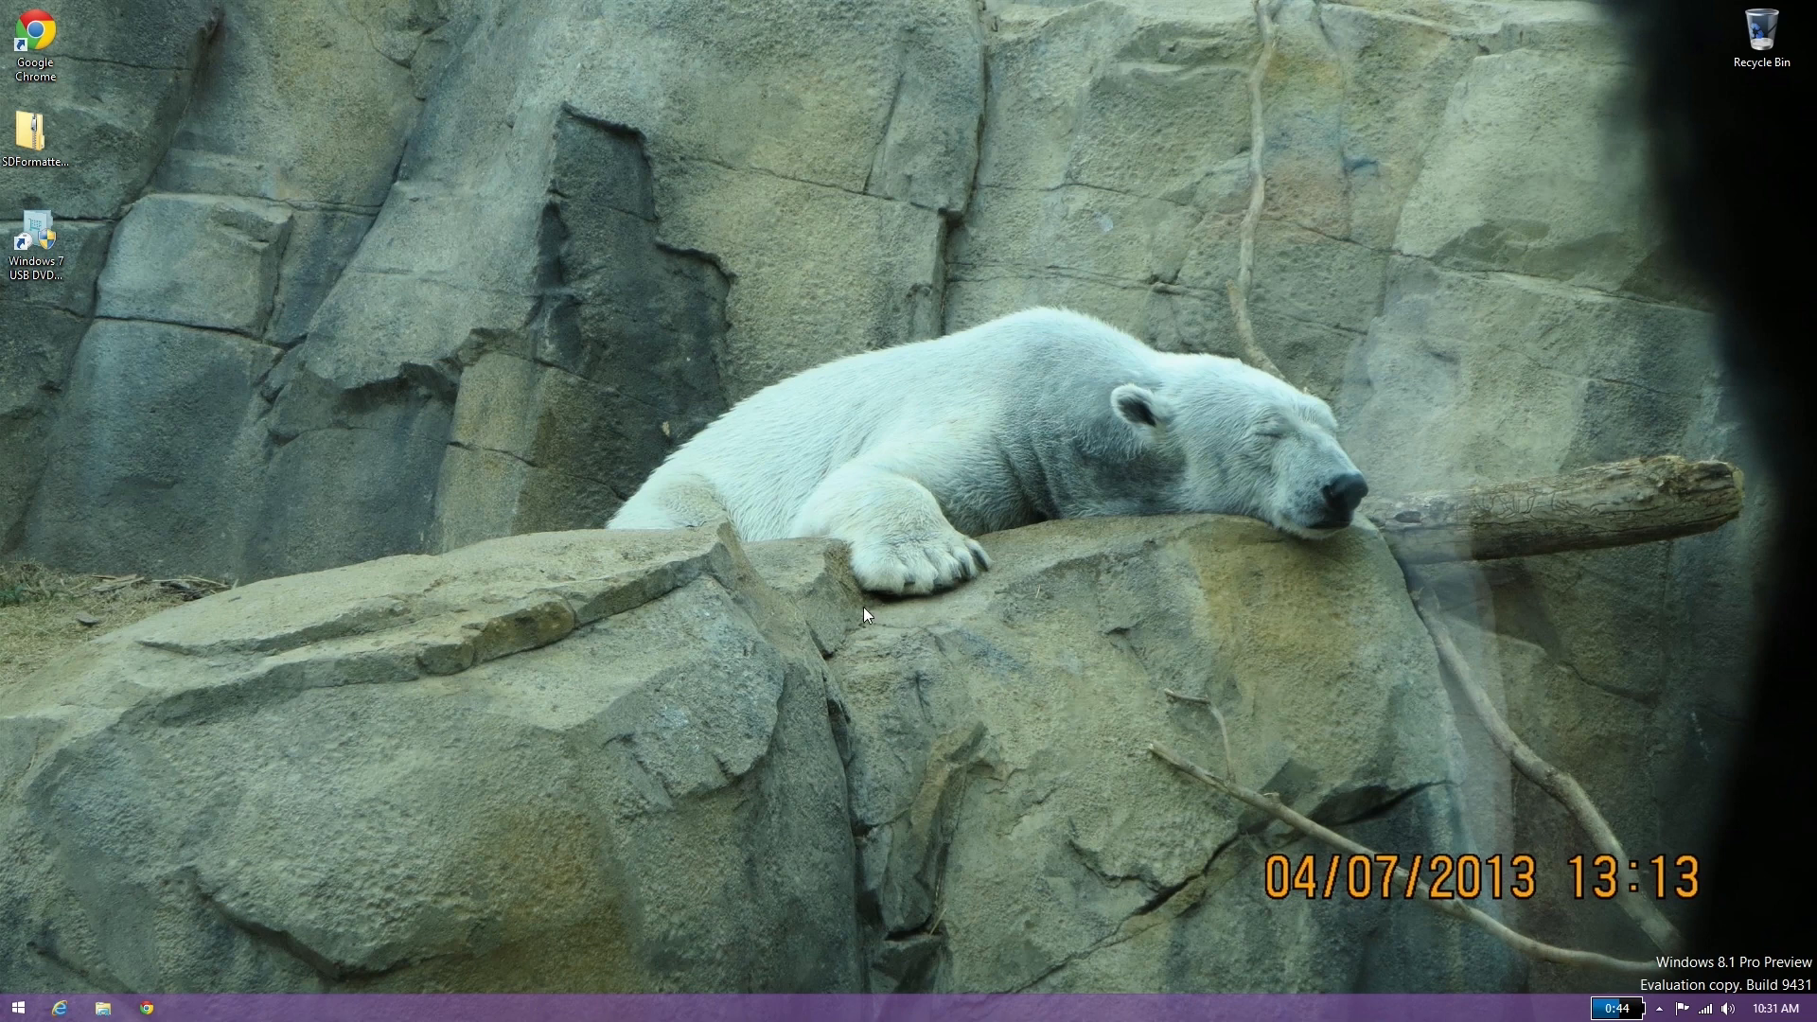
mouse_move(697, 572)
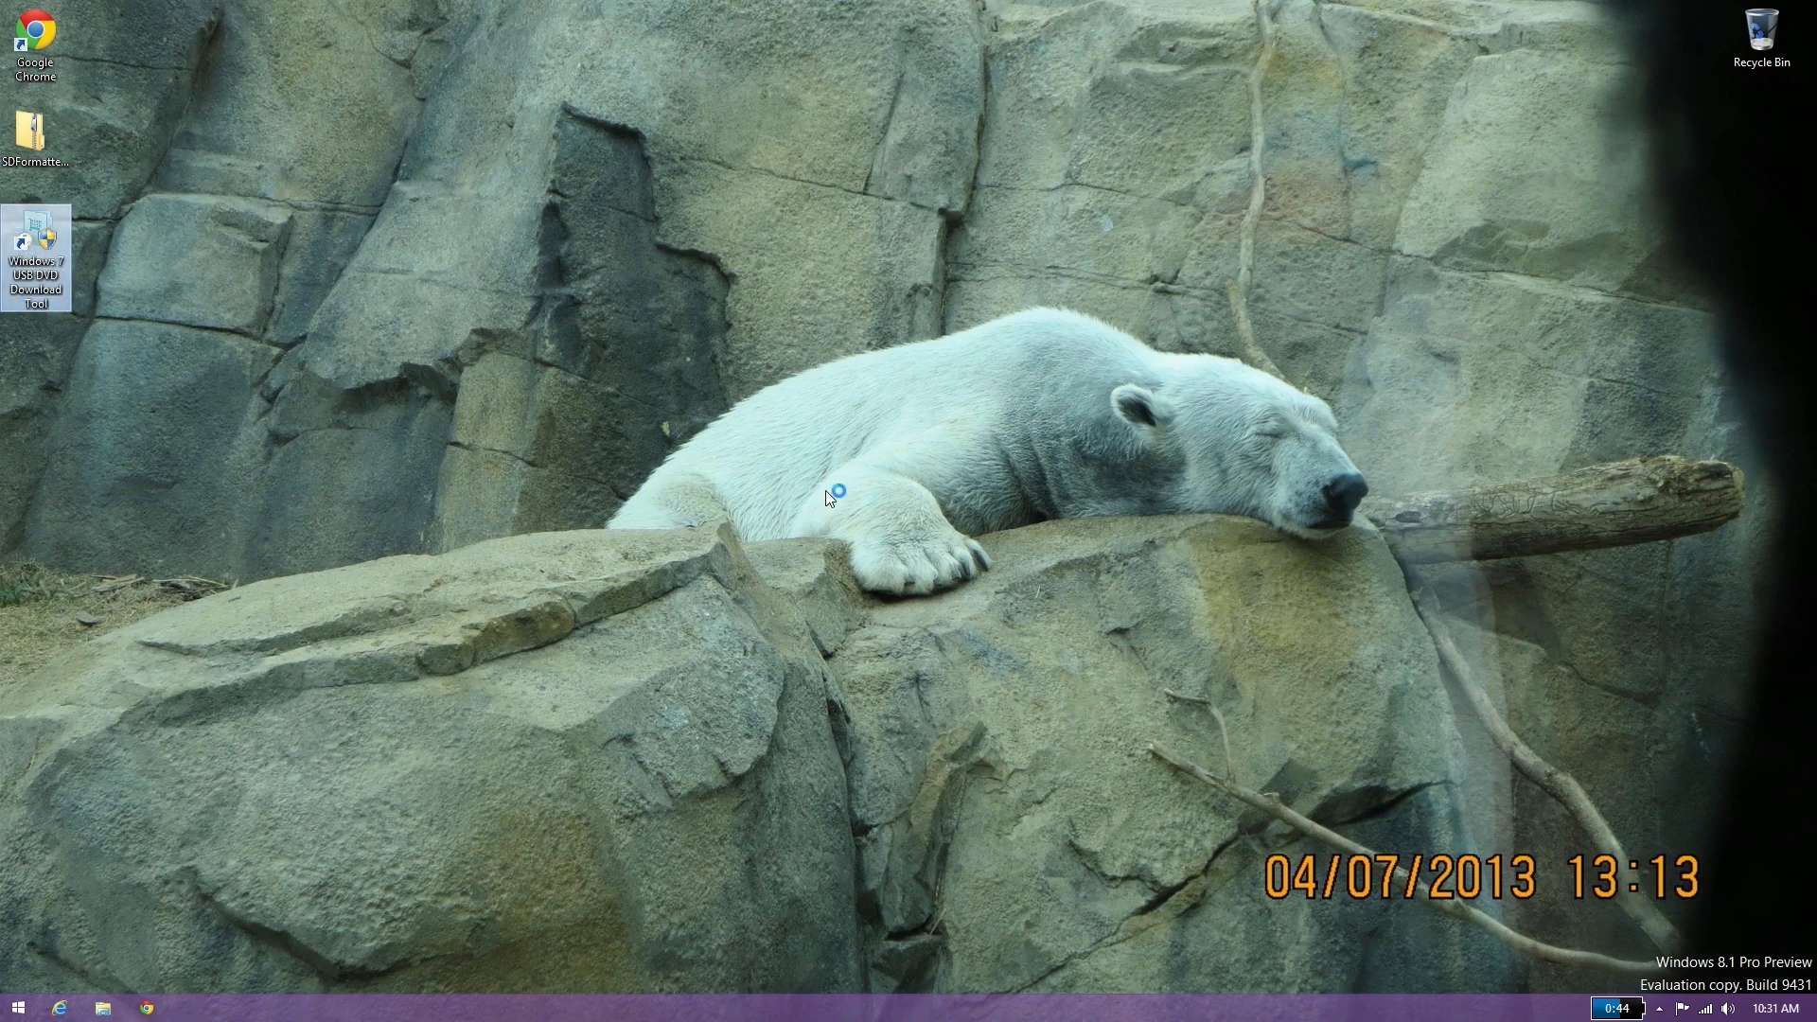
double_click(30, 229)
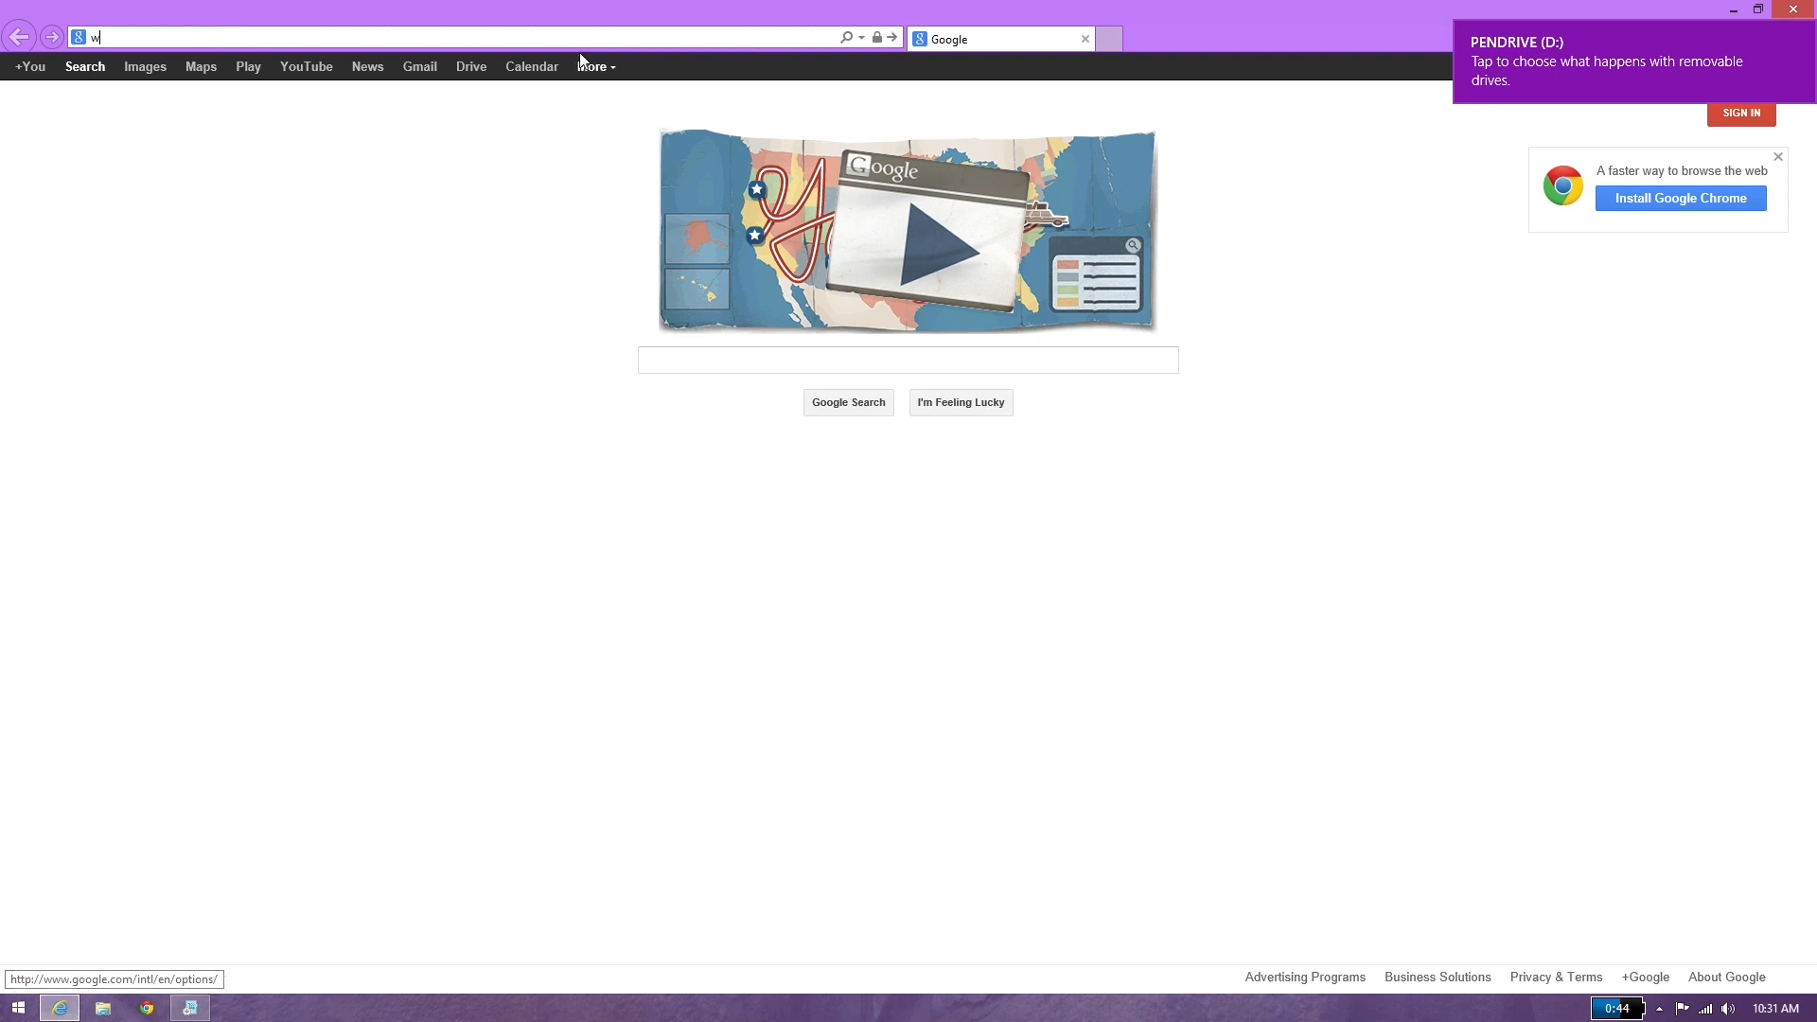
- Go to Microsoft's Windows 8.1 Preview page and request the English 64-bit ISO download
text(indows 8.1)
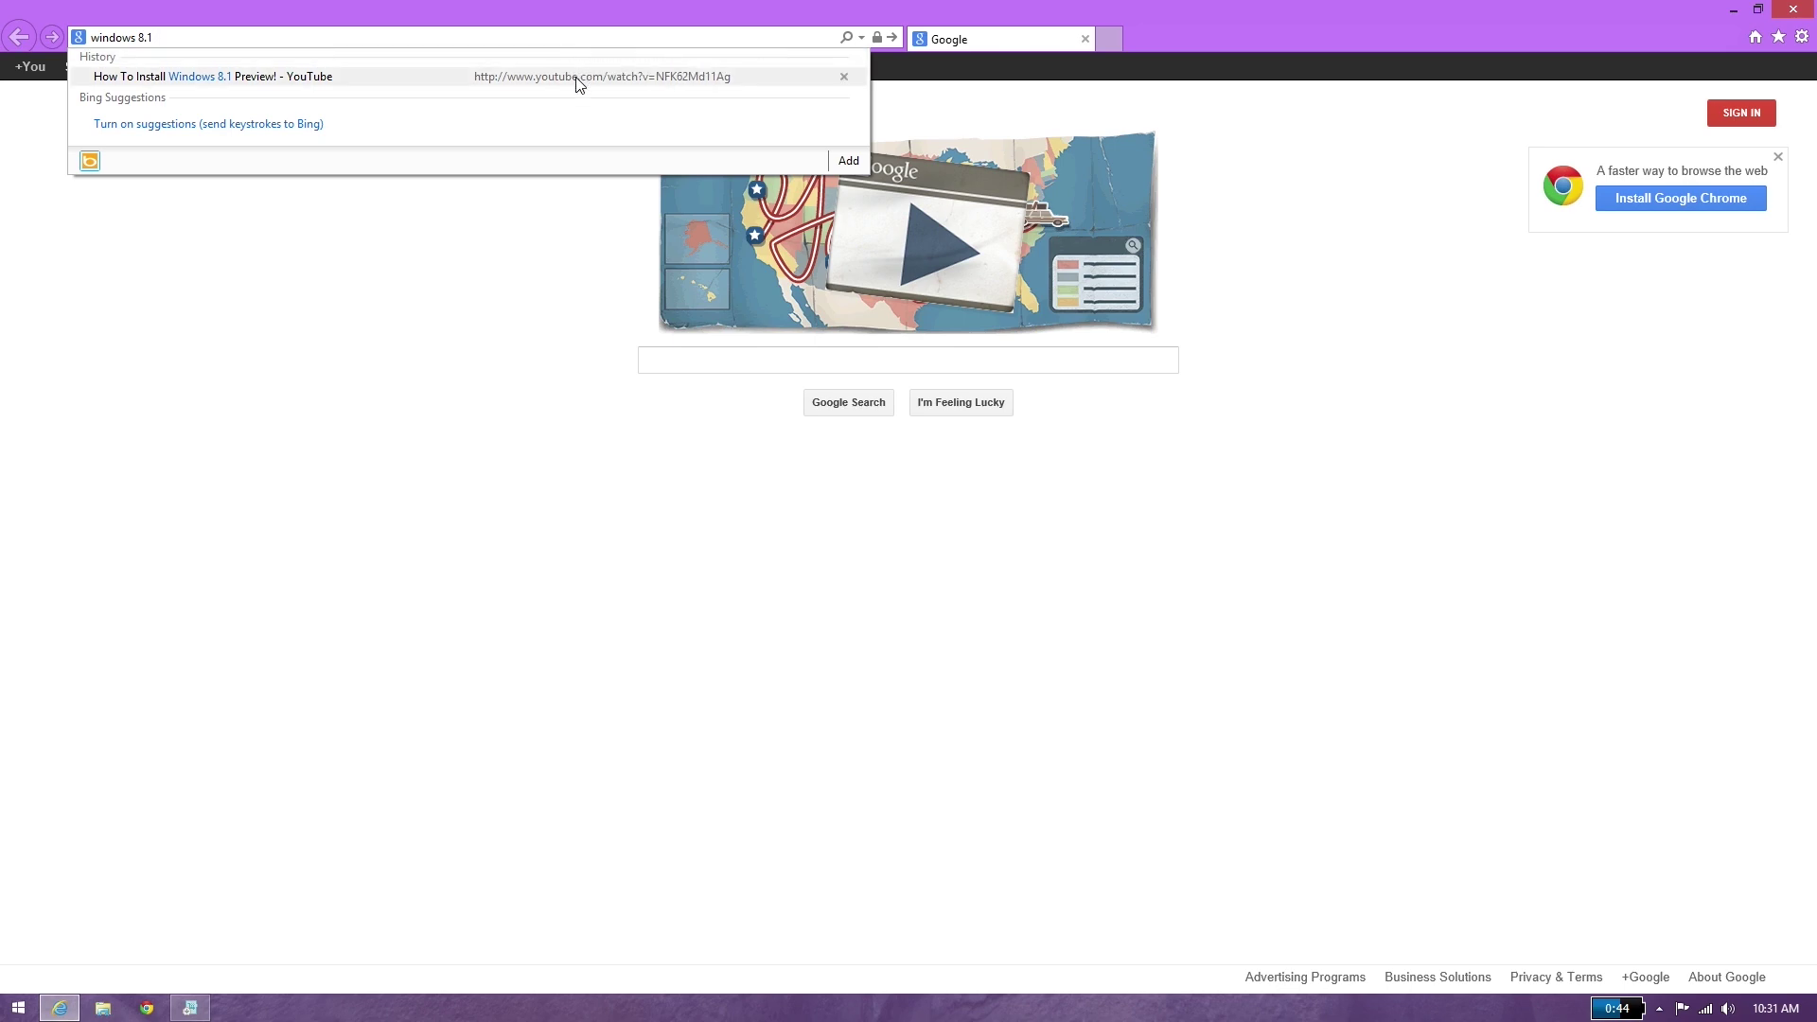
click(216, 76)
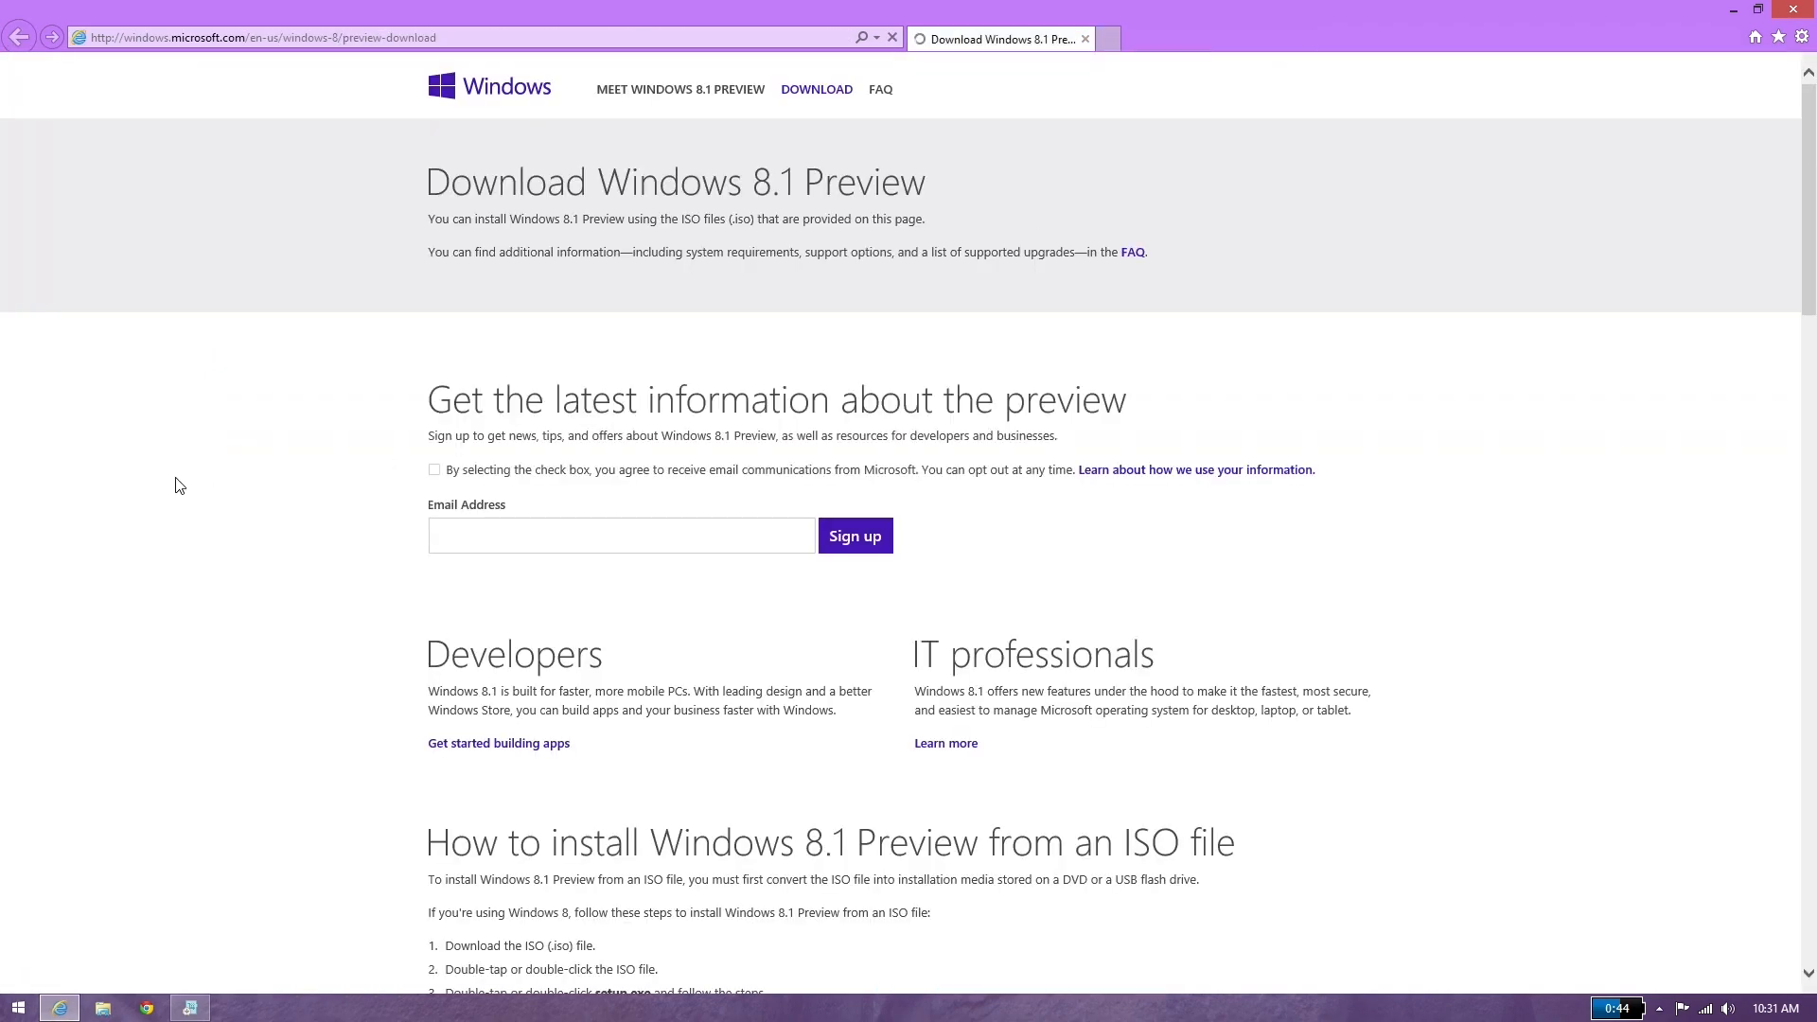
scroll(down, 3)
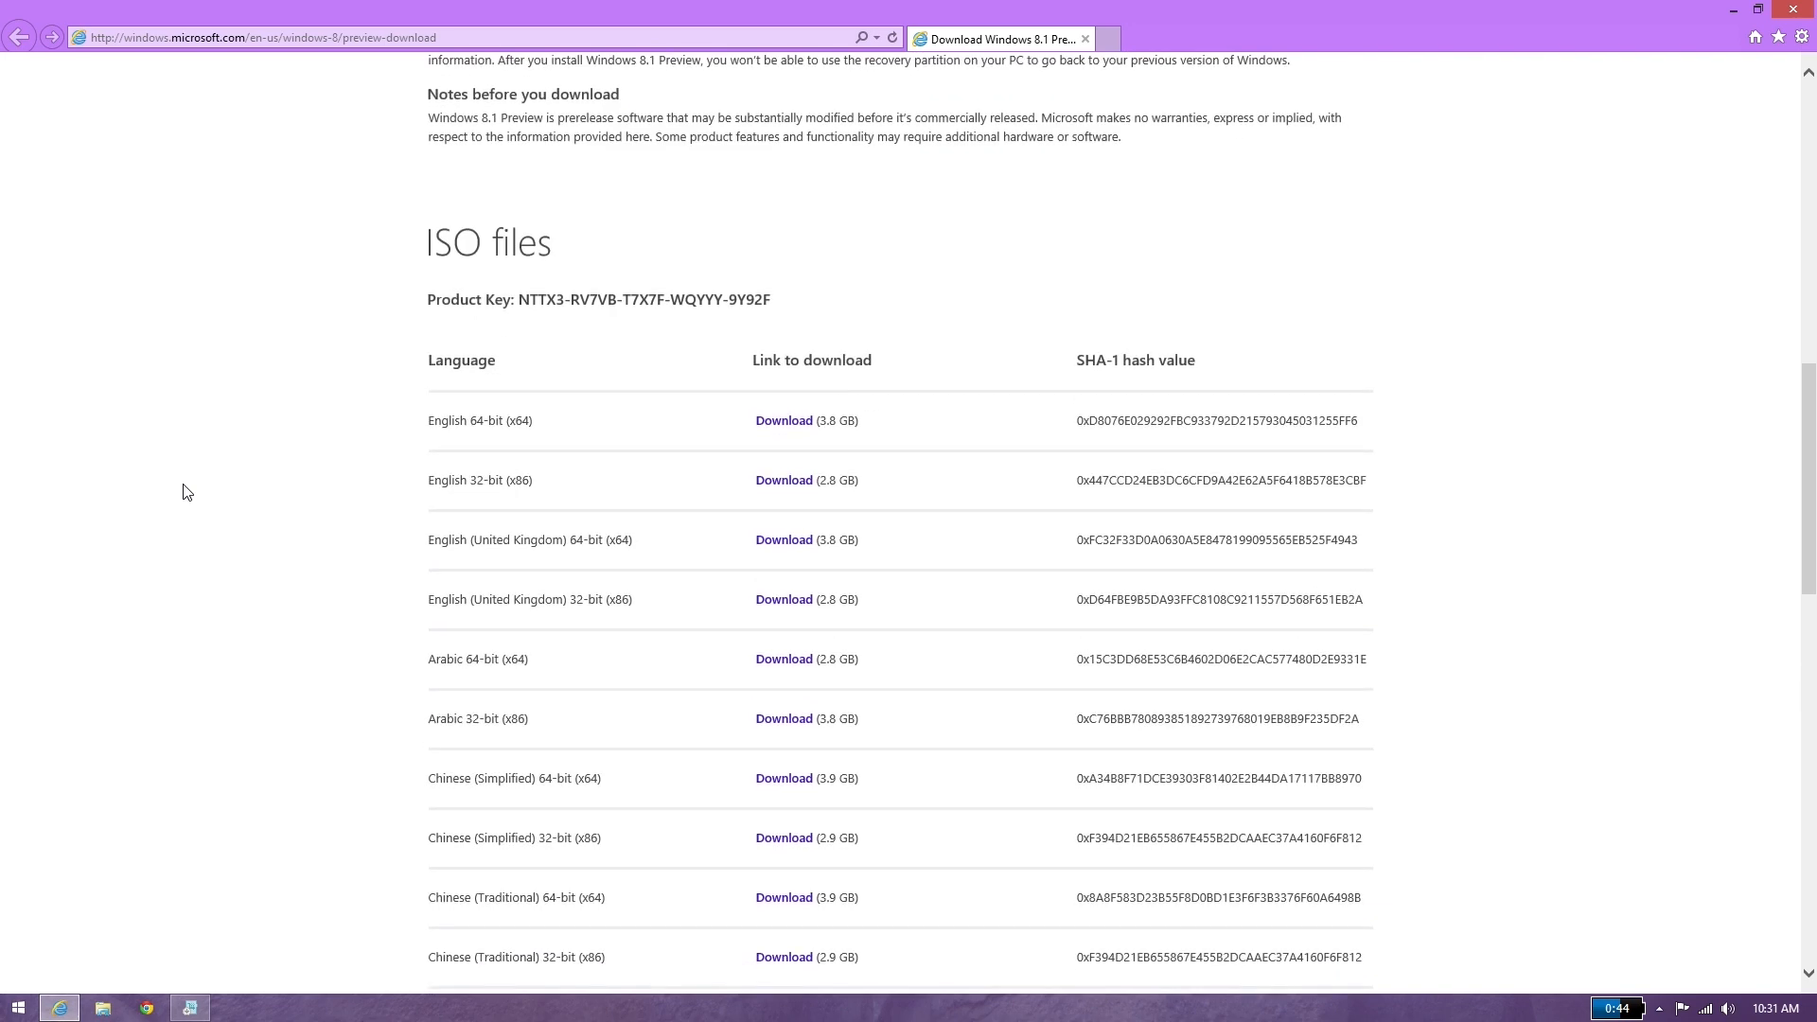
mouse_move(499, 413)
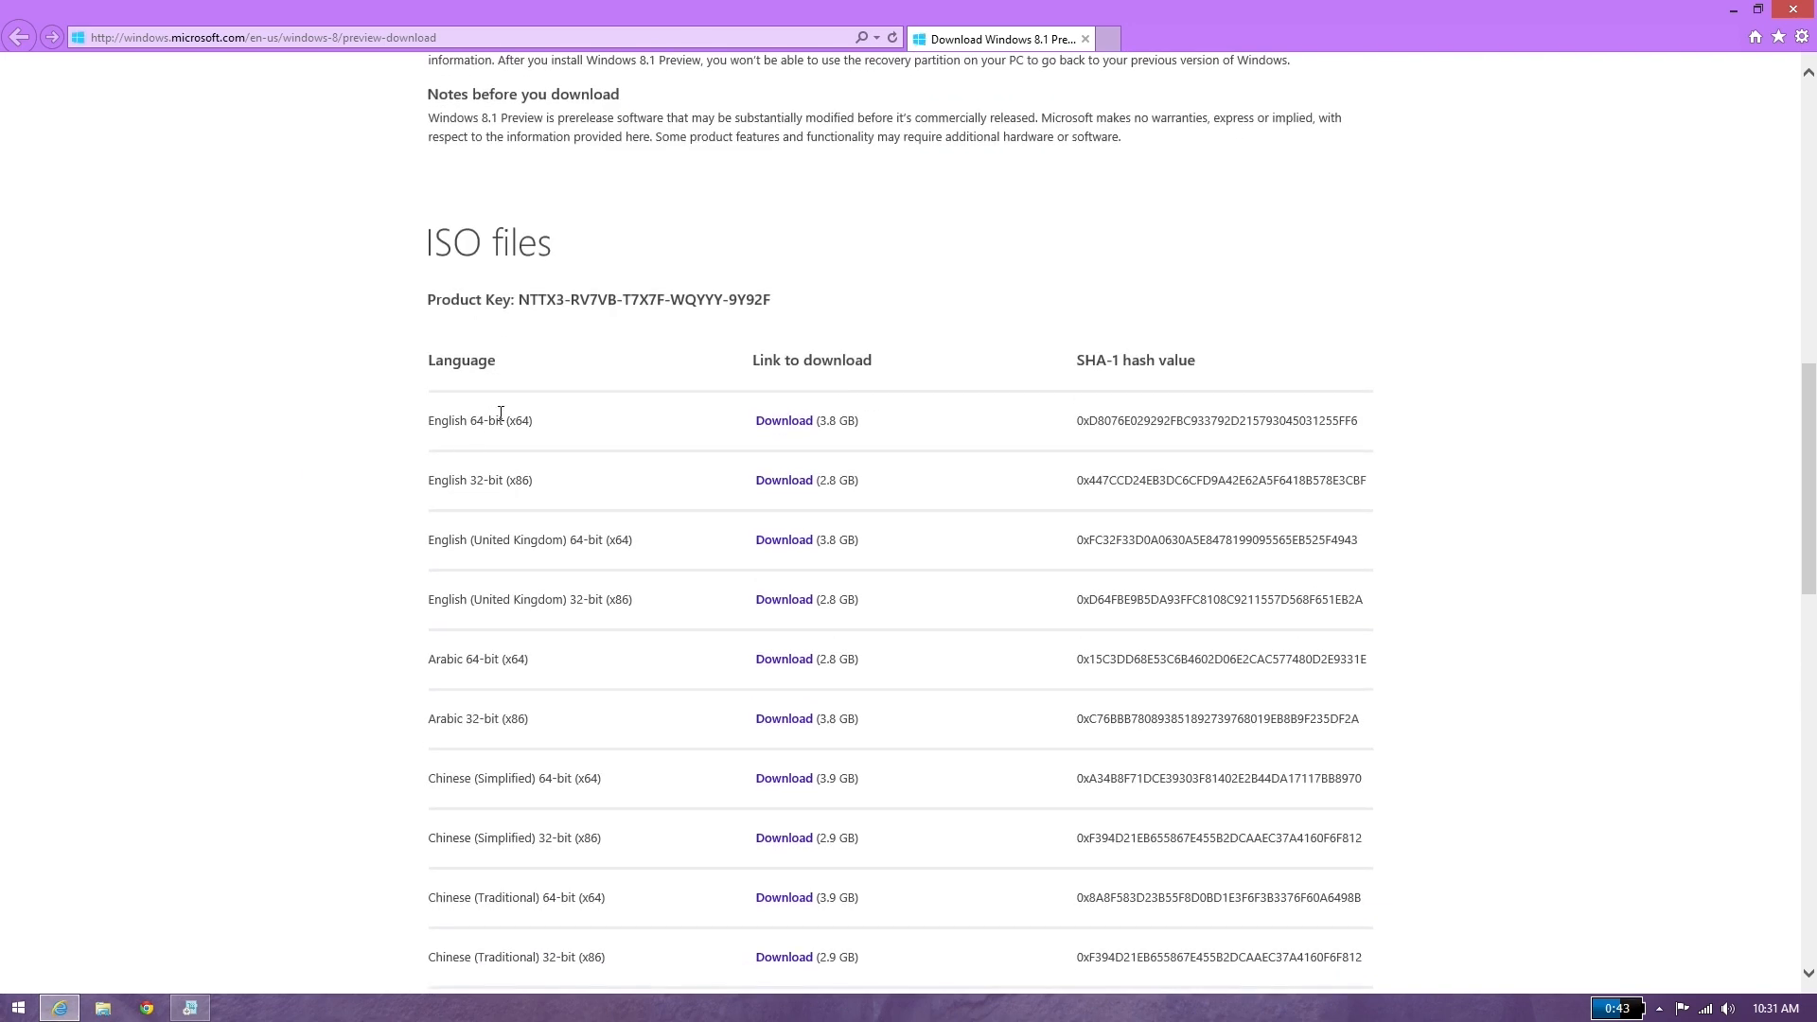
mouse_move(780, 424)
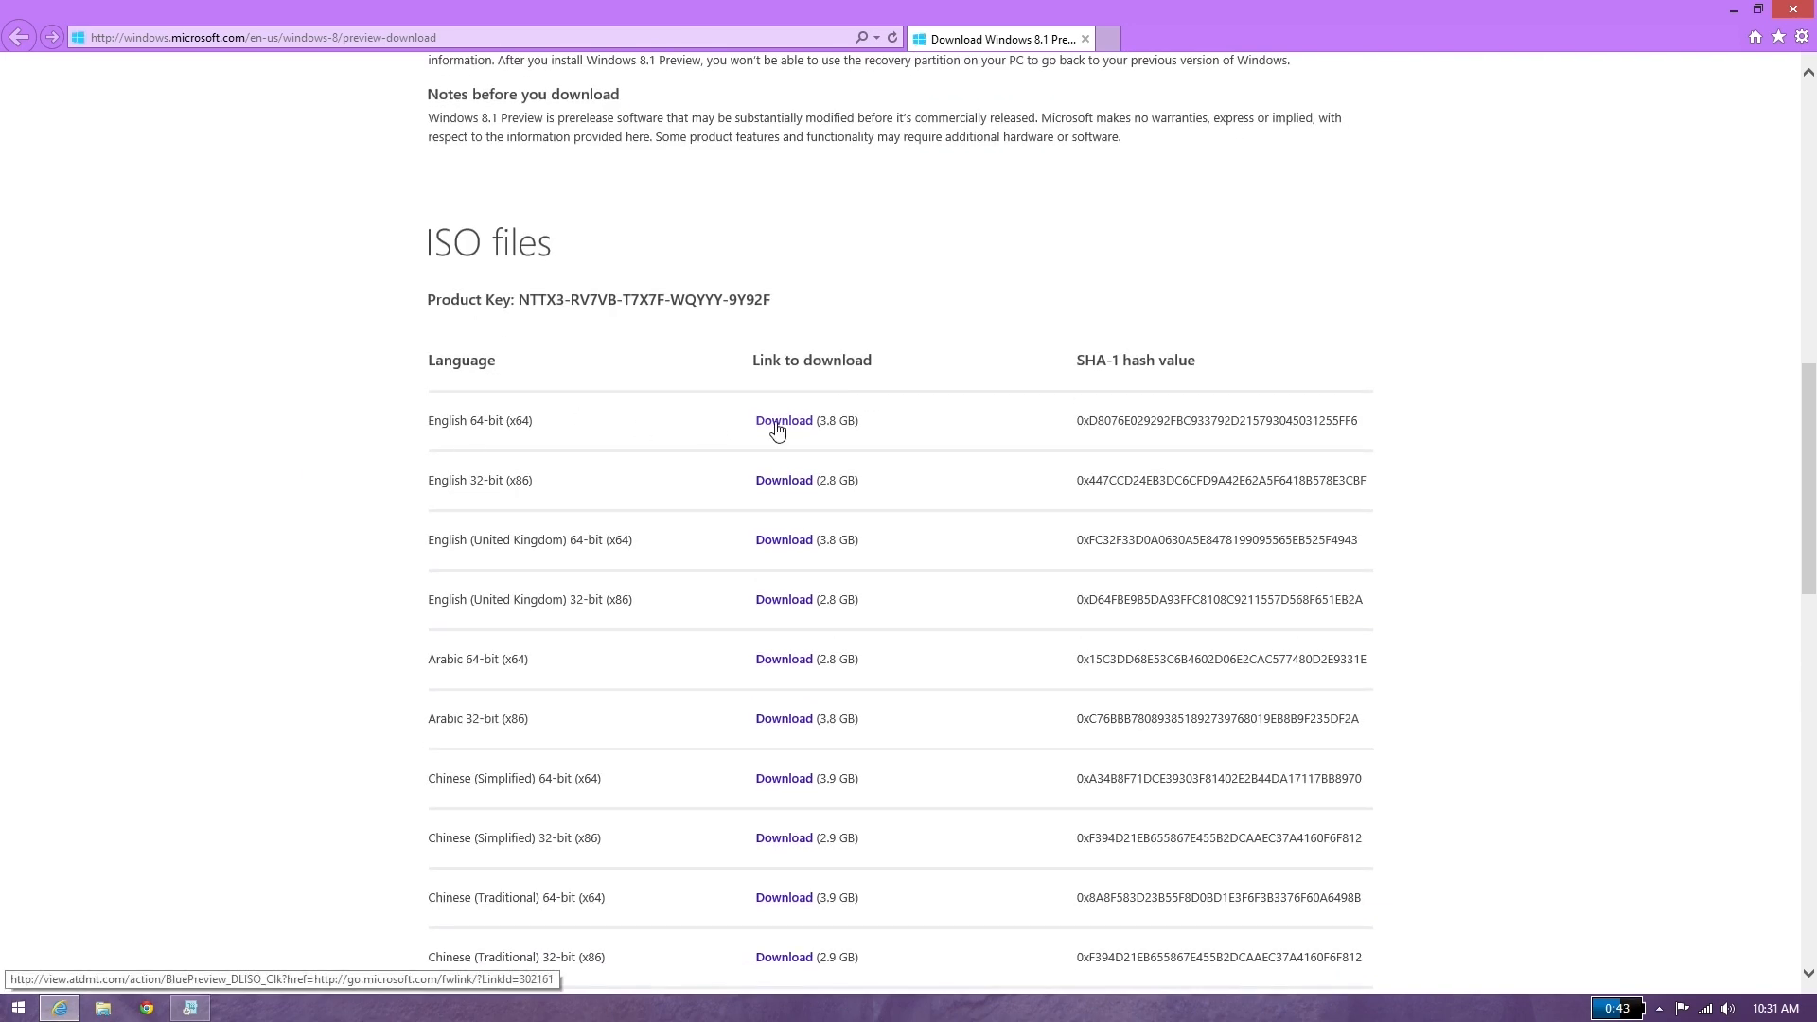
click(784, 420)
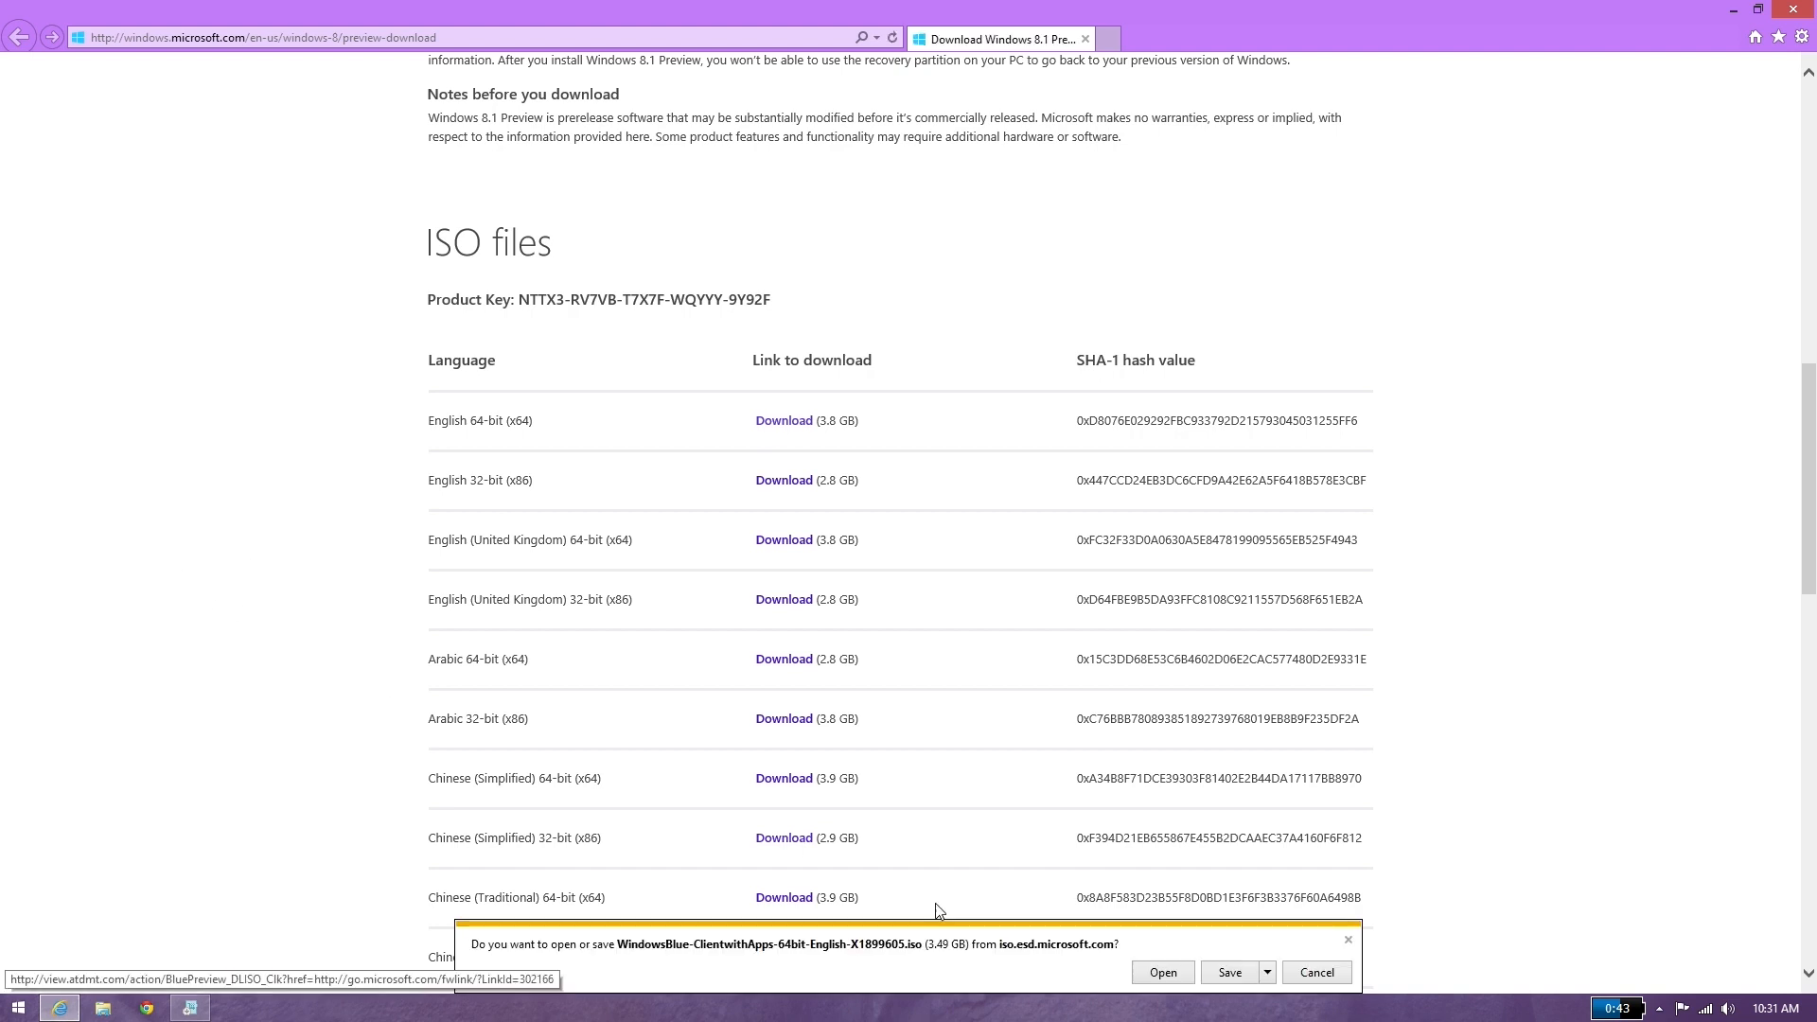
- Save the ISO with Save as and show the downloads list to track progress
click(1268, 973)
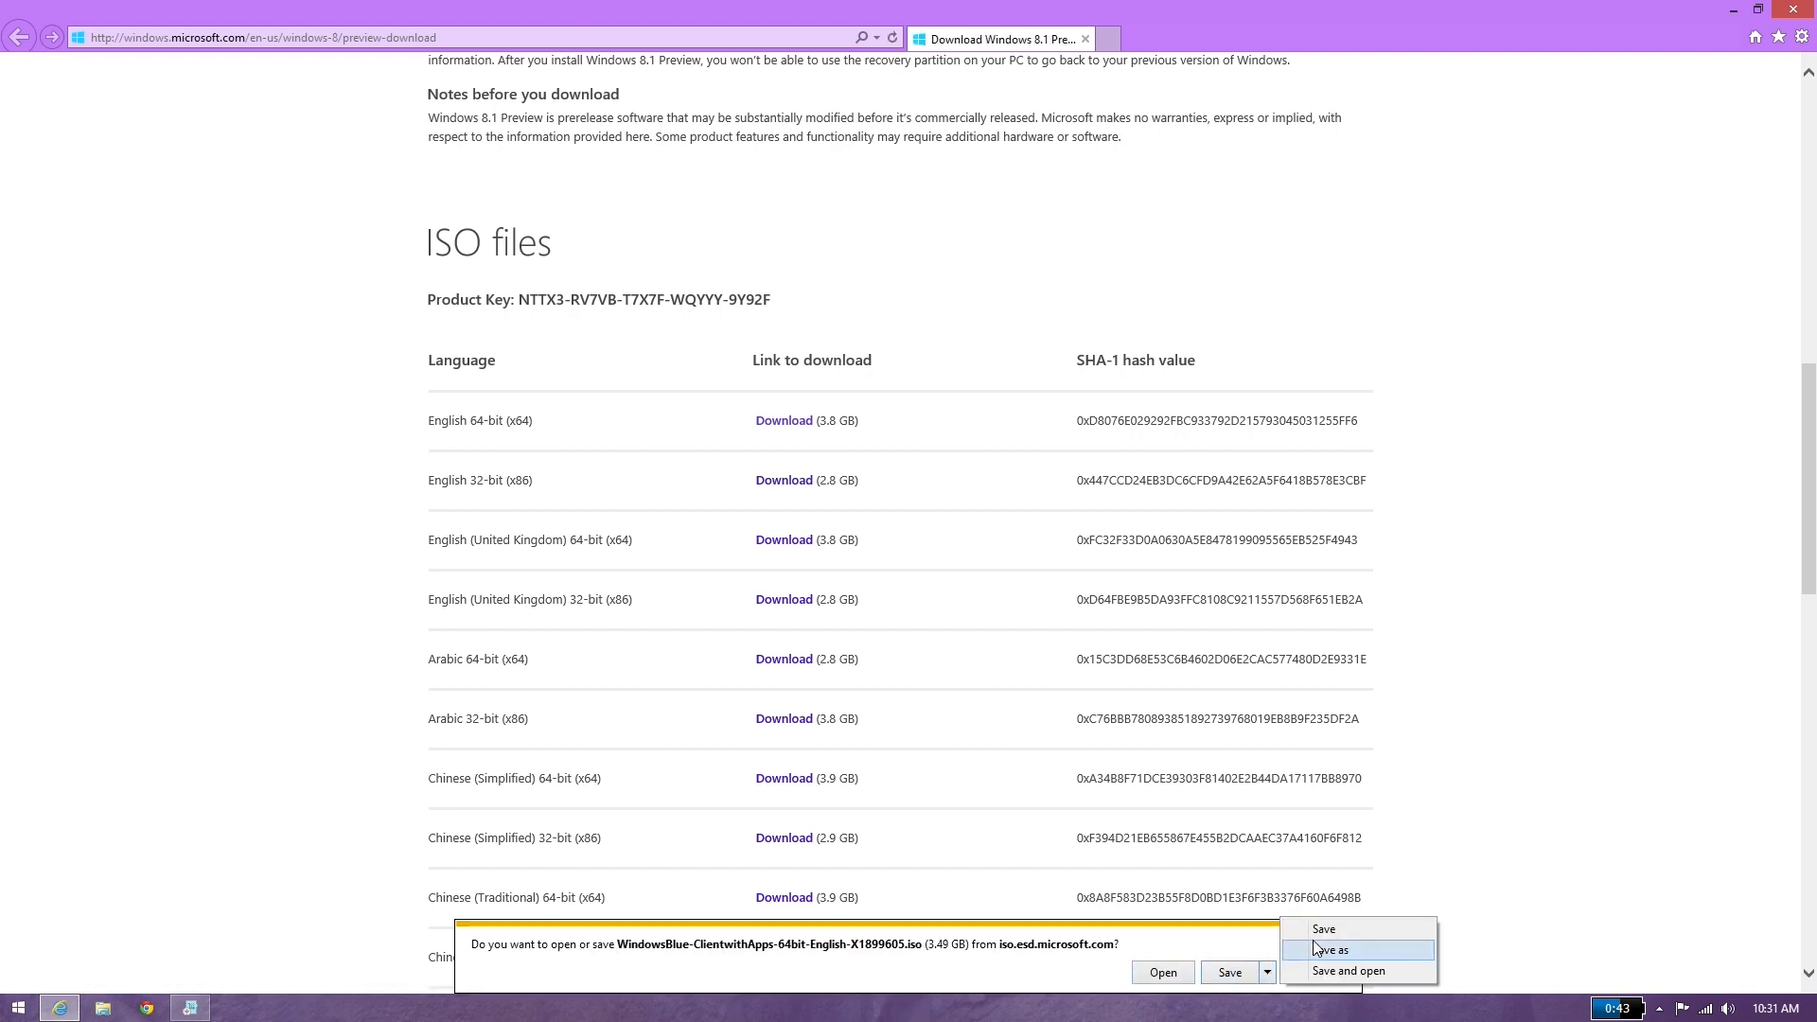
click(1346, 950)
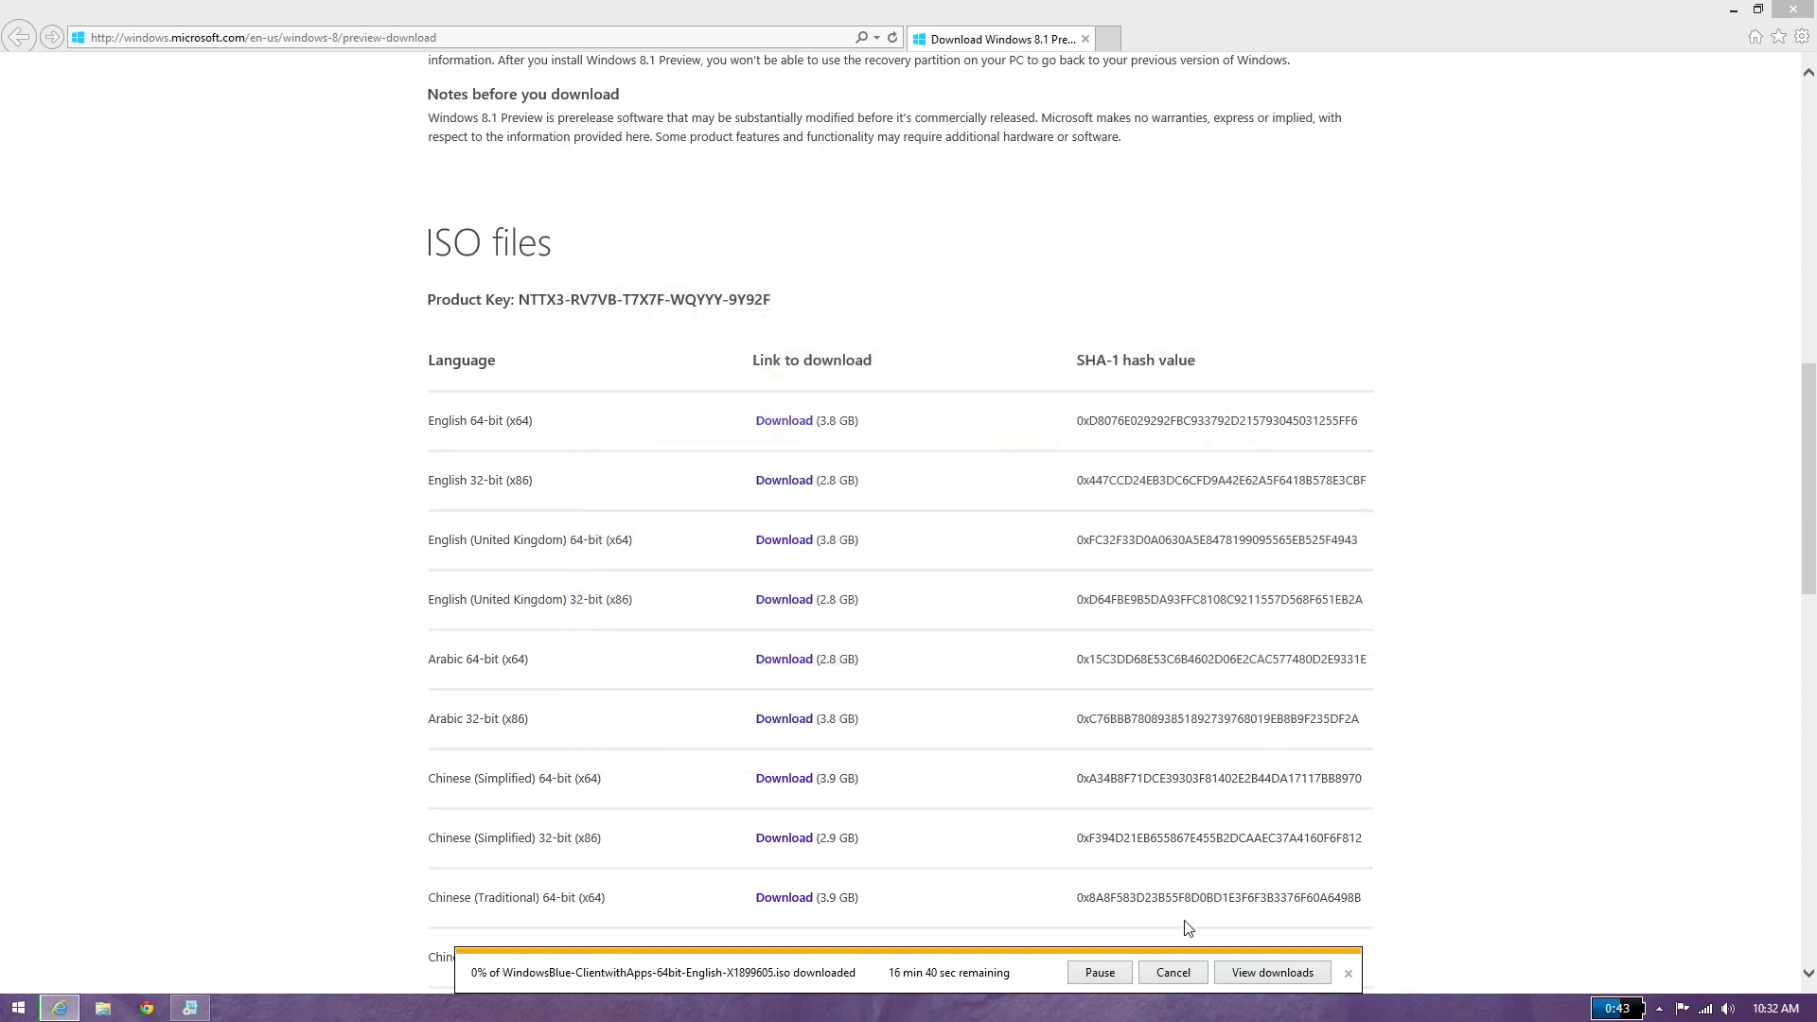
click(1272, 973)
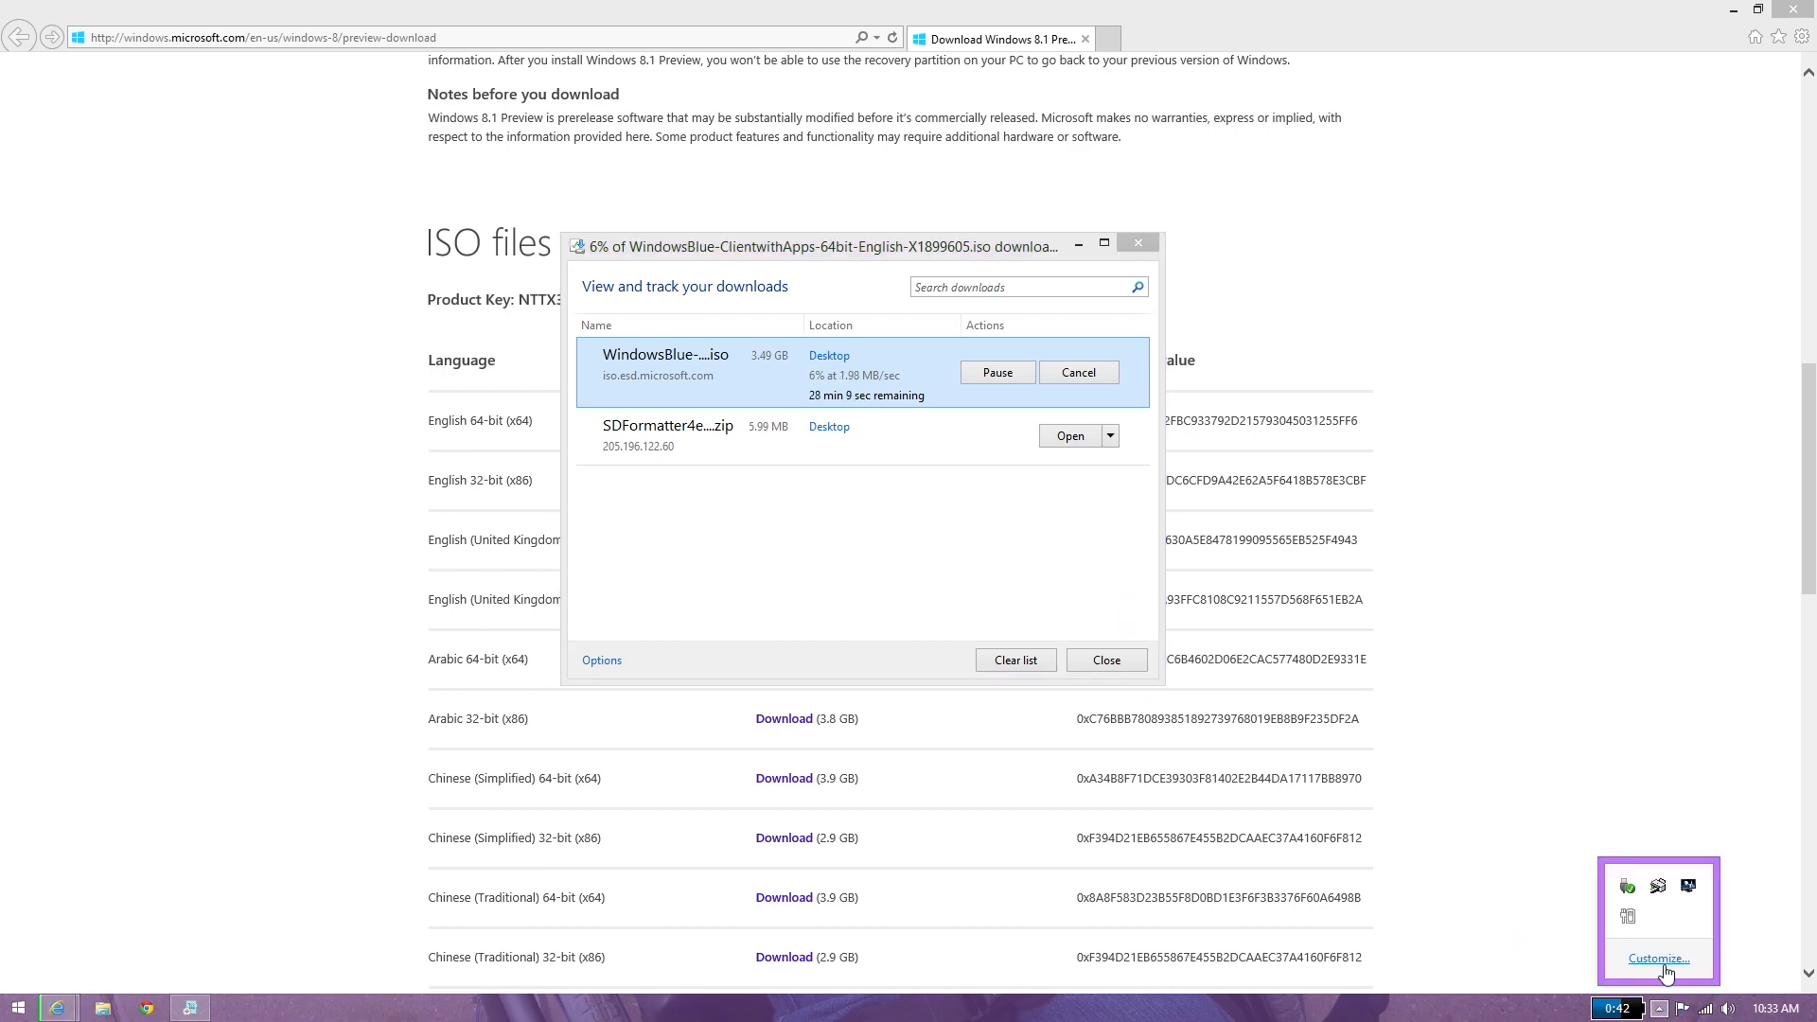
- Eject the Cruzer Micro pen drive via Safely Remove Hardware in the tray
click(1658, 957)
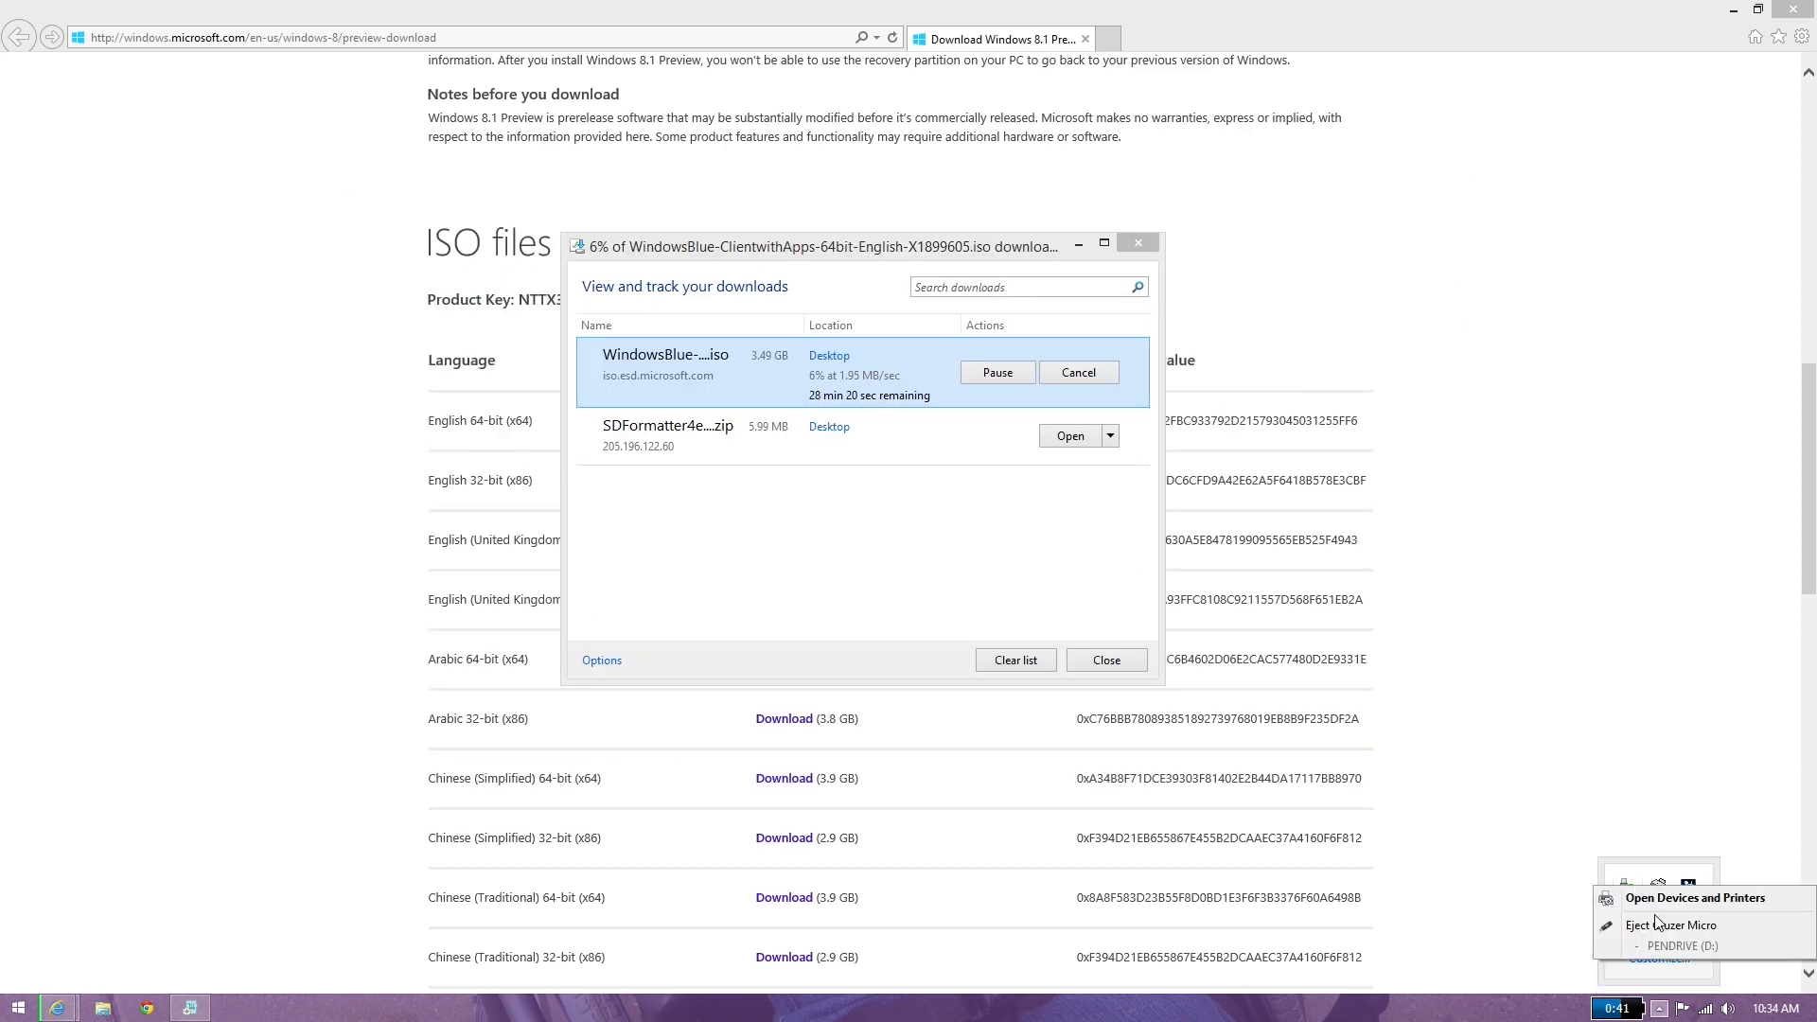
click(1662, 924)
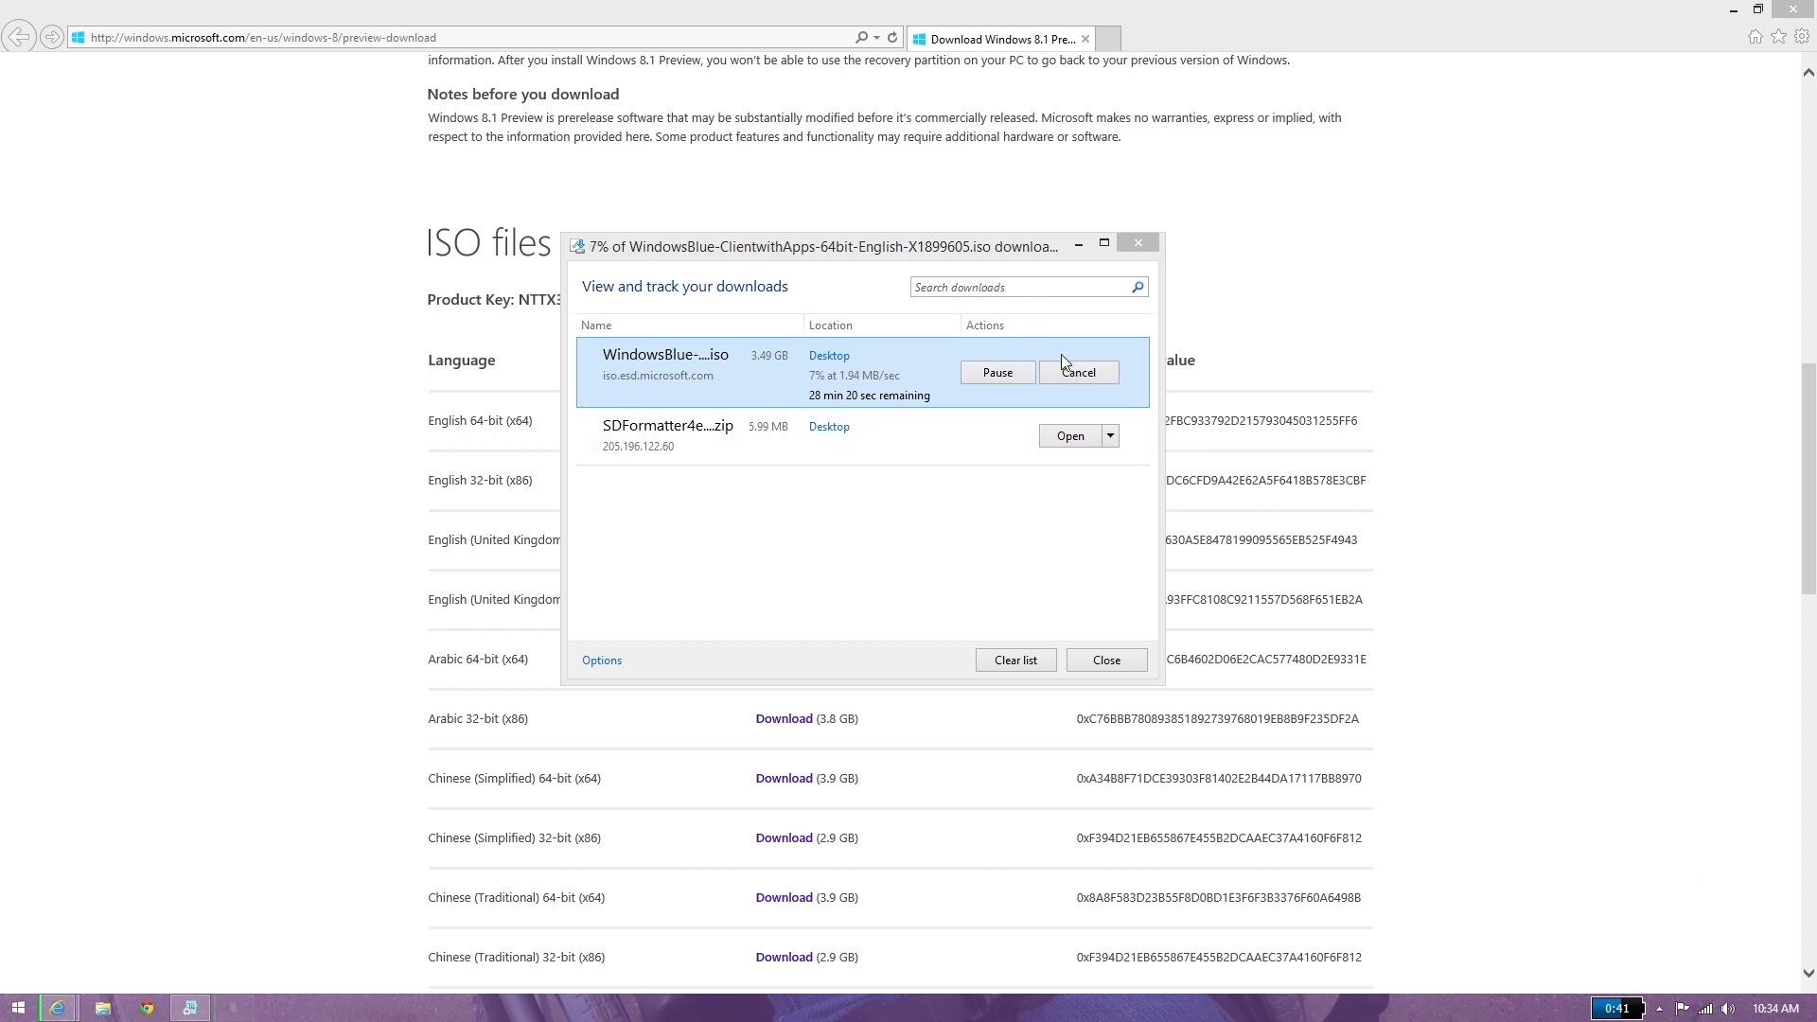
mouse_move(1096, 379)
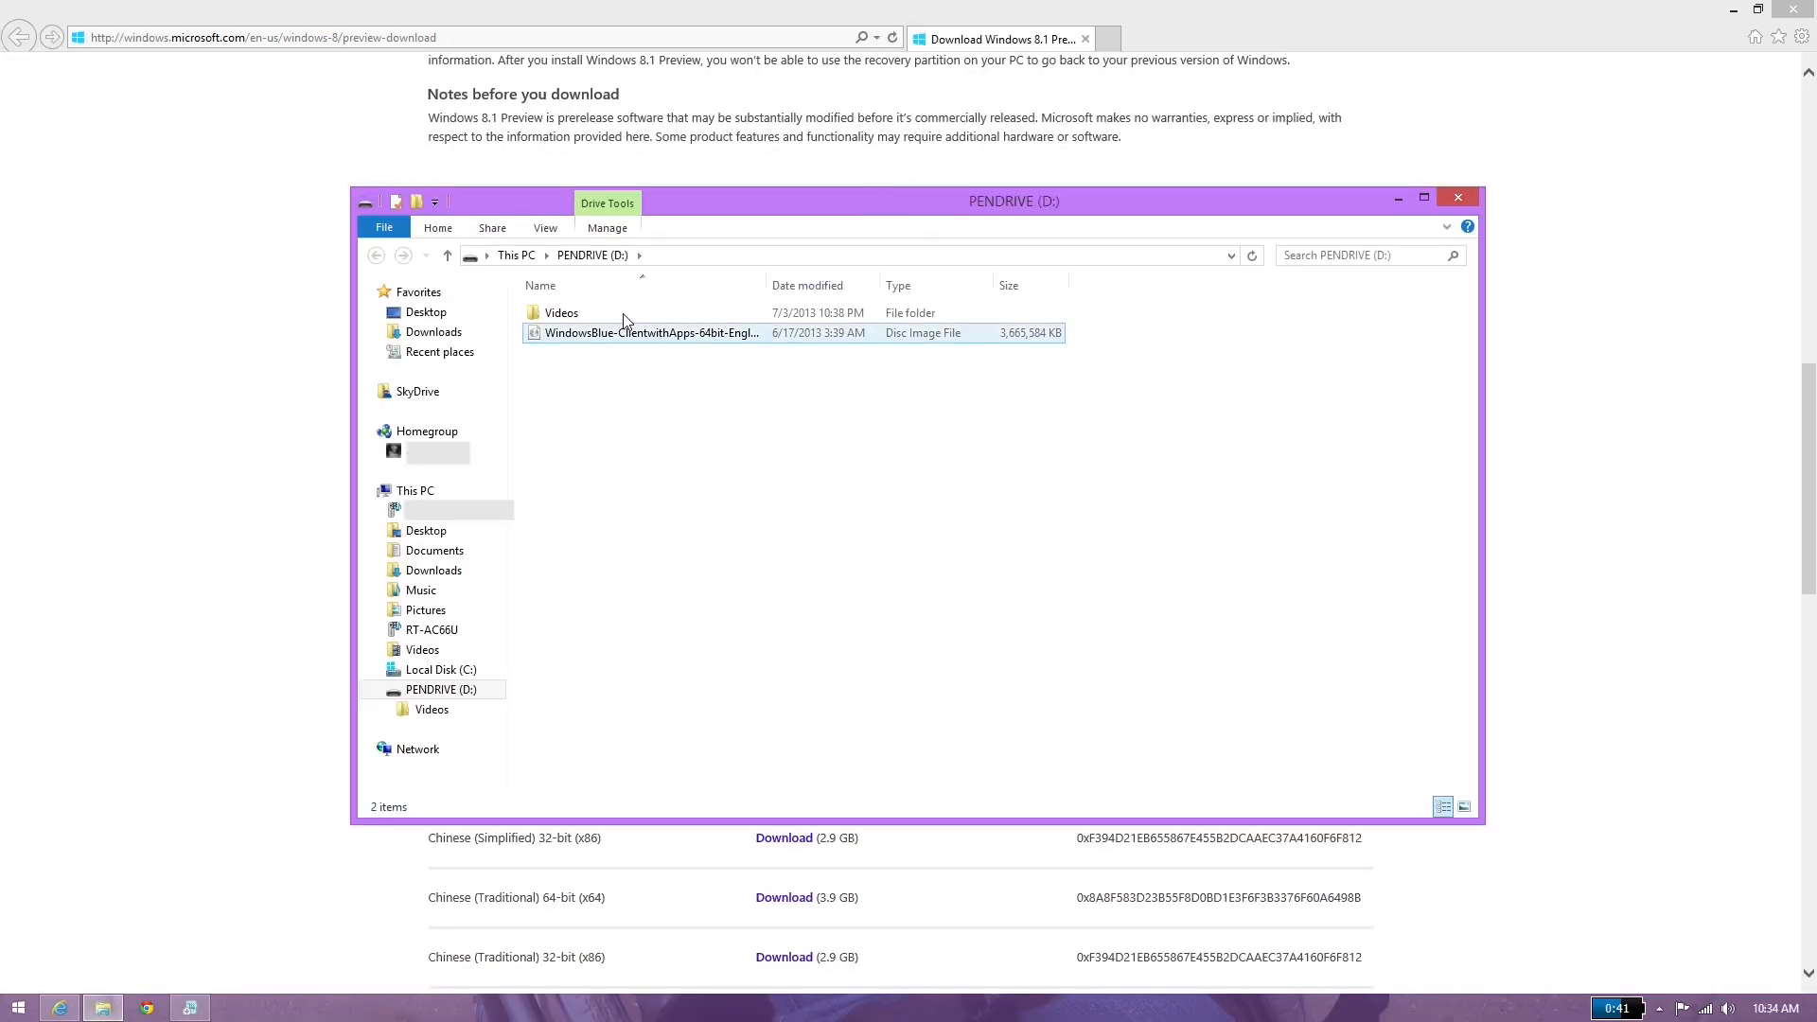
- Copy the downloaded ISO from PENDRIVE (D:) and paste it onto the desktop
right_click(647, 332)
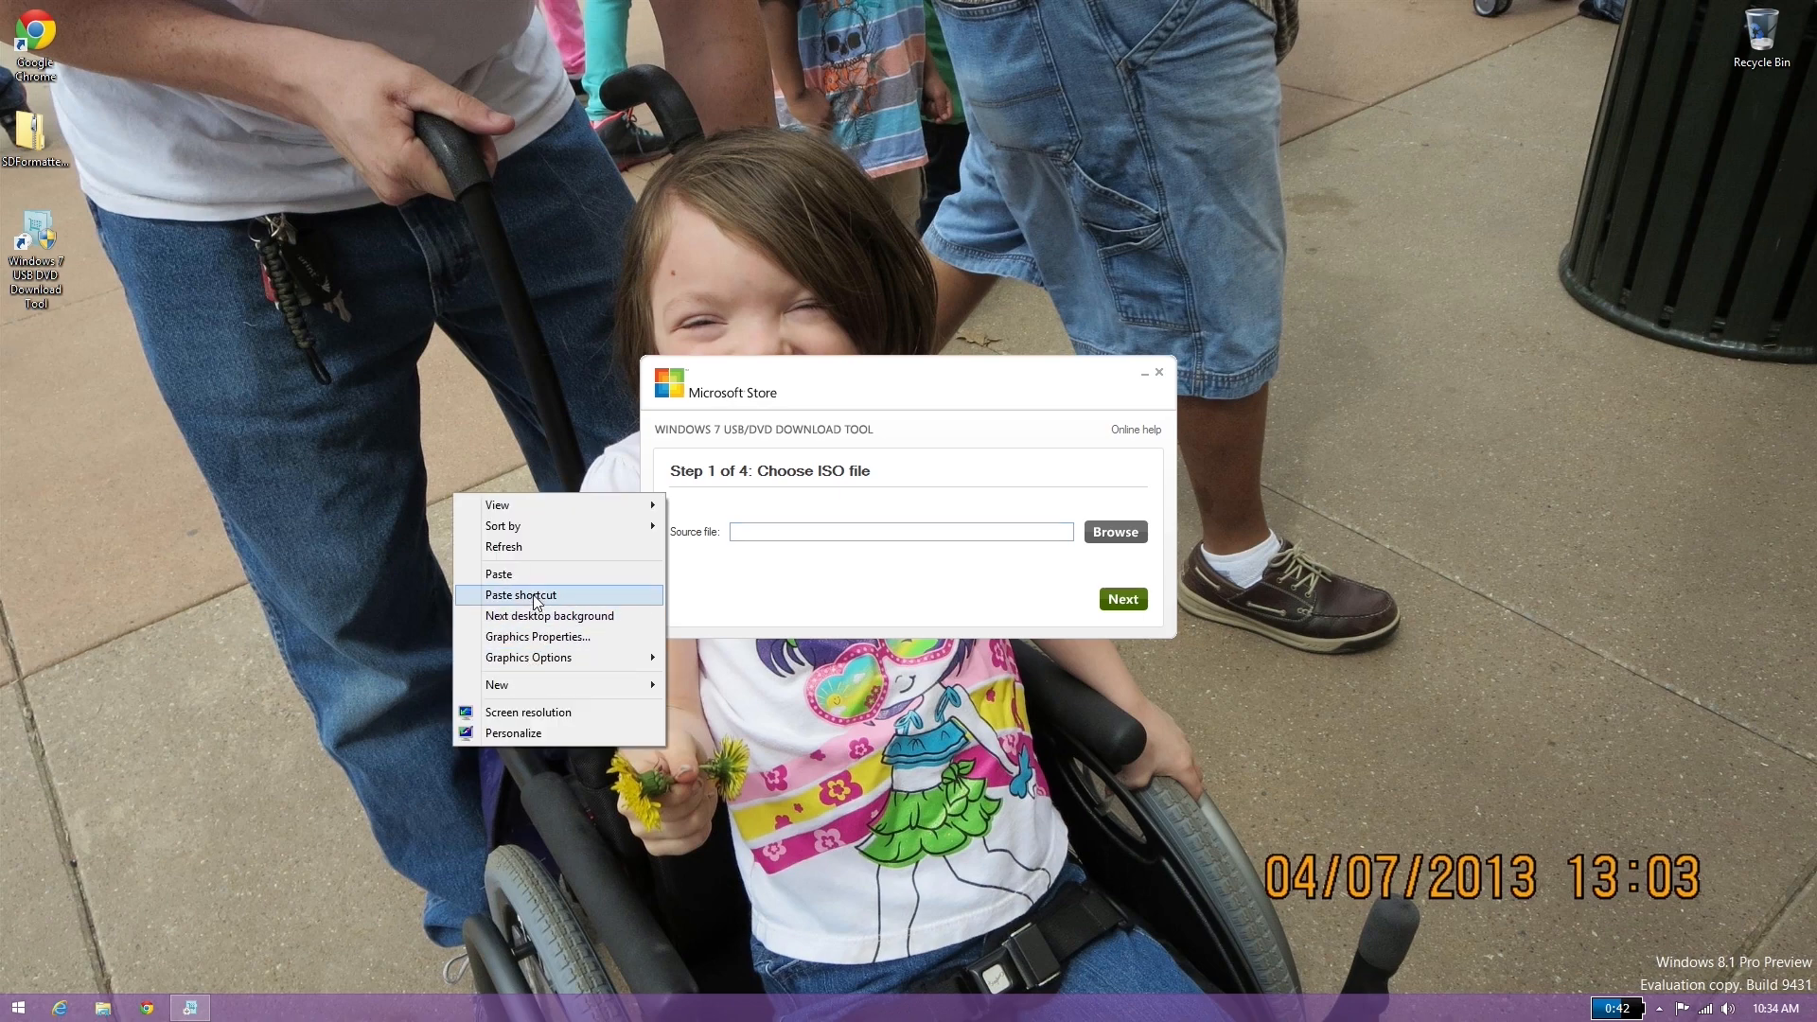
click(519, 594)
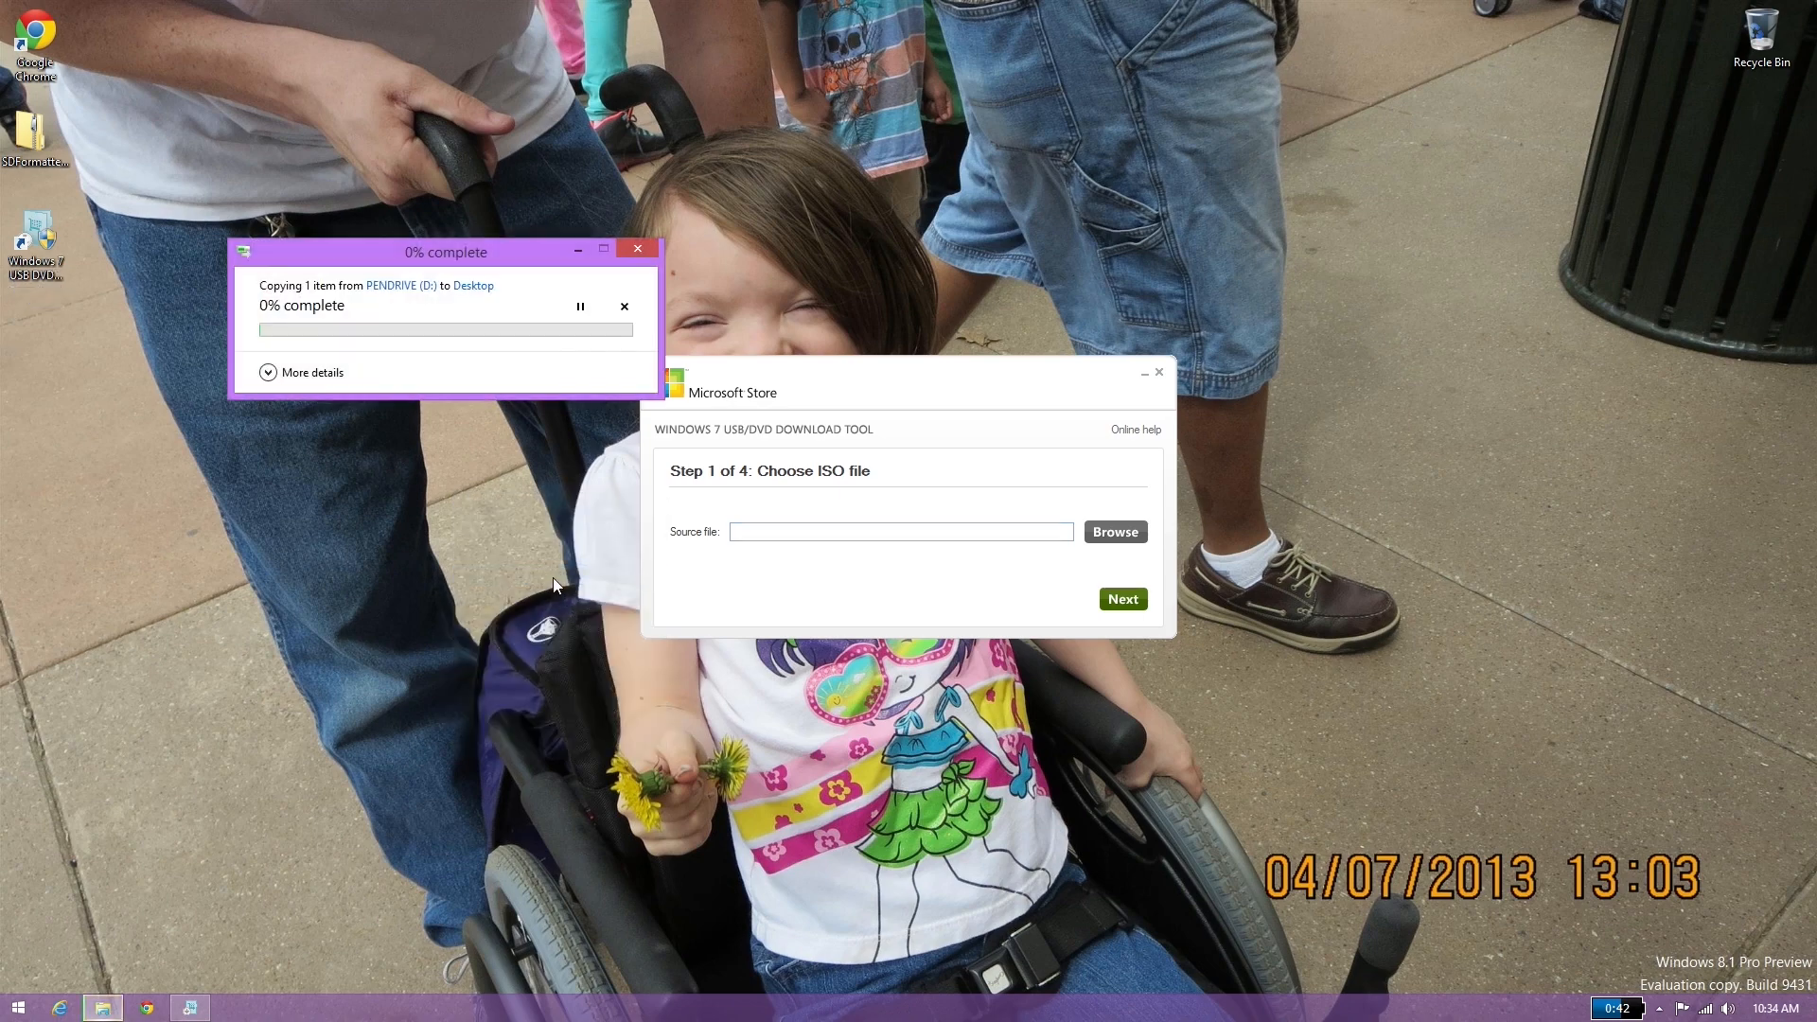
click(313, 371)
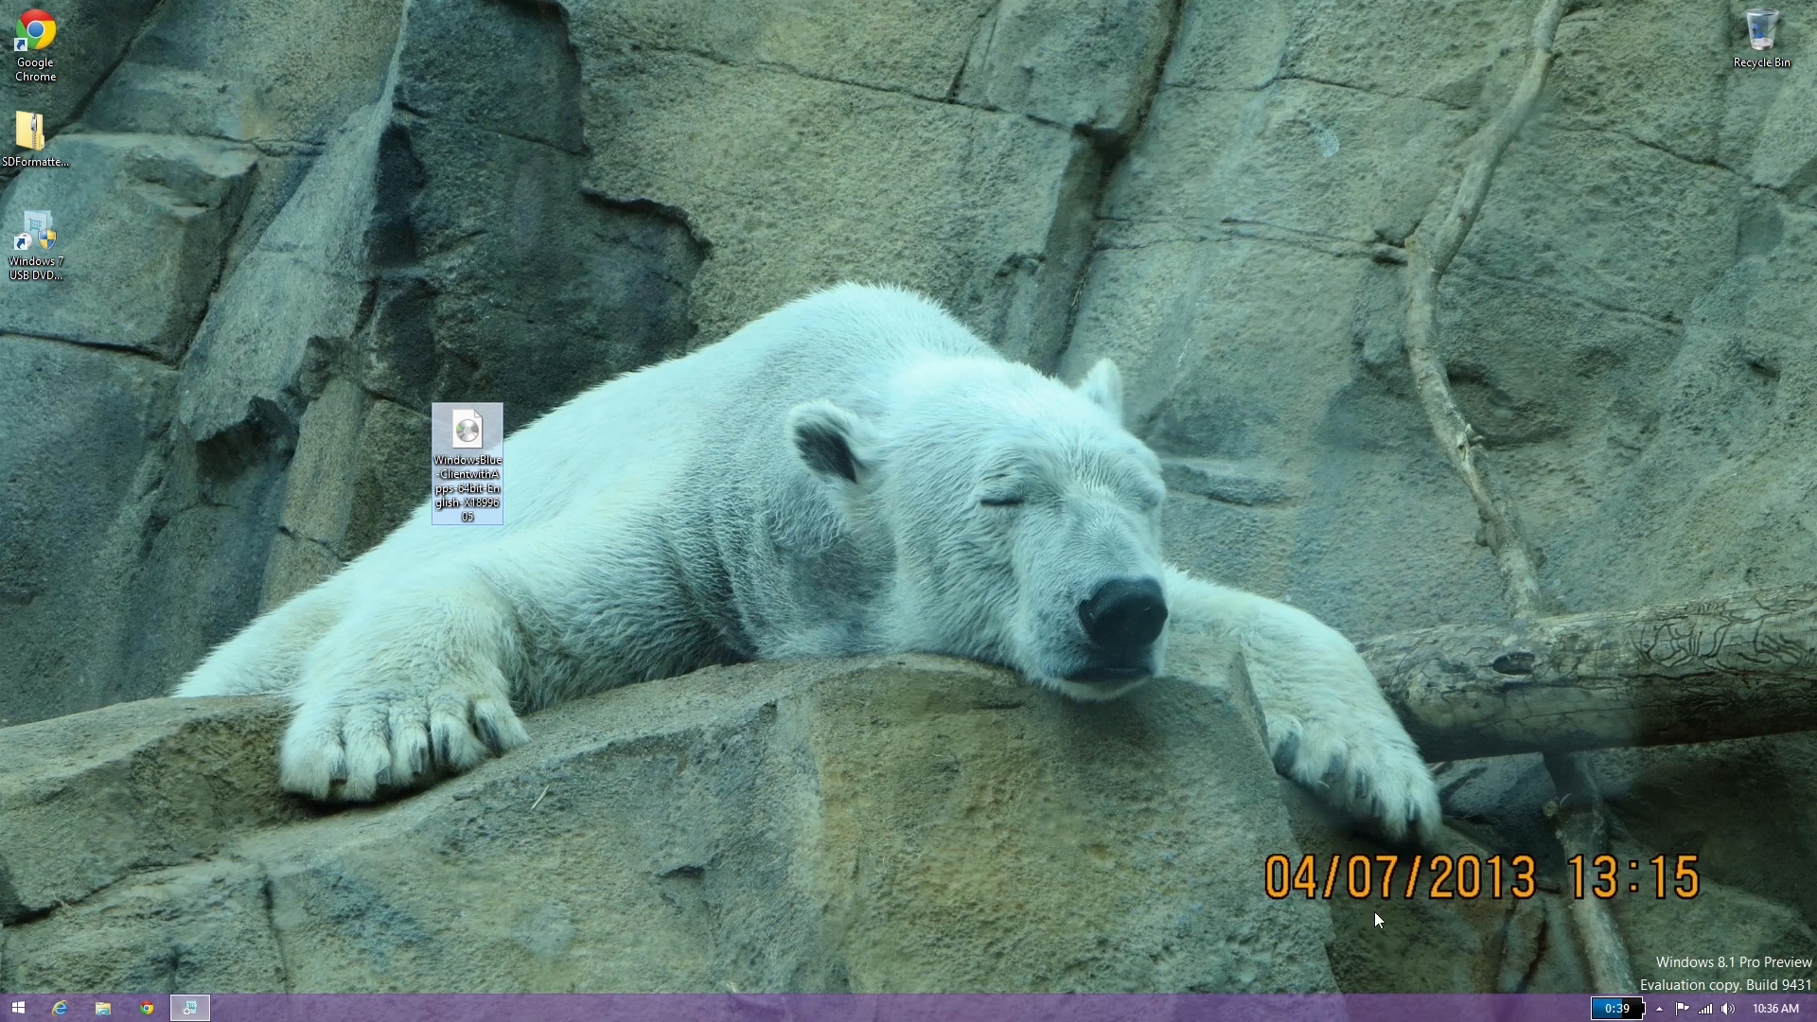
- Check the notification icons and close the pen drive window, leaving the desktop showing
click(1669, 1011)
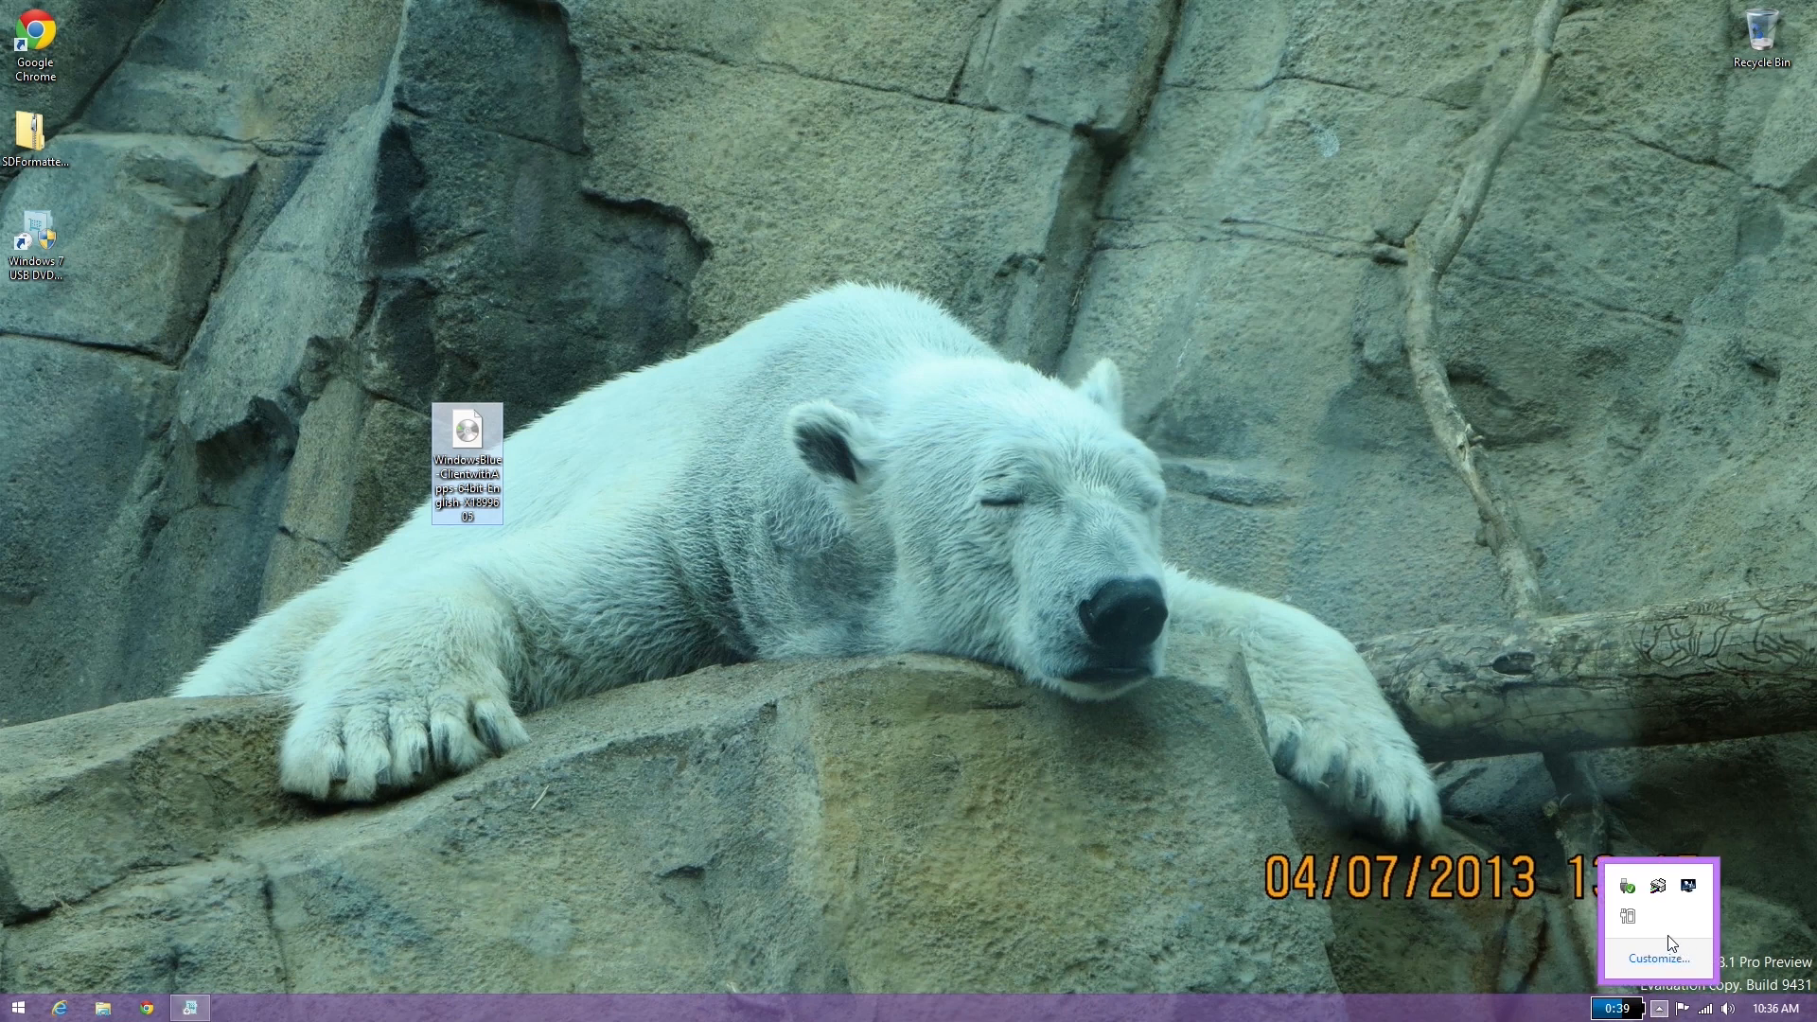
mouse_move(535, 1000)
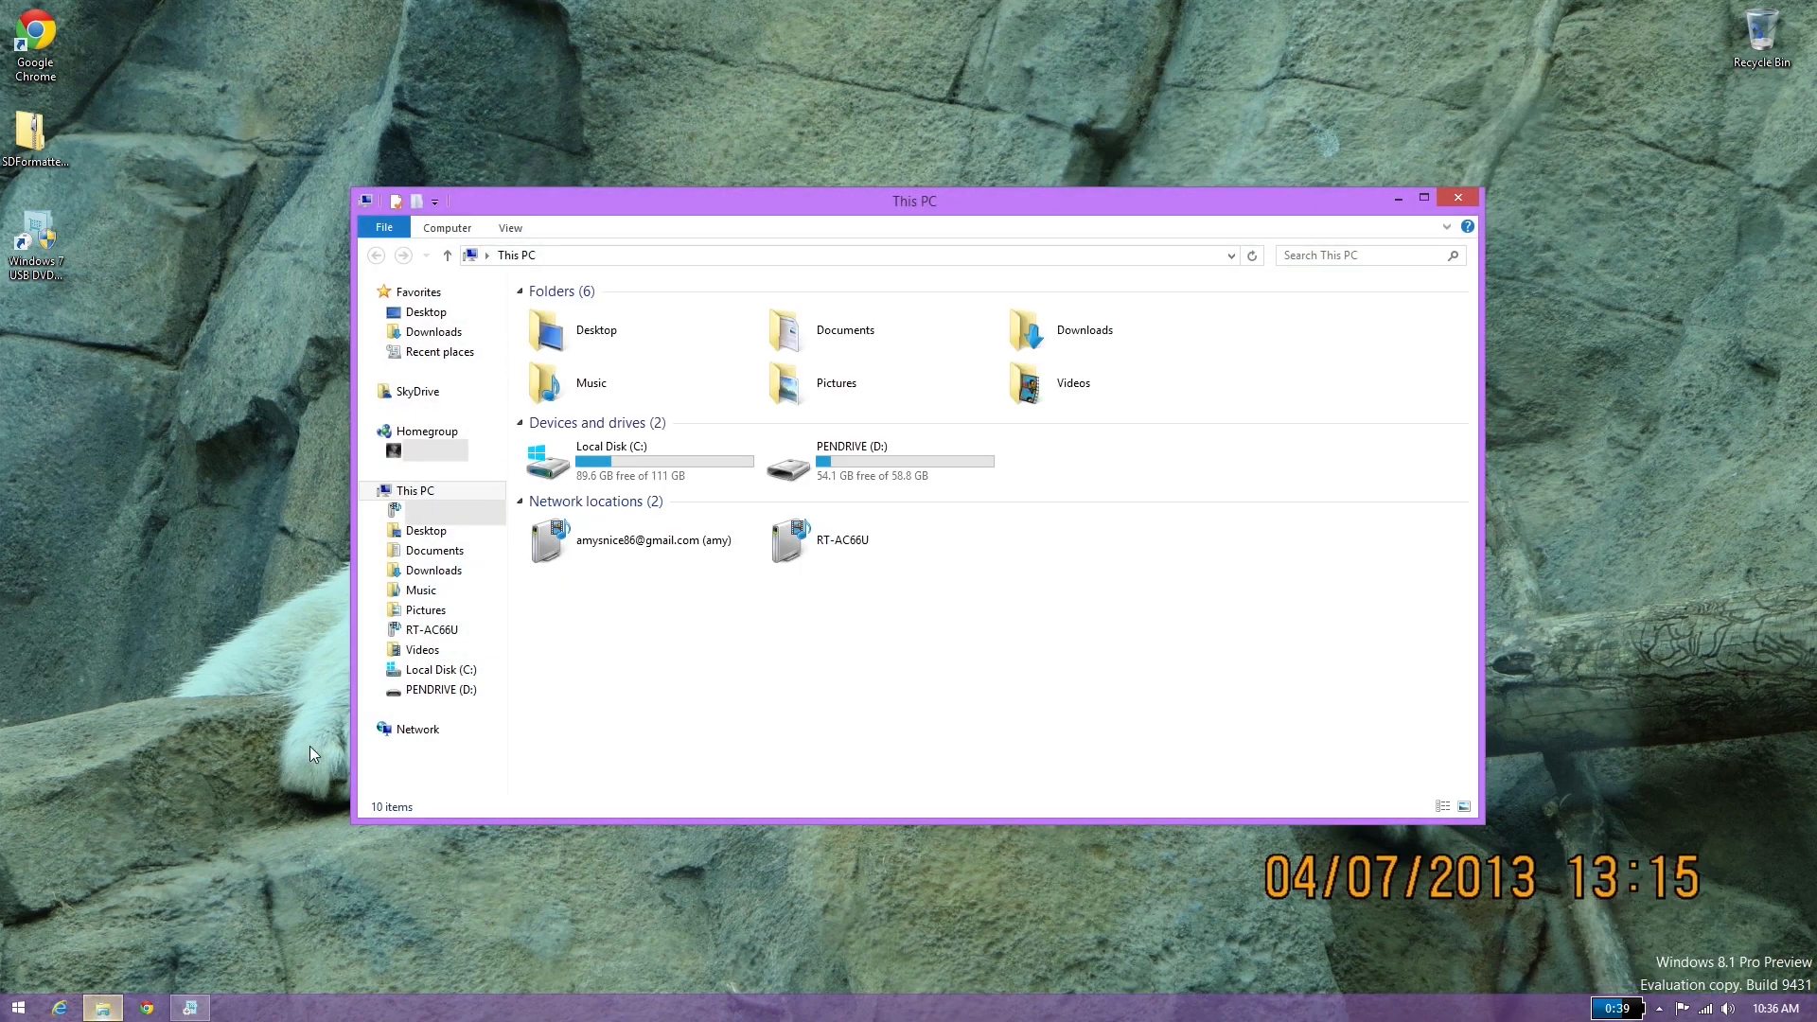
right_click(806, 456)
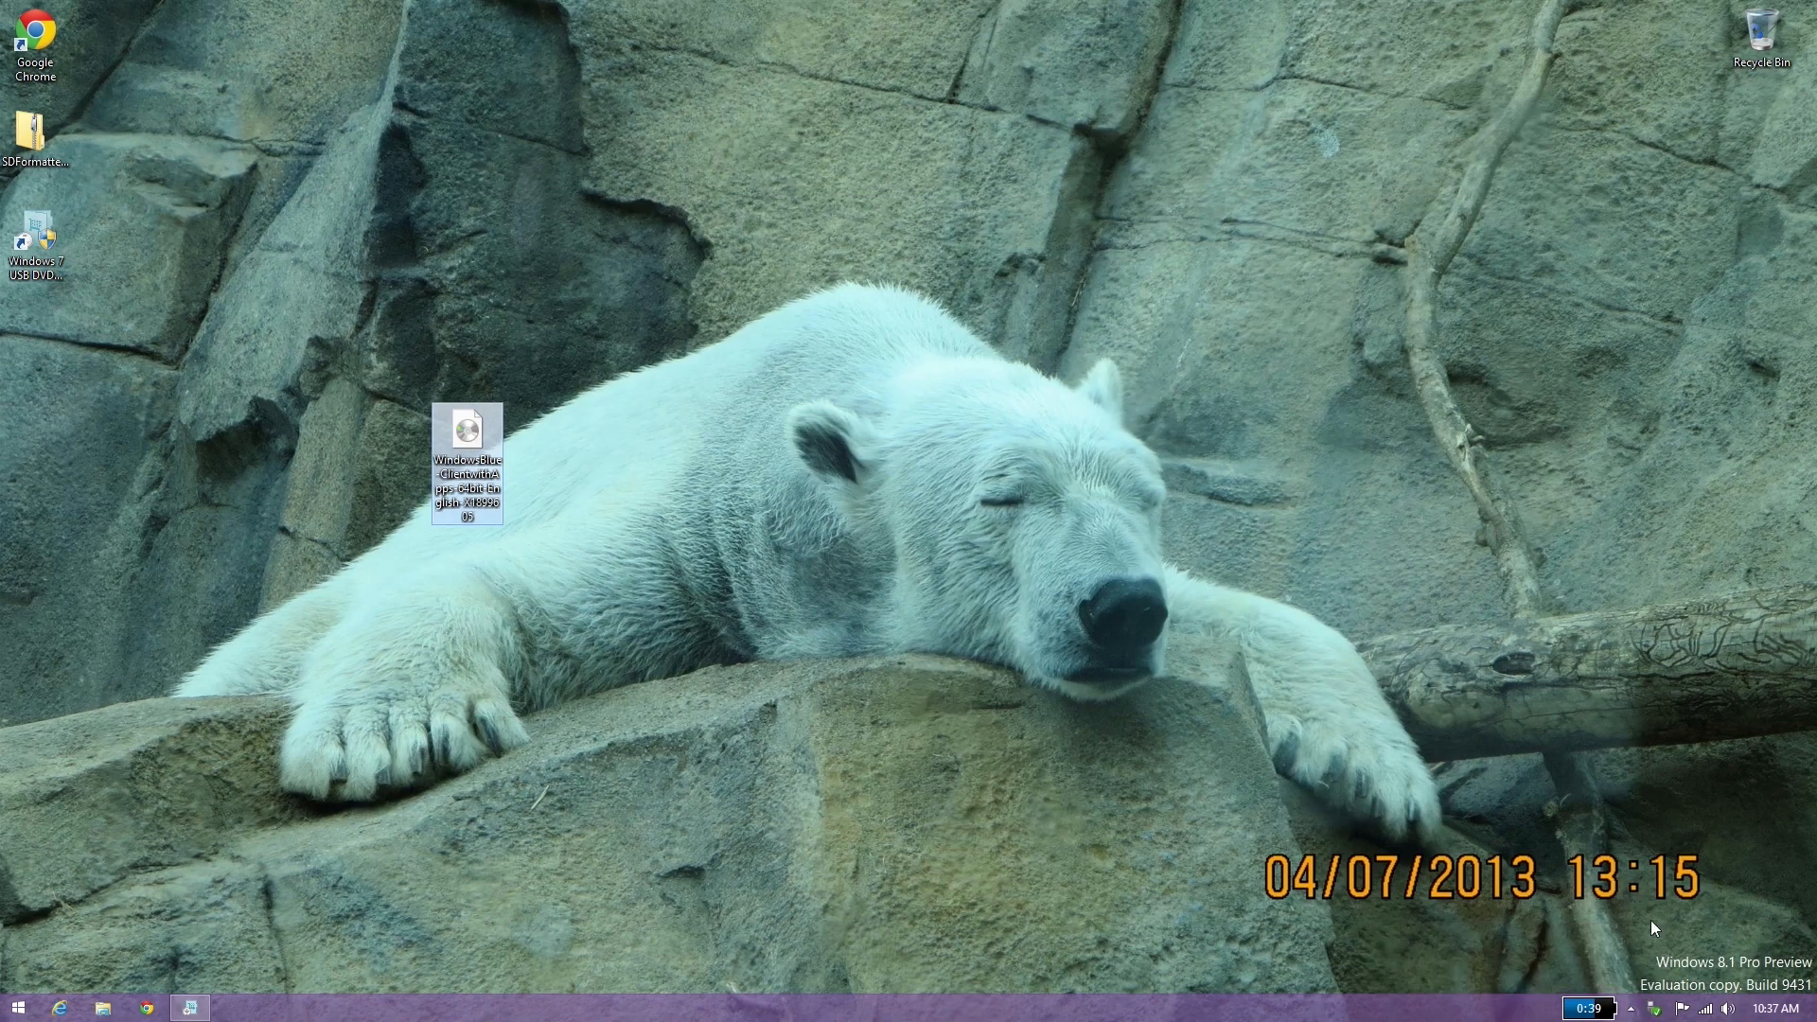
mouse_move(1629, 844)
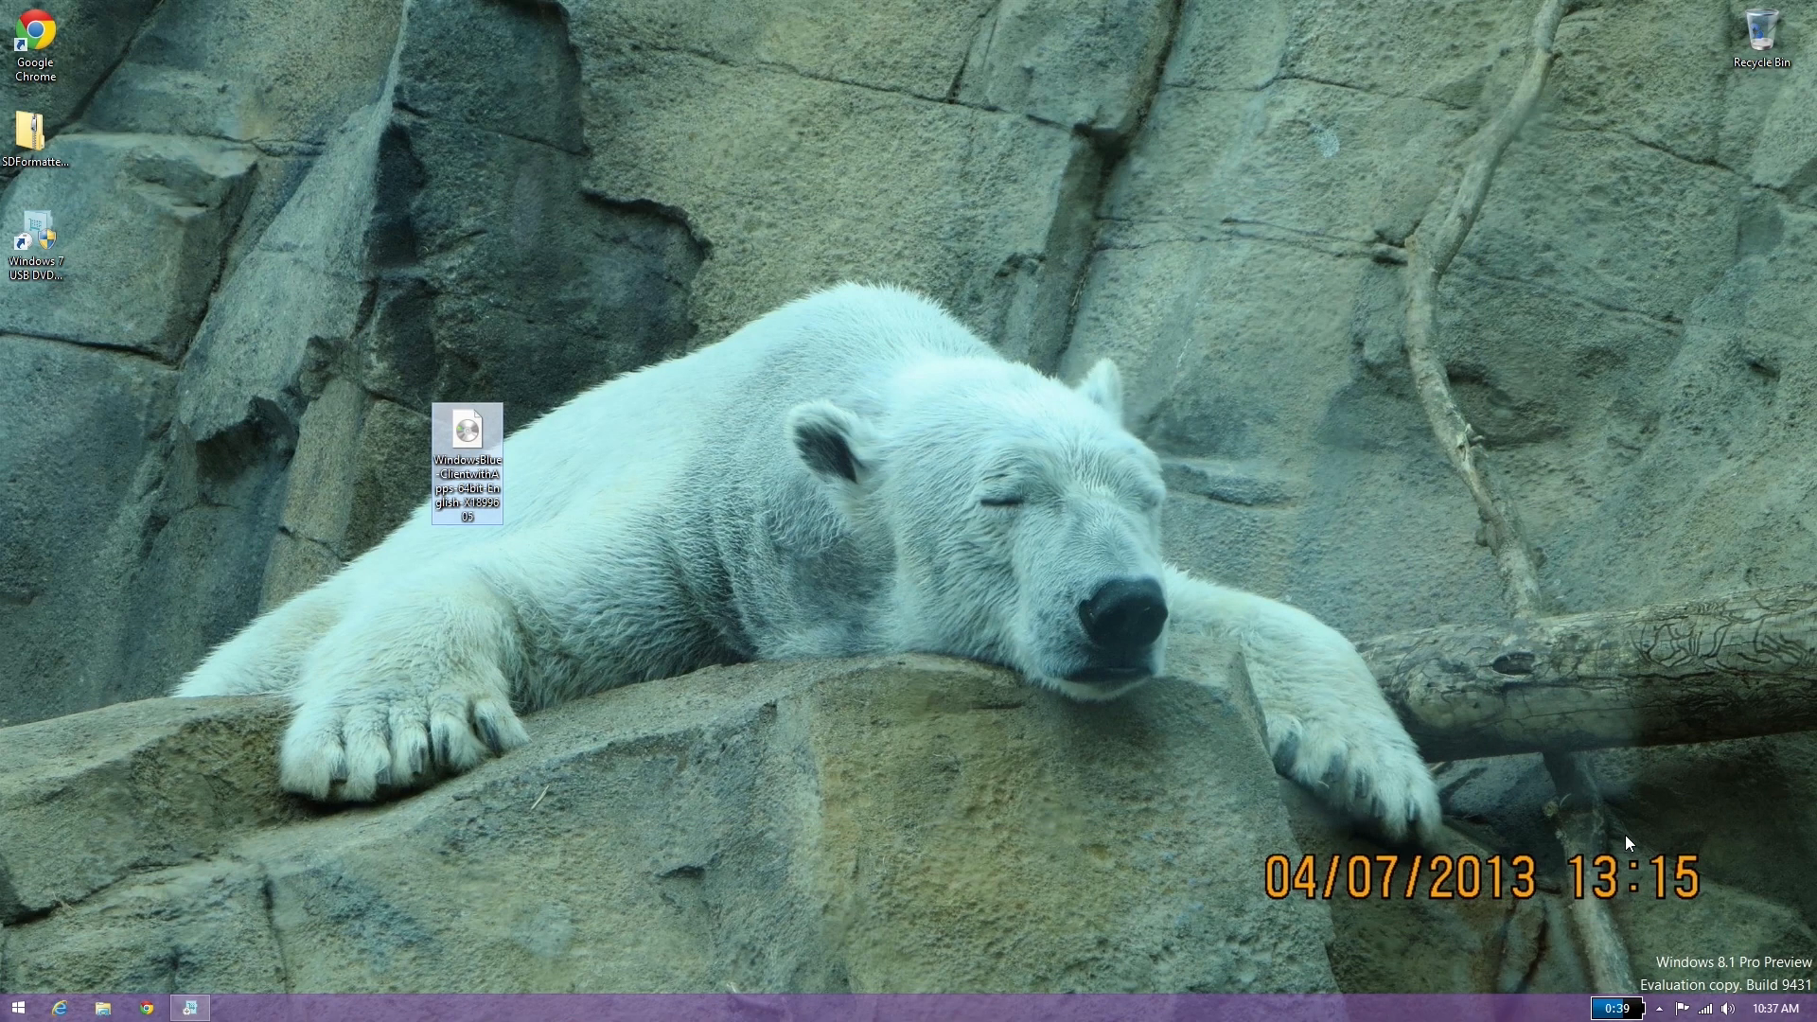
mouse_move(768, 431)
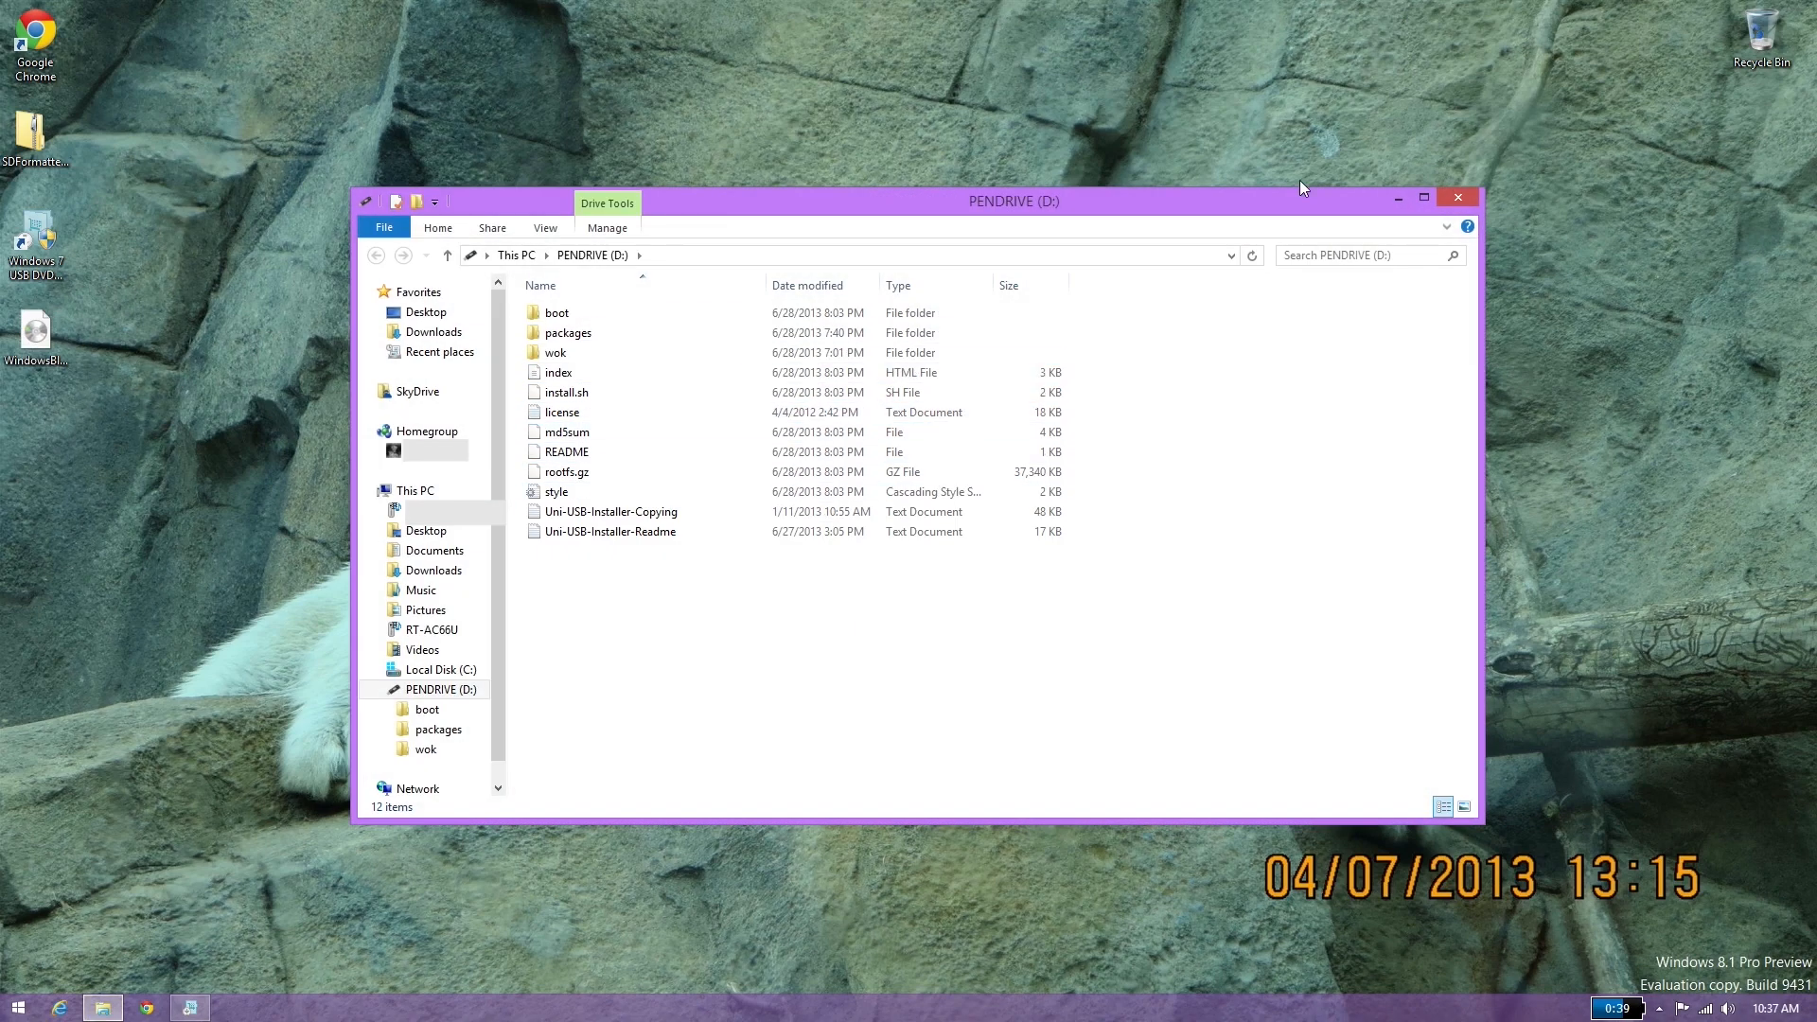
click(1457, 197)
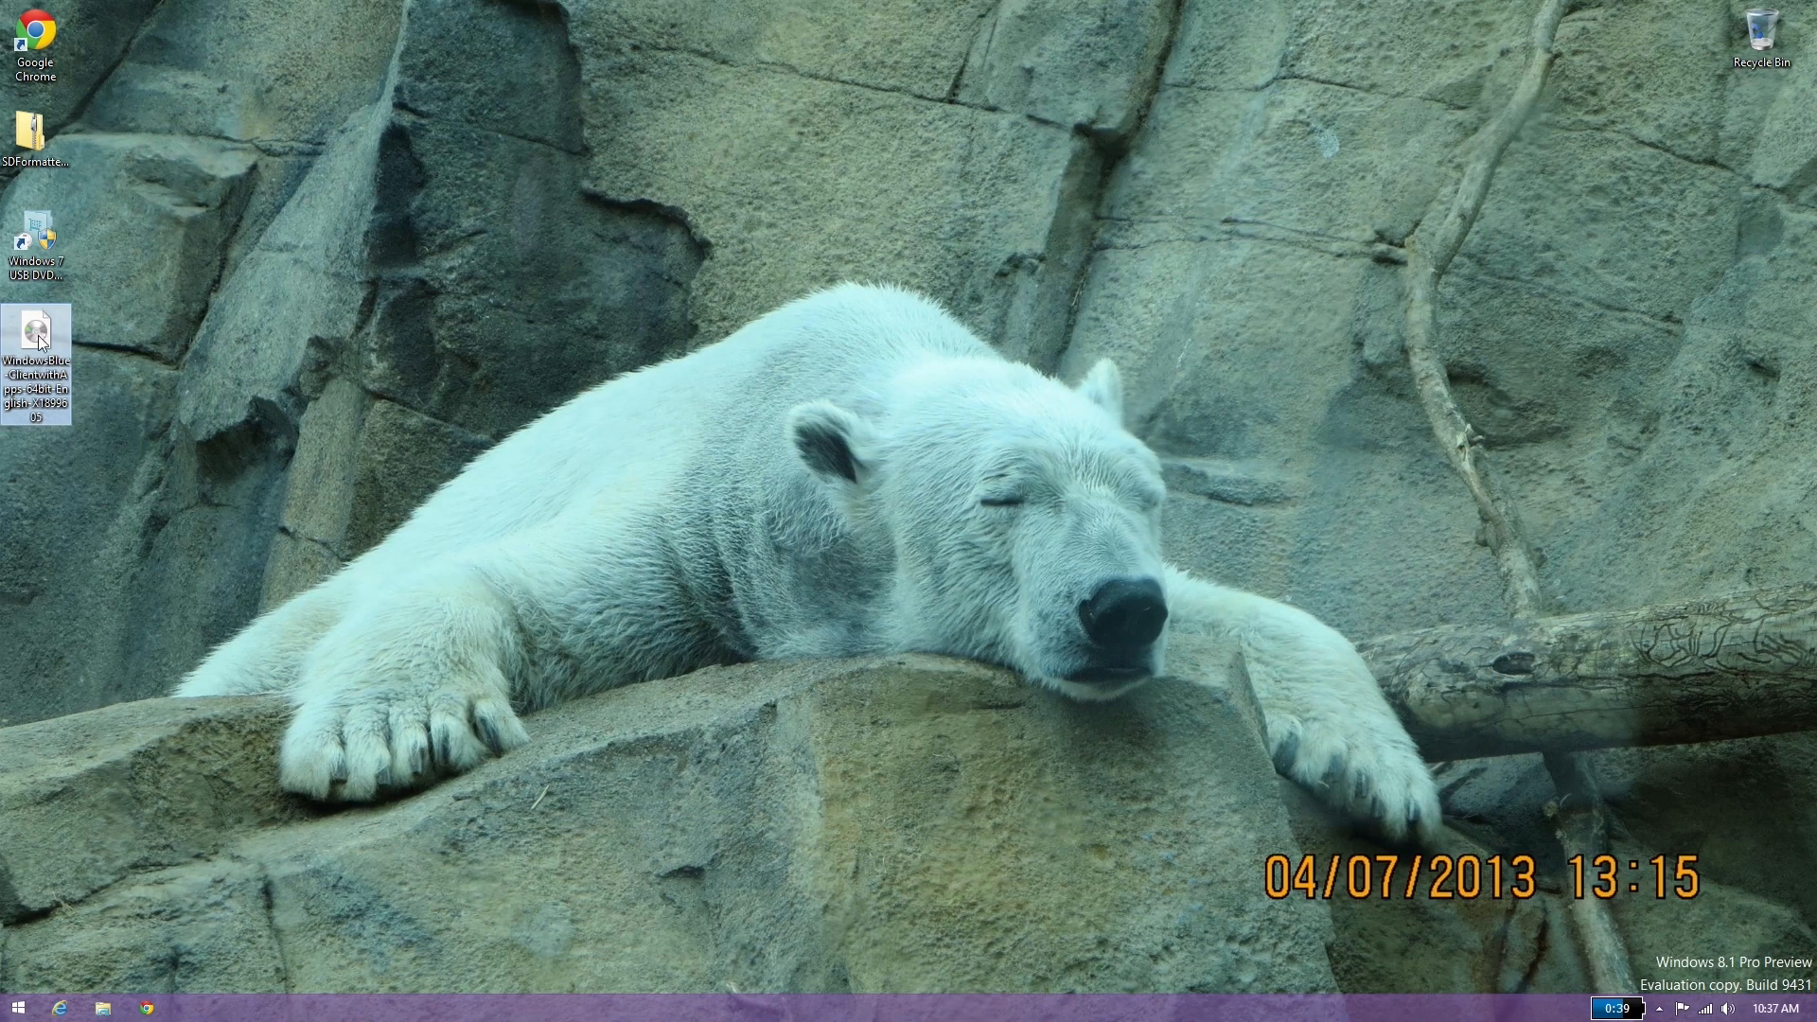
mouse_move(32, 218)
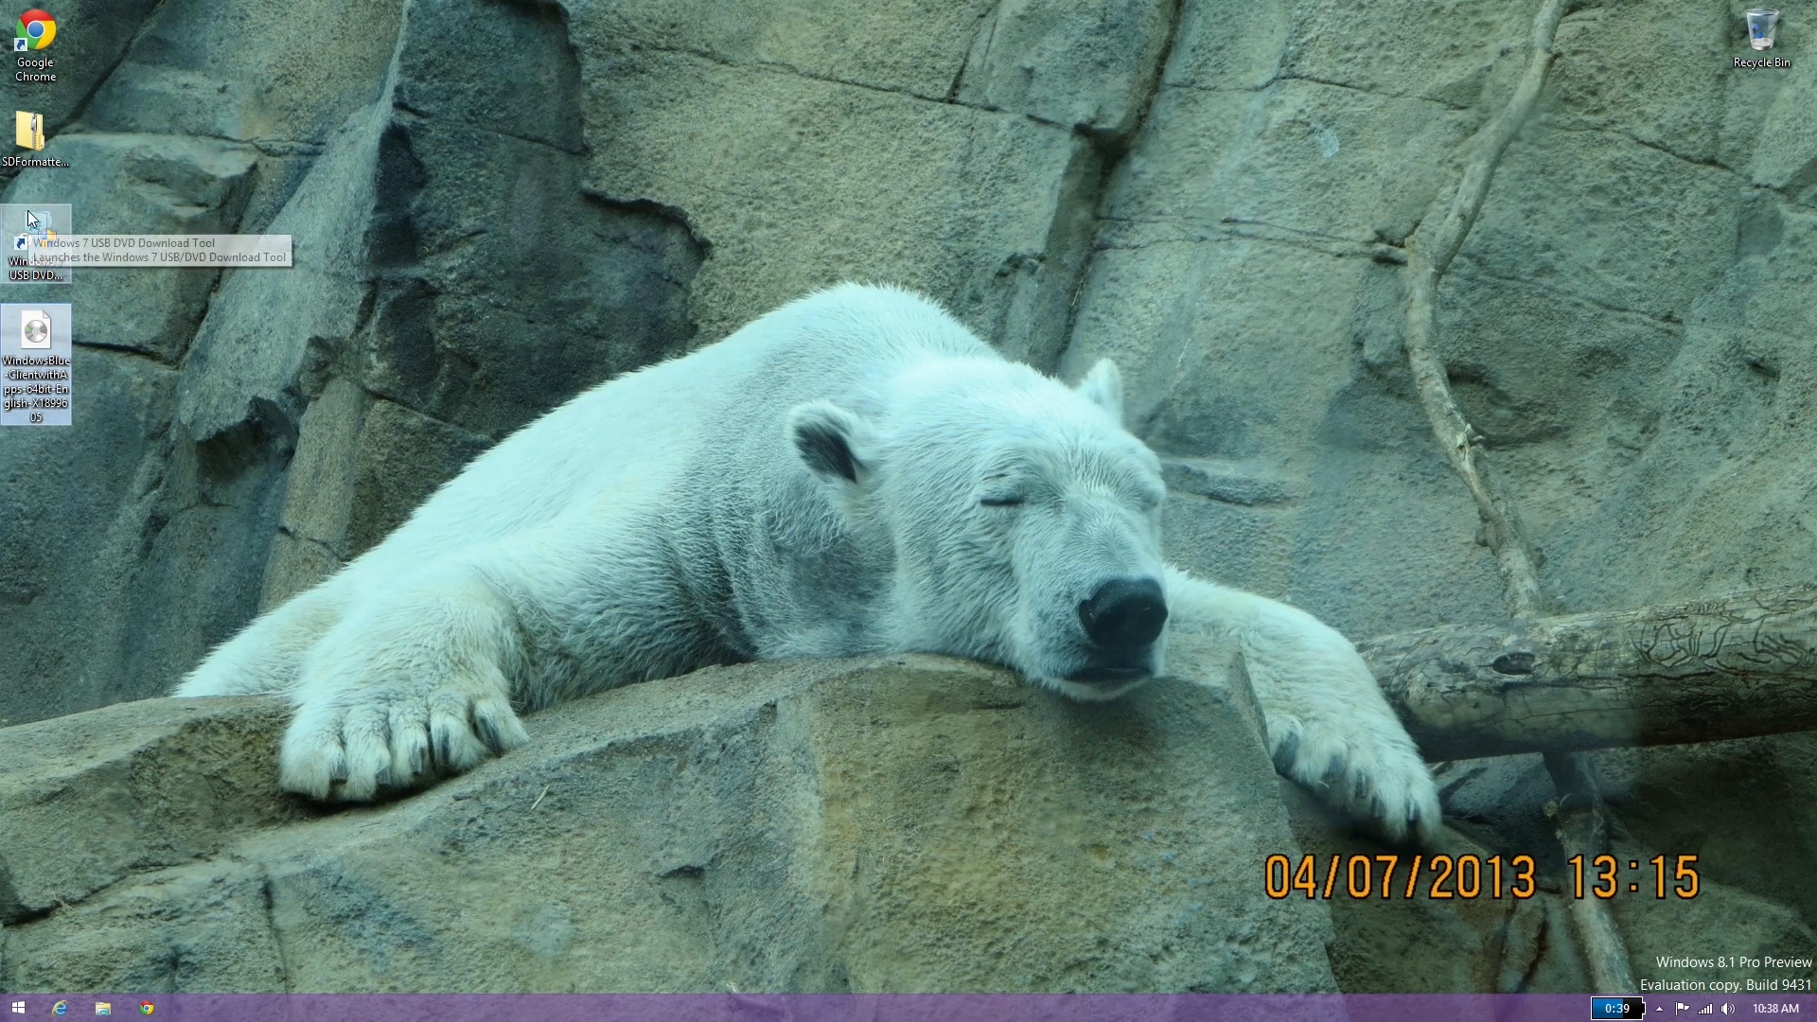
- Launch the tool and choose the WindowsBlue ISO on the desktop as the source file
double_click(30, 223)
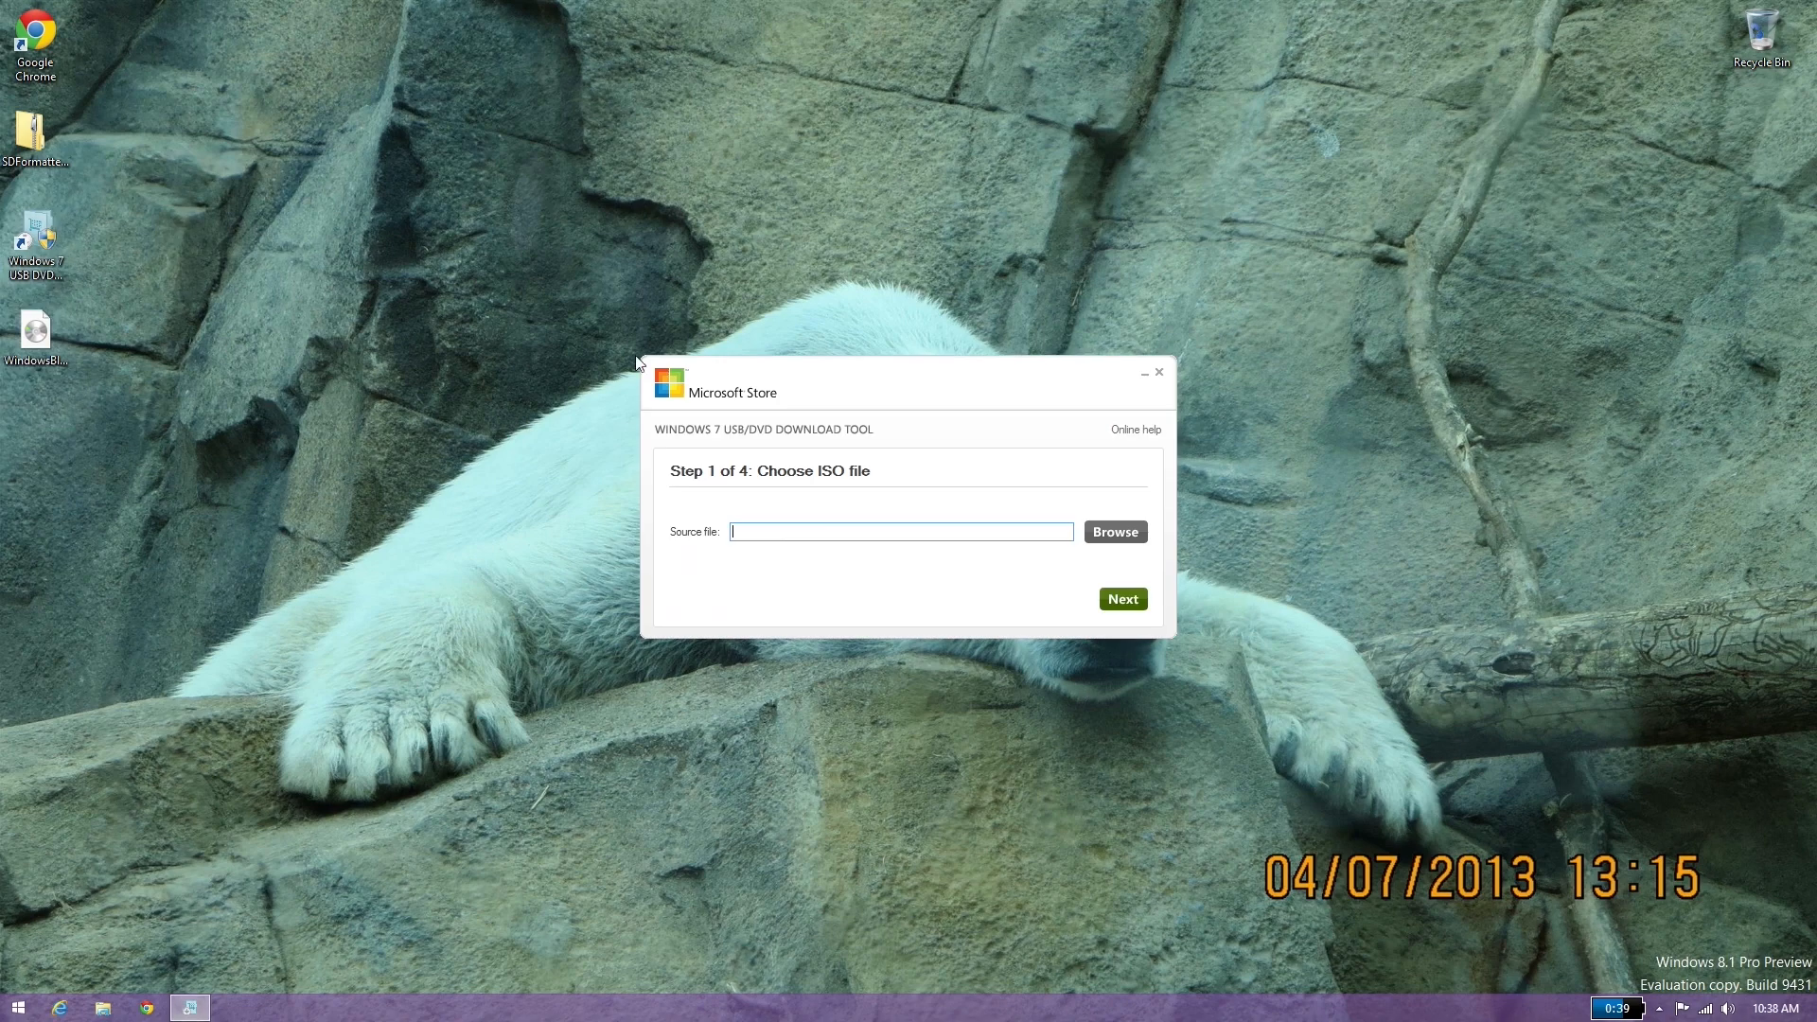
click(1117, 532)
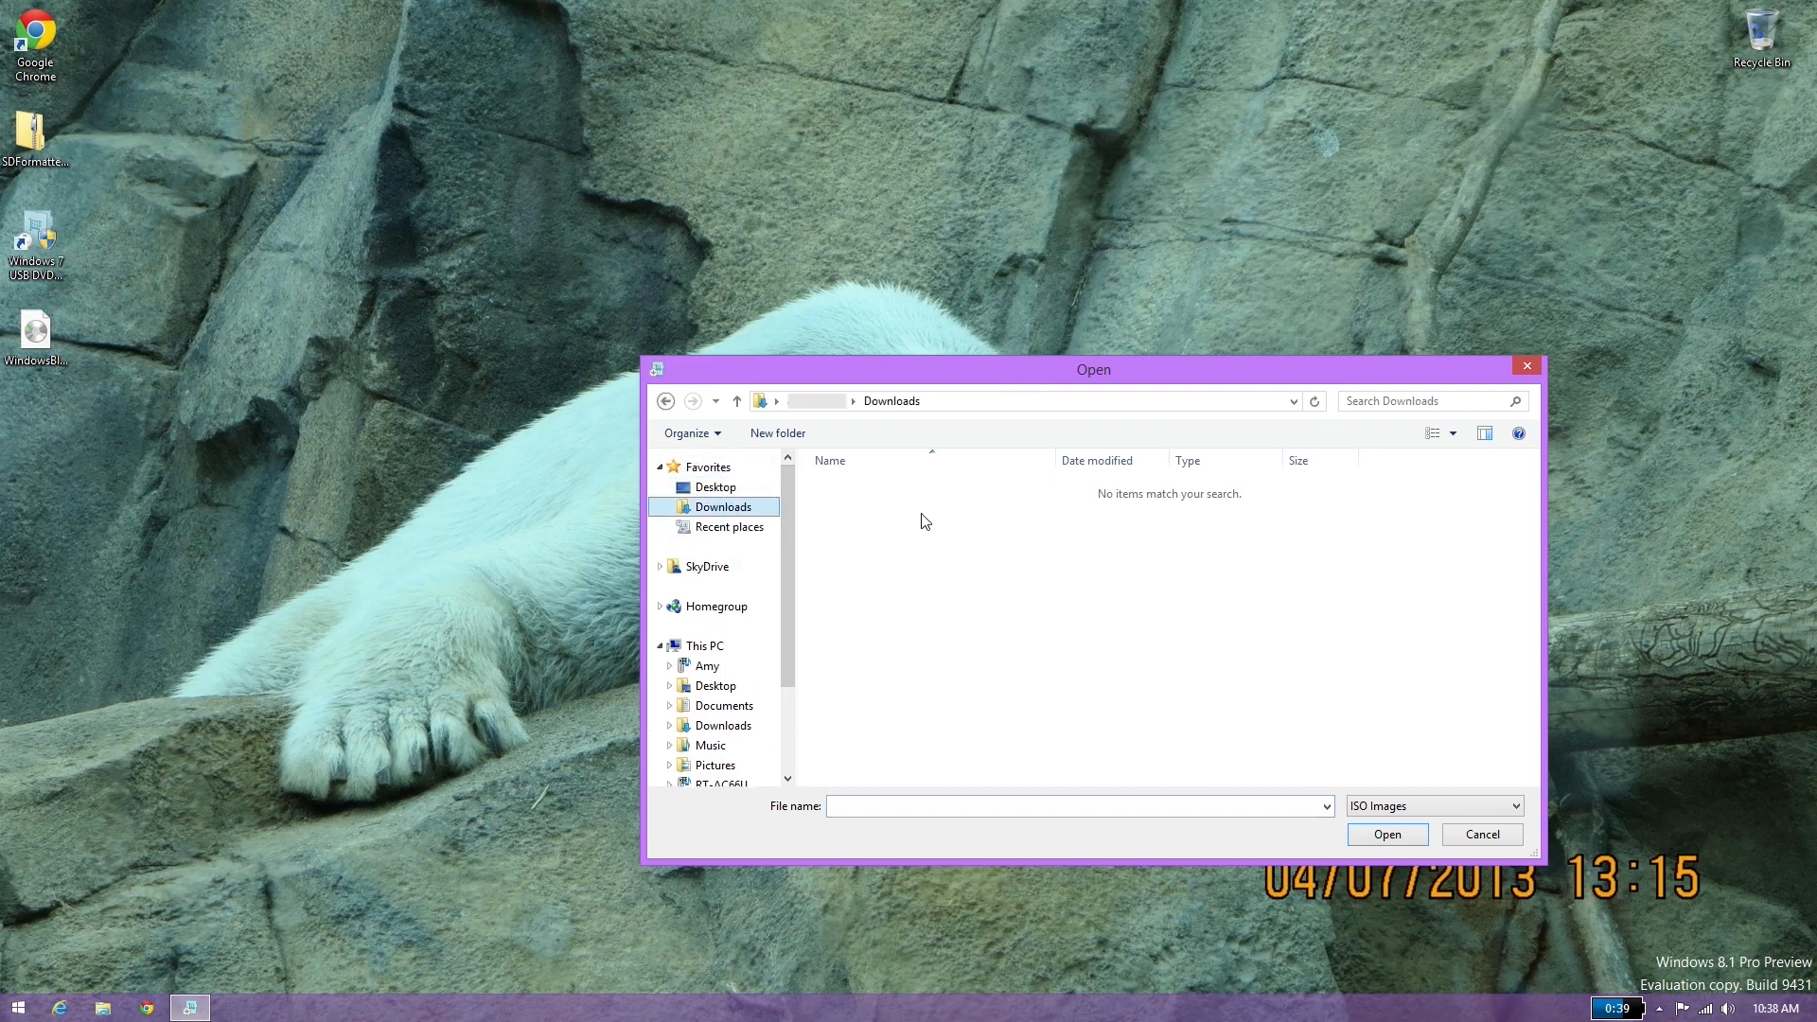
click(715, 486)
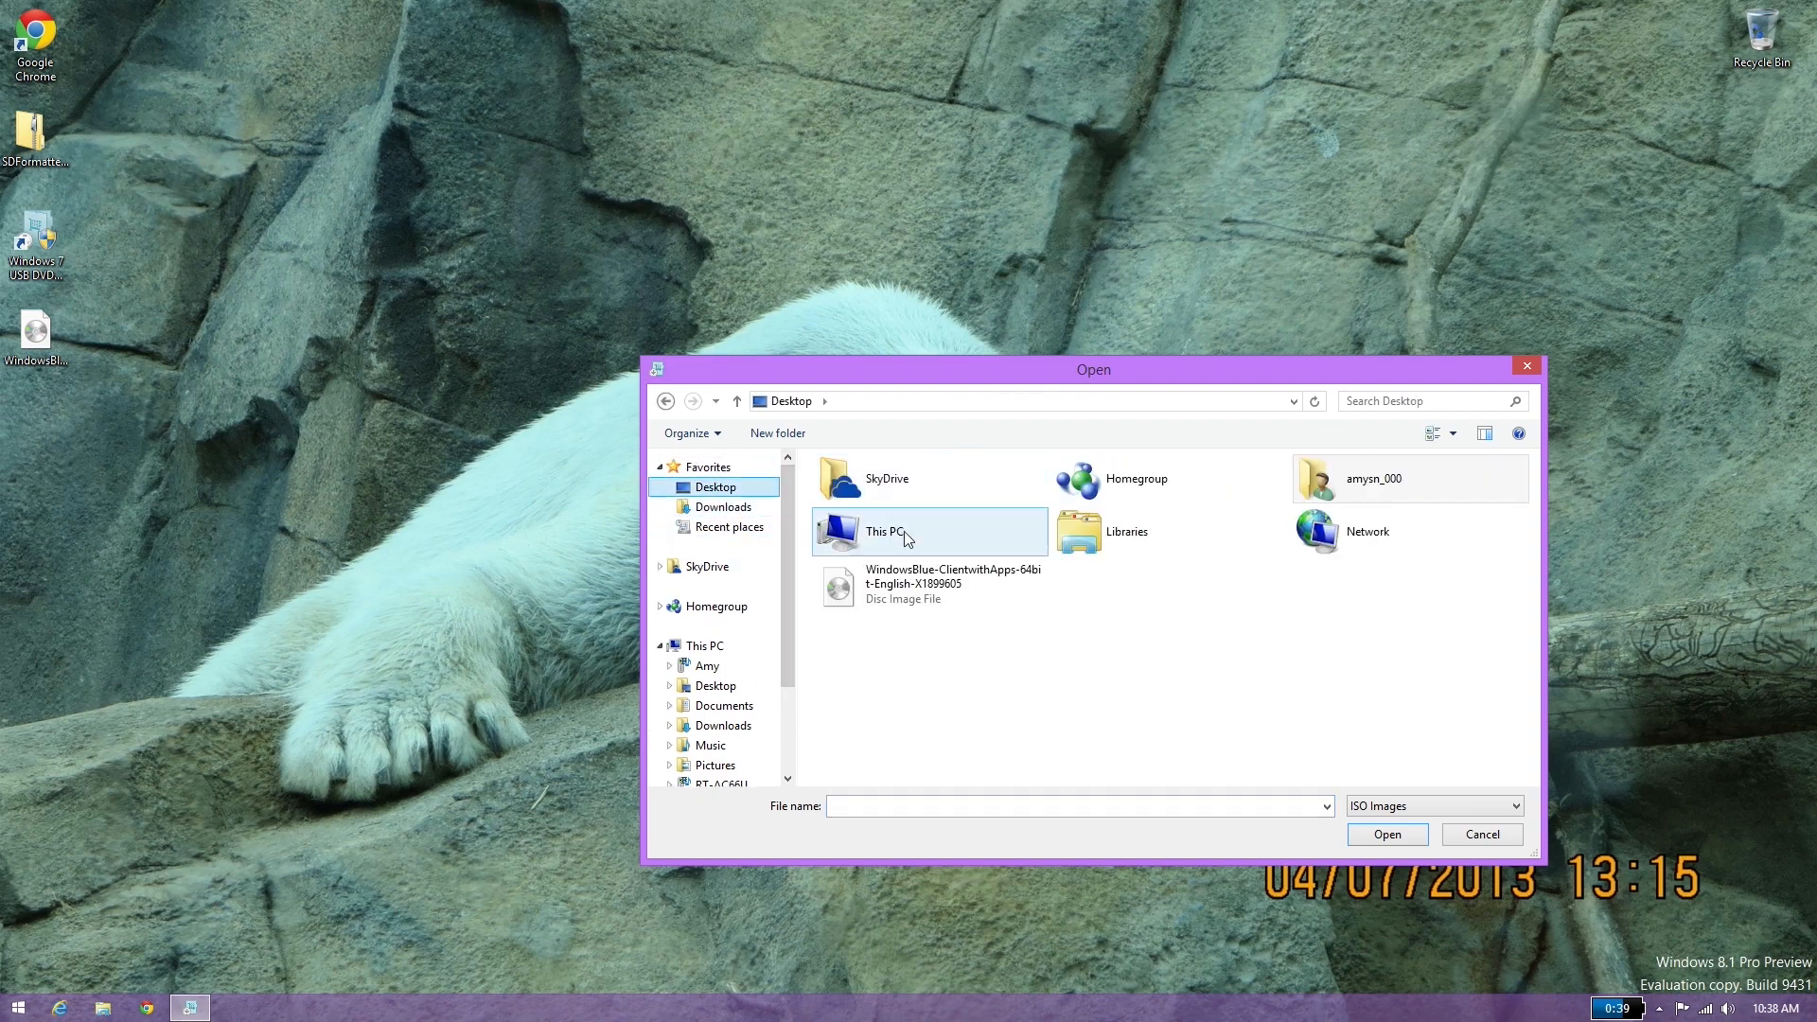
click(934, 583)
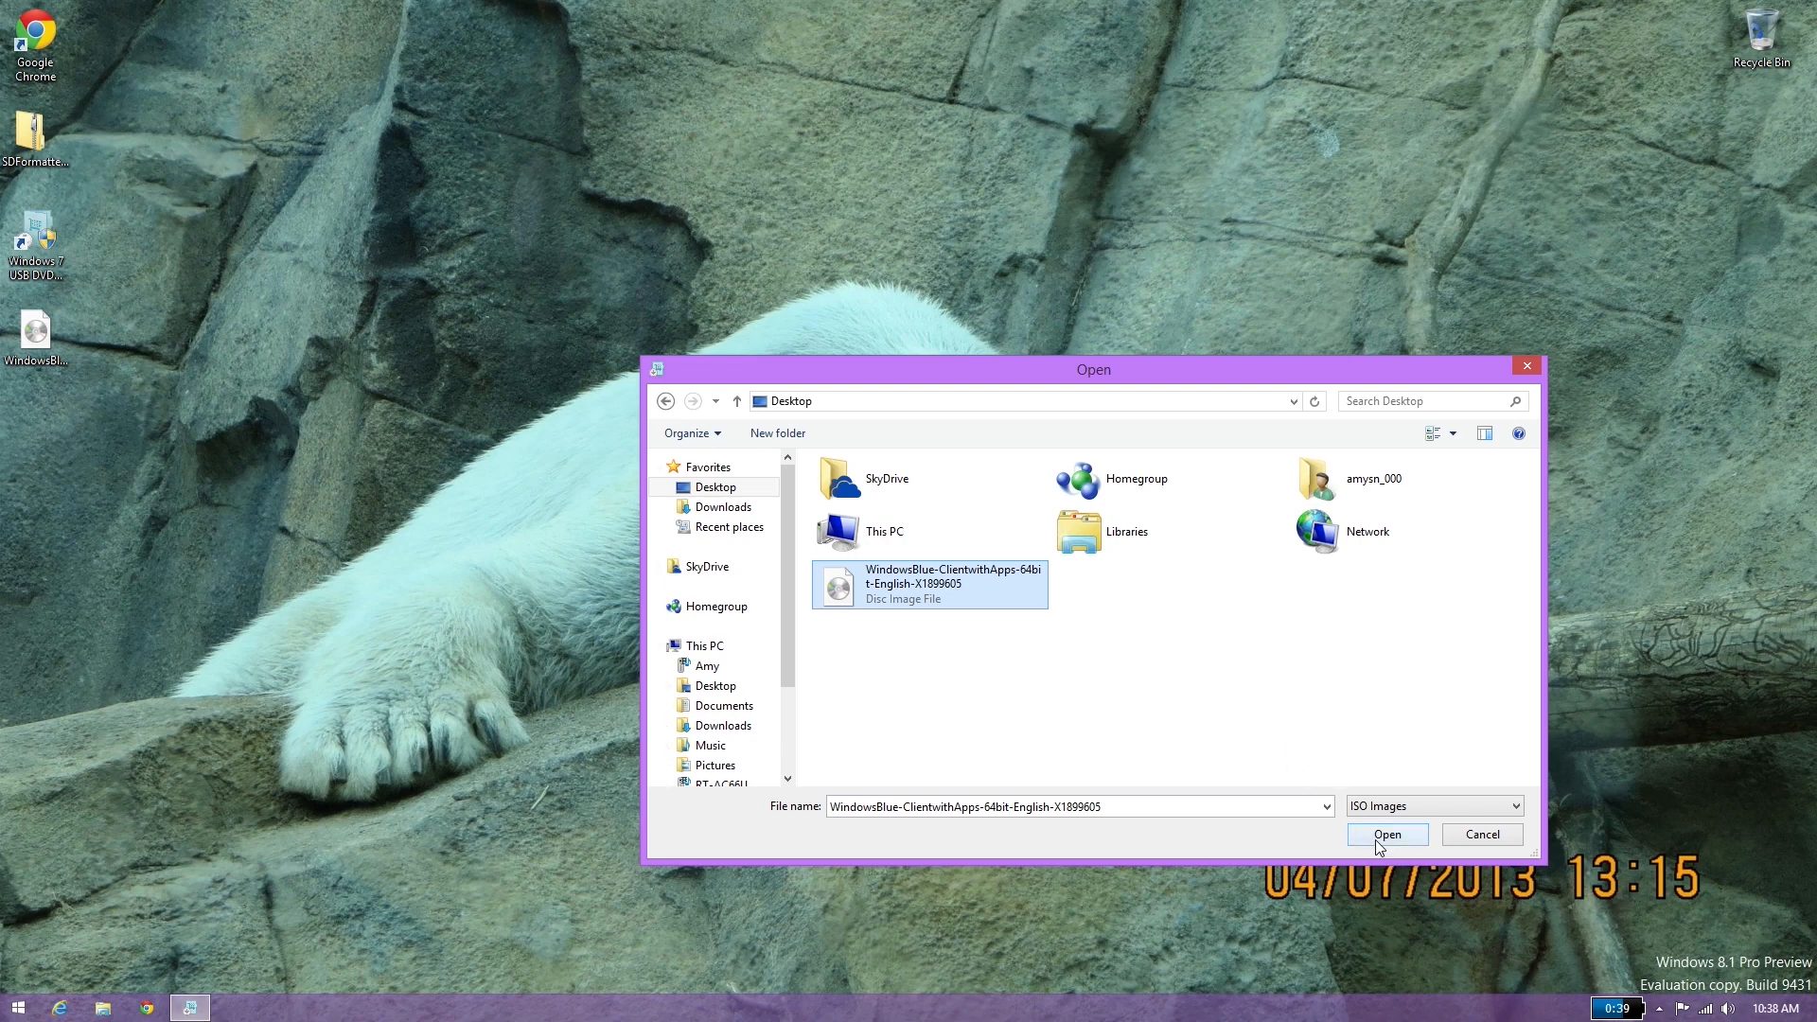
click(1388, 833)
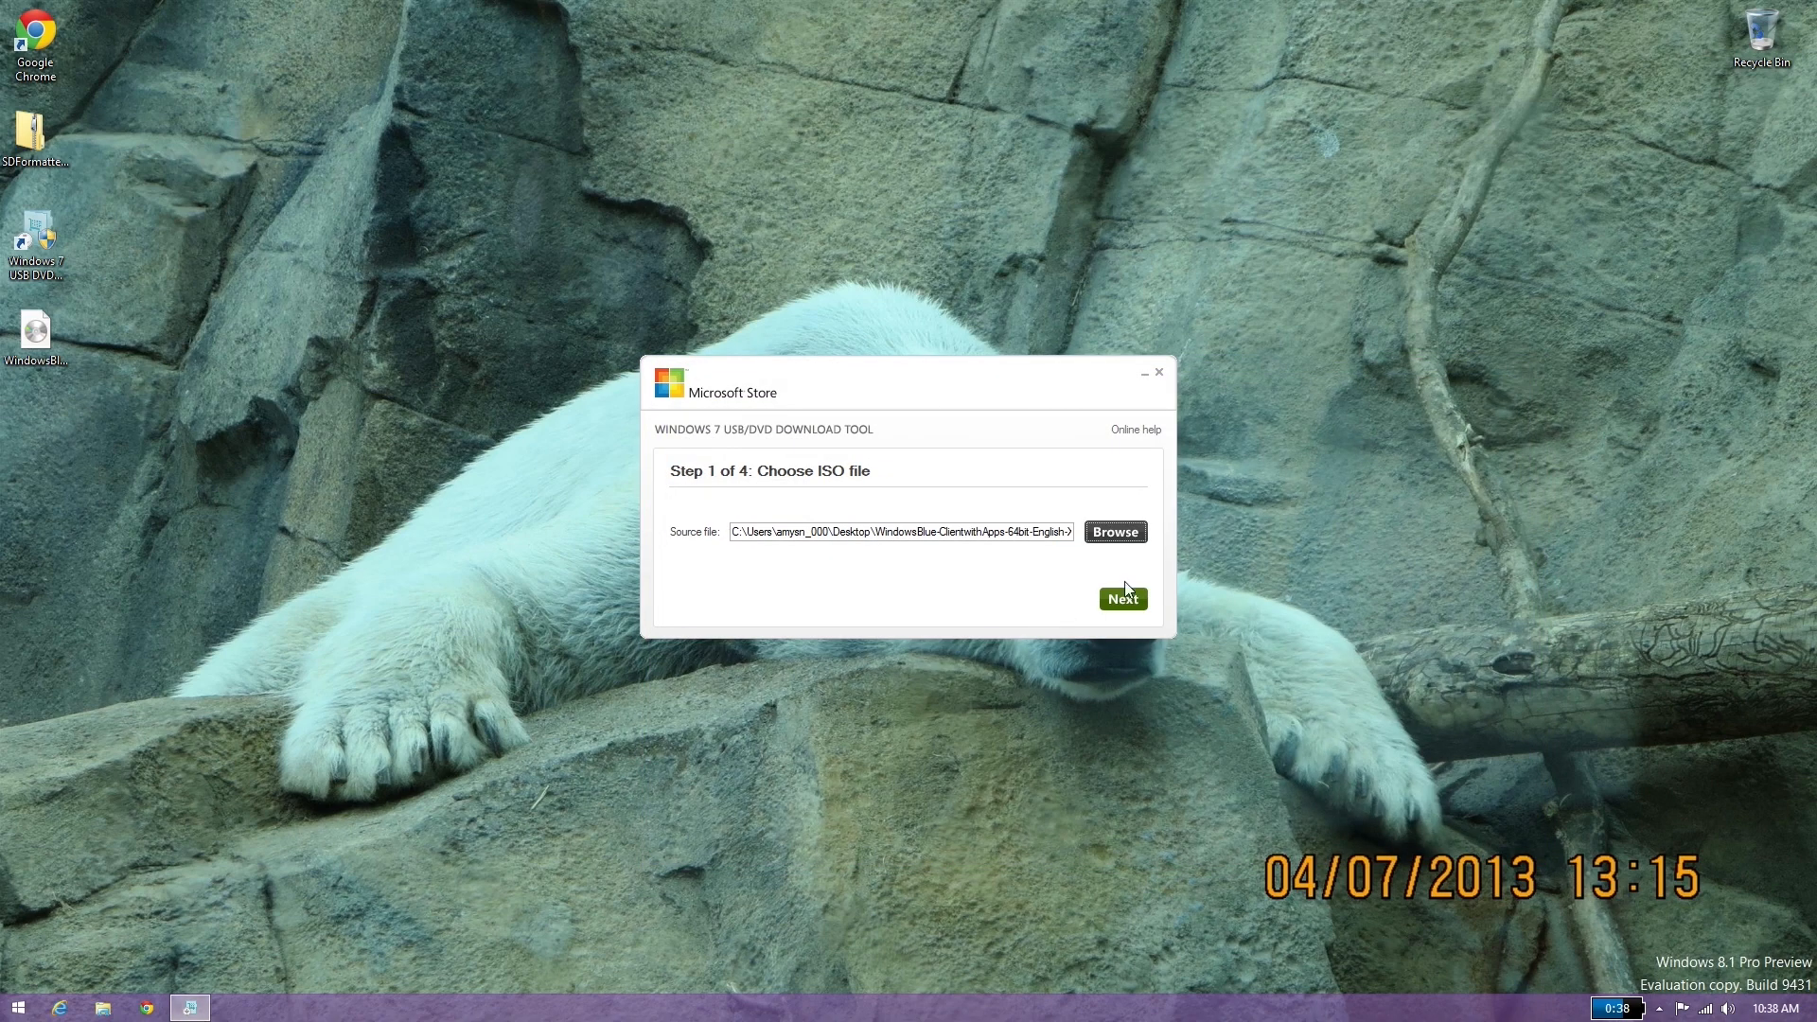
- Proceed and select USB device as the target media type
click(1124, 598)
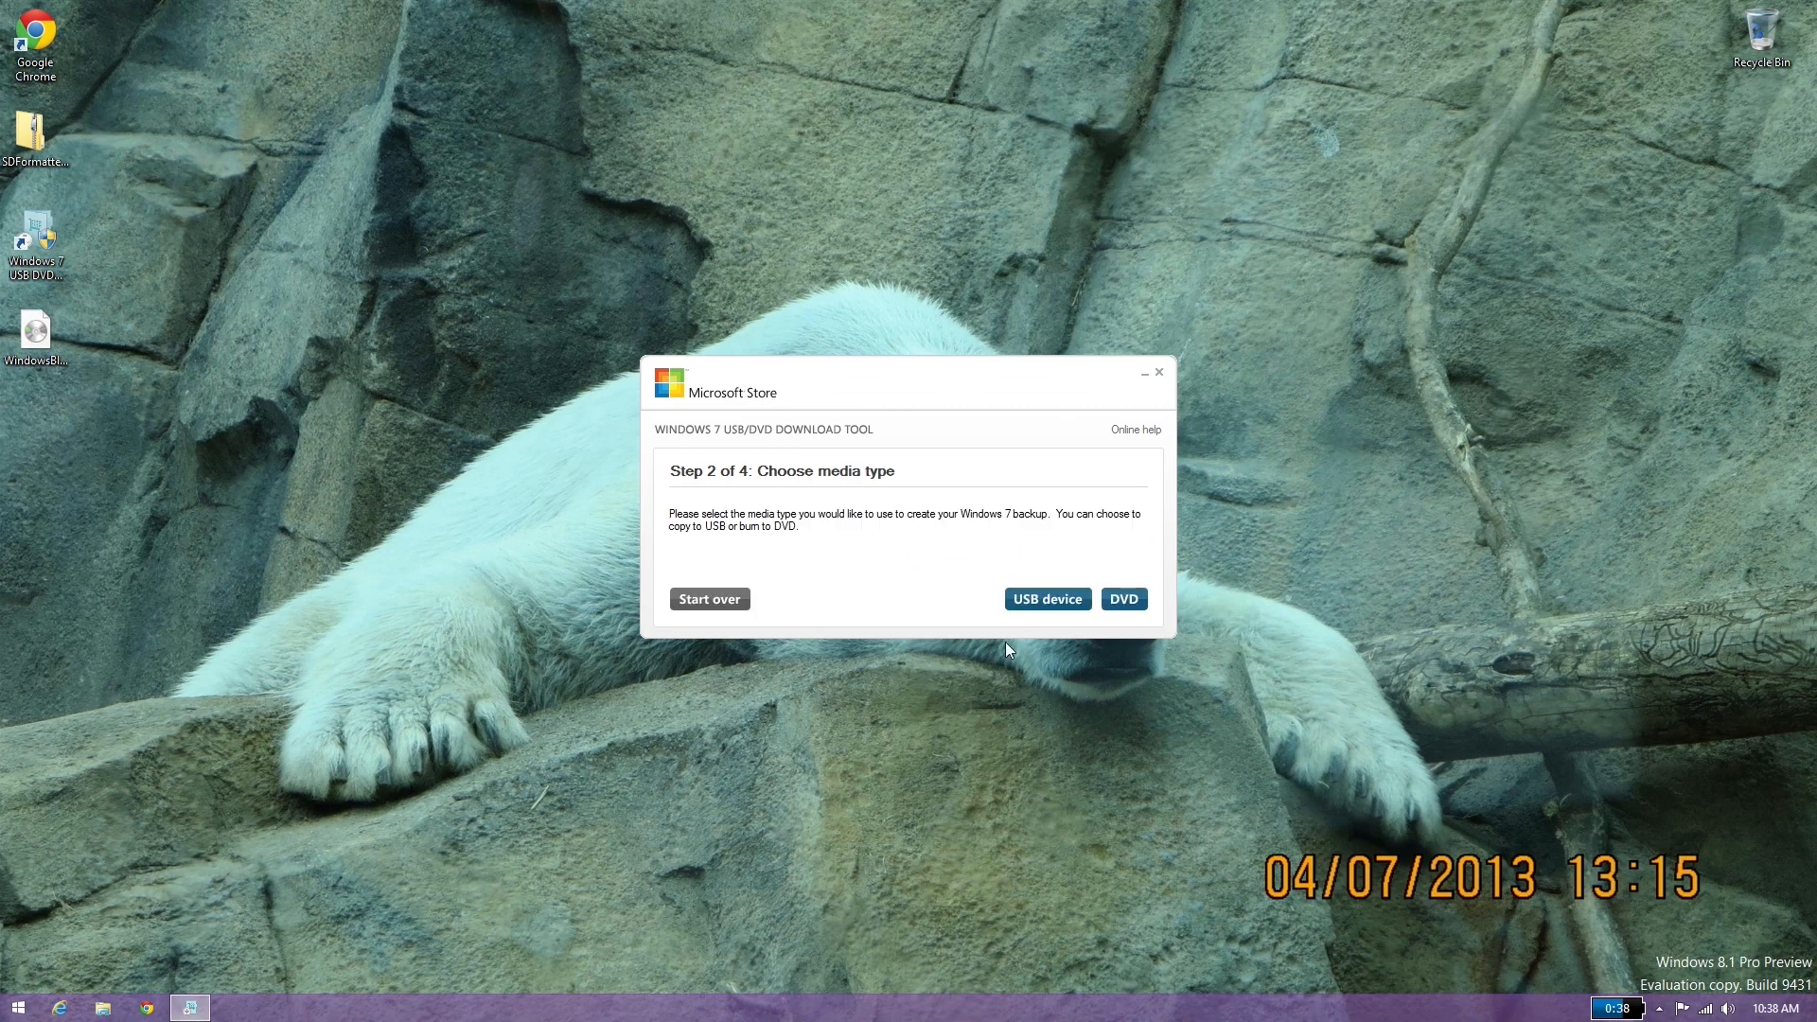
click(1048, 598)
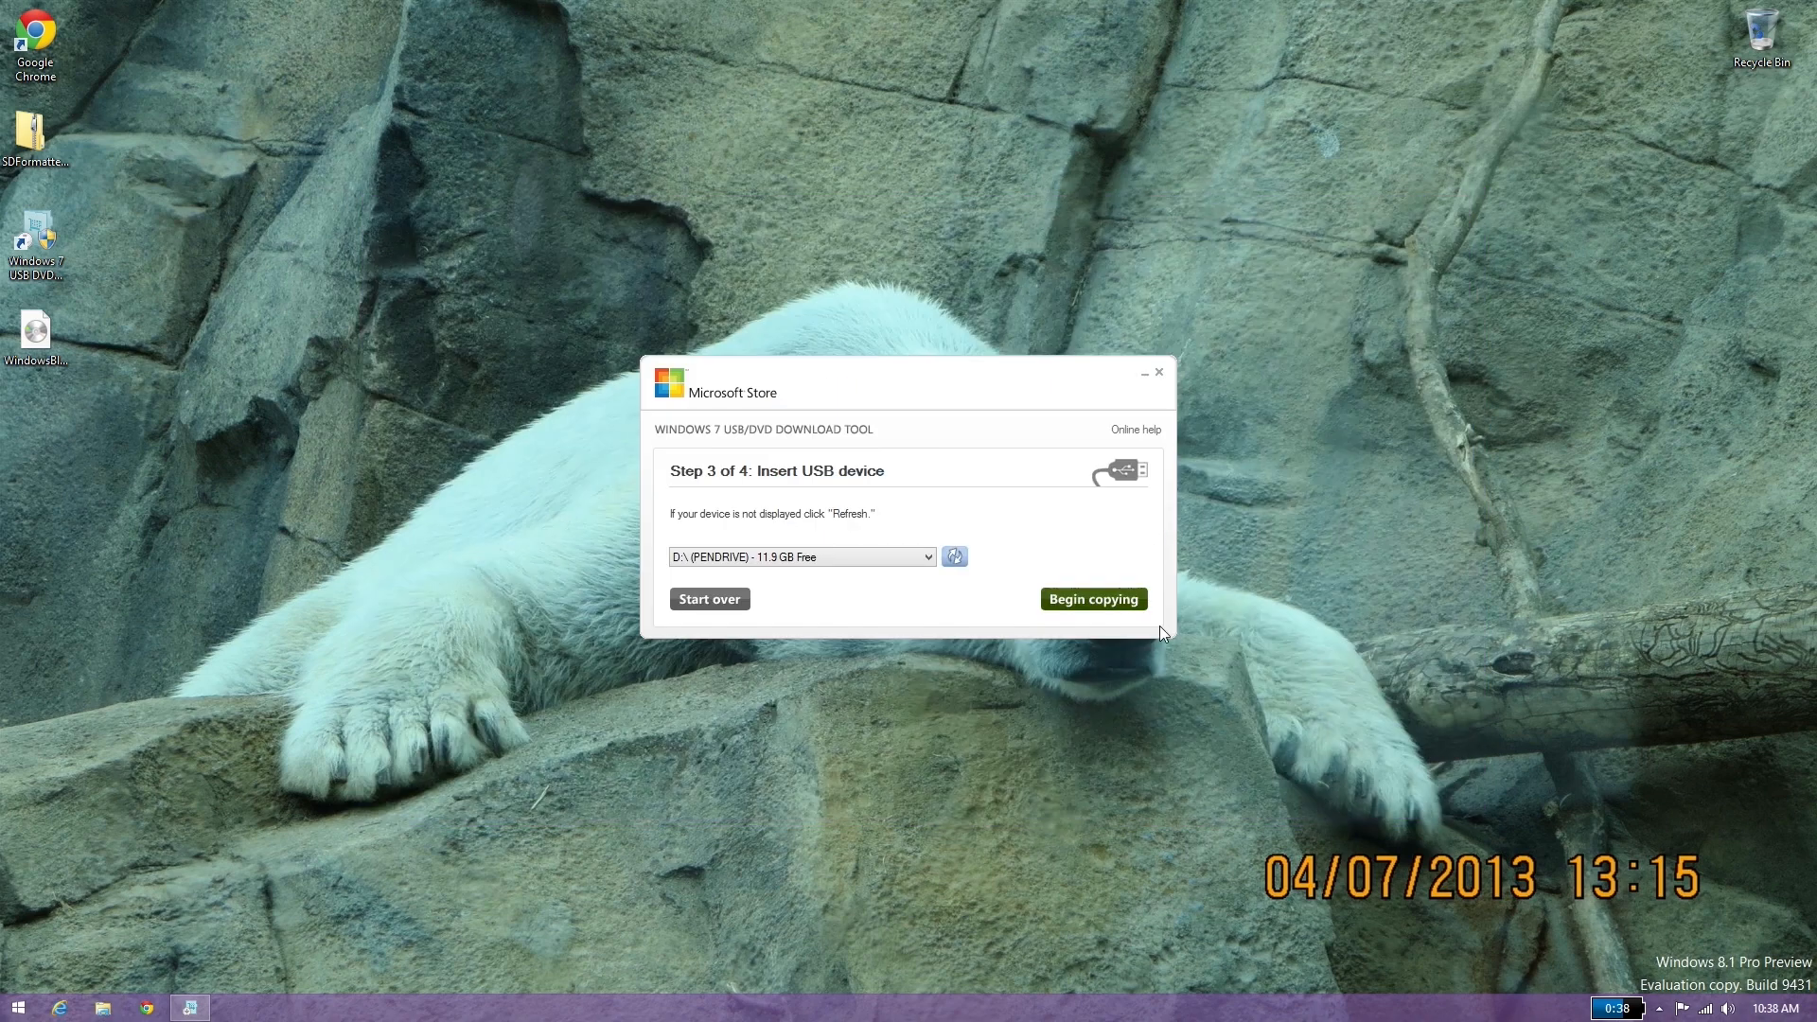
- Begin copying to PENDRIVE (D:), agreeing to erase the drive so the bootable USB is written
click(1094, 598)
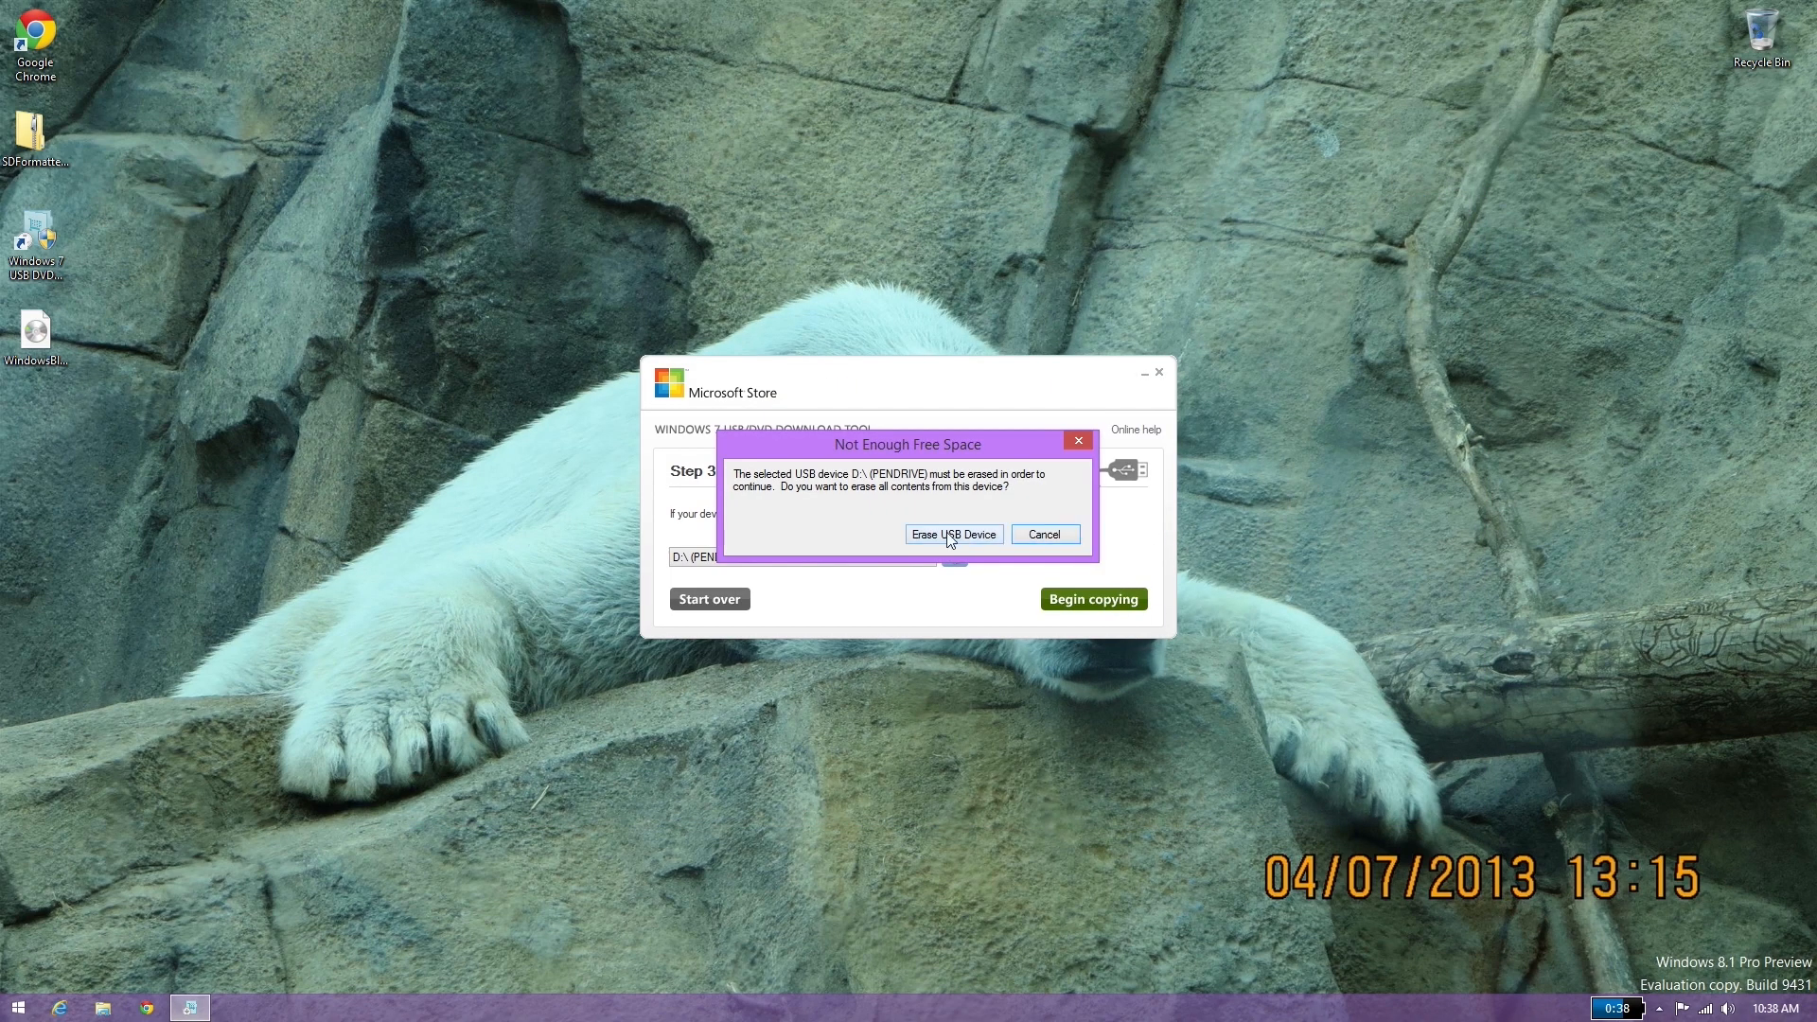
click(954, 534)
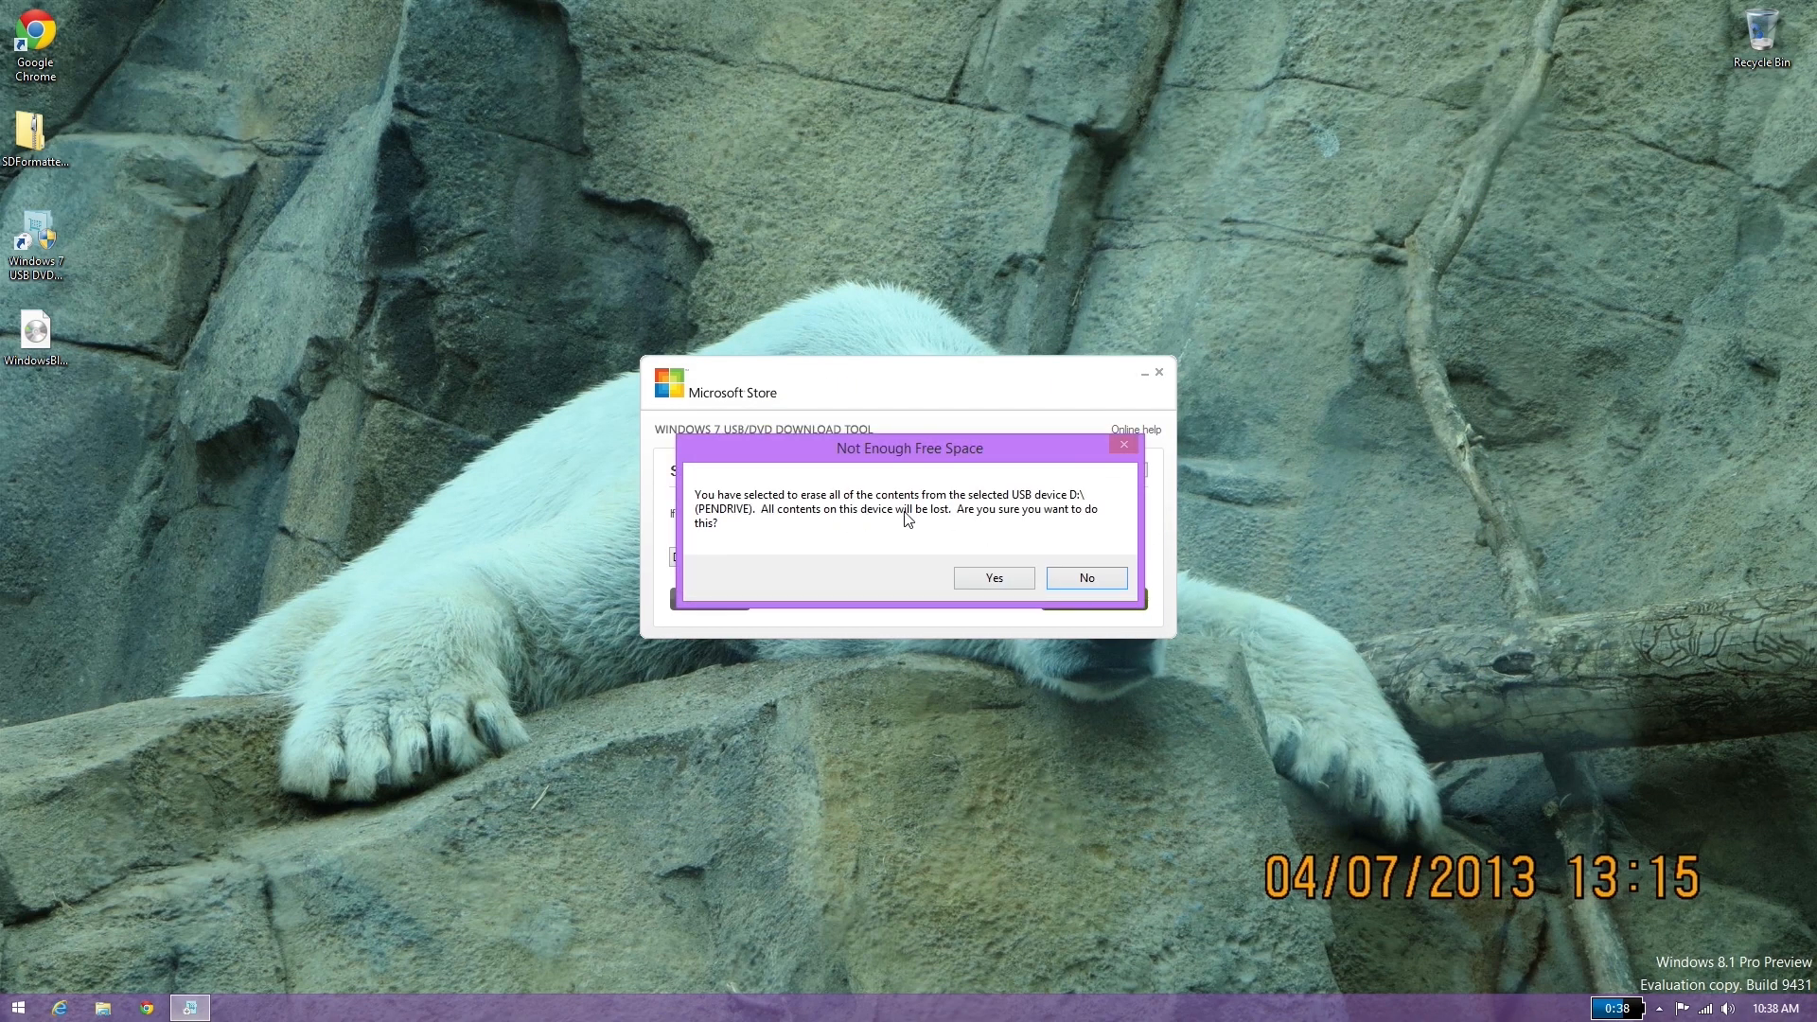
click(993, 577)
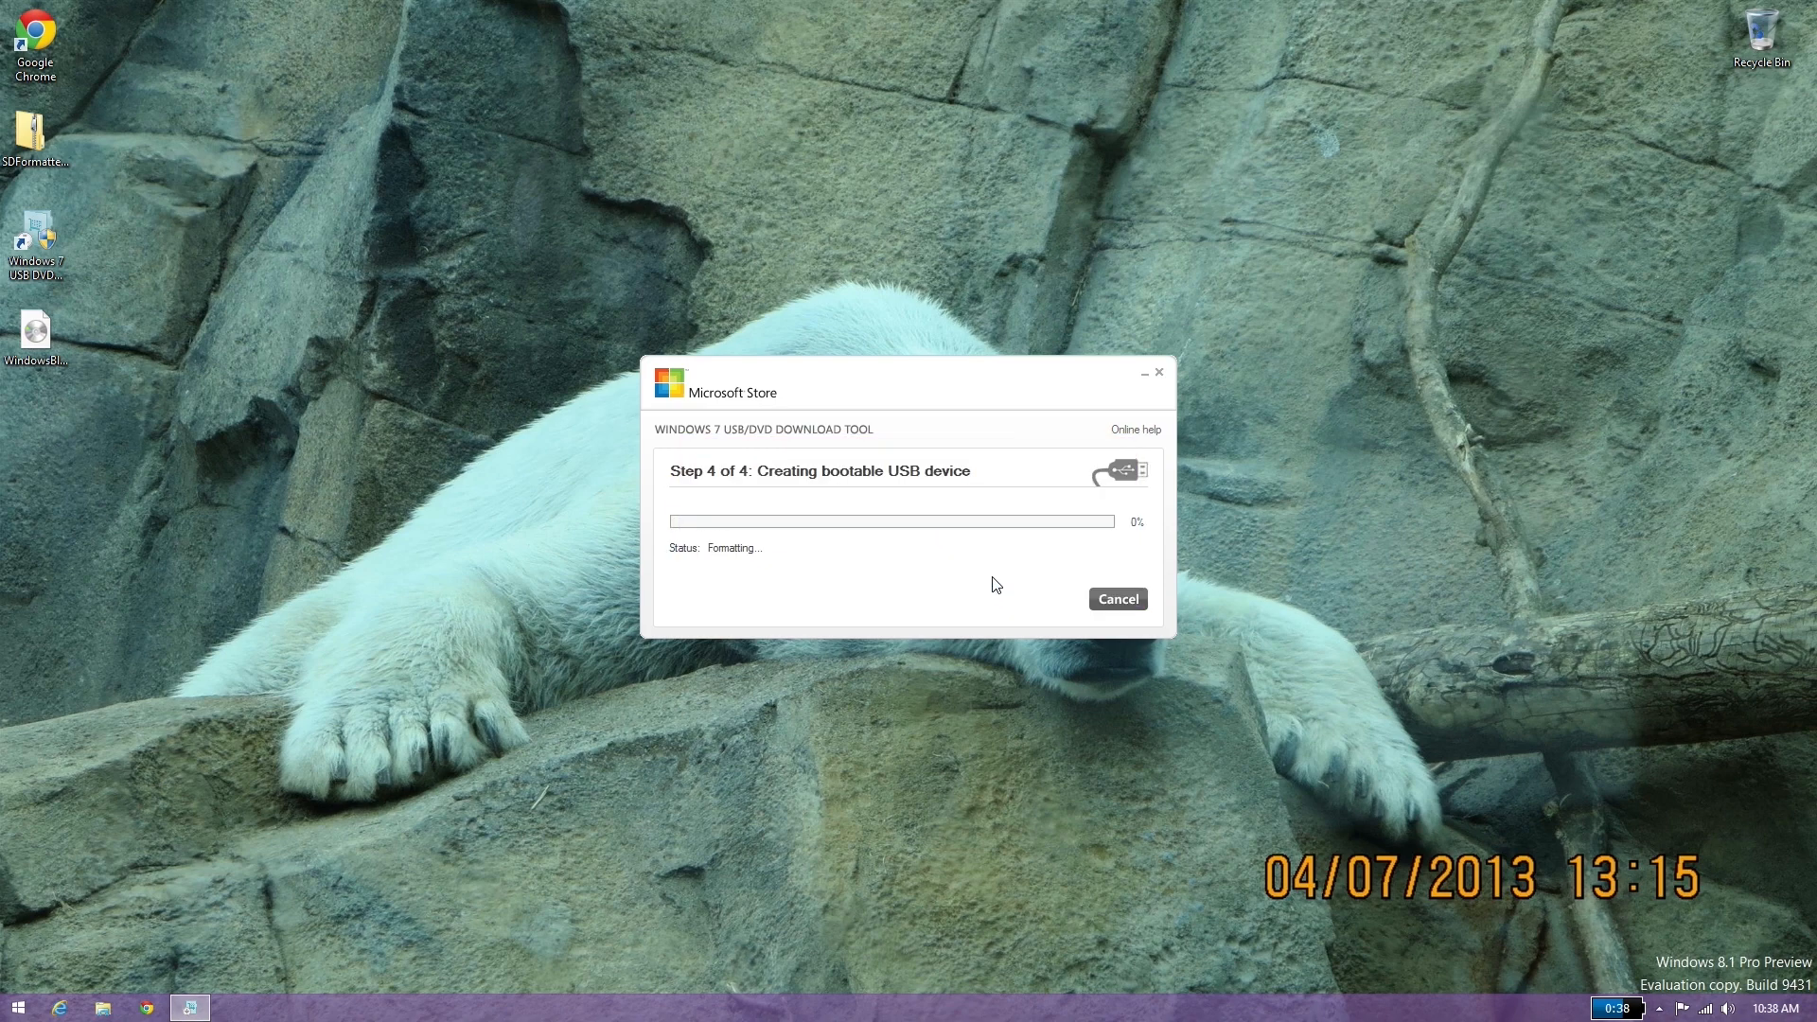
mouse_move(981, 605)
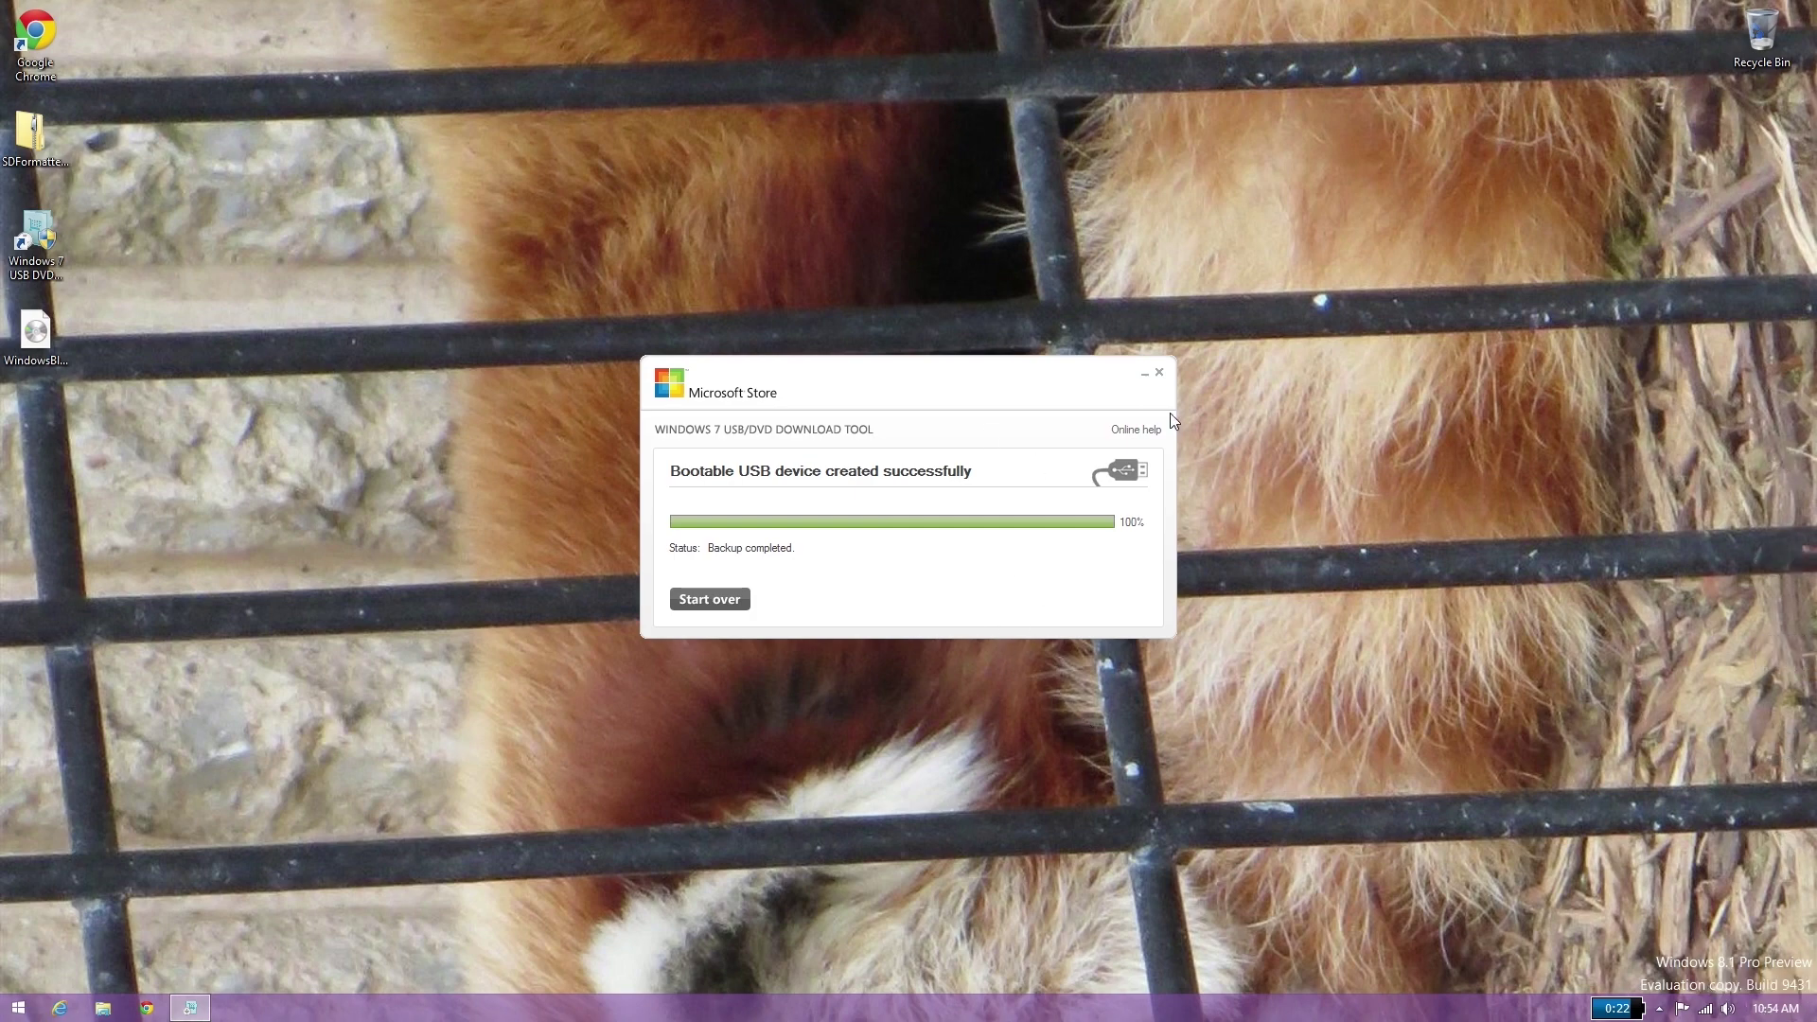
mouse_move(802, 610)
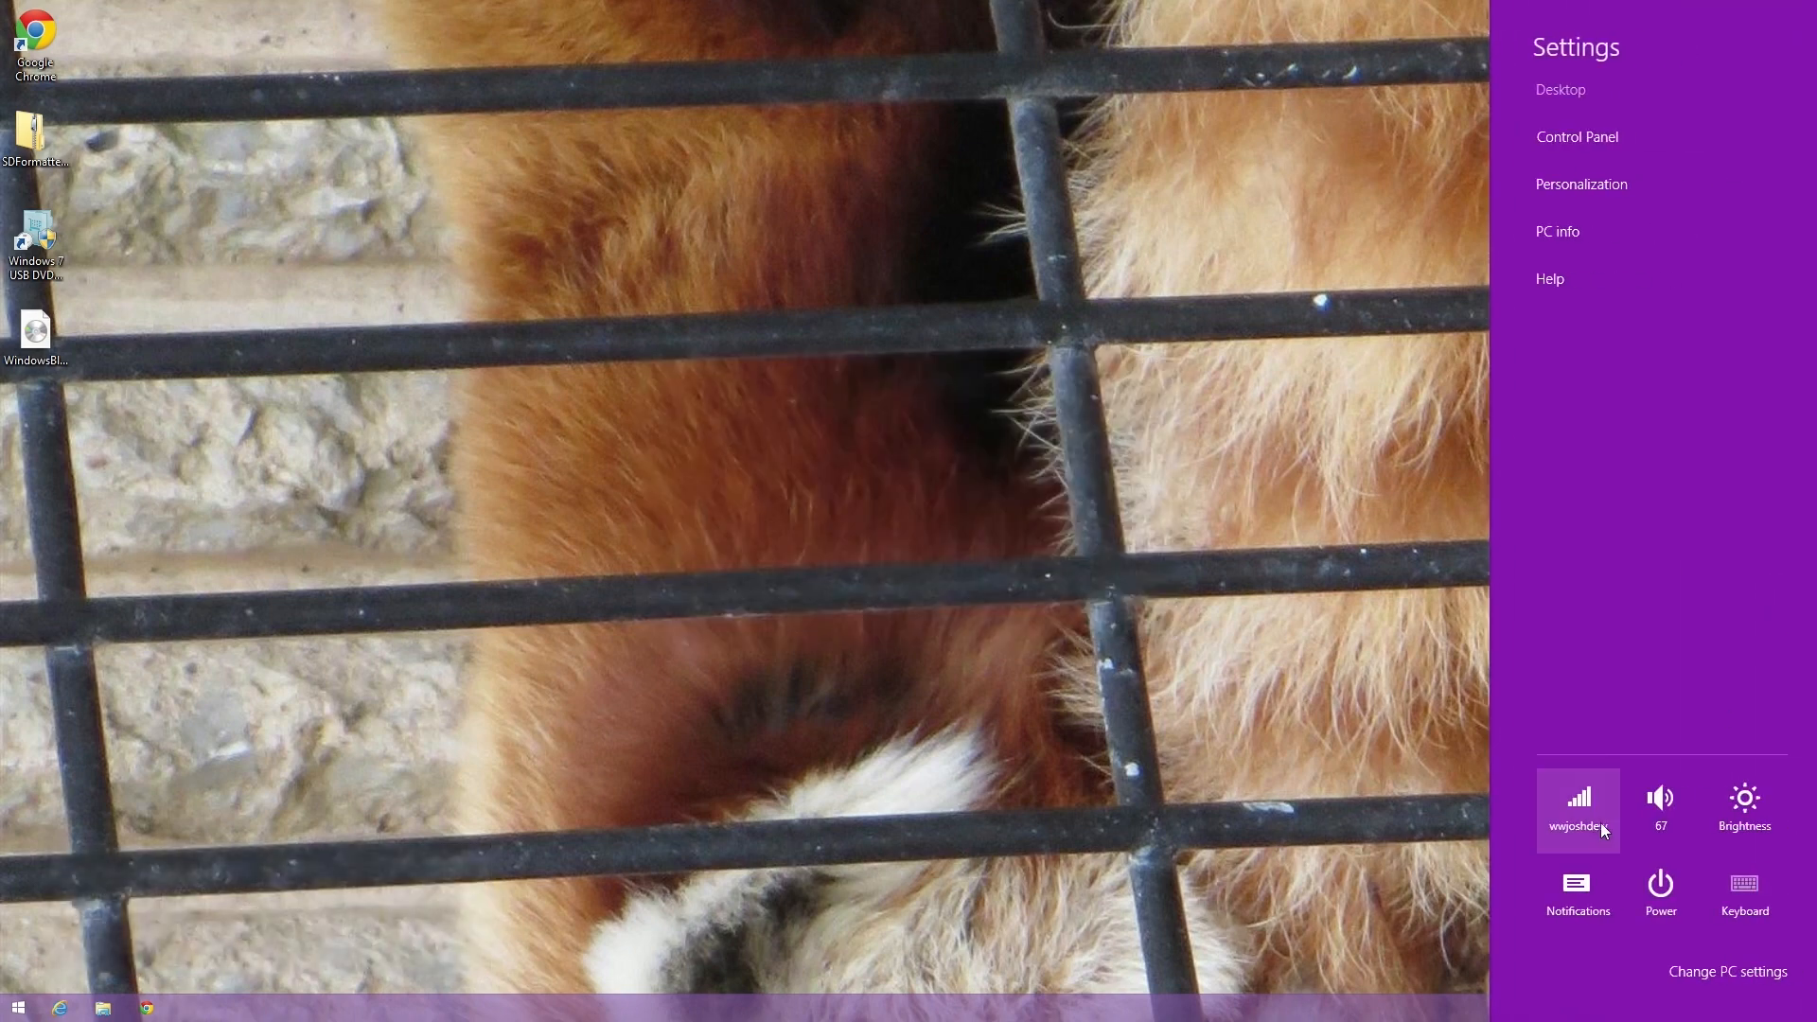
- Restart the PC and pick USB Storage Device in the Boot Manager to start Windows Setup
click(1660, 886)
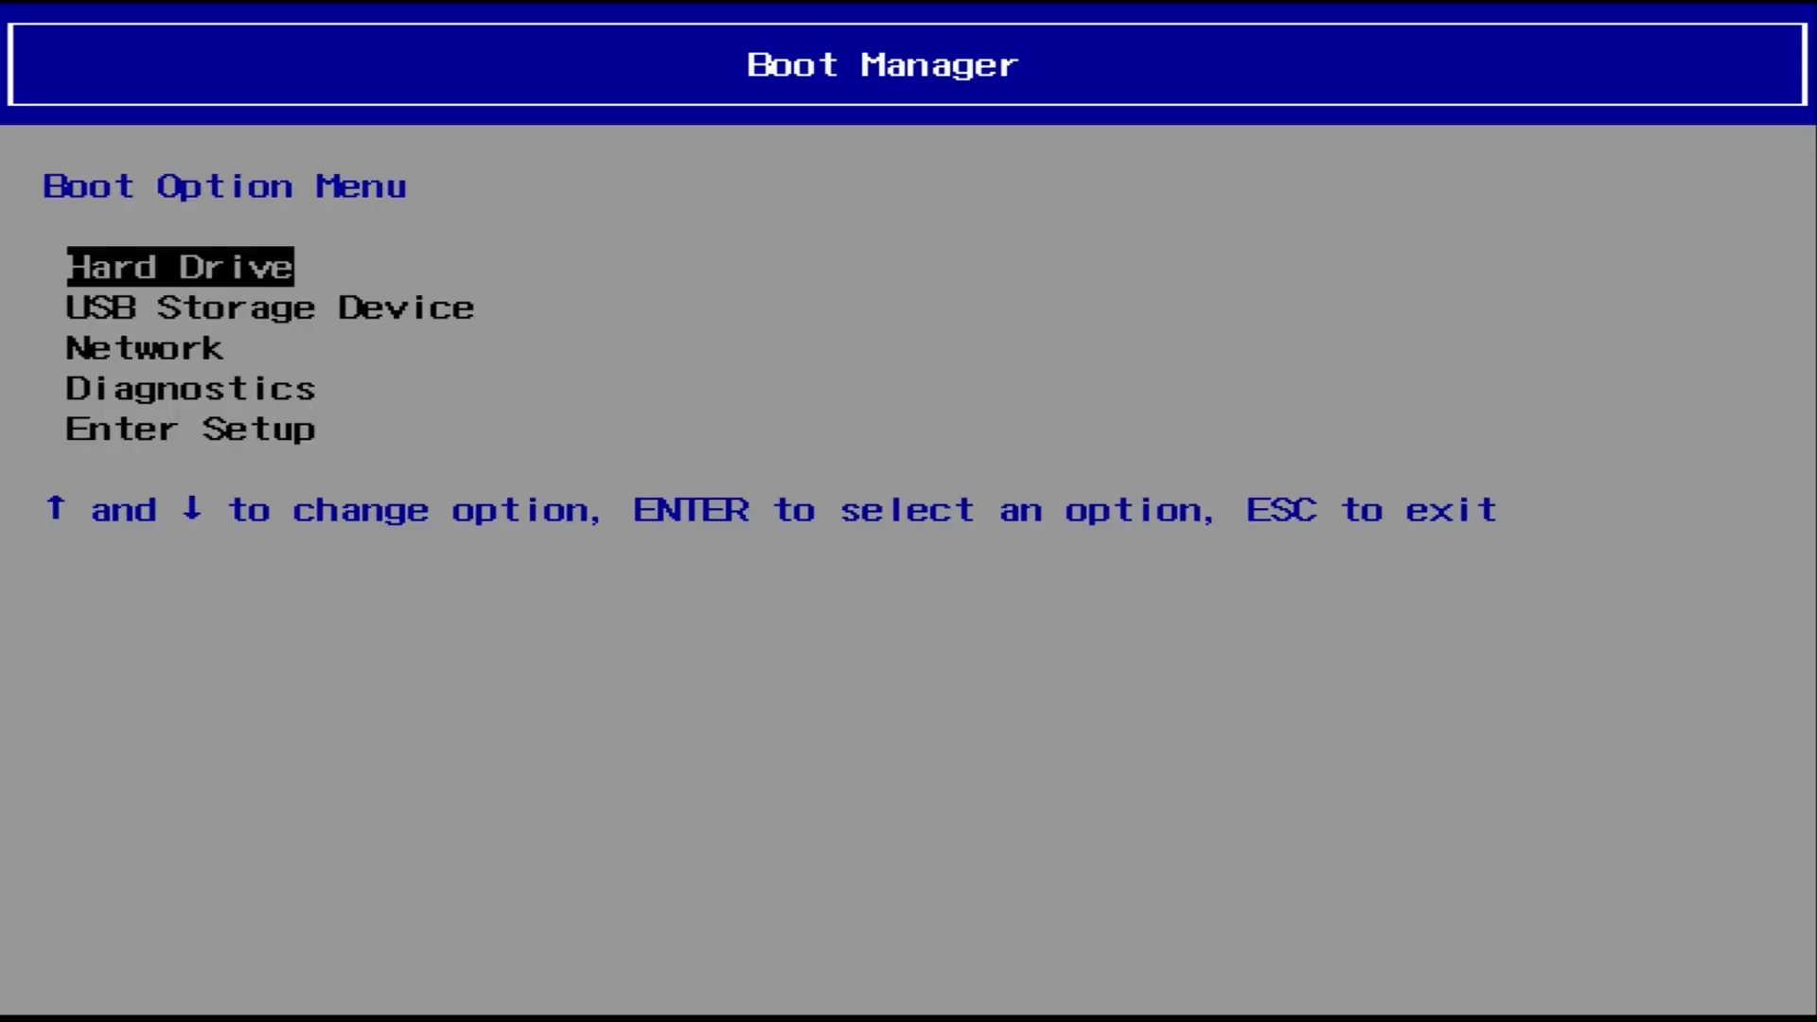
key(Down)
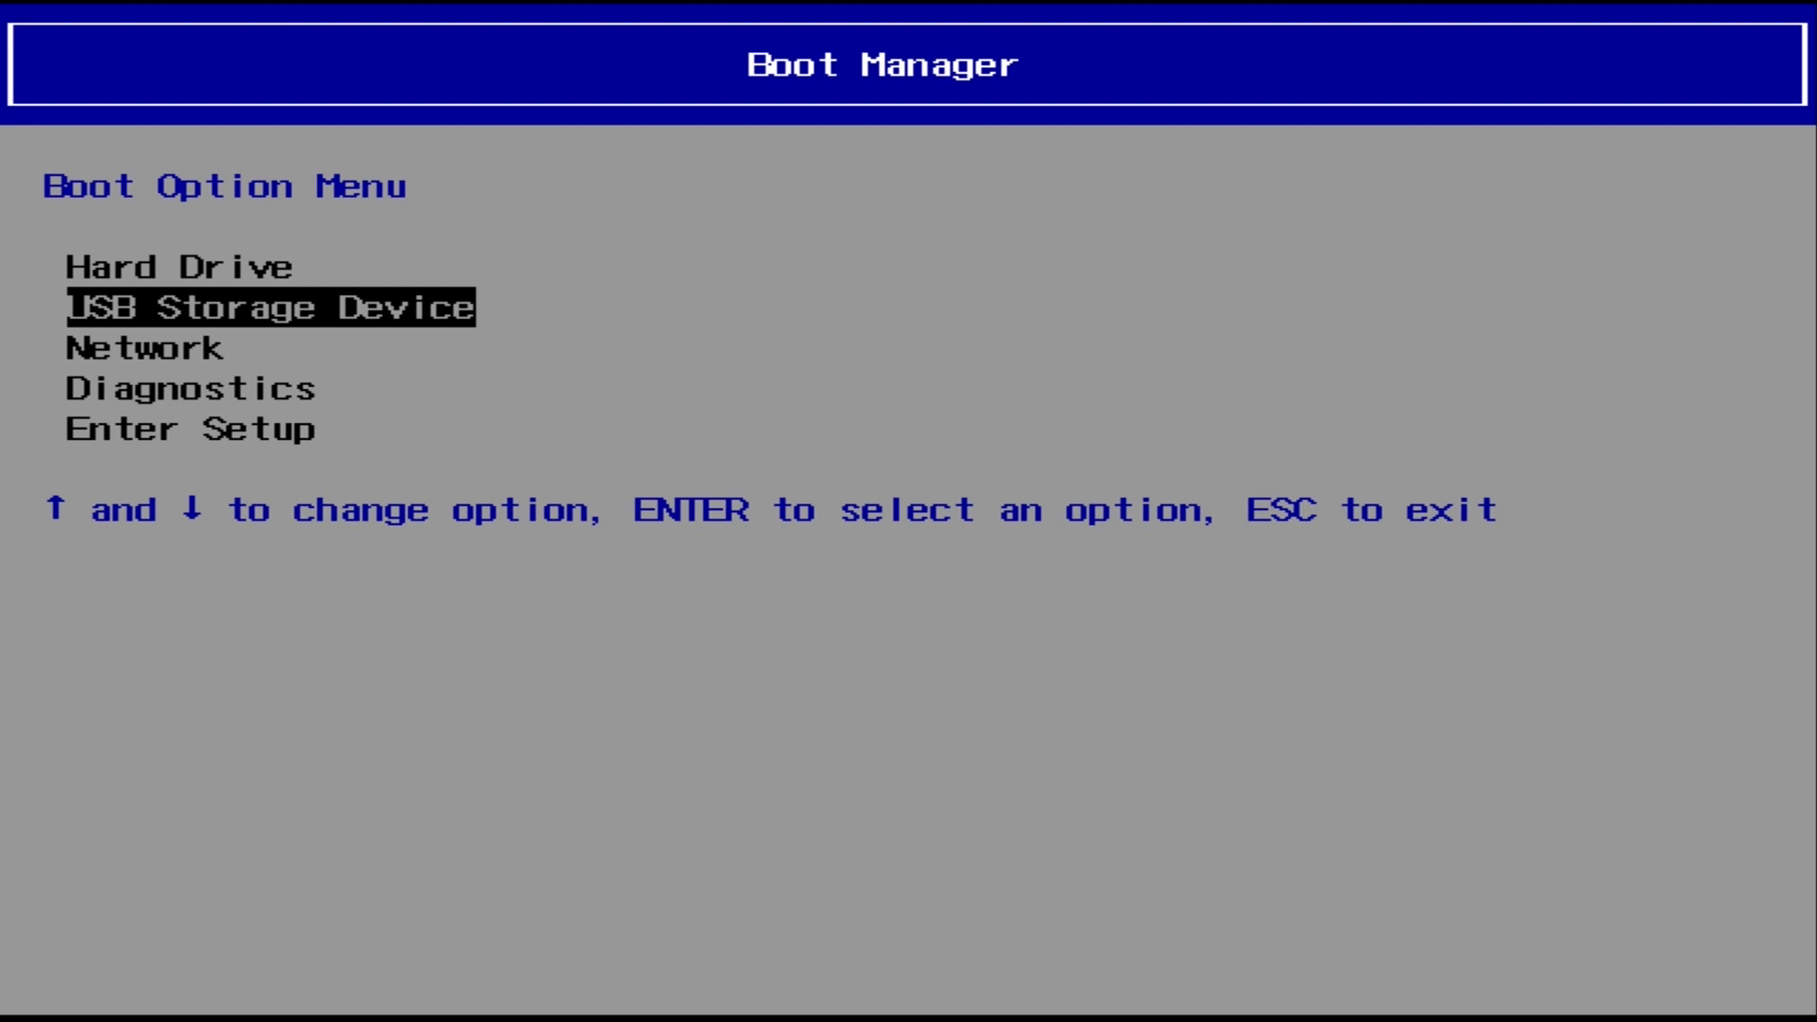
key(Enter)
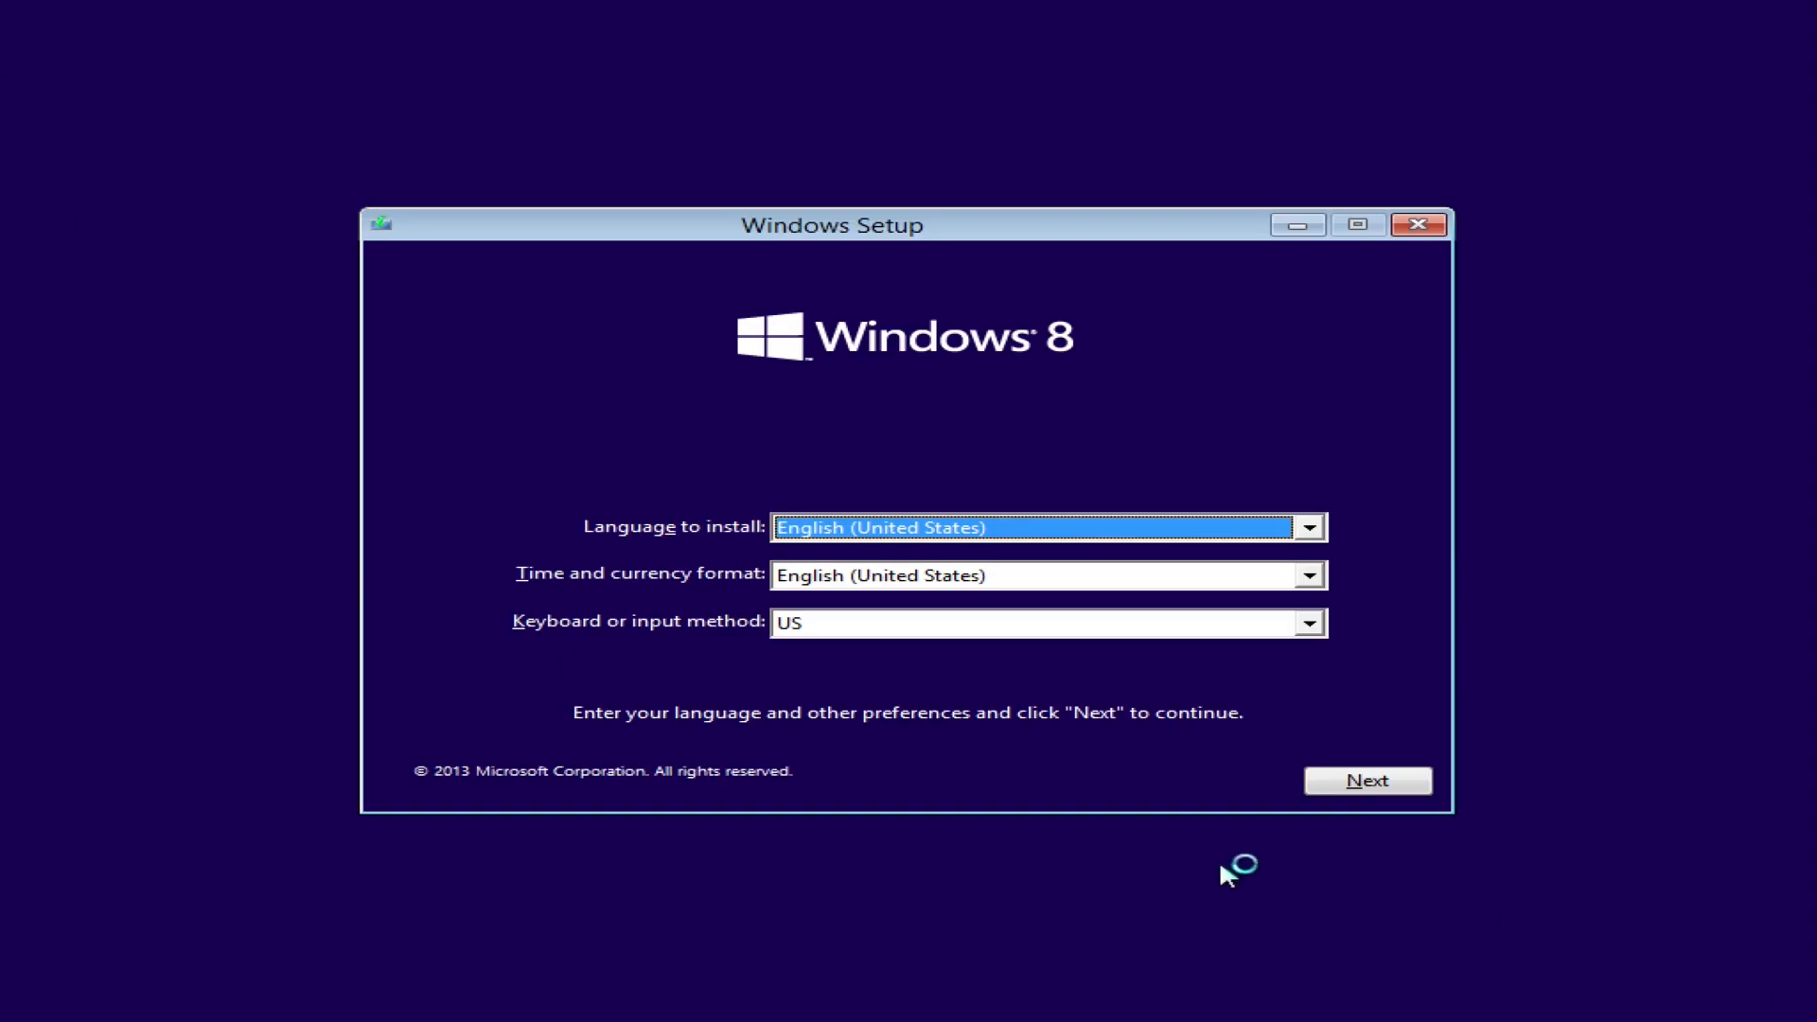
click(1366, 780)
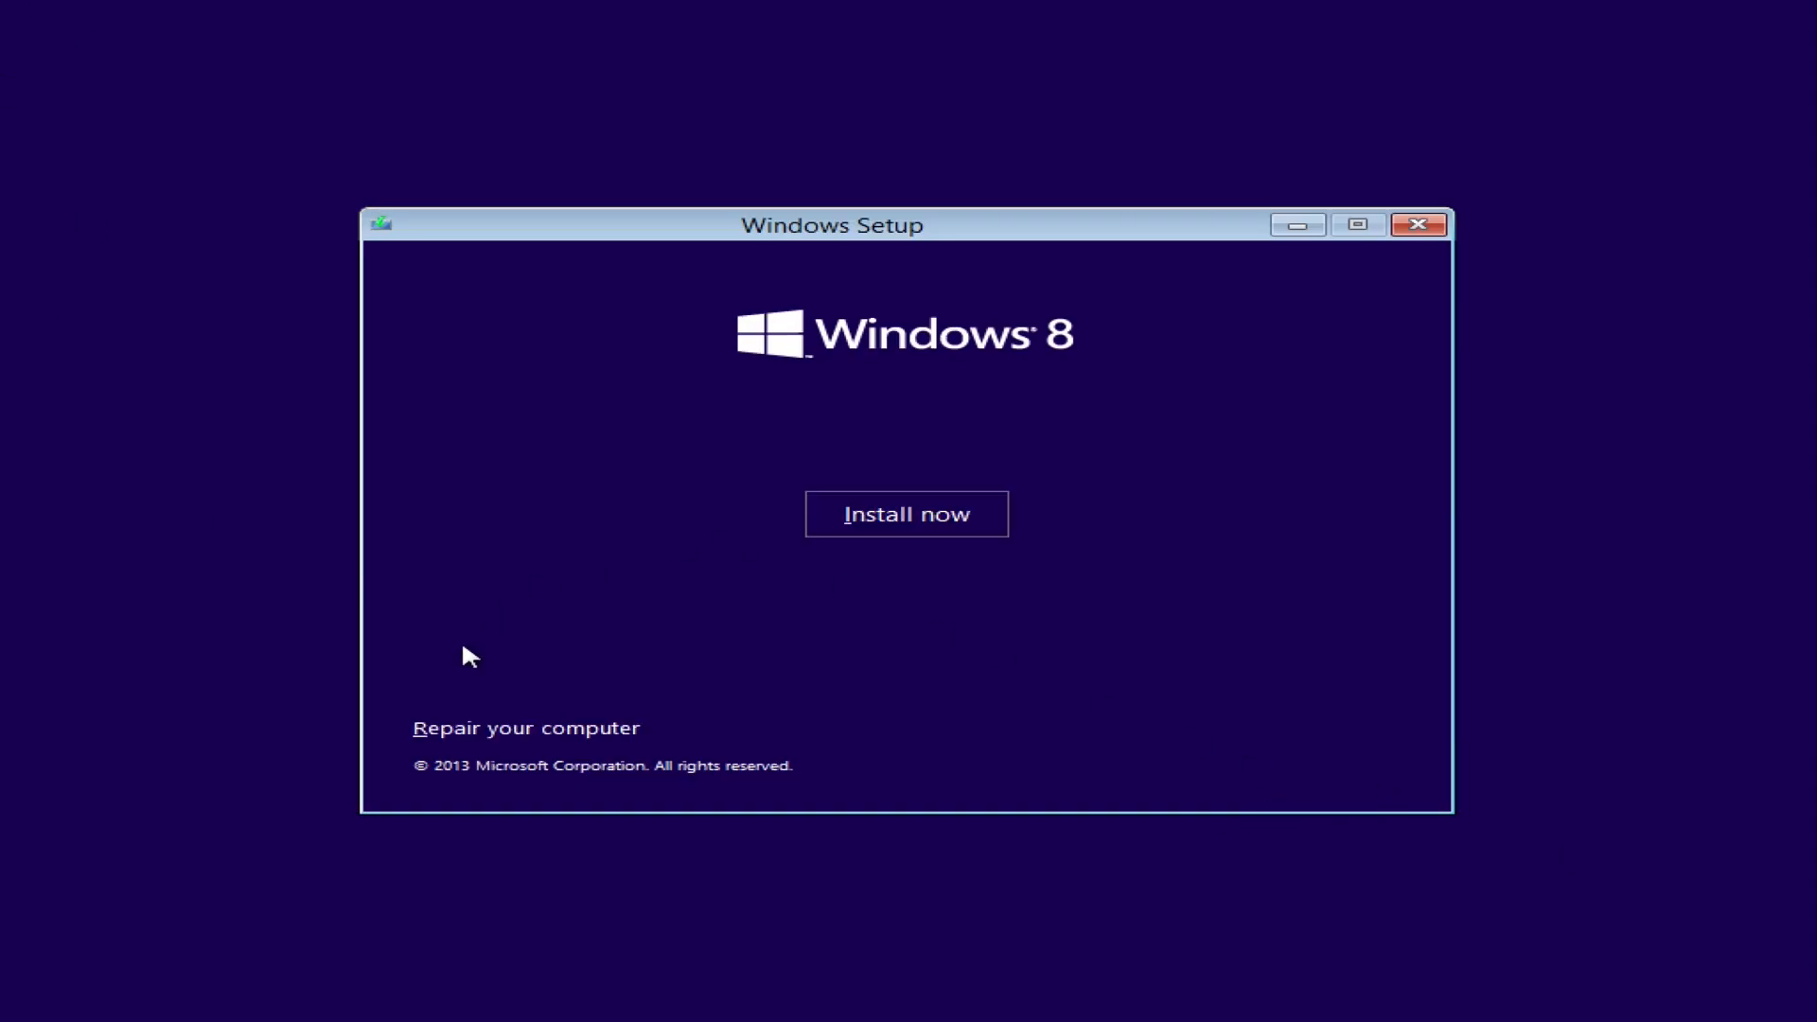
click(907, 515)
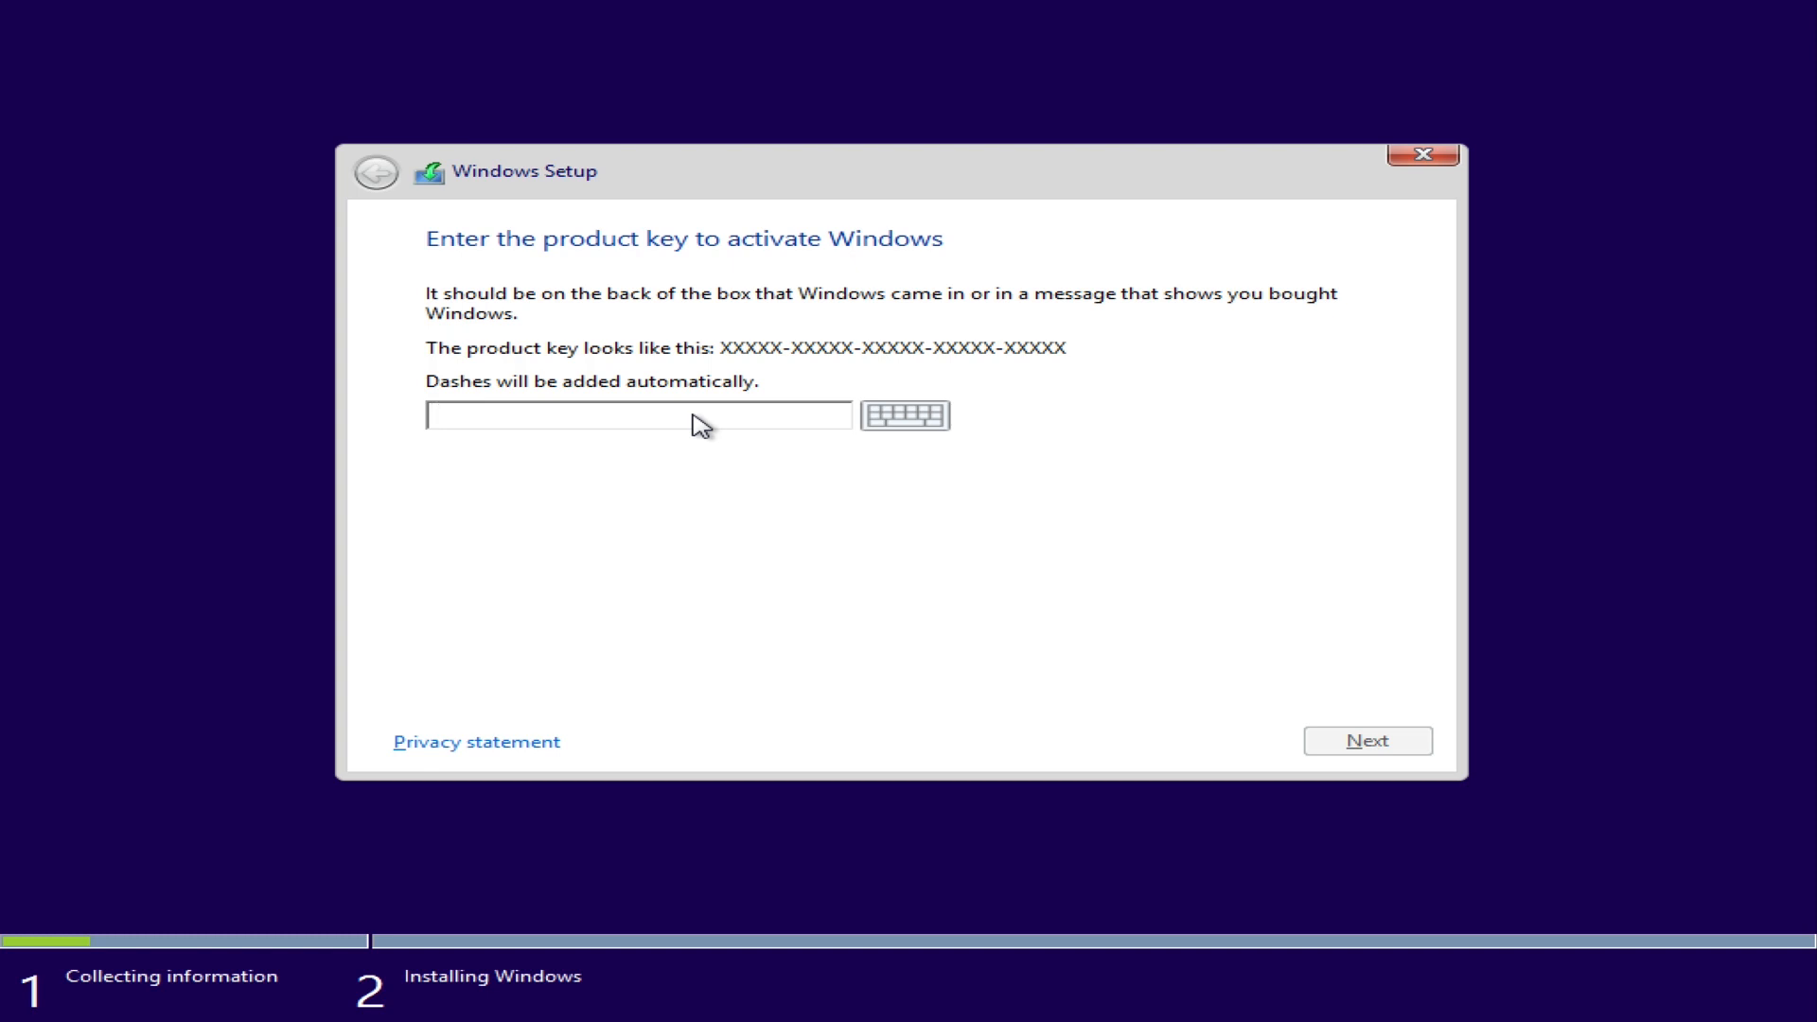
text(NTTX3-RV7VB-T7X7F-WQYYY-9Y9)
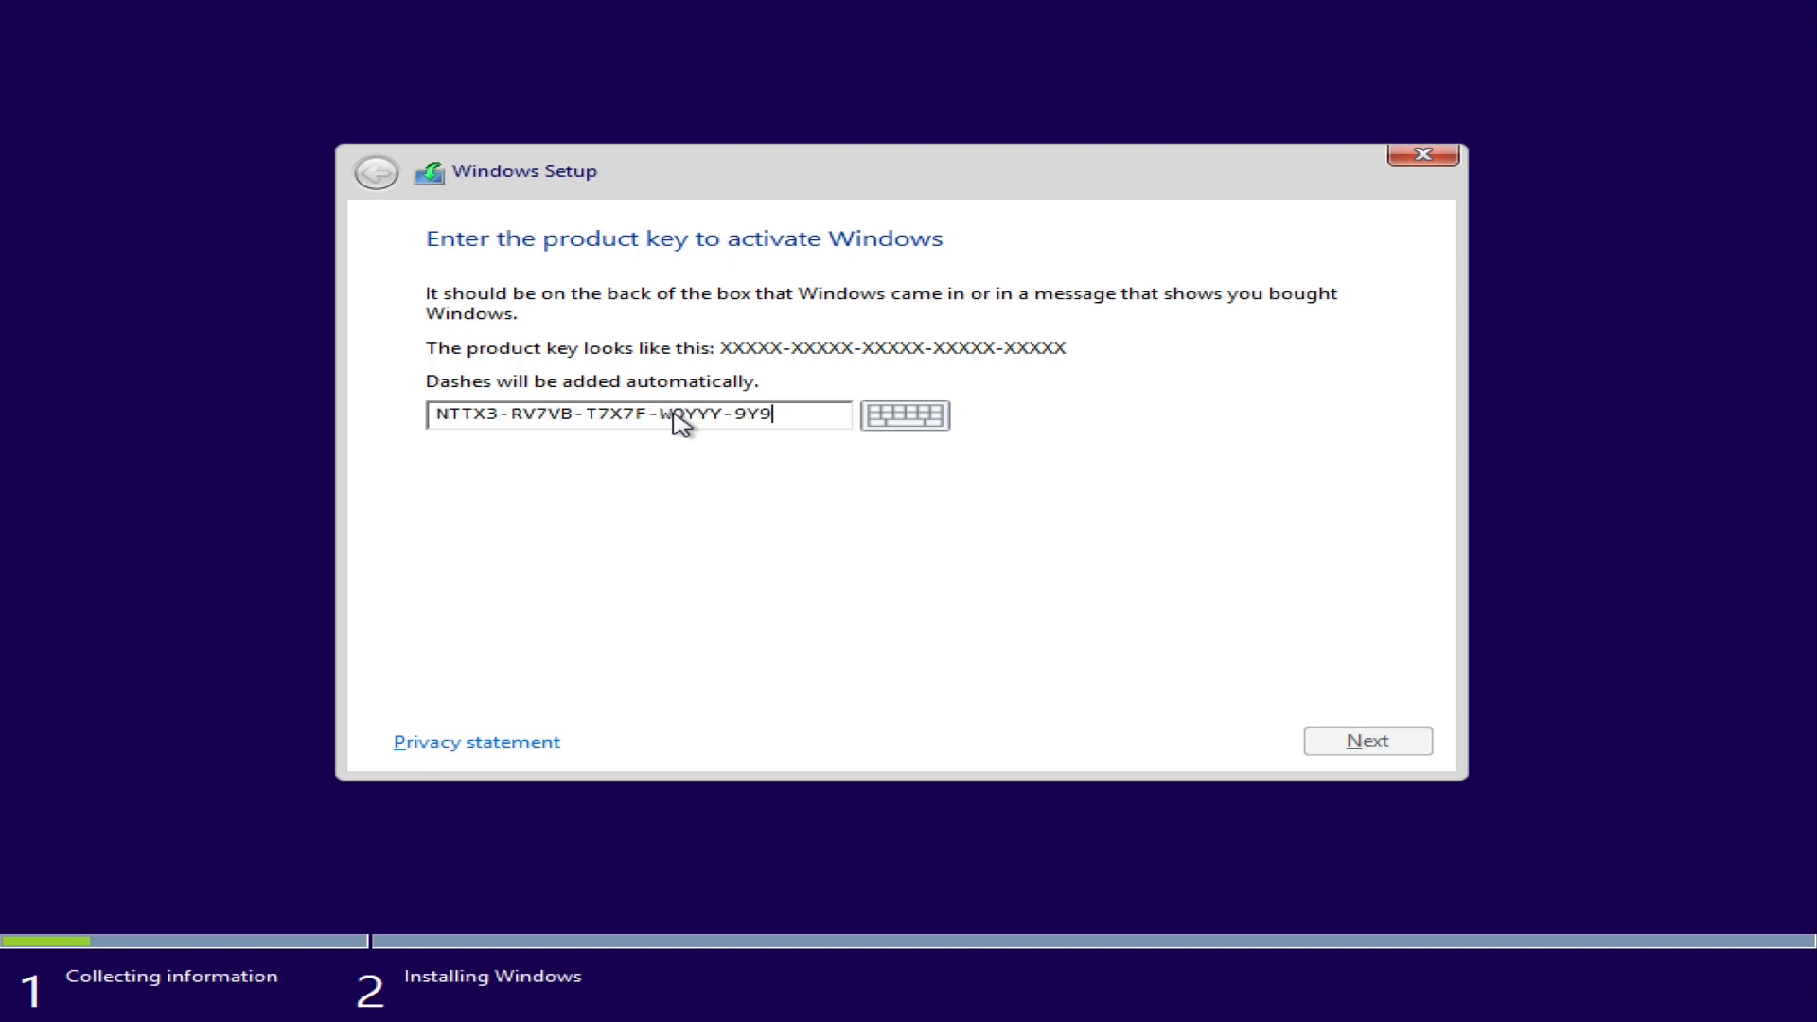
text(2F)
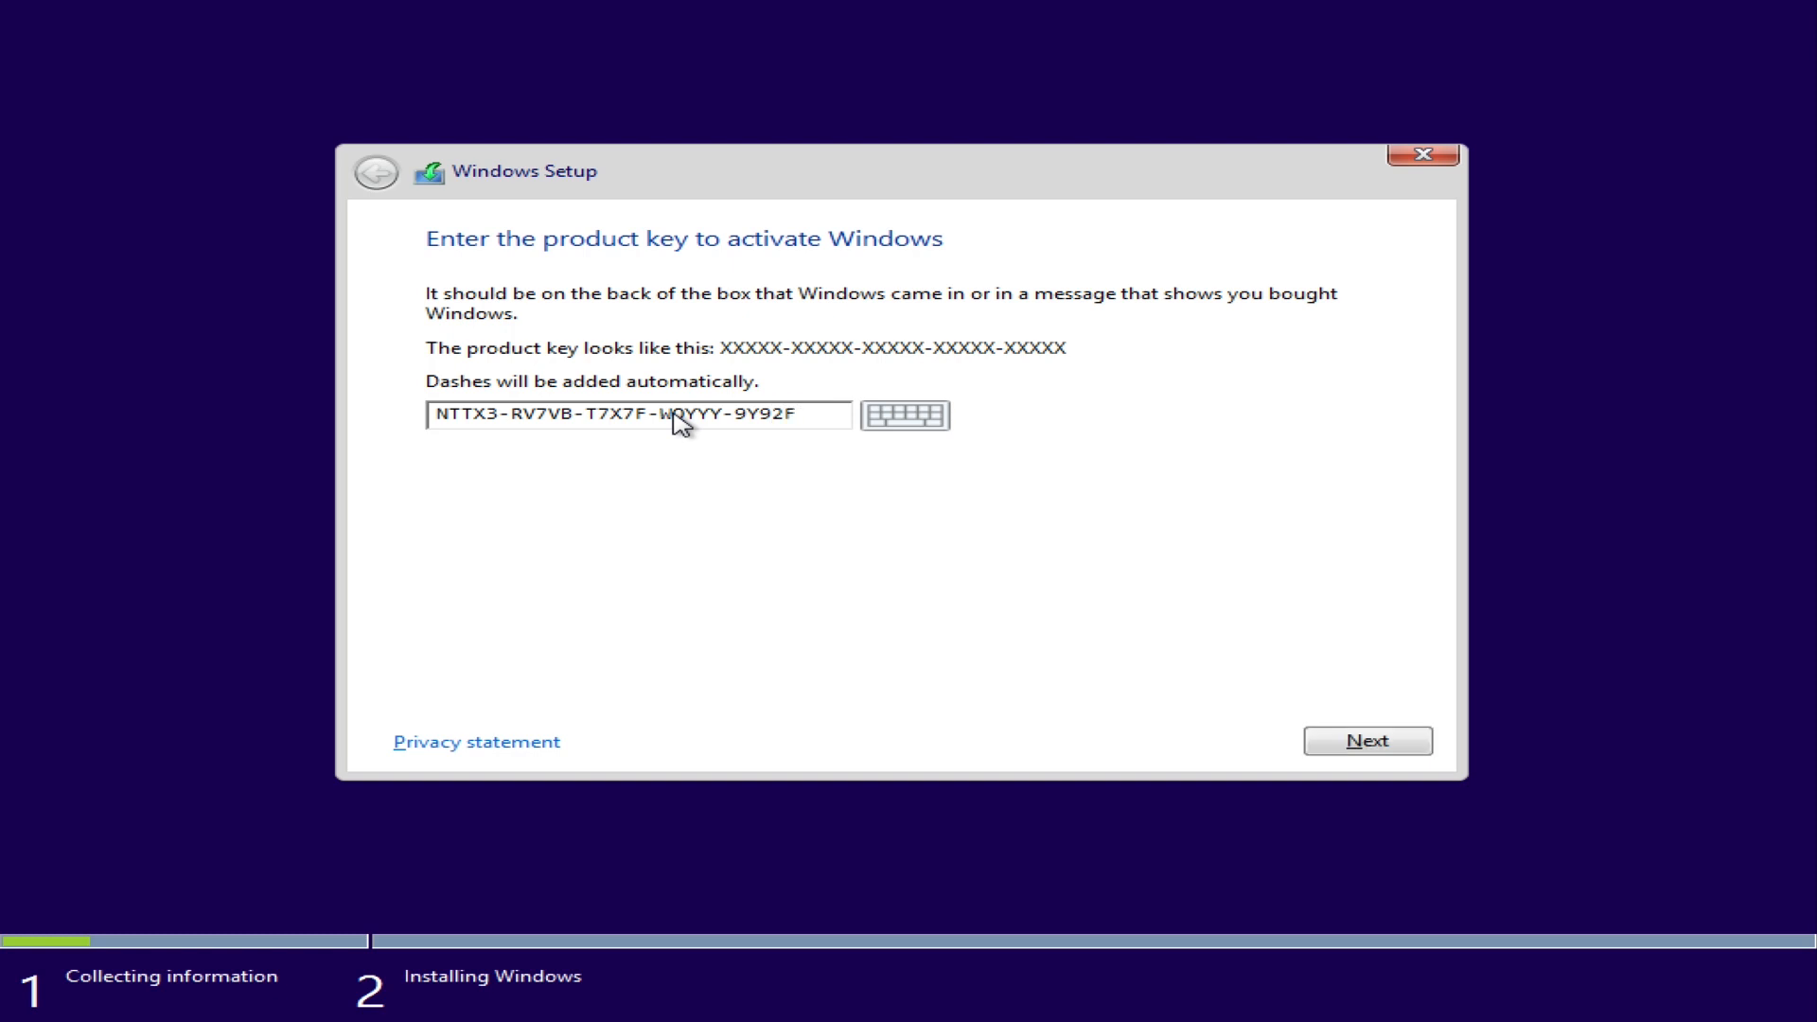
click(1366, 741)
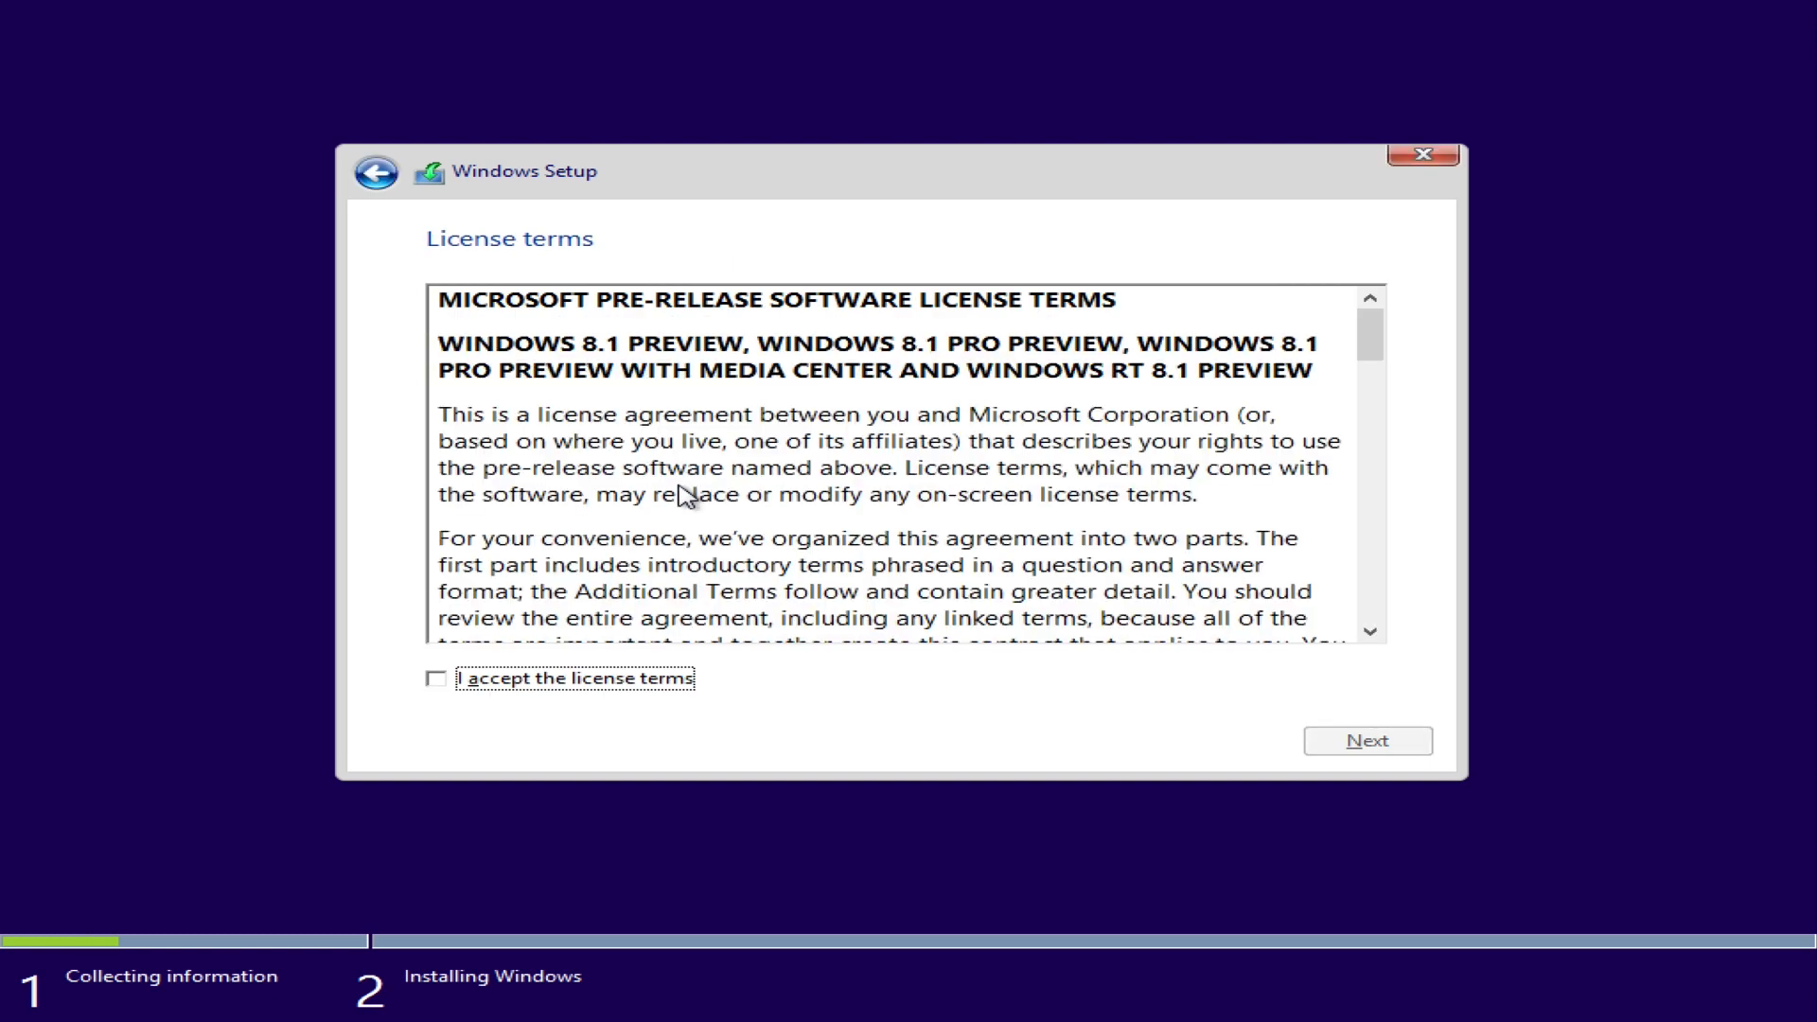
- Accept the licence terms and continue to choosing the install partition
click(435, 677)
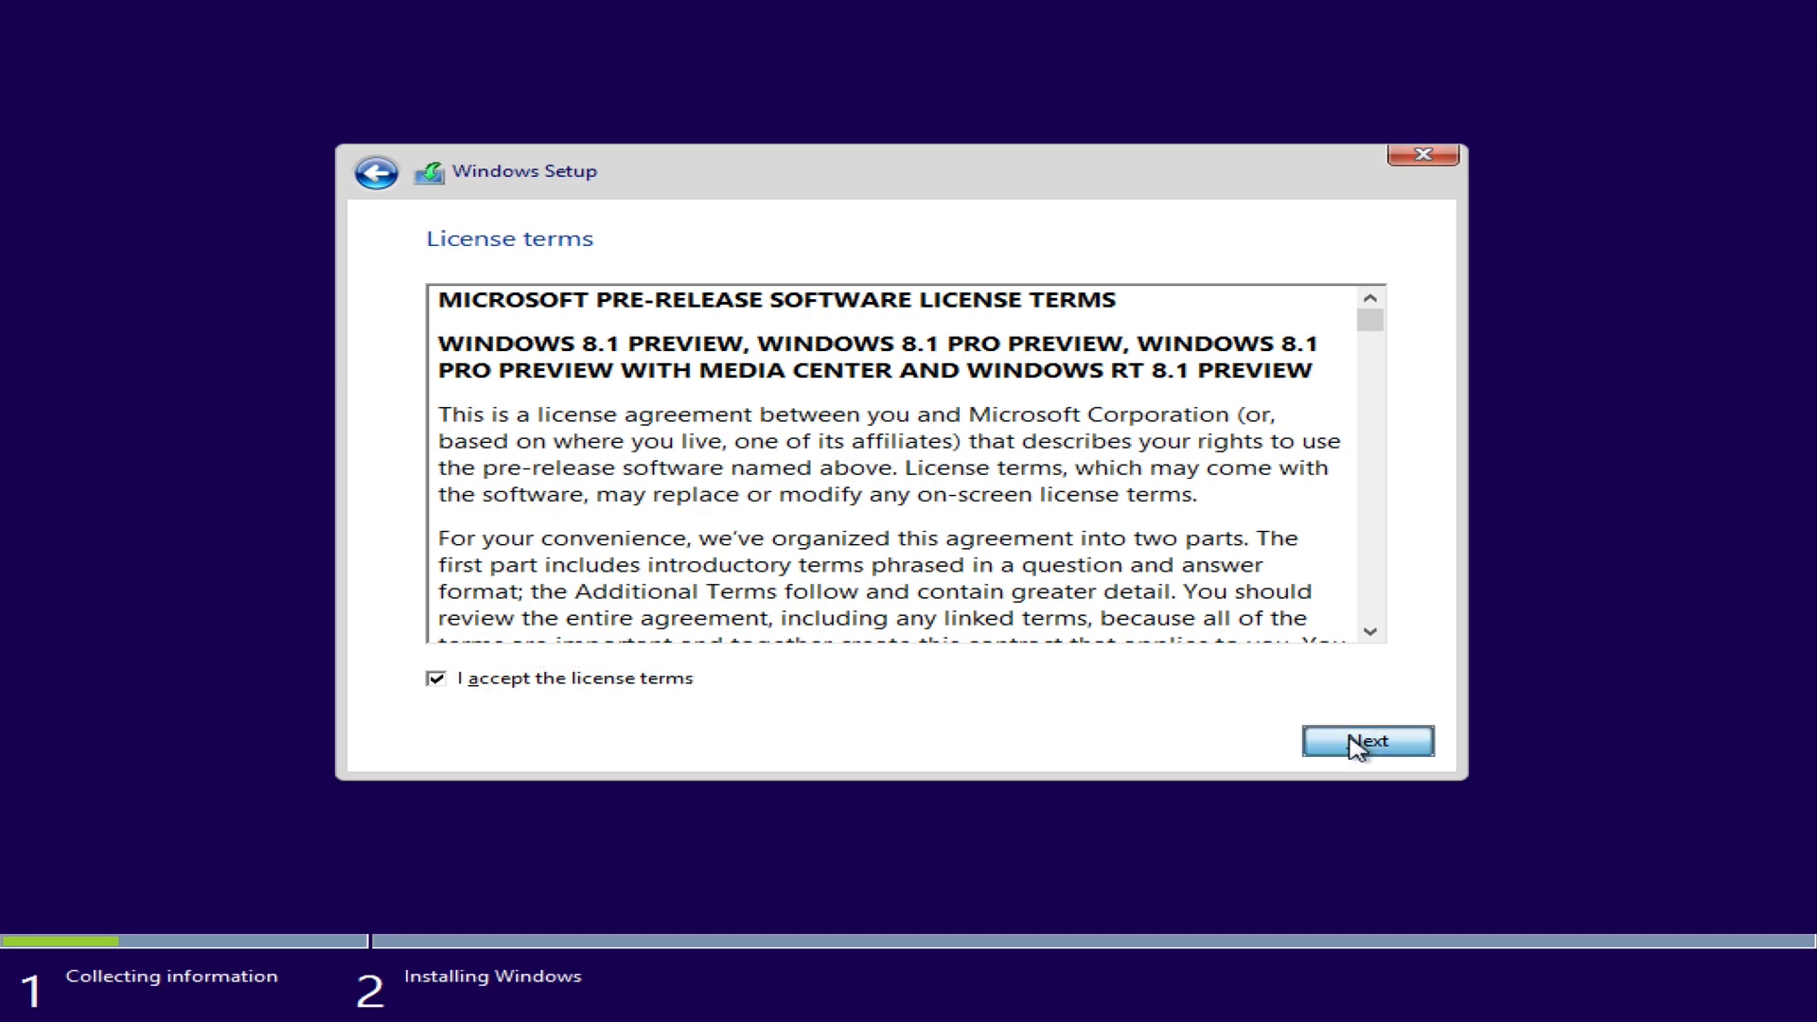
click(1366, 742)
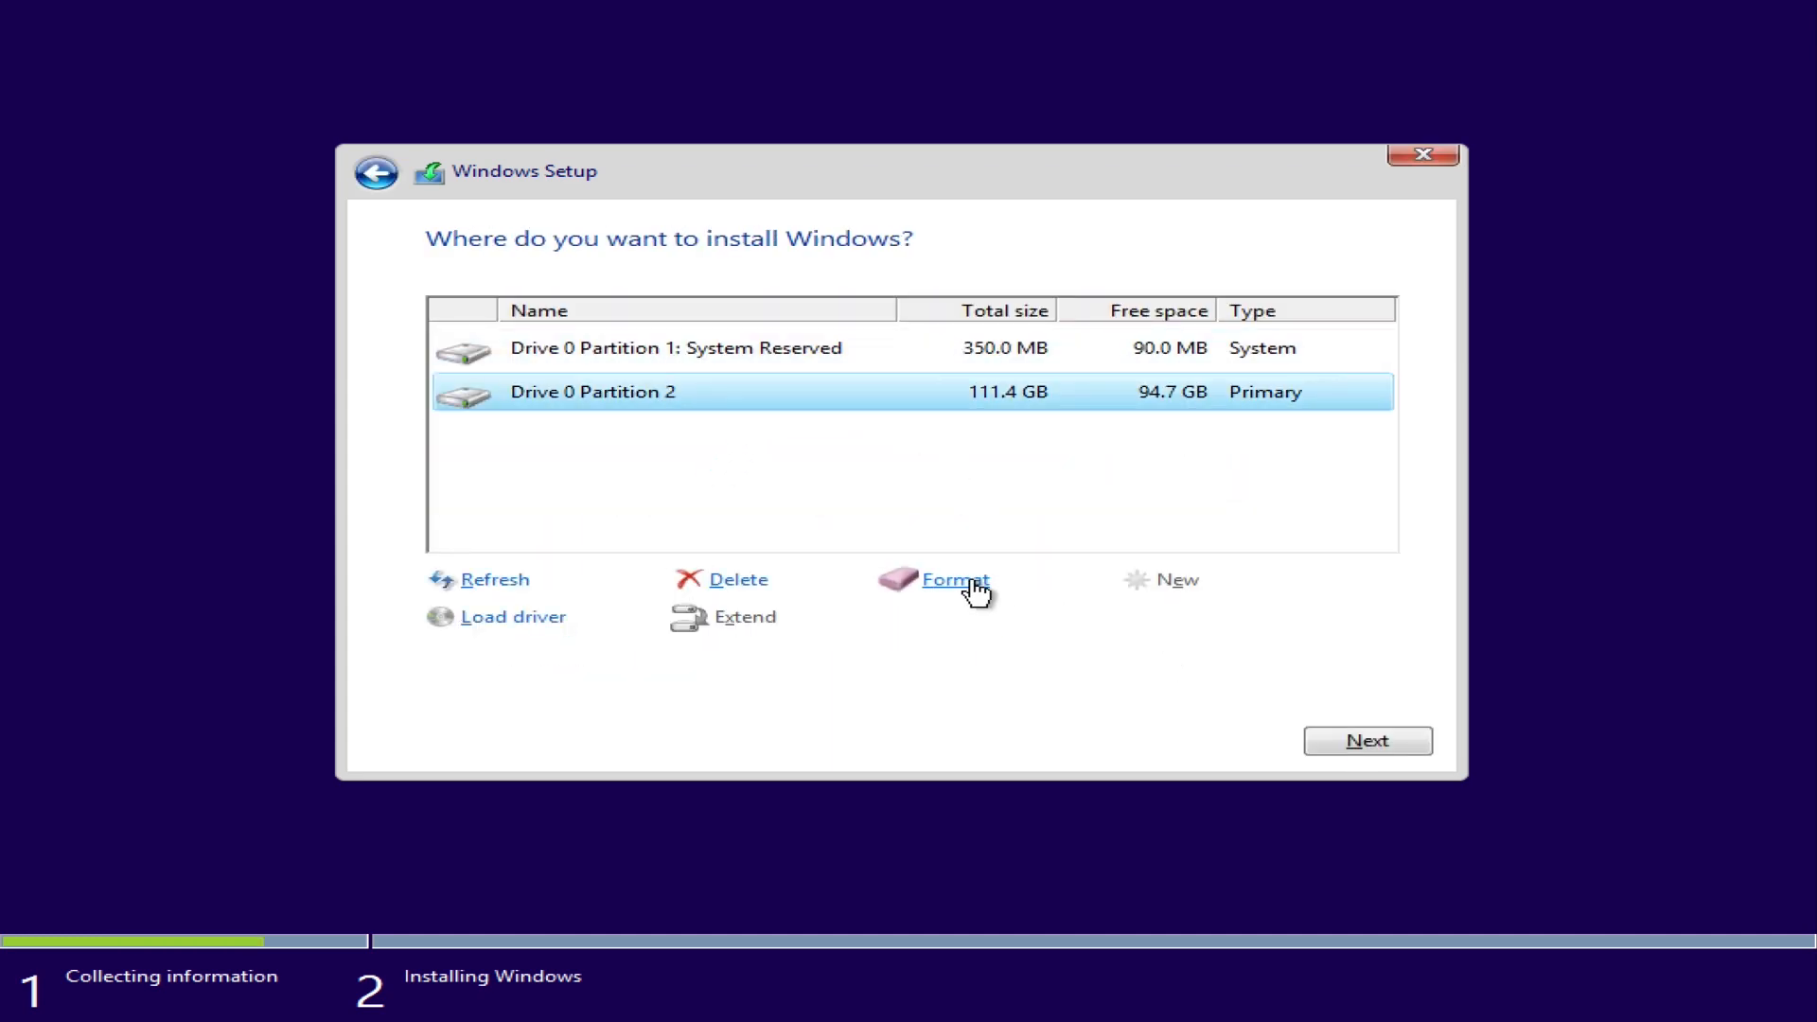
- Format both partitions of drive 0, confirming the data-loss warning
click(954, 579)
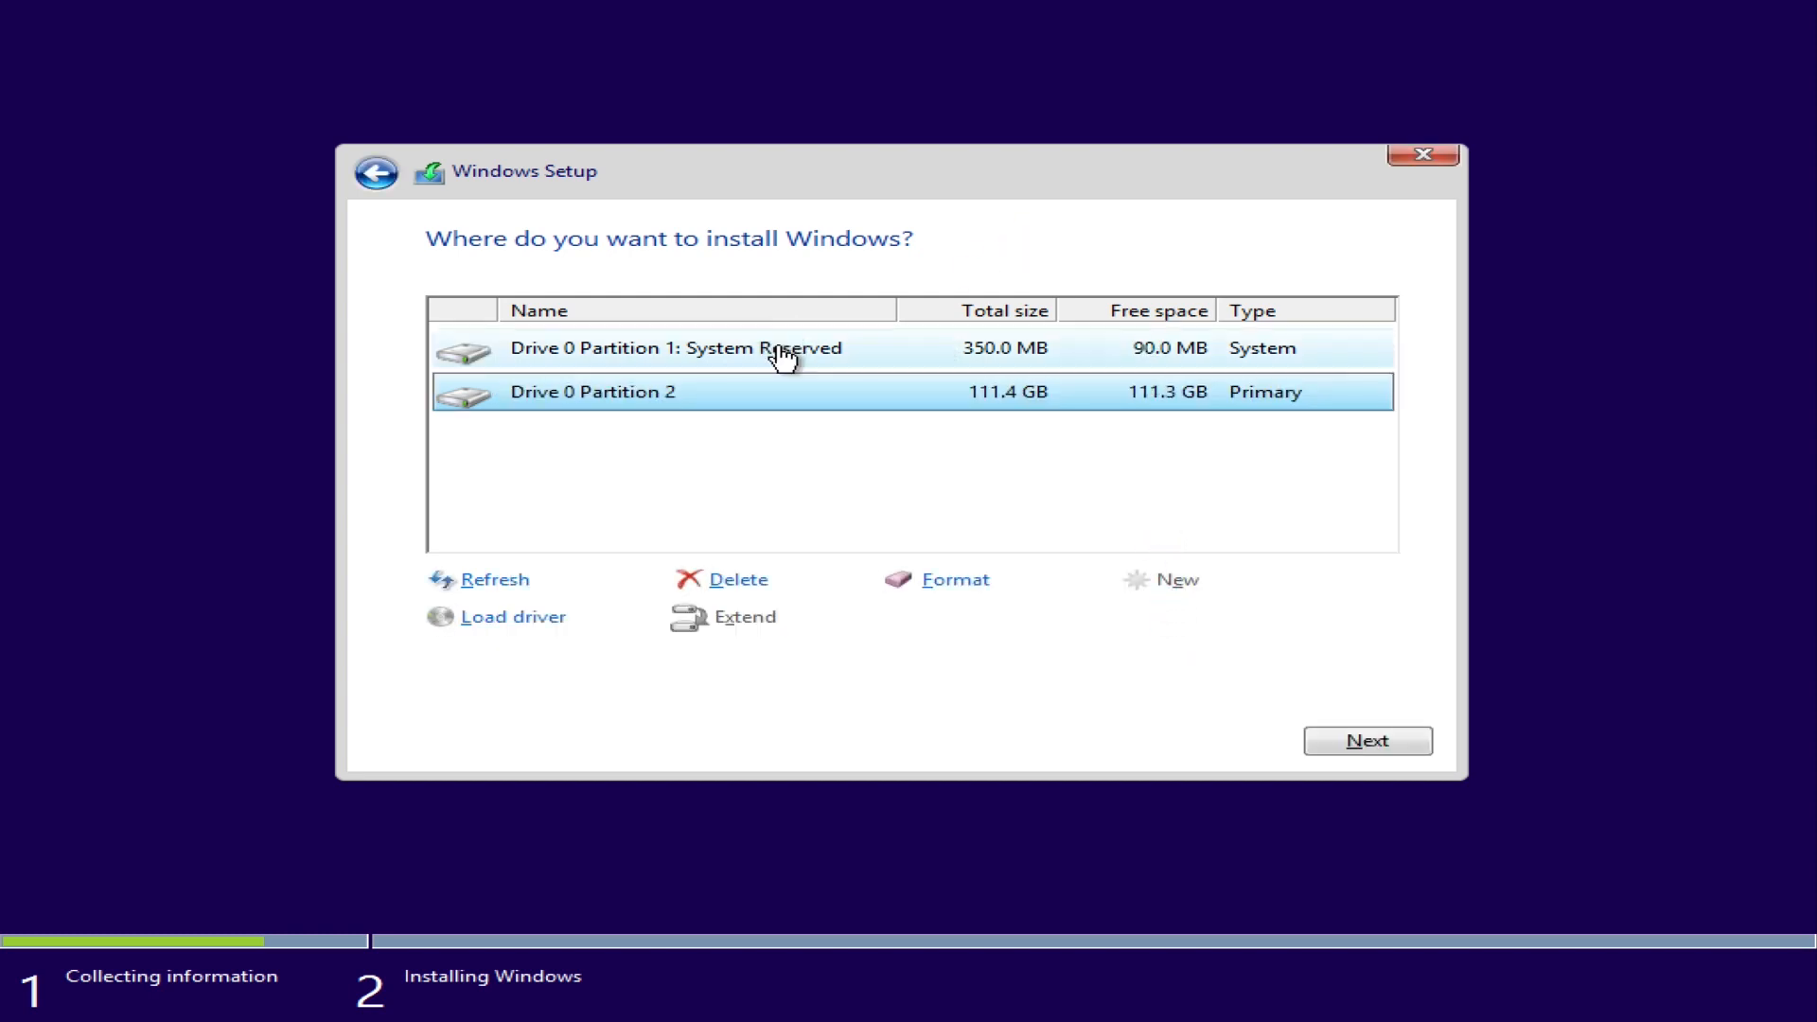
click(954, 579)
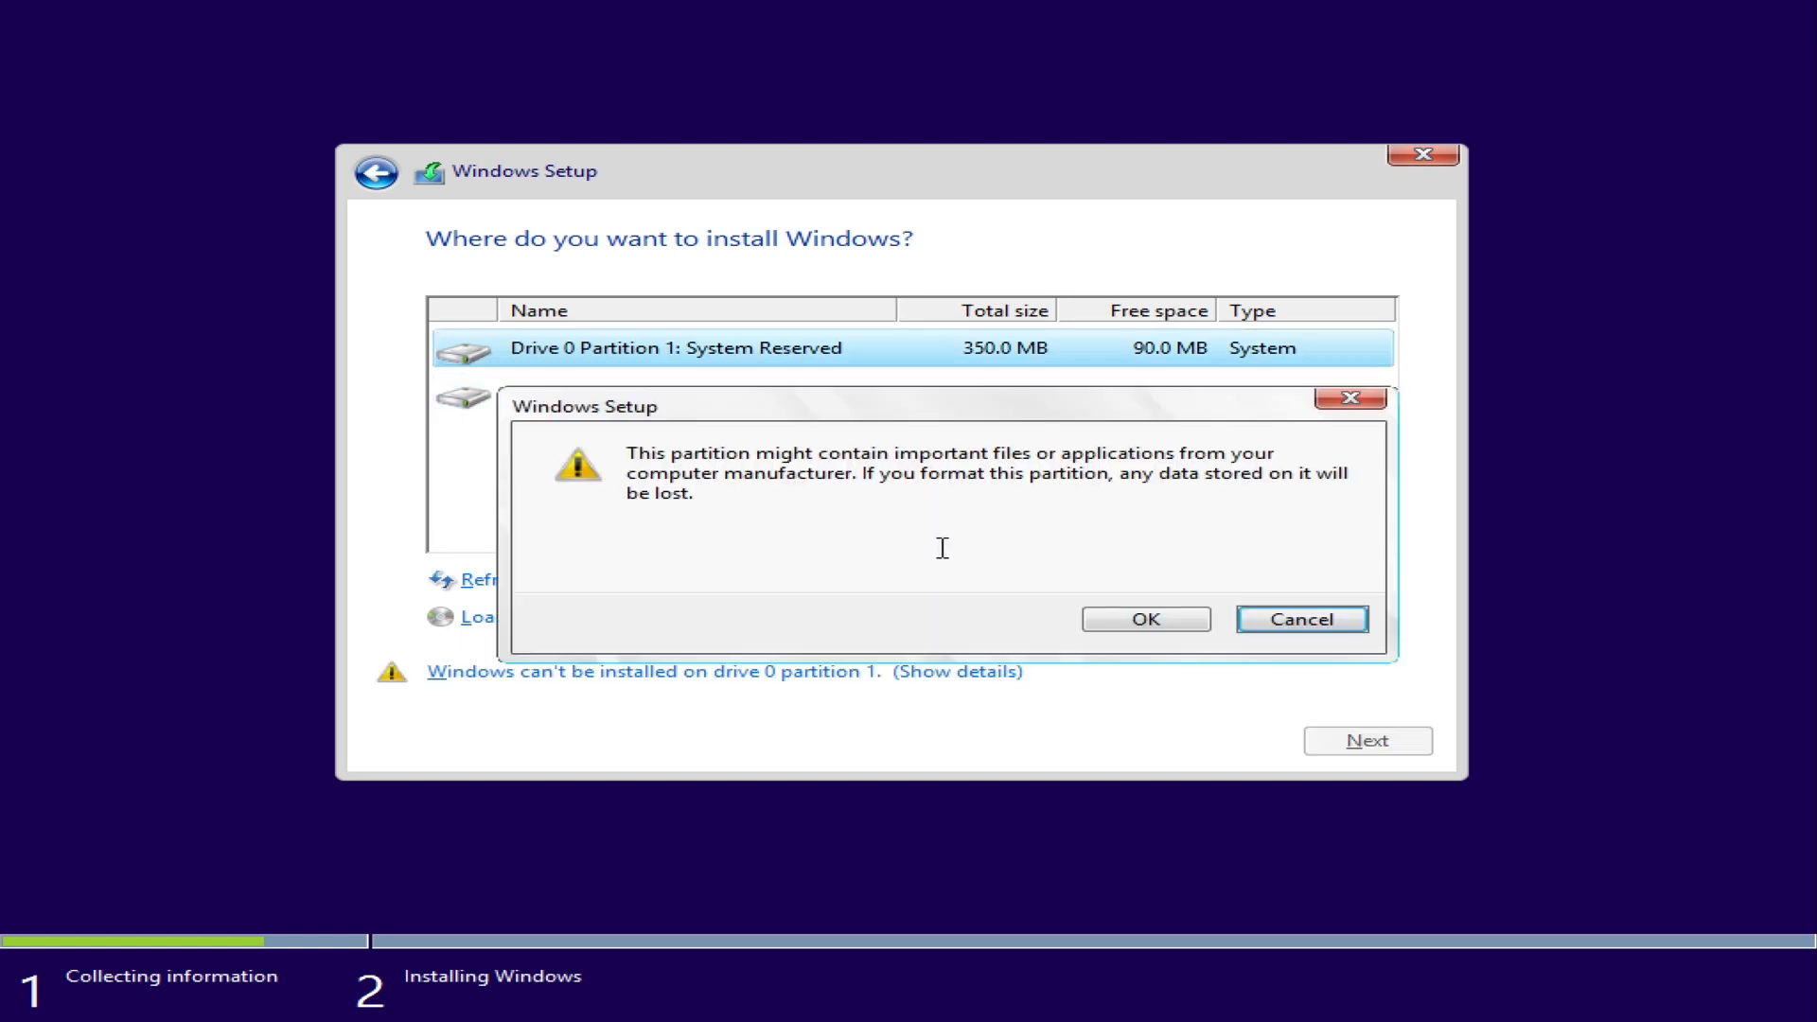
click(1145, 619)
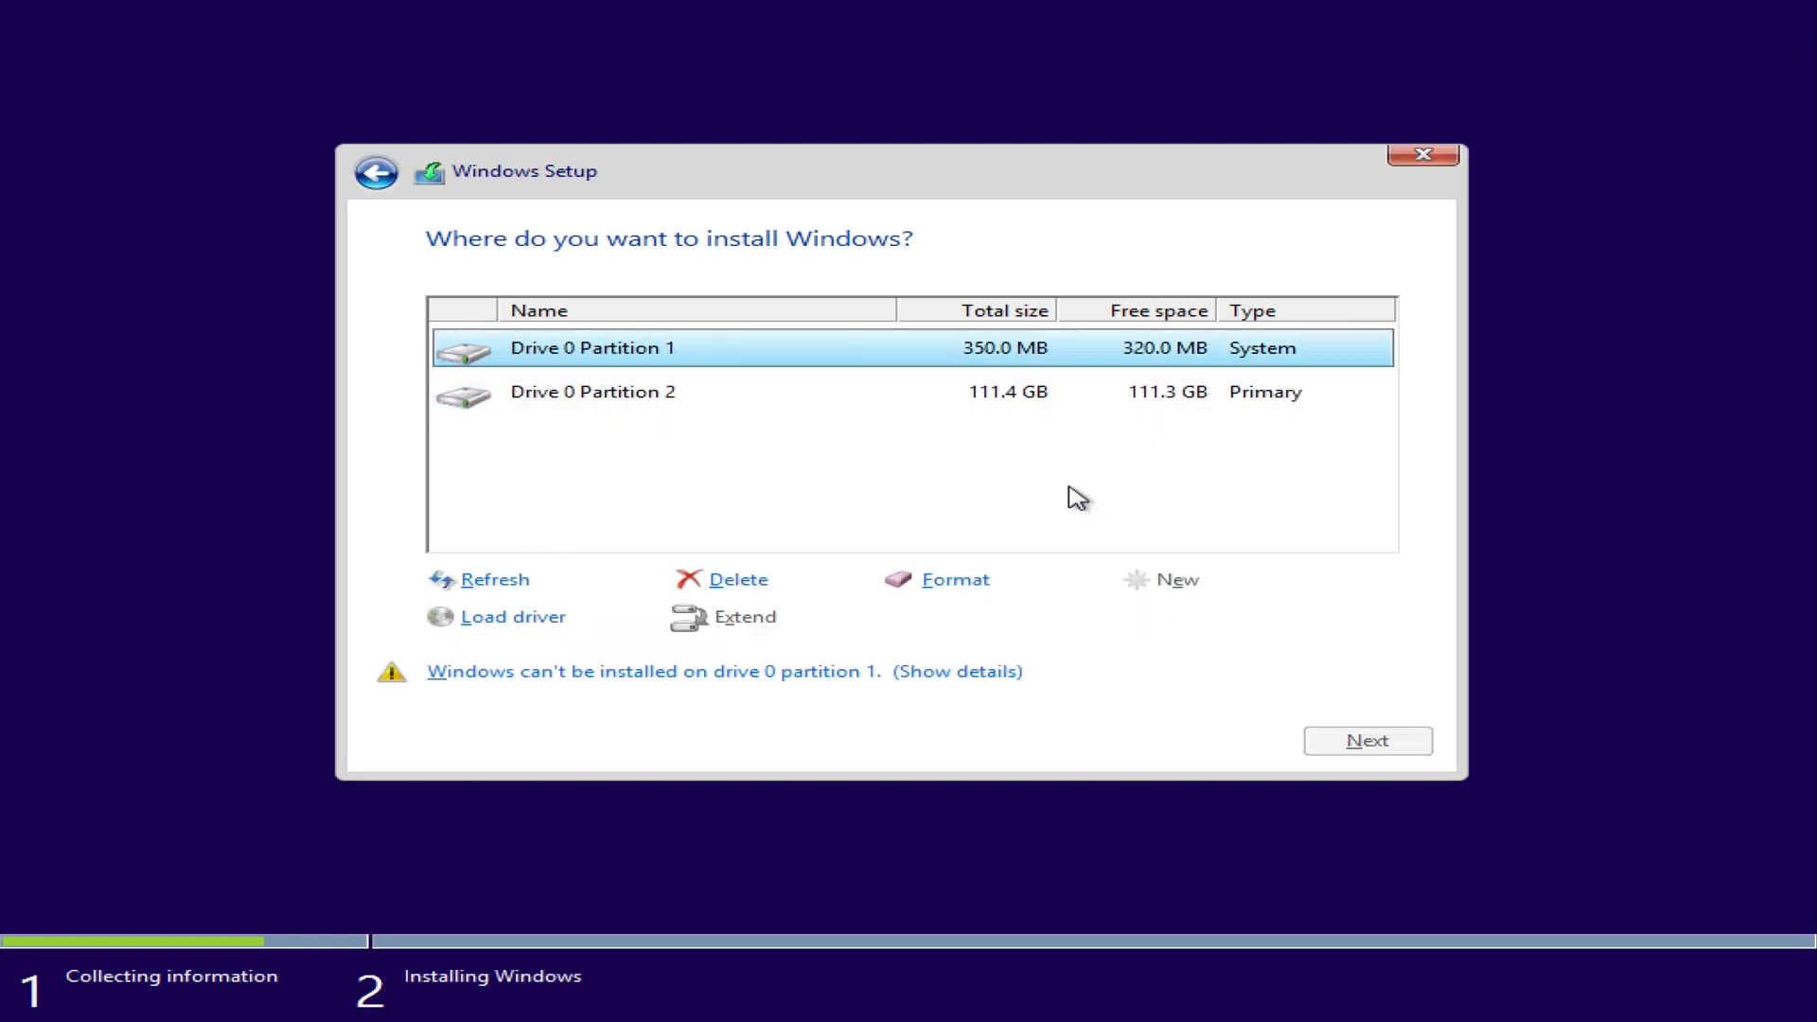
mouse_move(1346, 724)
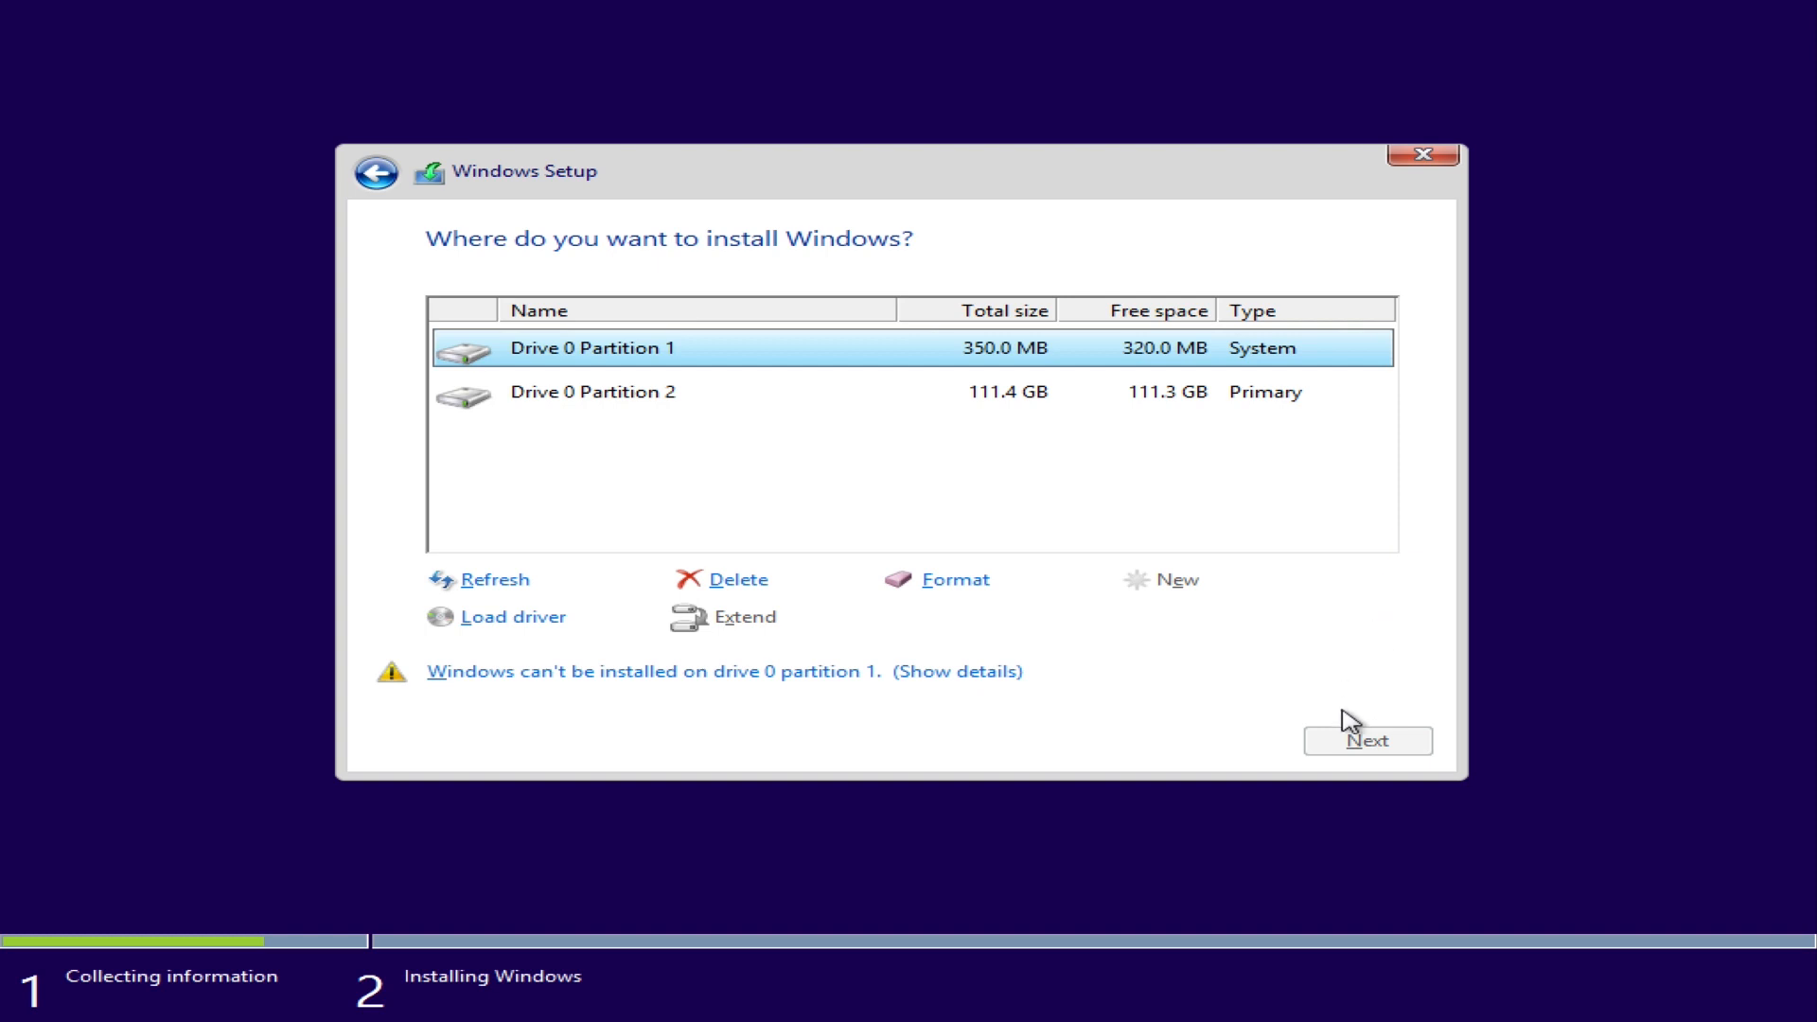
mouse_move(1109, 494)
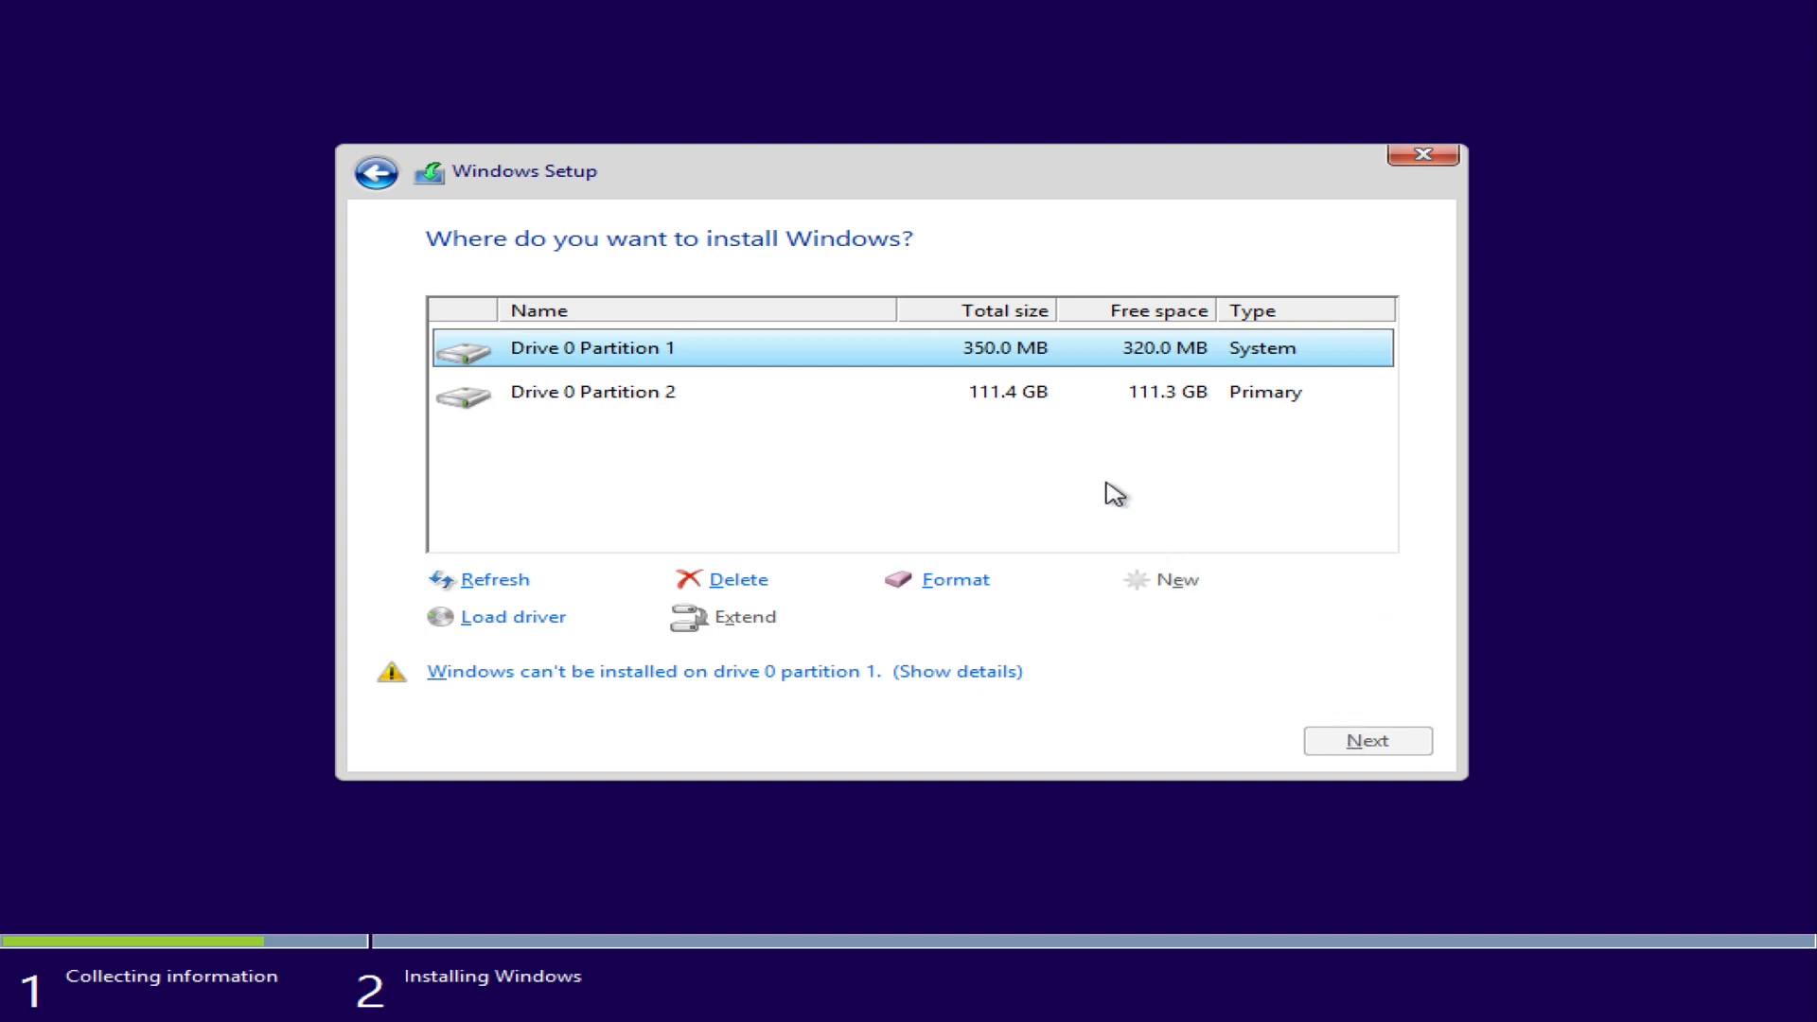
- Install Windows onto Drive 0 Partition 2 and let installation run to first-run setup
click(595, 391)
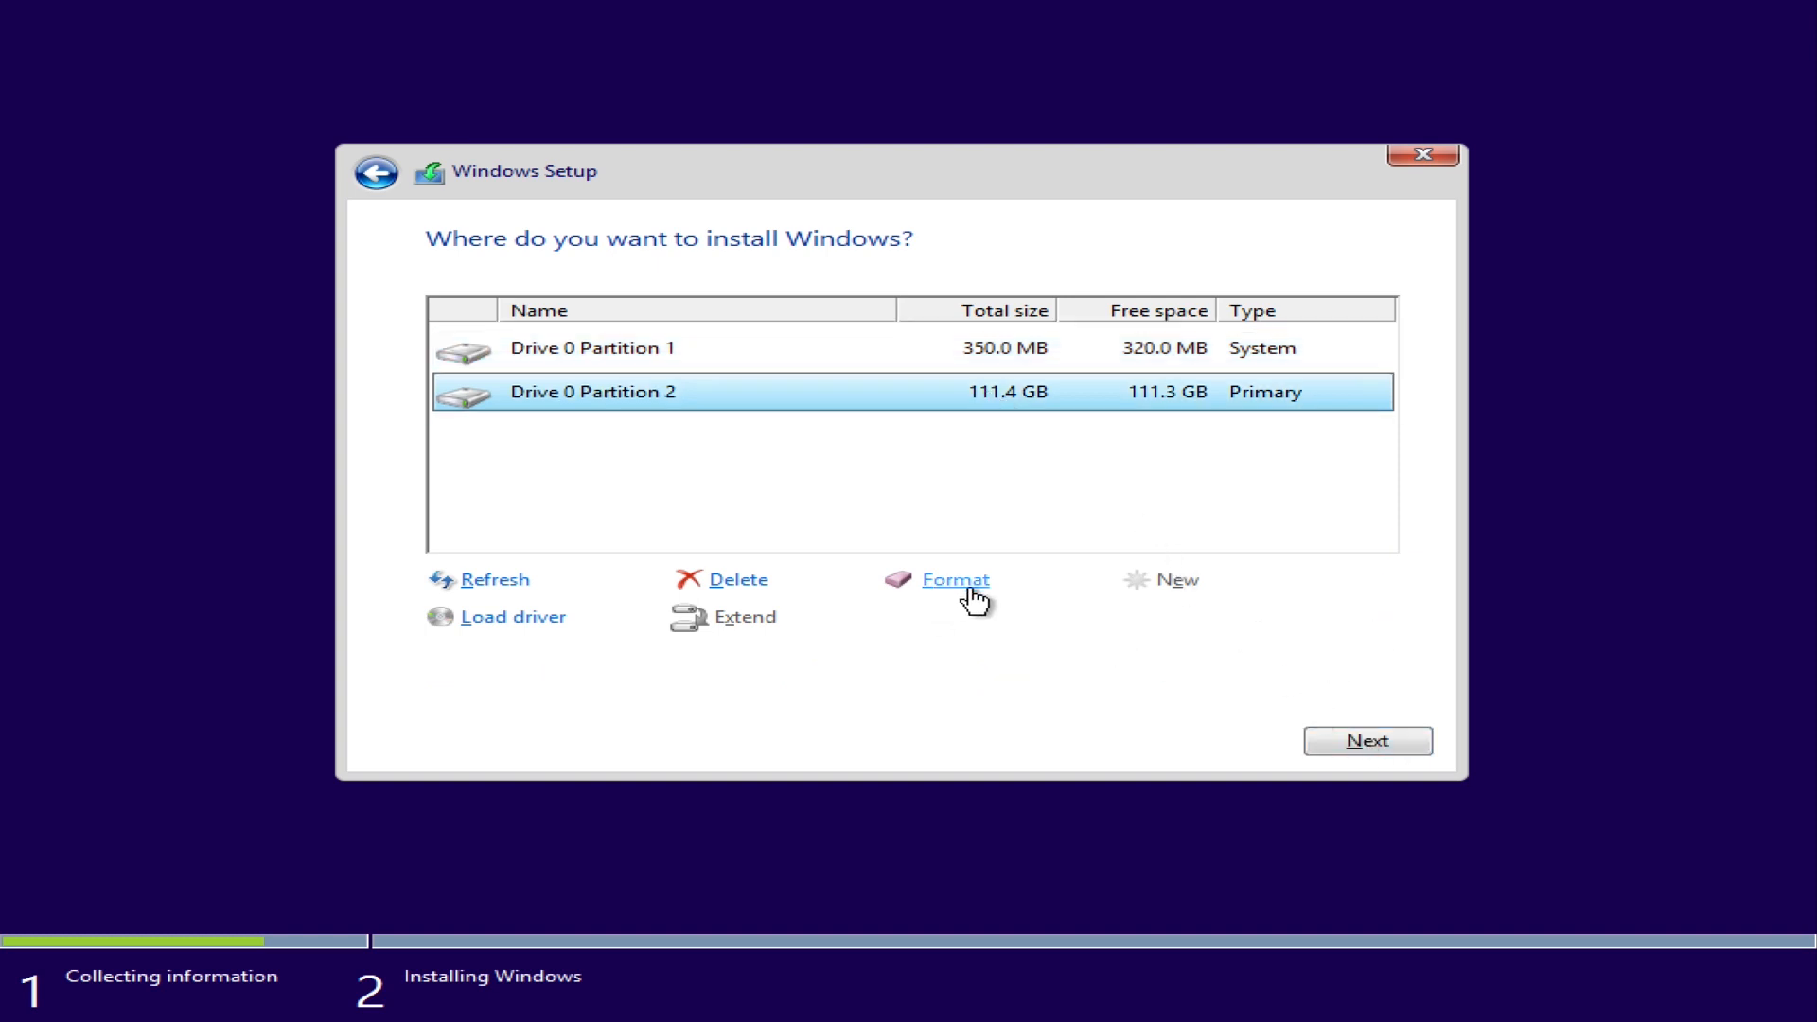
click(1366, 742)
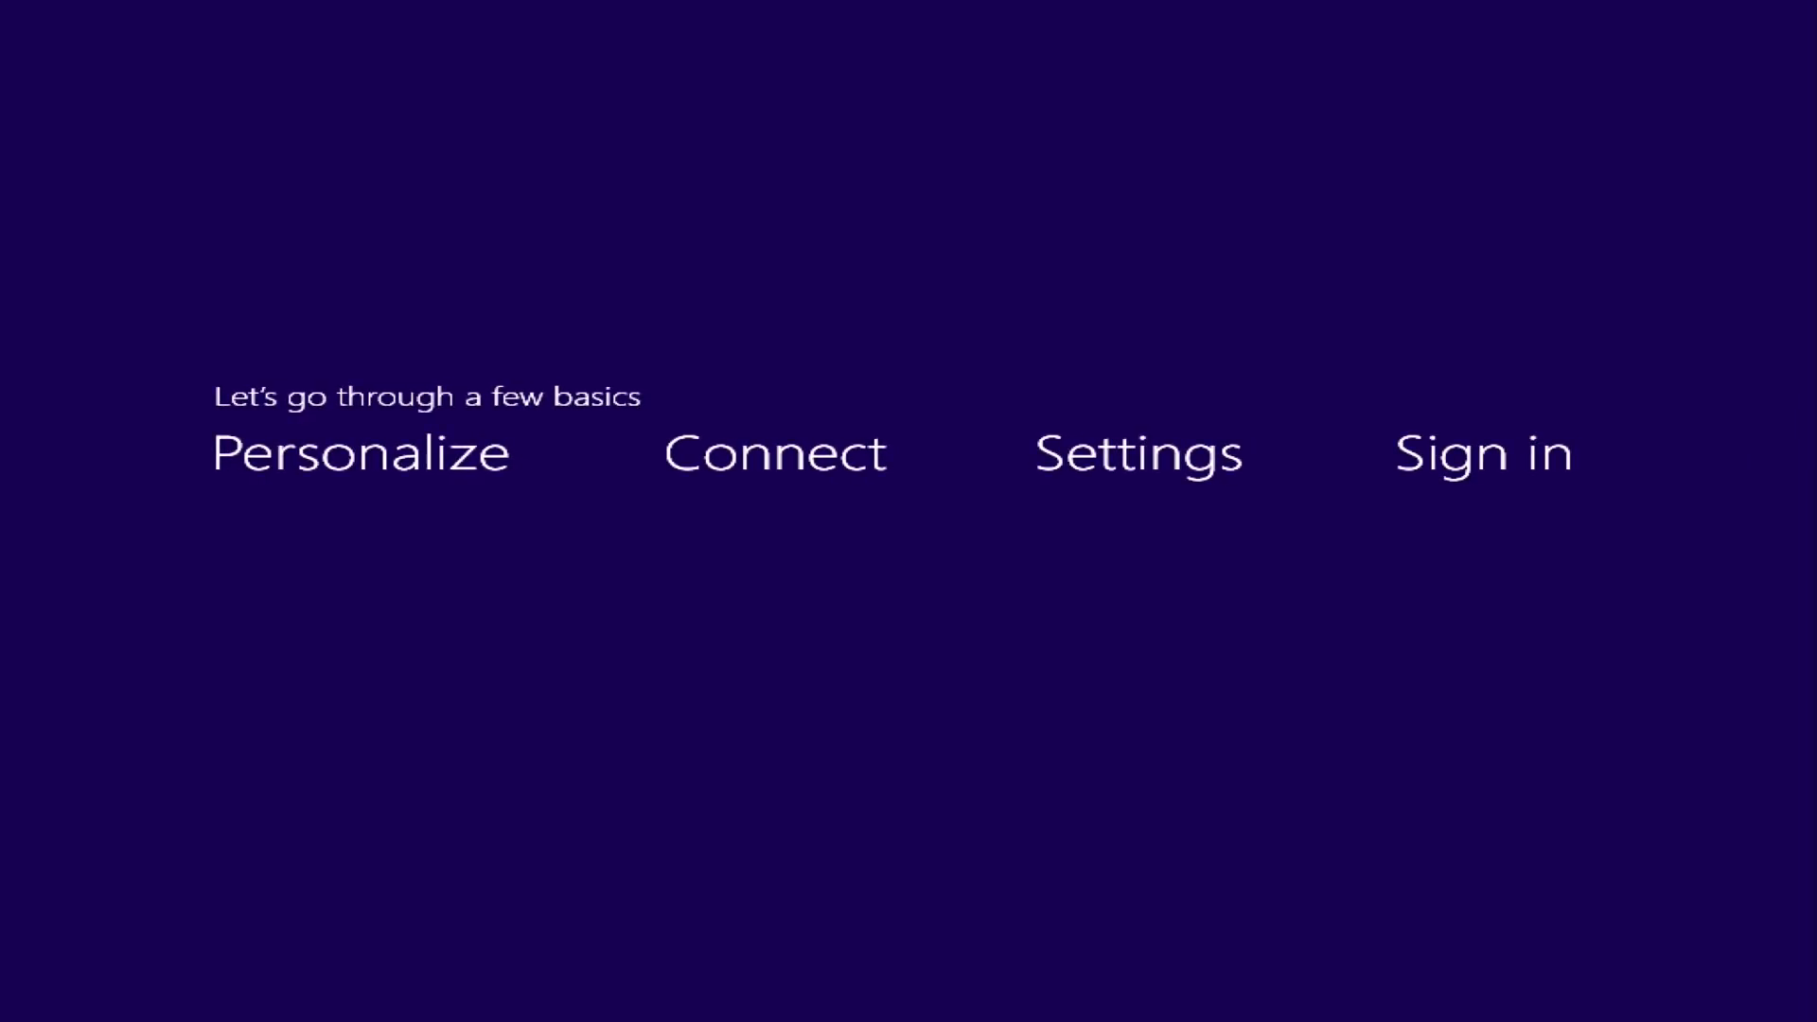
- Choose a purple accent colour and name the PC, continuing to network setup
click(360, 450)
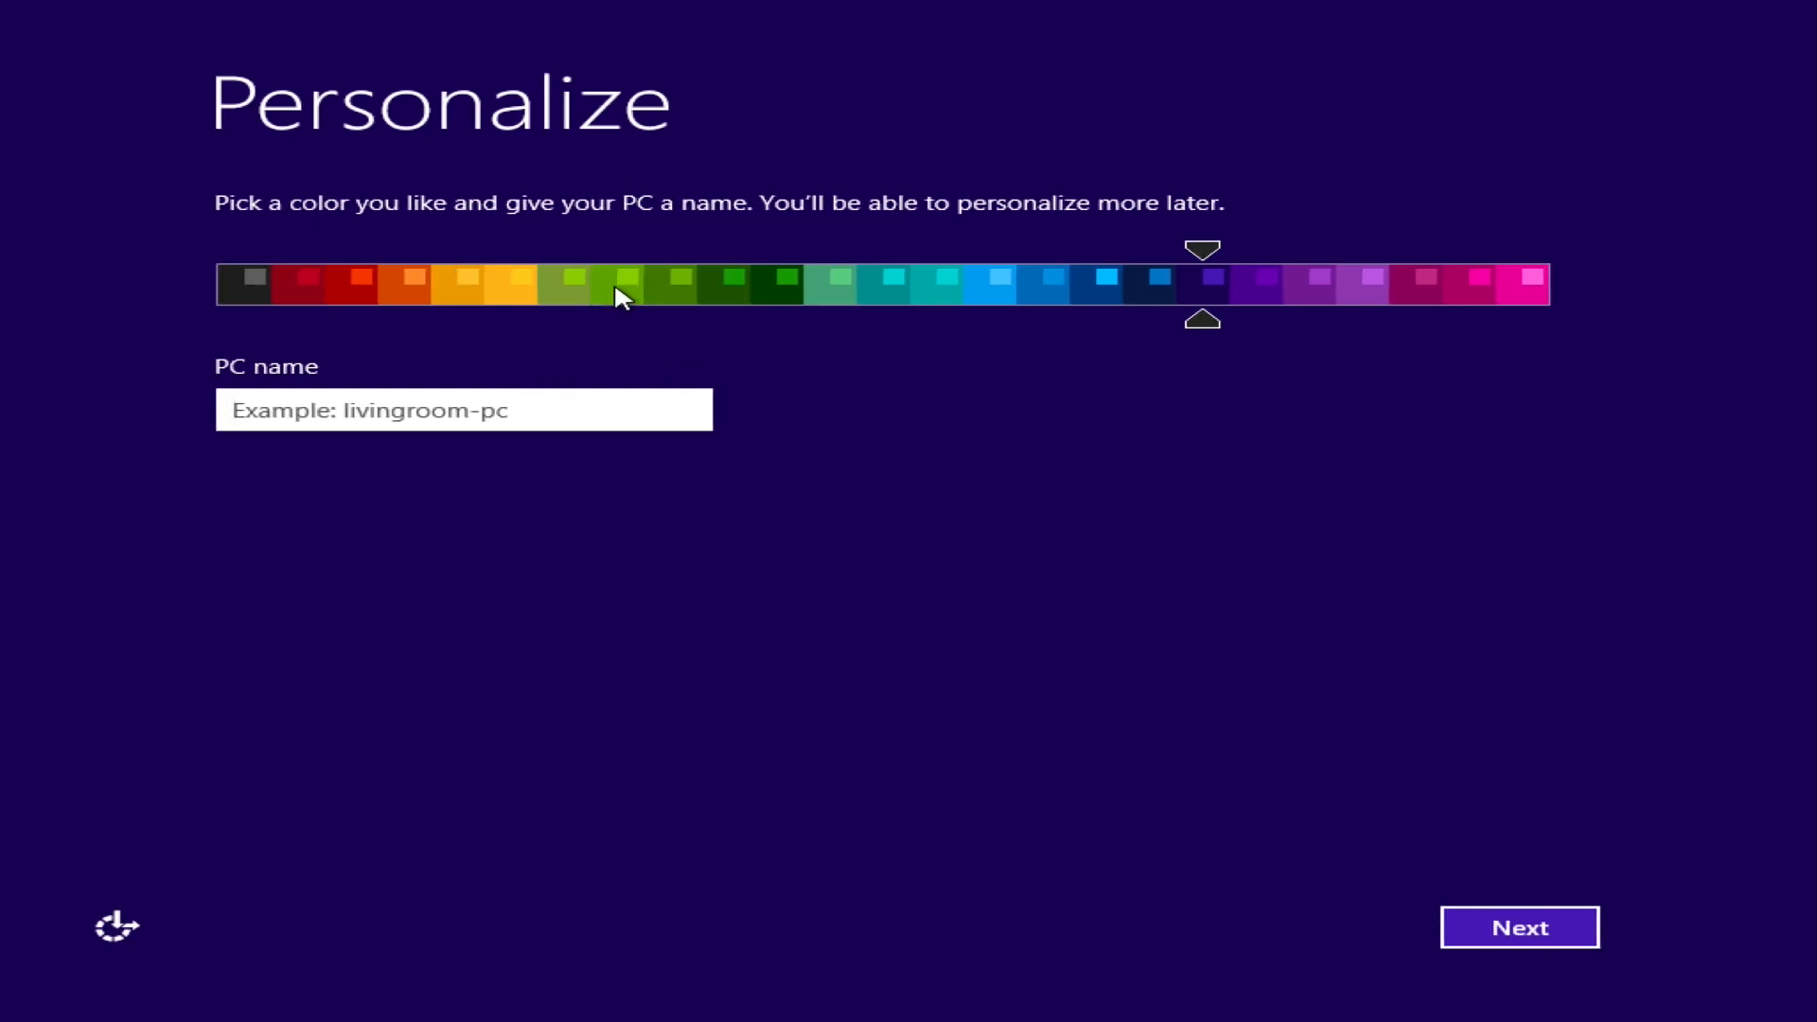
mouse_move(285, 269)
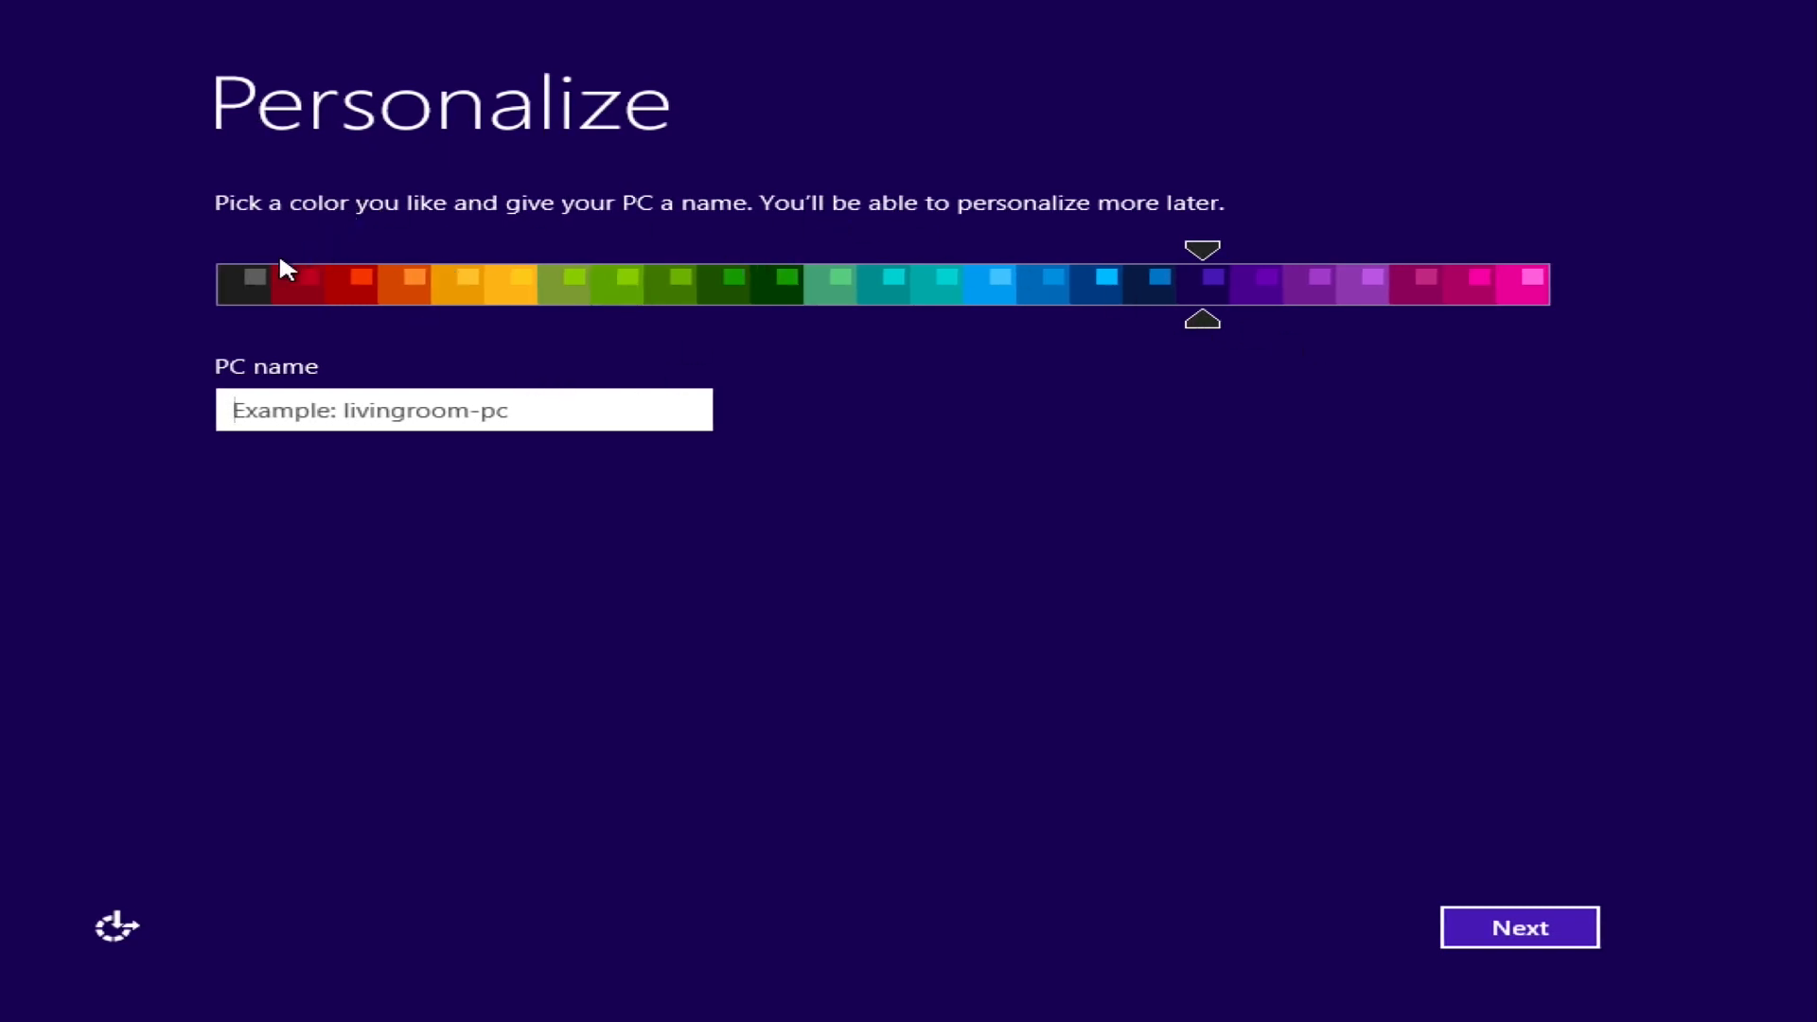
mouse_move(1161, 312)
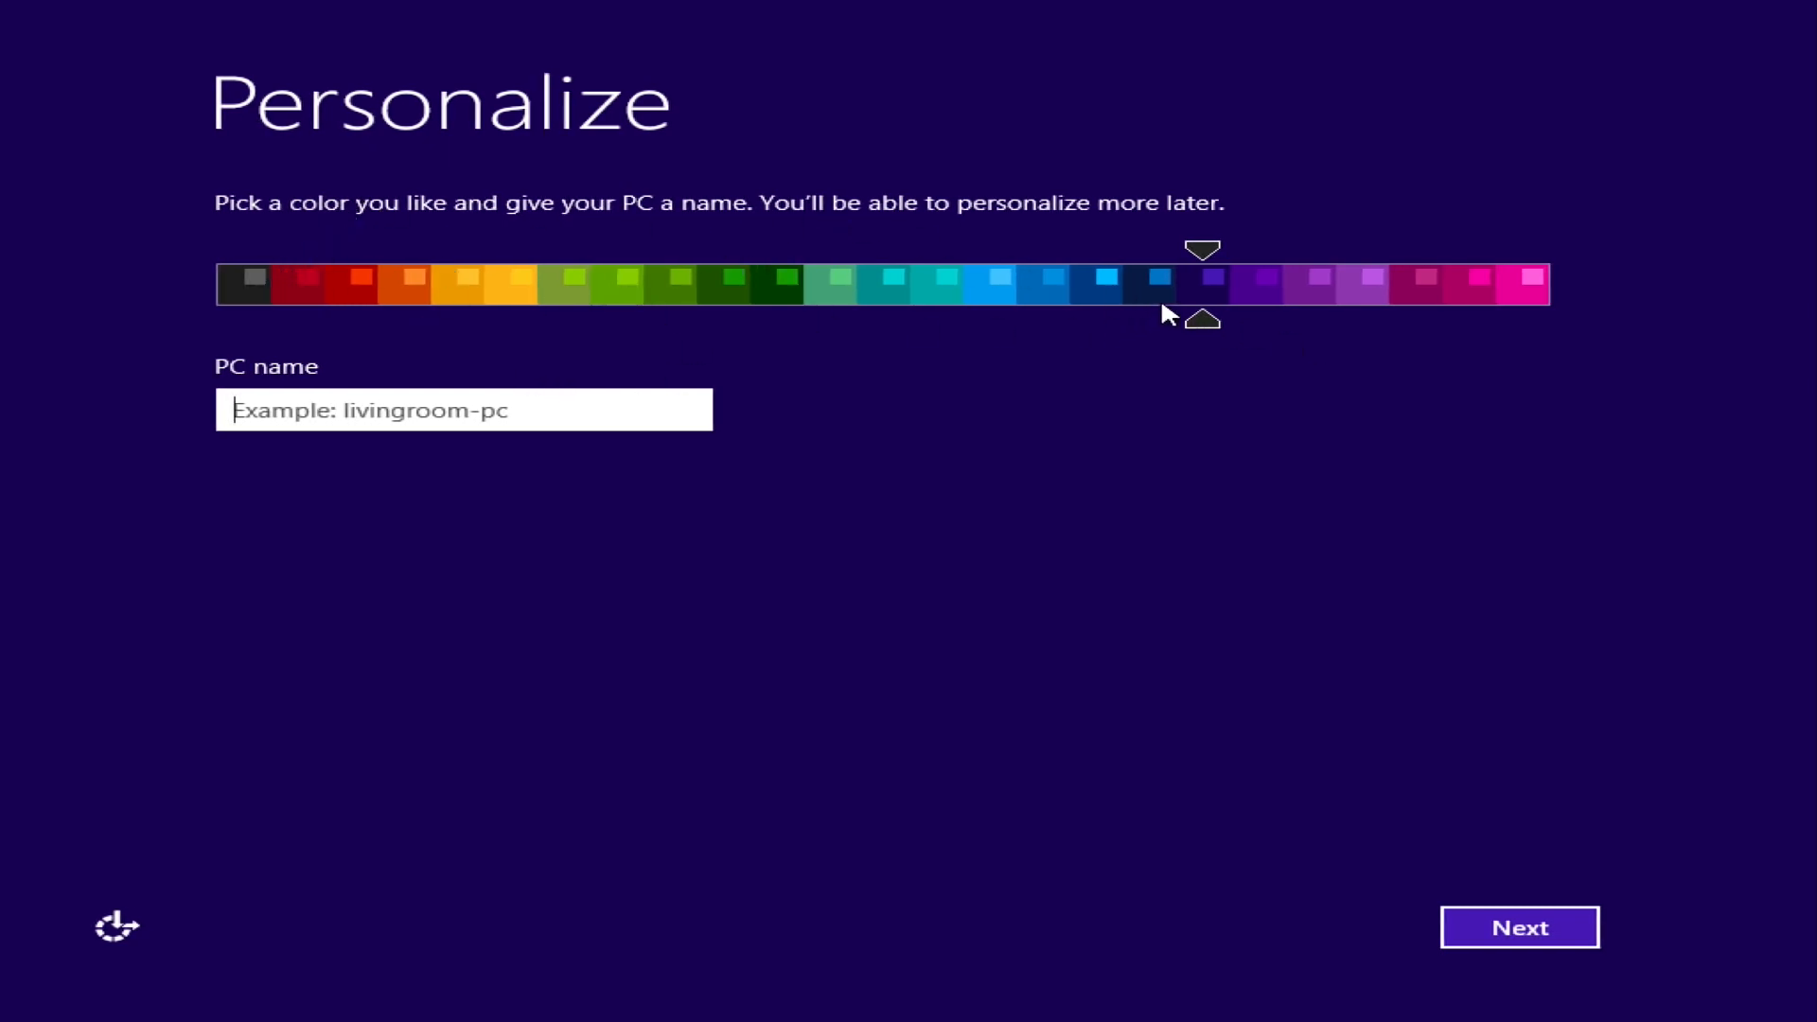
click(1307, 282)
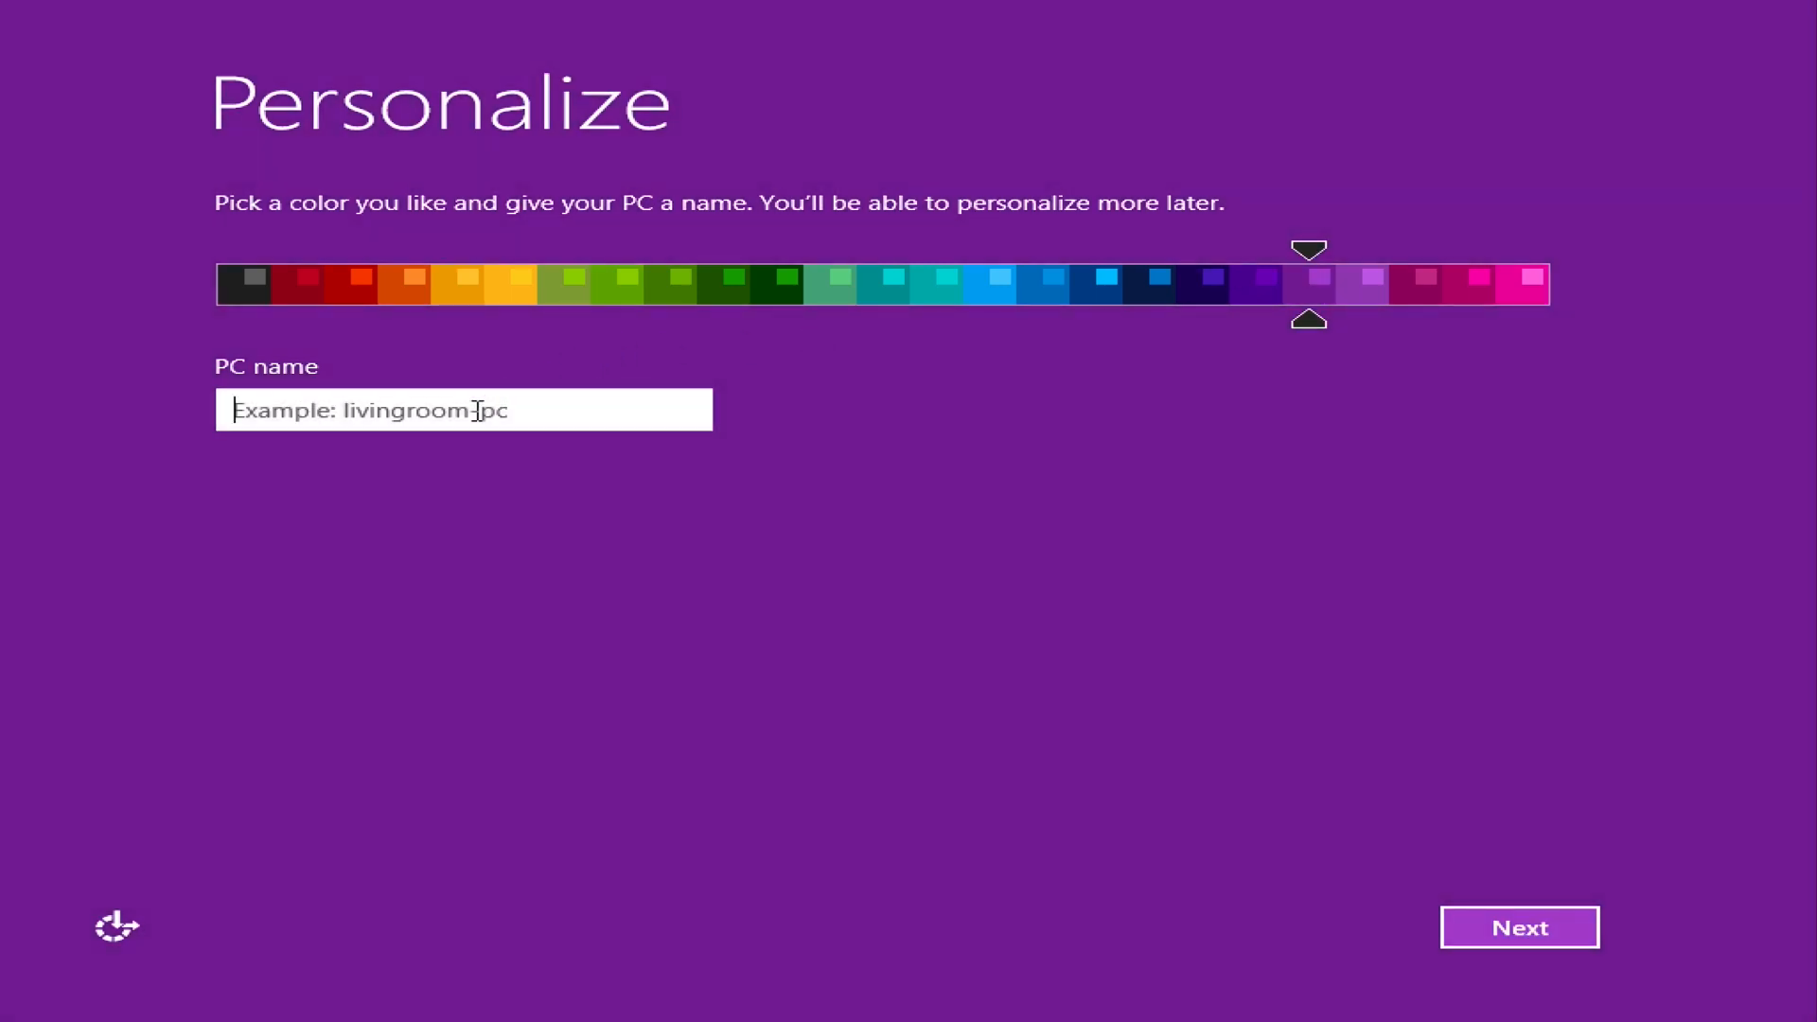
text(A)
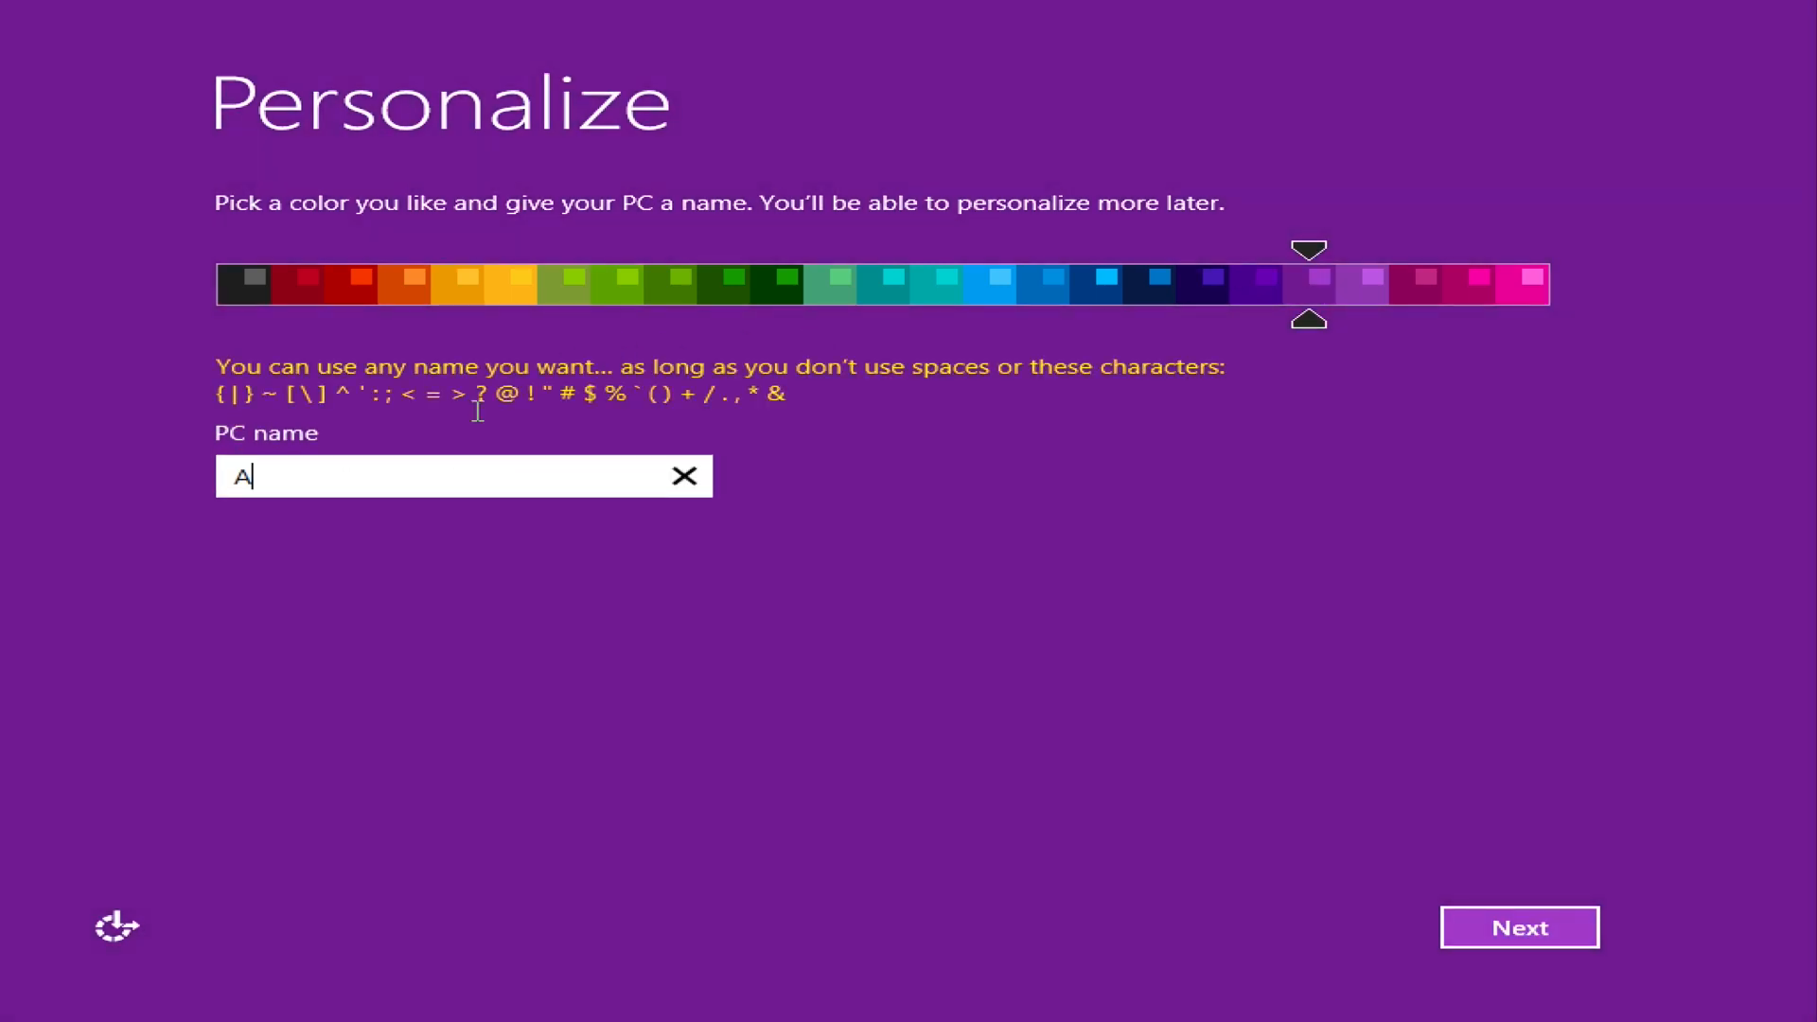
click(1520, 928)
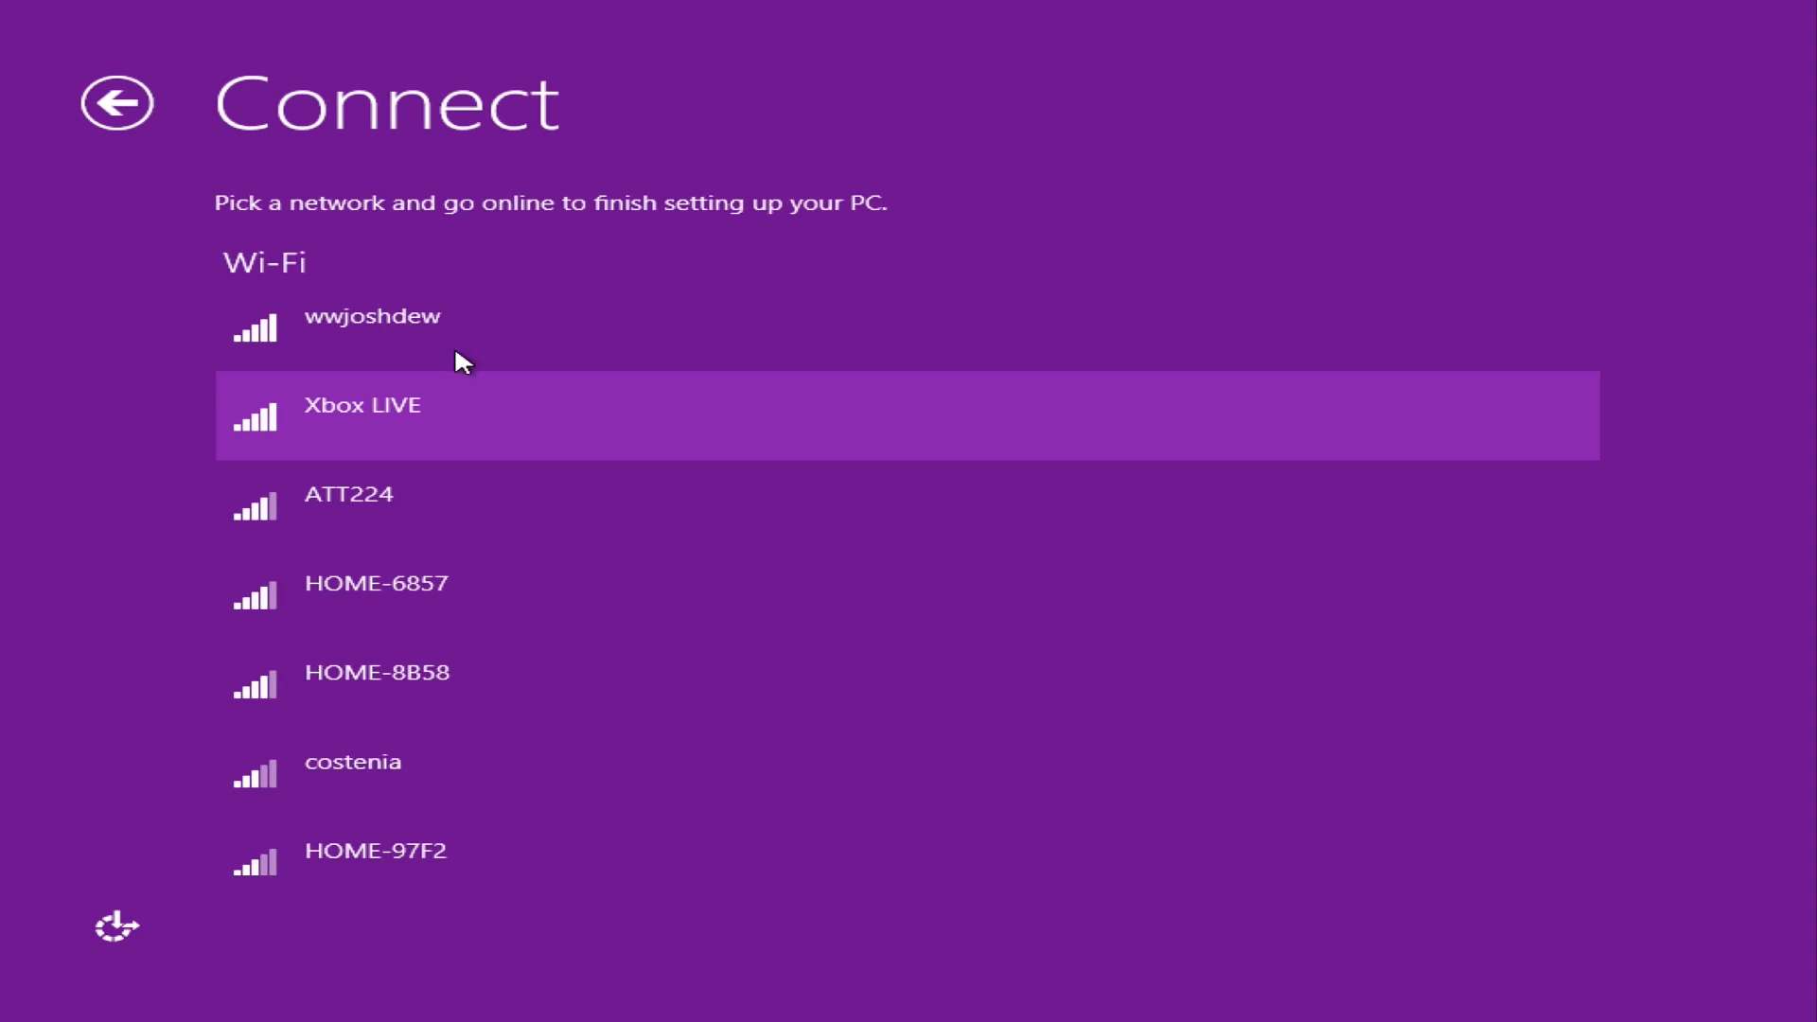
- Join the first Wi-Fi network with its key and accept the express settings
click(371, 316)
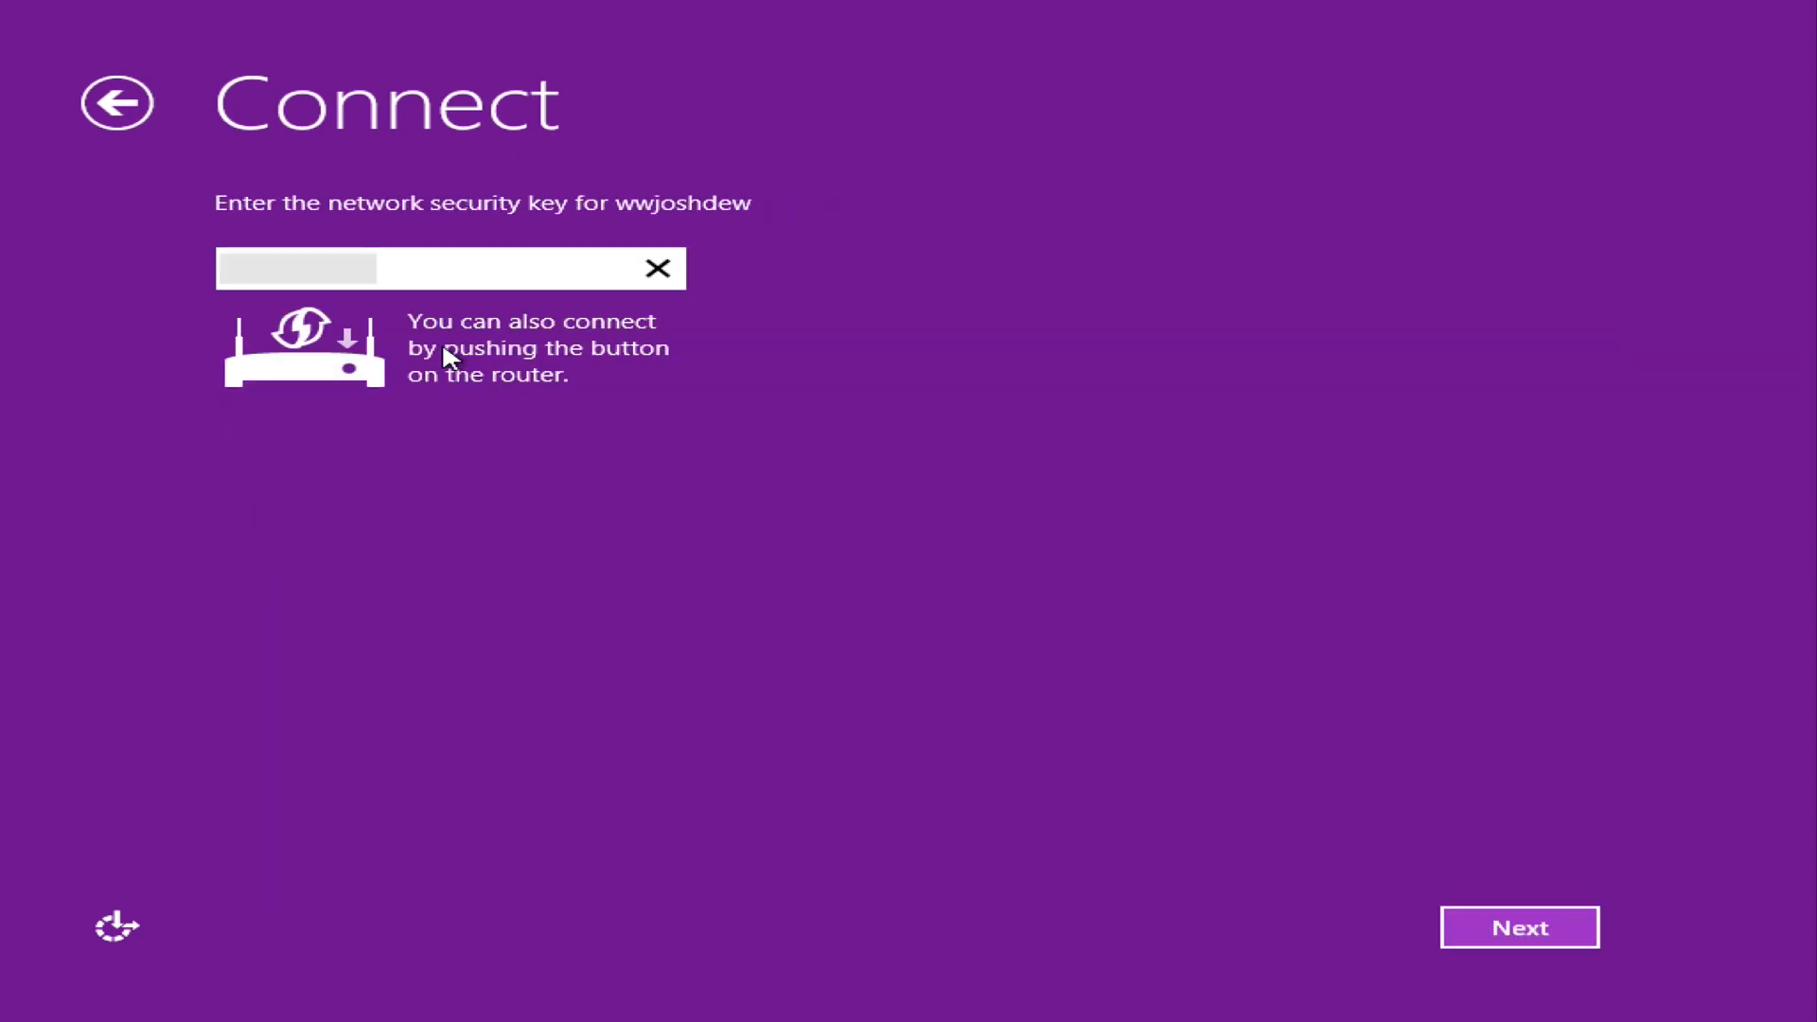
click(1519, 927)
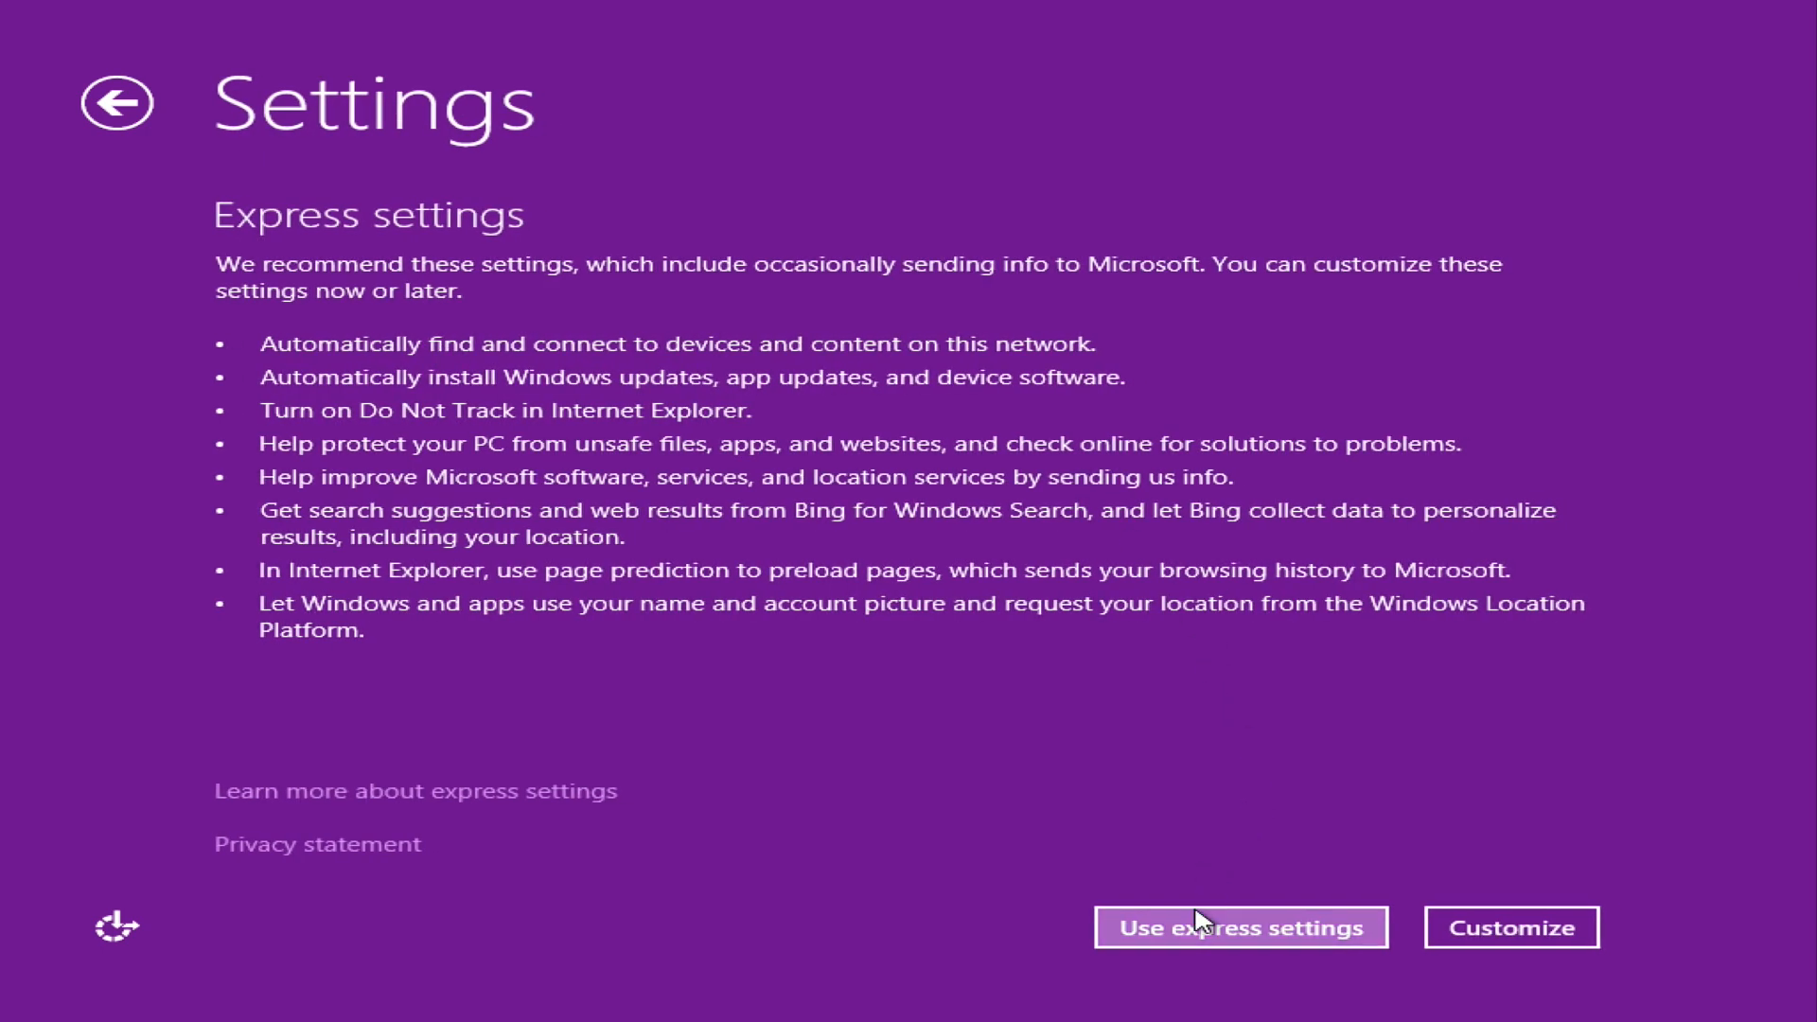
click(1240, 928)
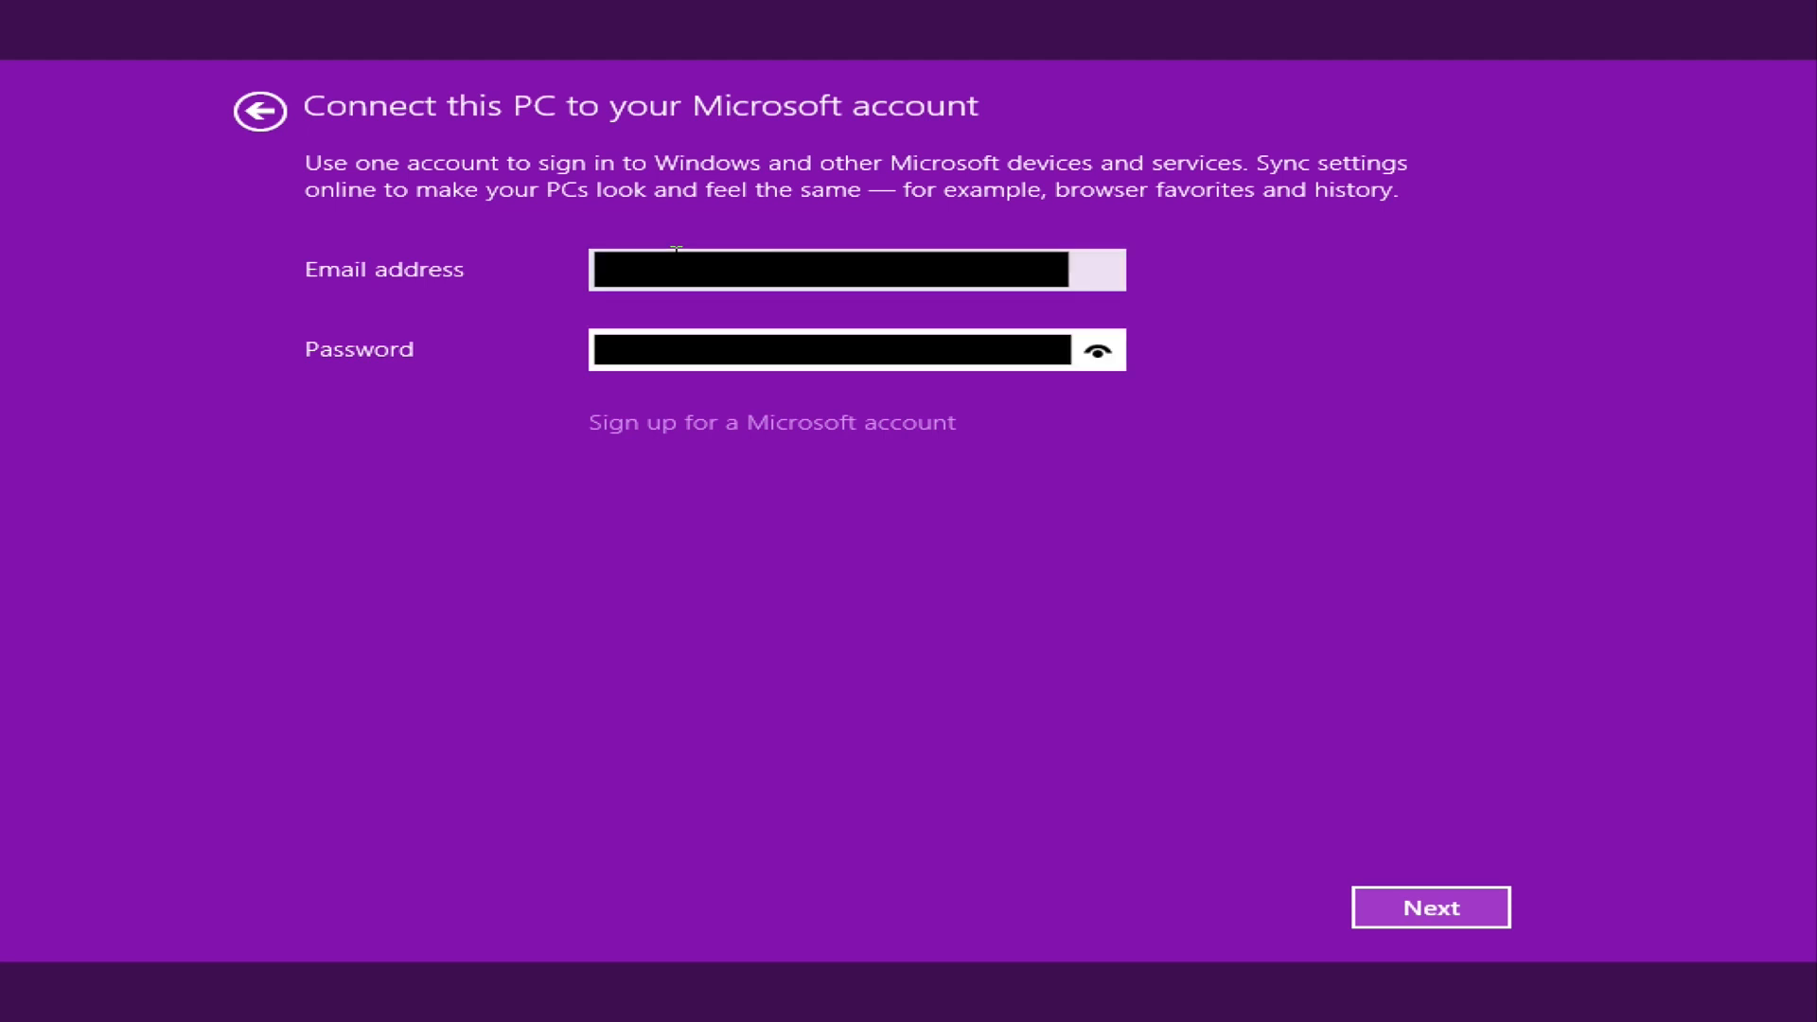
- Sign in with the Microsoft account, re-entering the password after one failure
click(1431, 908)
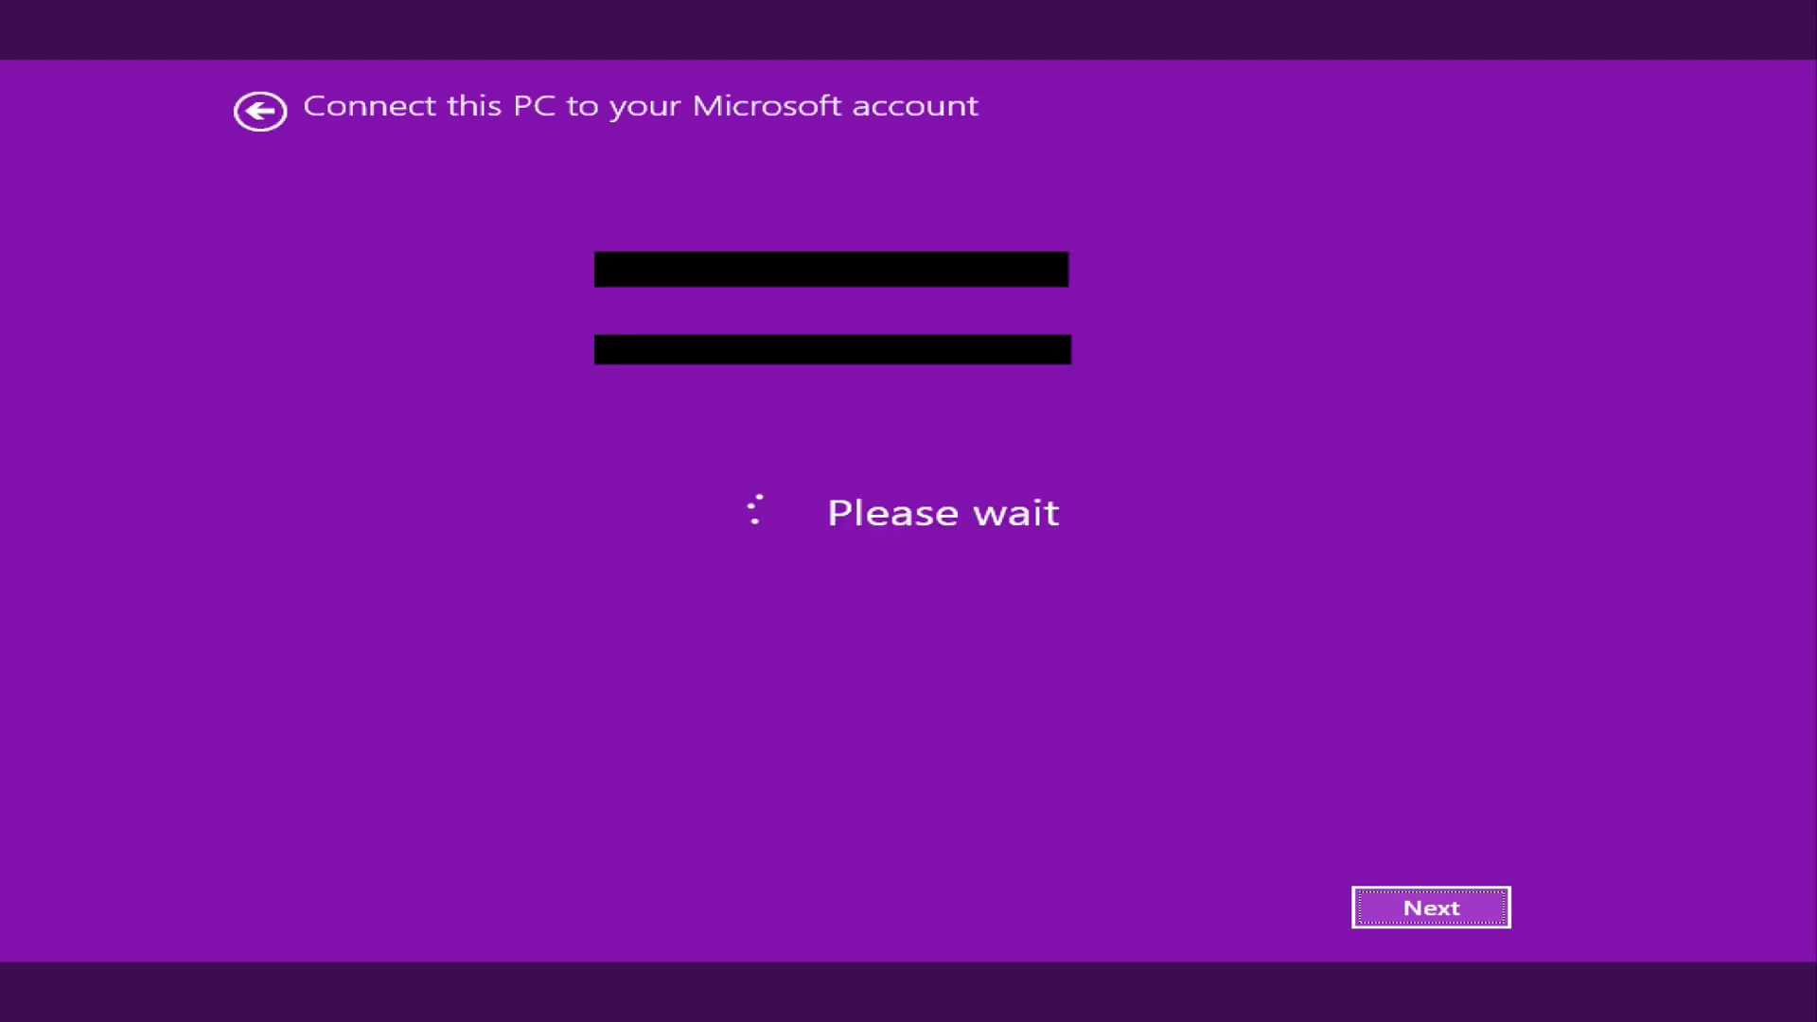
click(1431, 908)
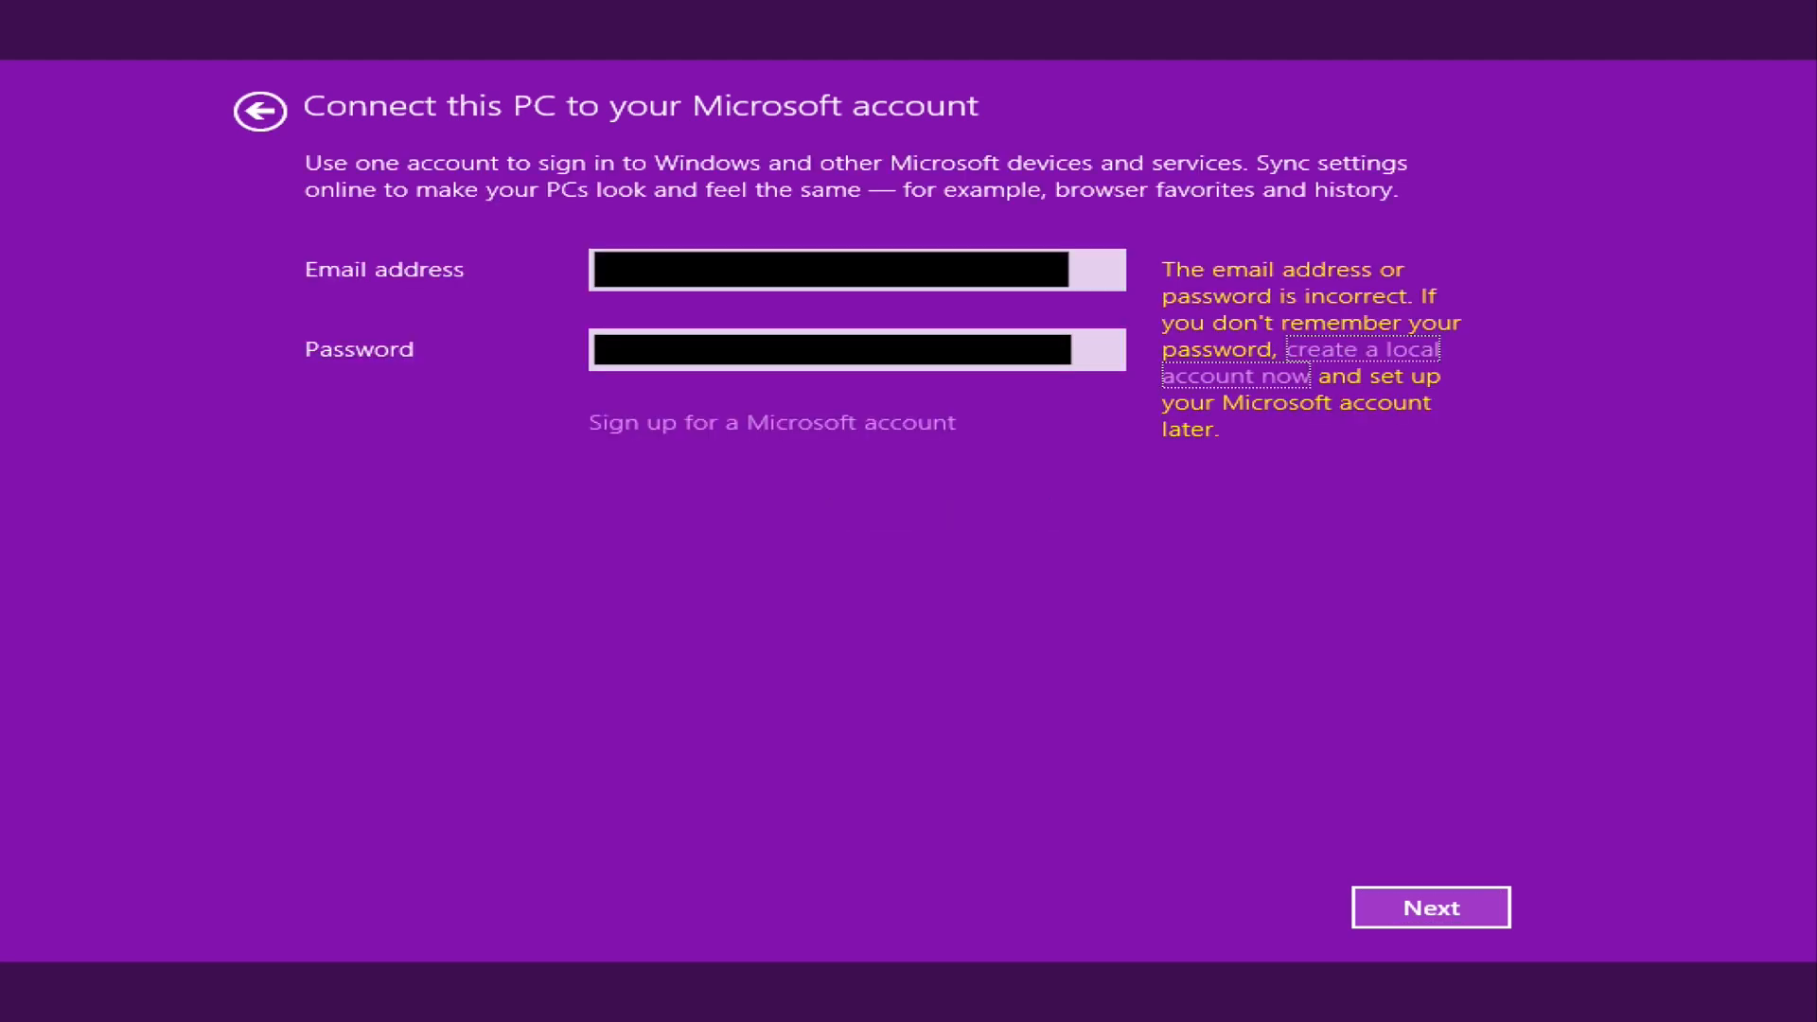
click(848, 351)
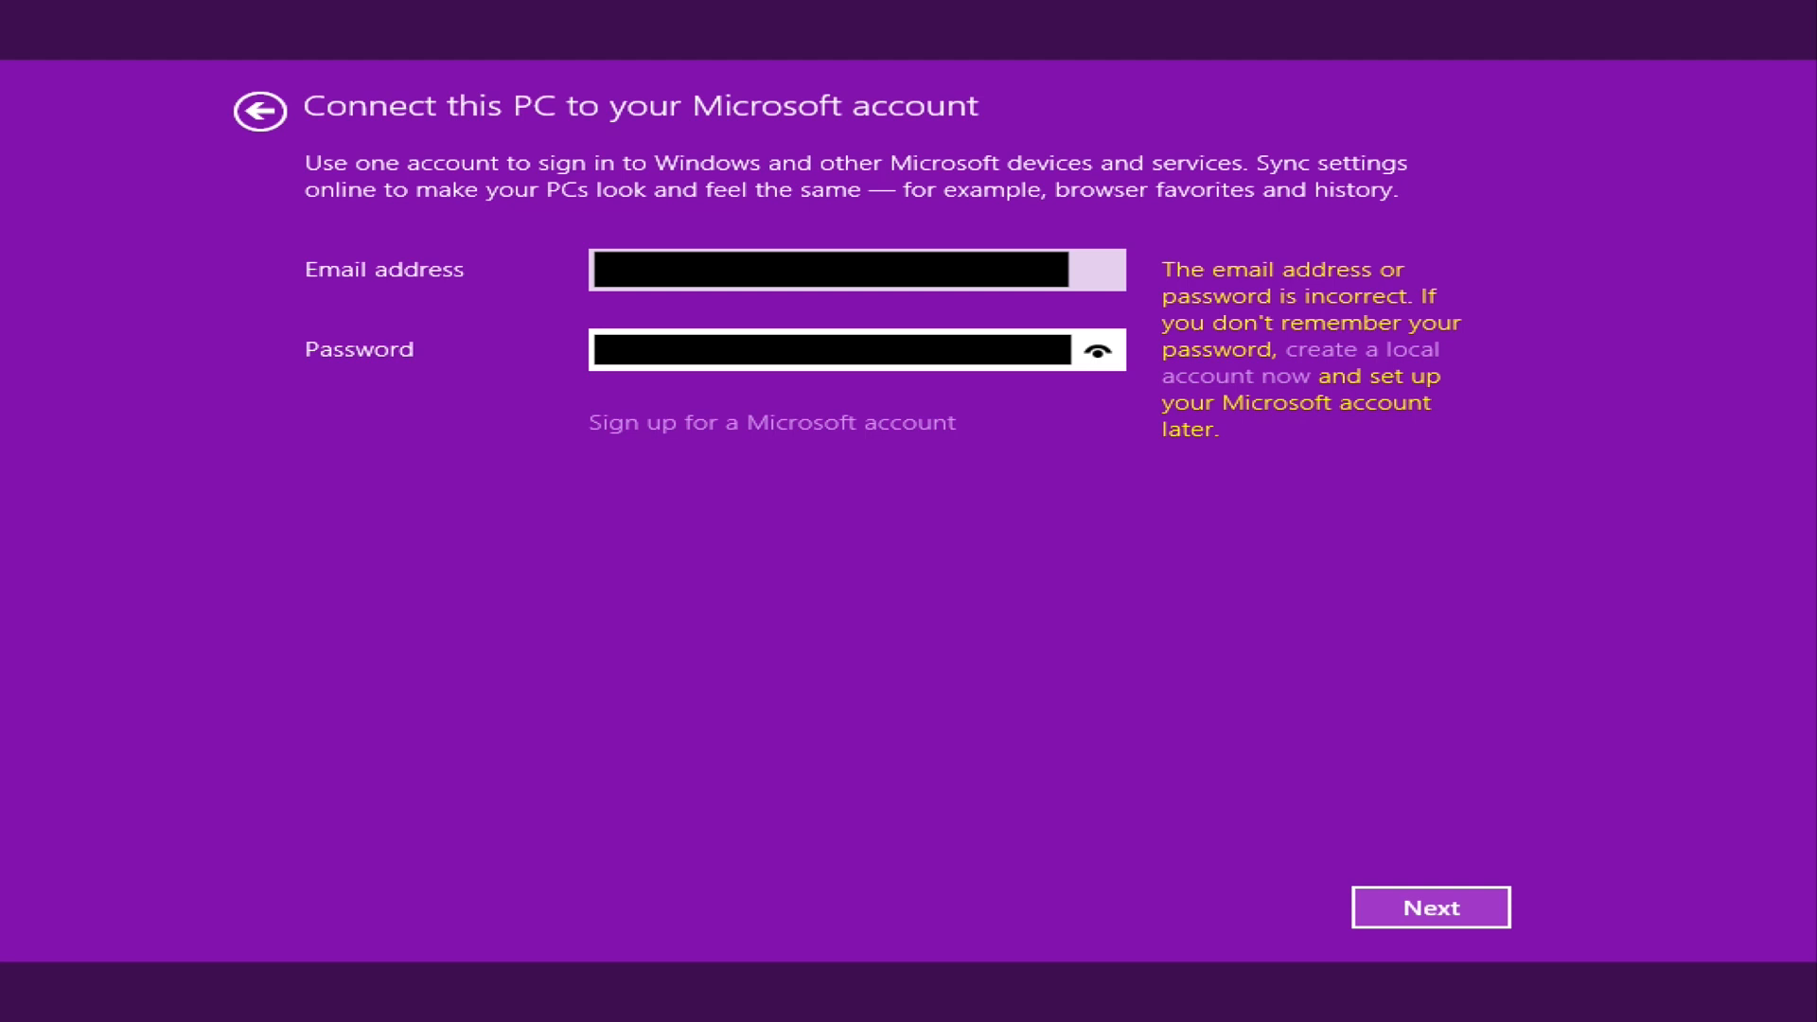
click(1431, 908)
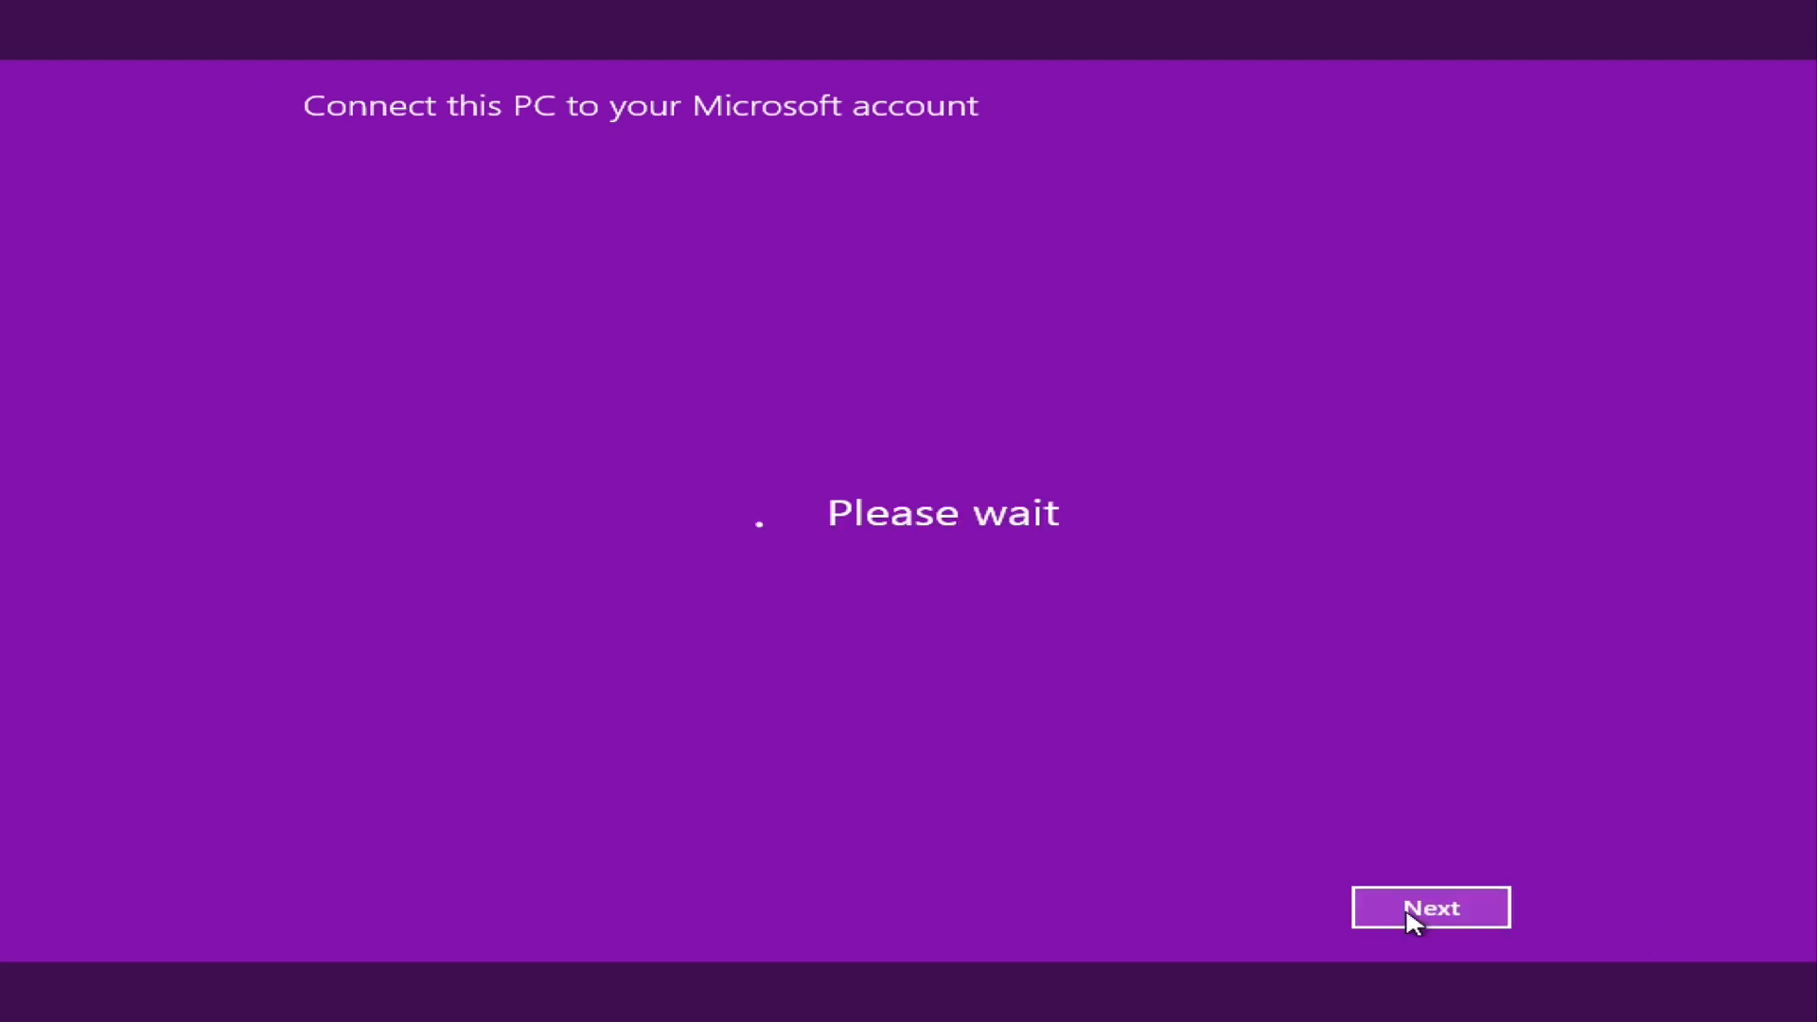
click(1431, 908)
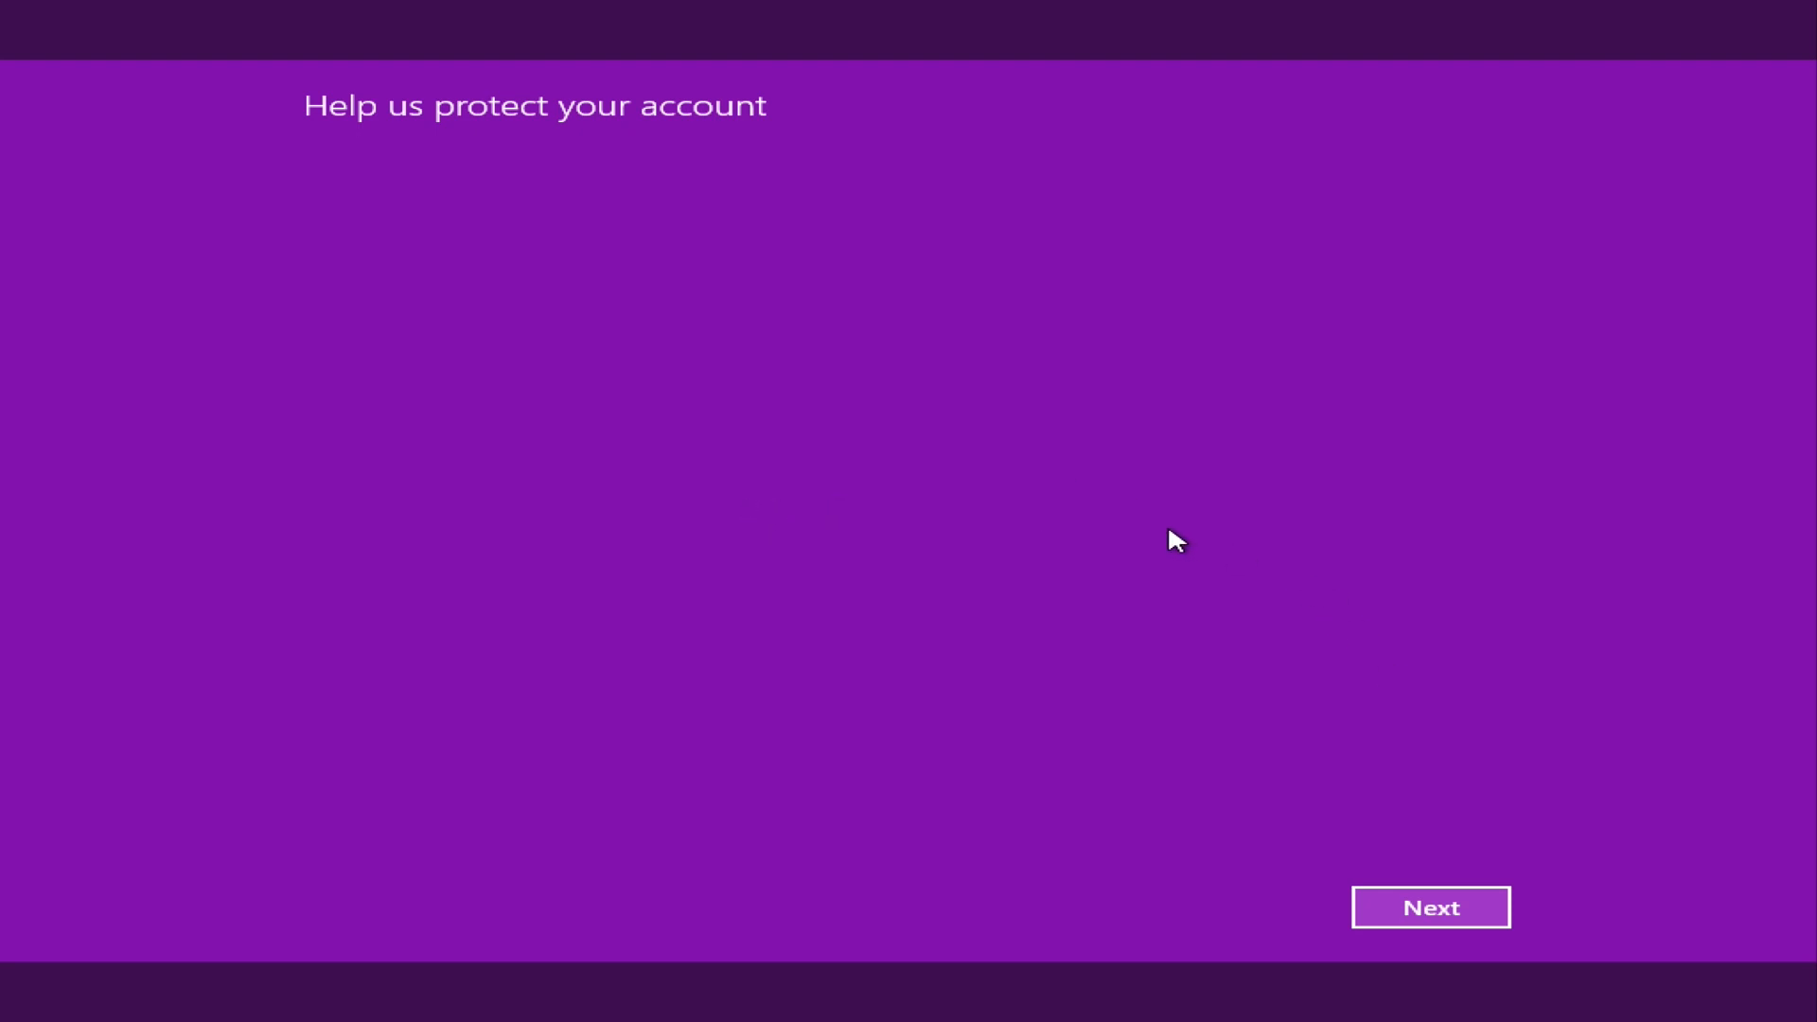
- Continue past account protection and keep SkyDrive on so the desktop appears
click(1431, 909)
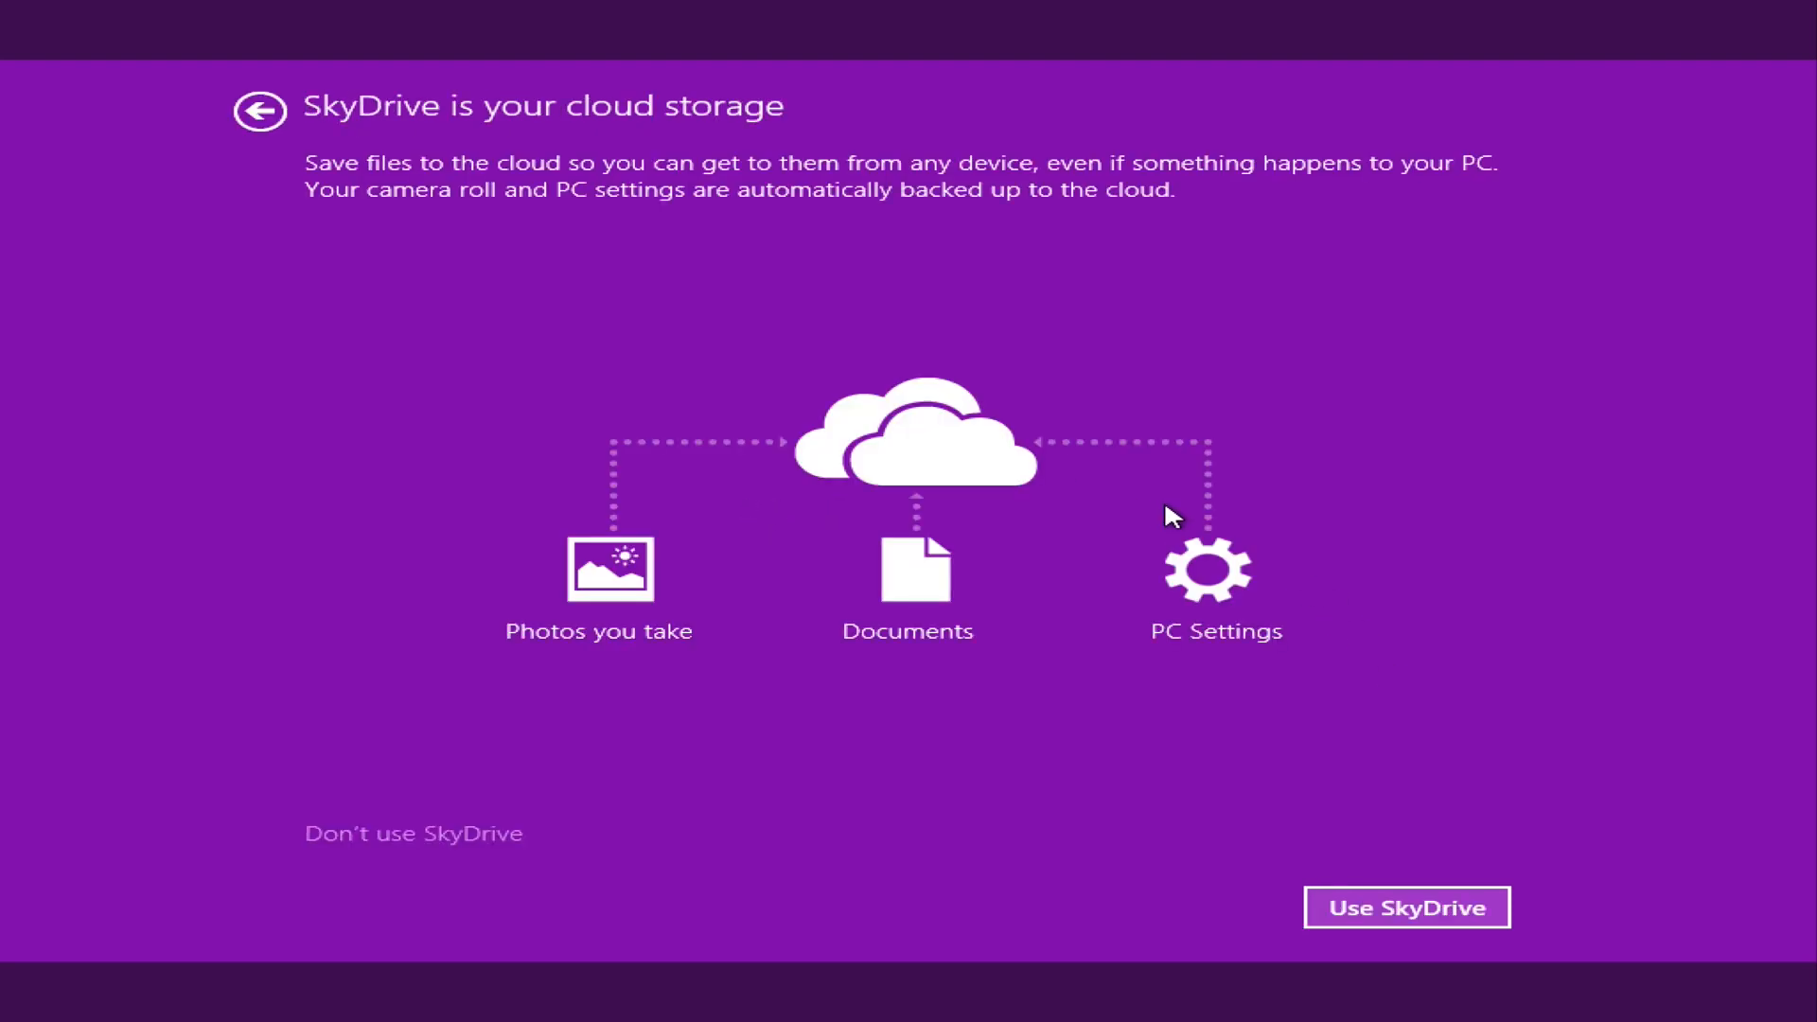
click(1406, 908)
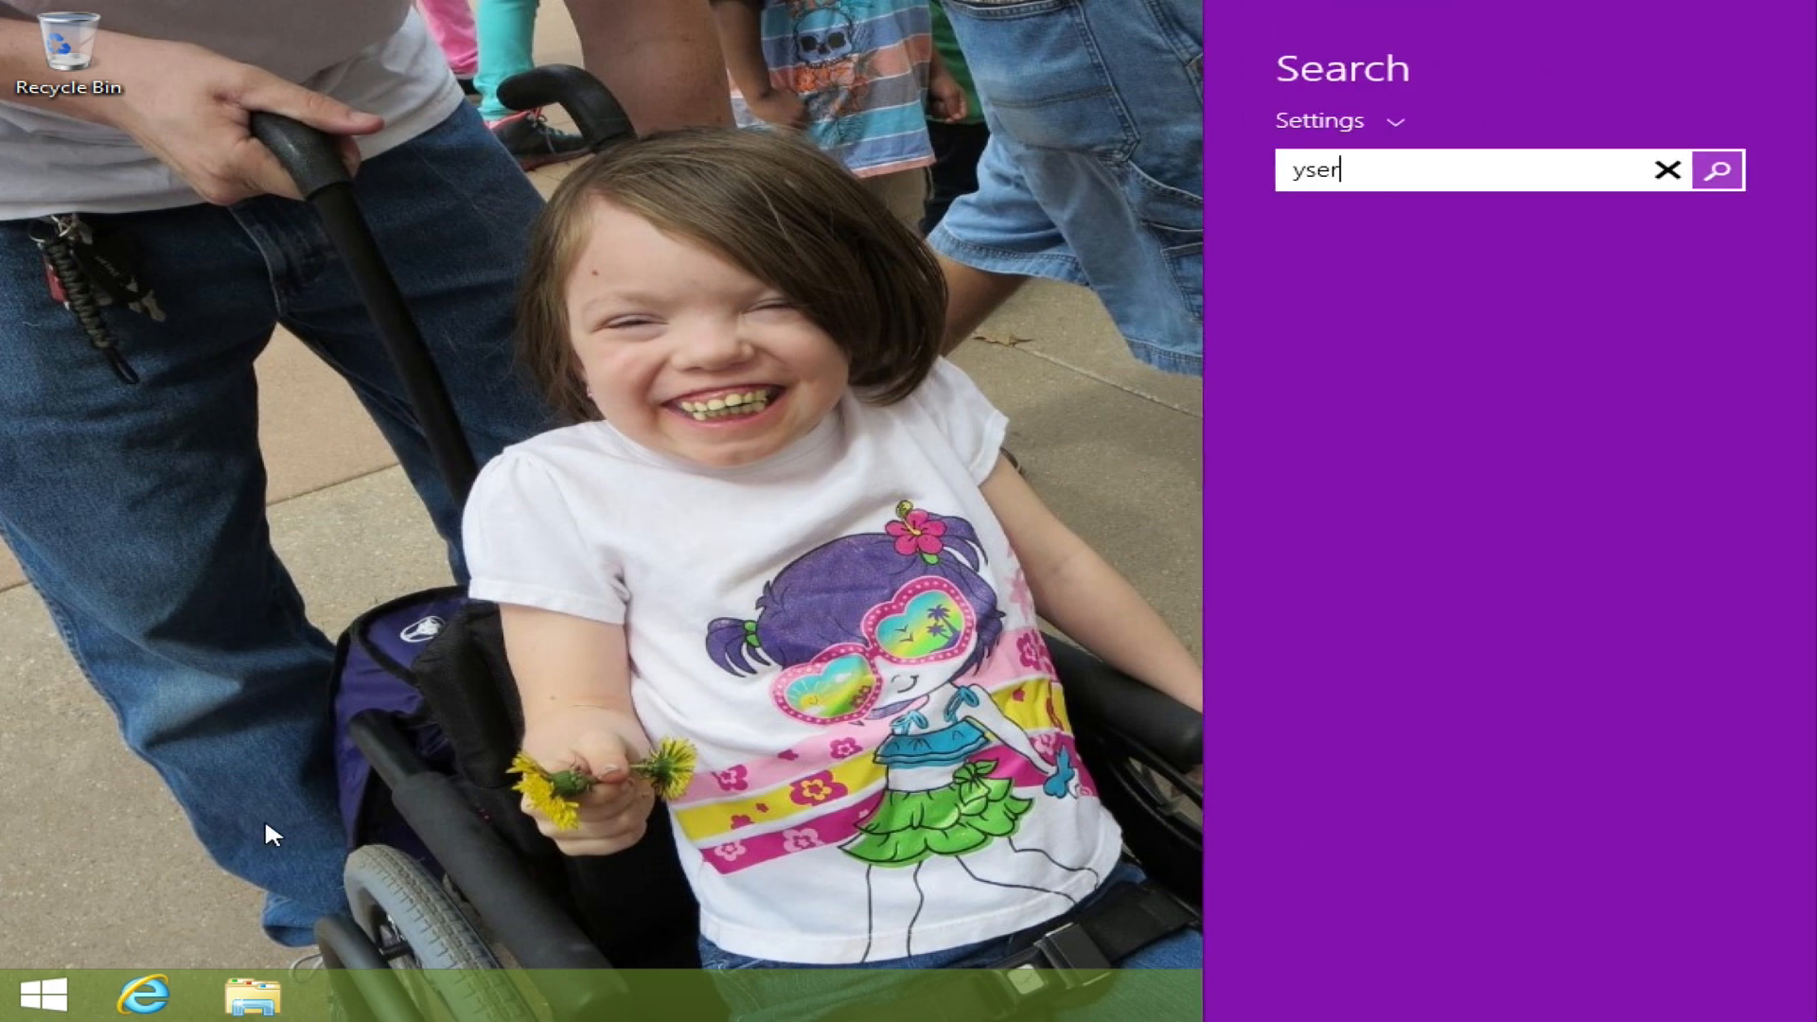
- Change the screen resolution to 1280 × 1024 from the desktop and keep the new setting
text(user a)
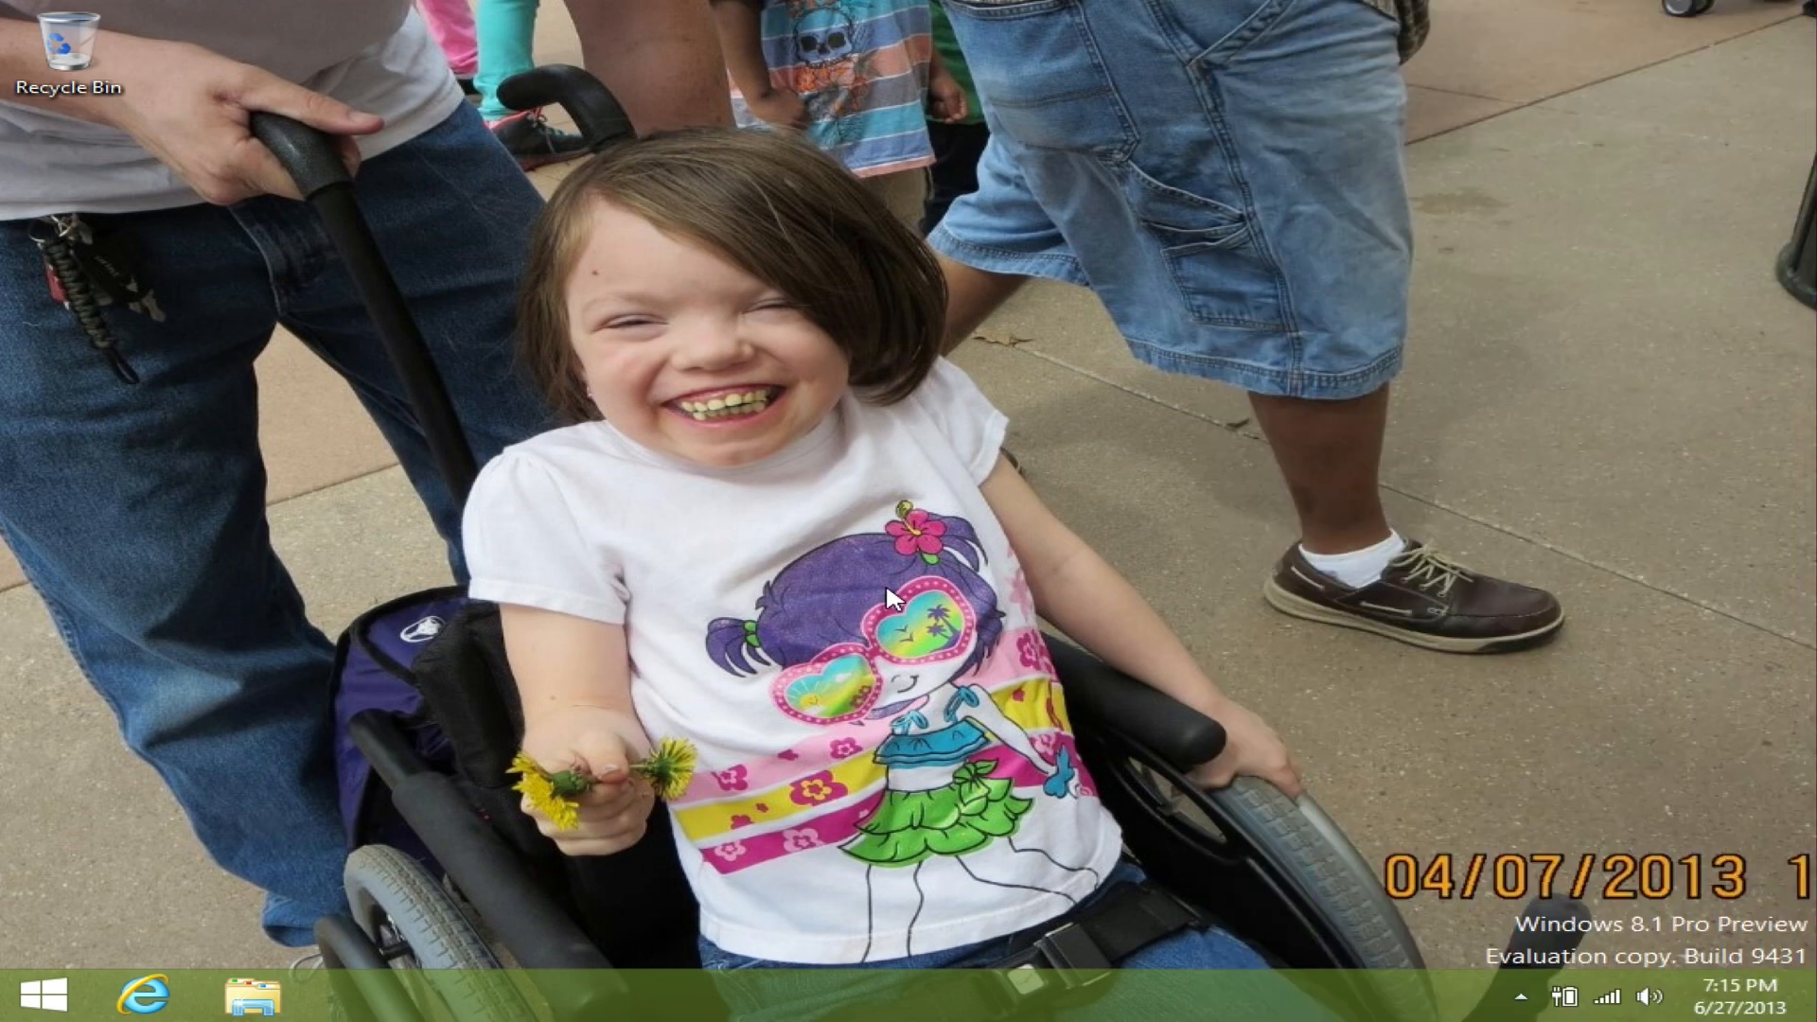
right_click(889, 598)
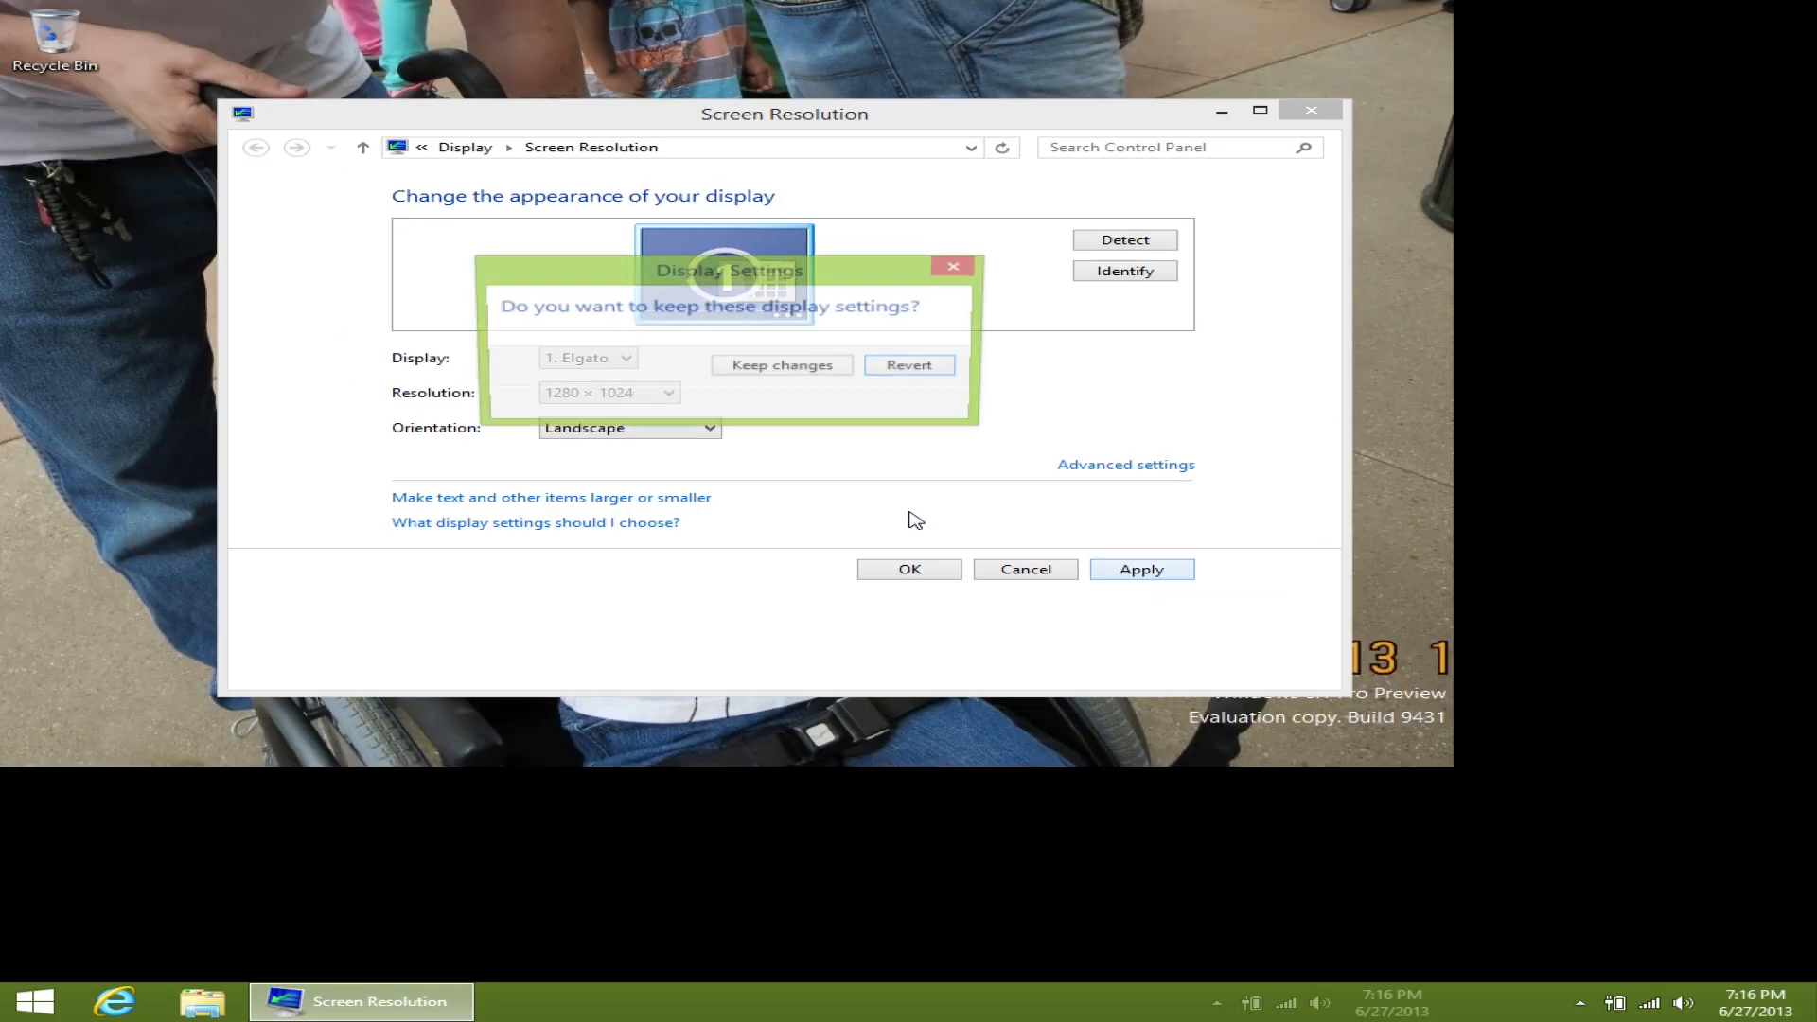
click(779, 366)
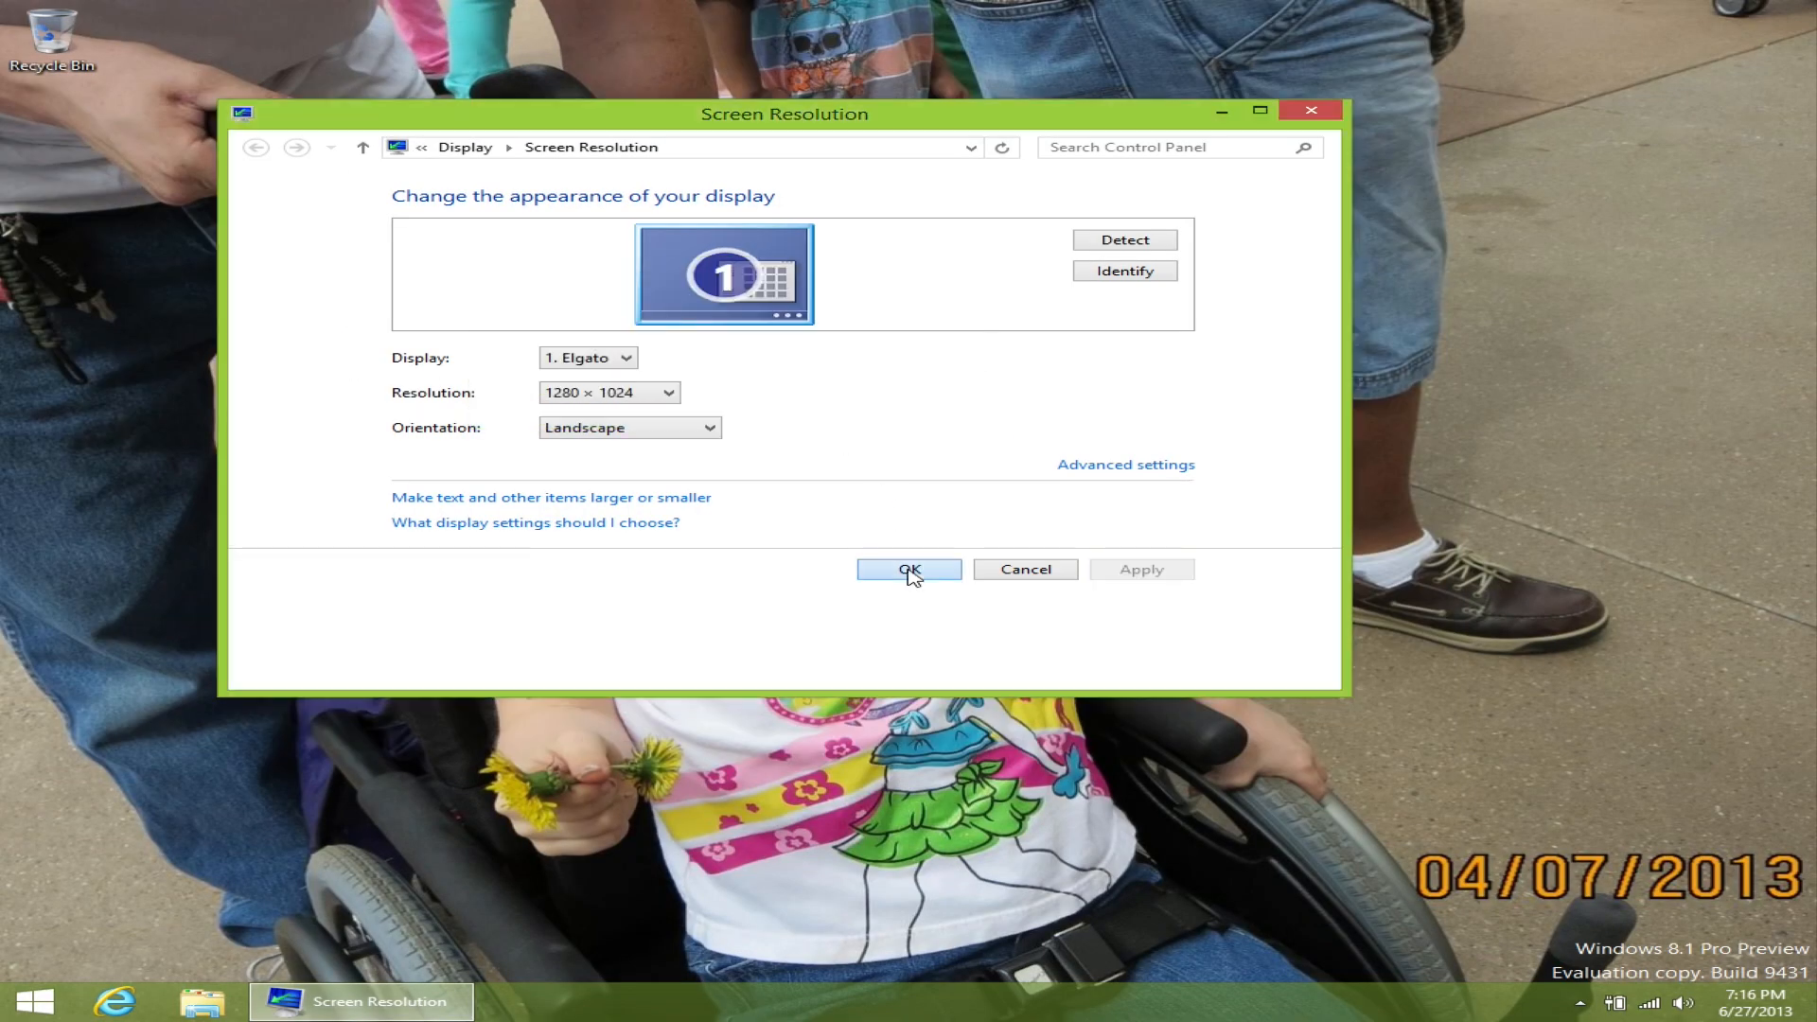
mouse_move(943, 572)
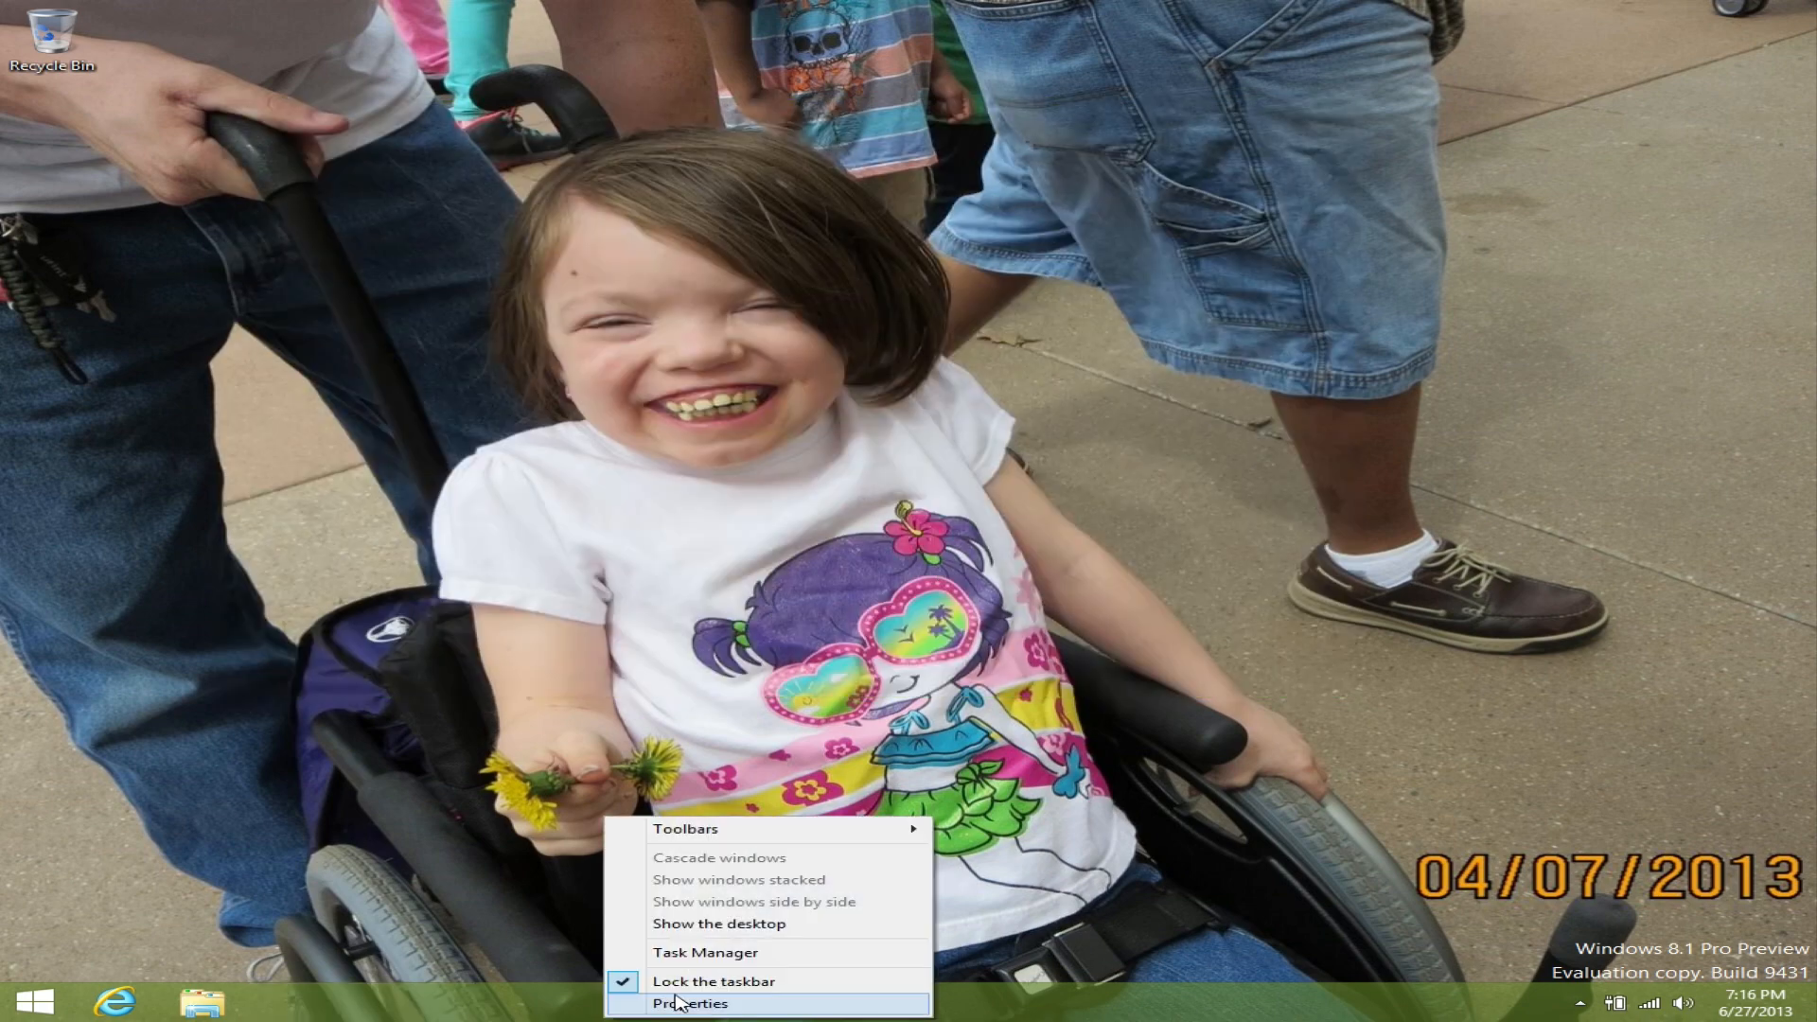
- Enable boot to desktop, desktop background on Start, Start on main display and automatic Apps view, then apply
click(689, 1003)
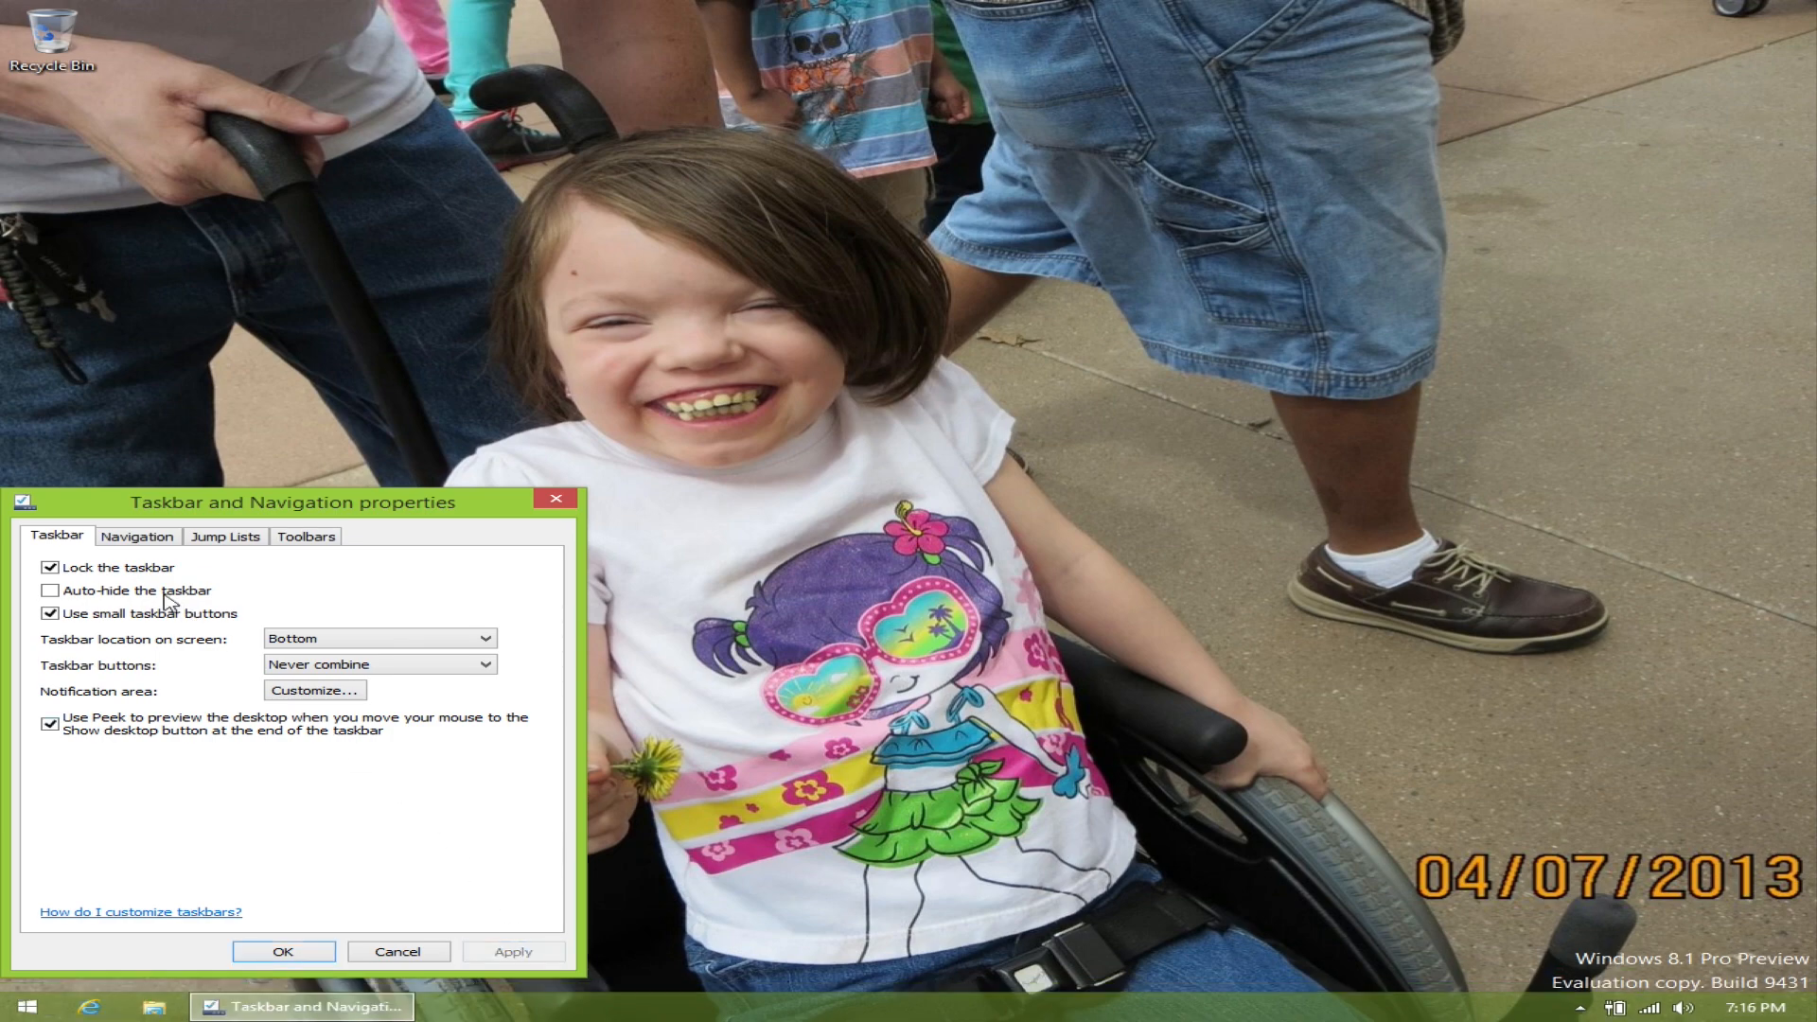
click(136, 536)
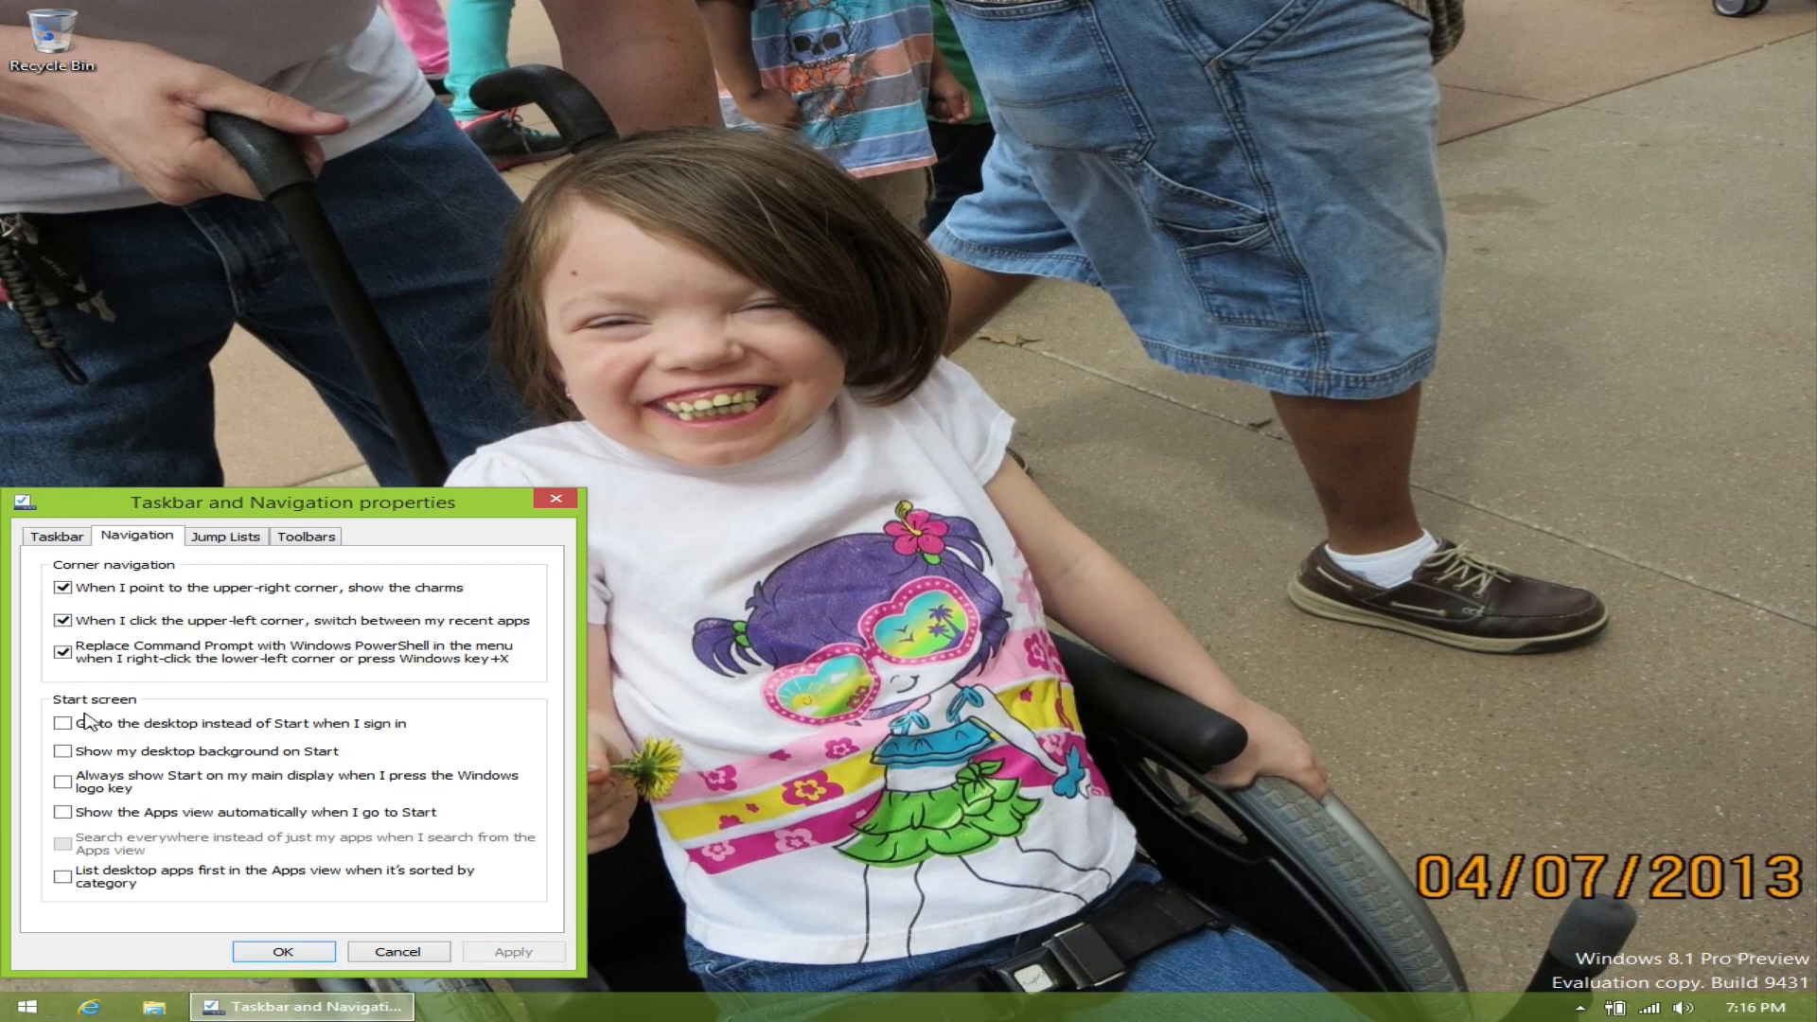
click(63, 723)
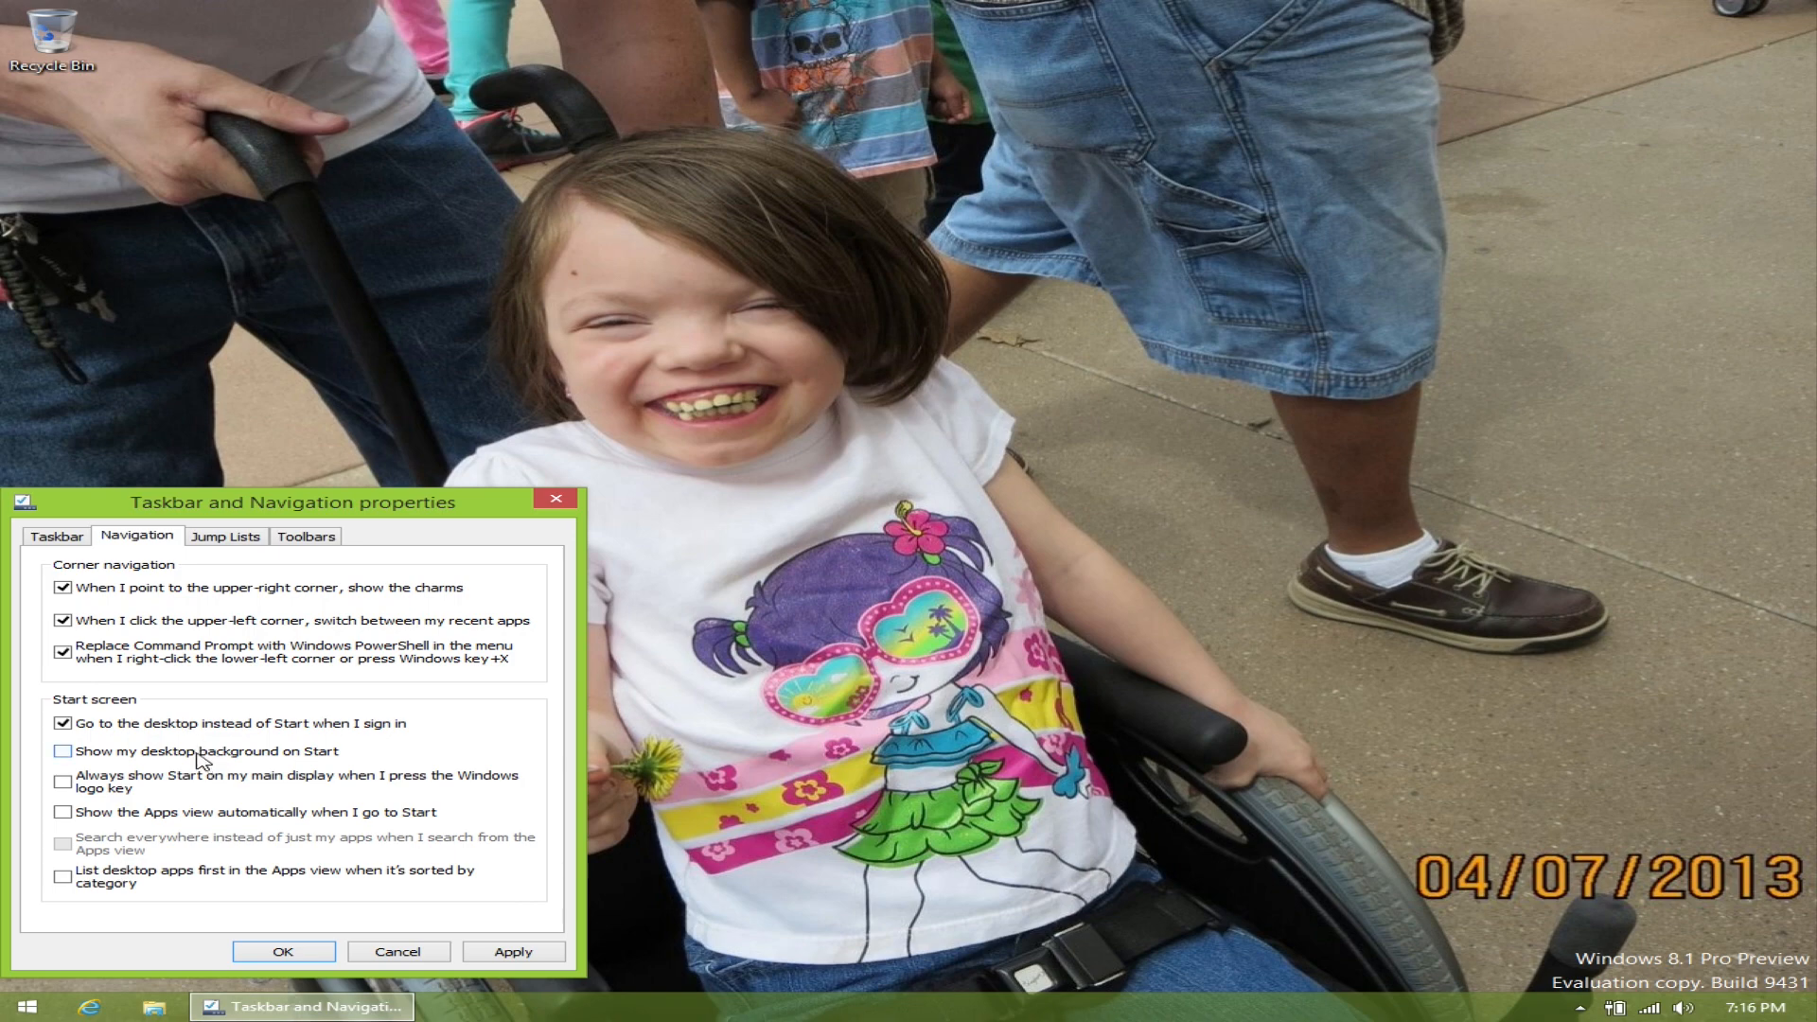
click(61, 749)
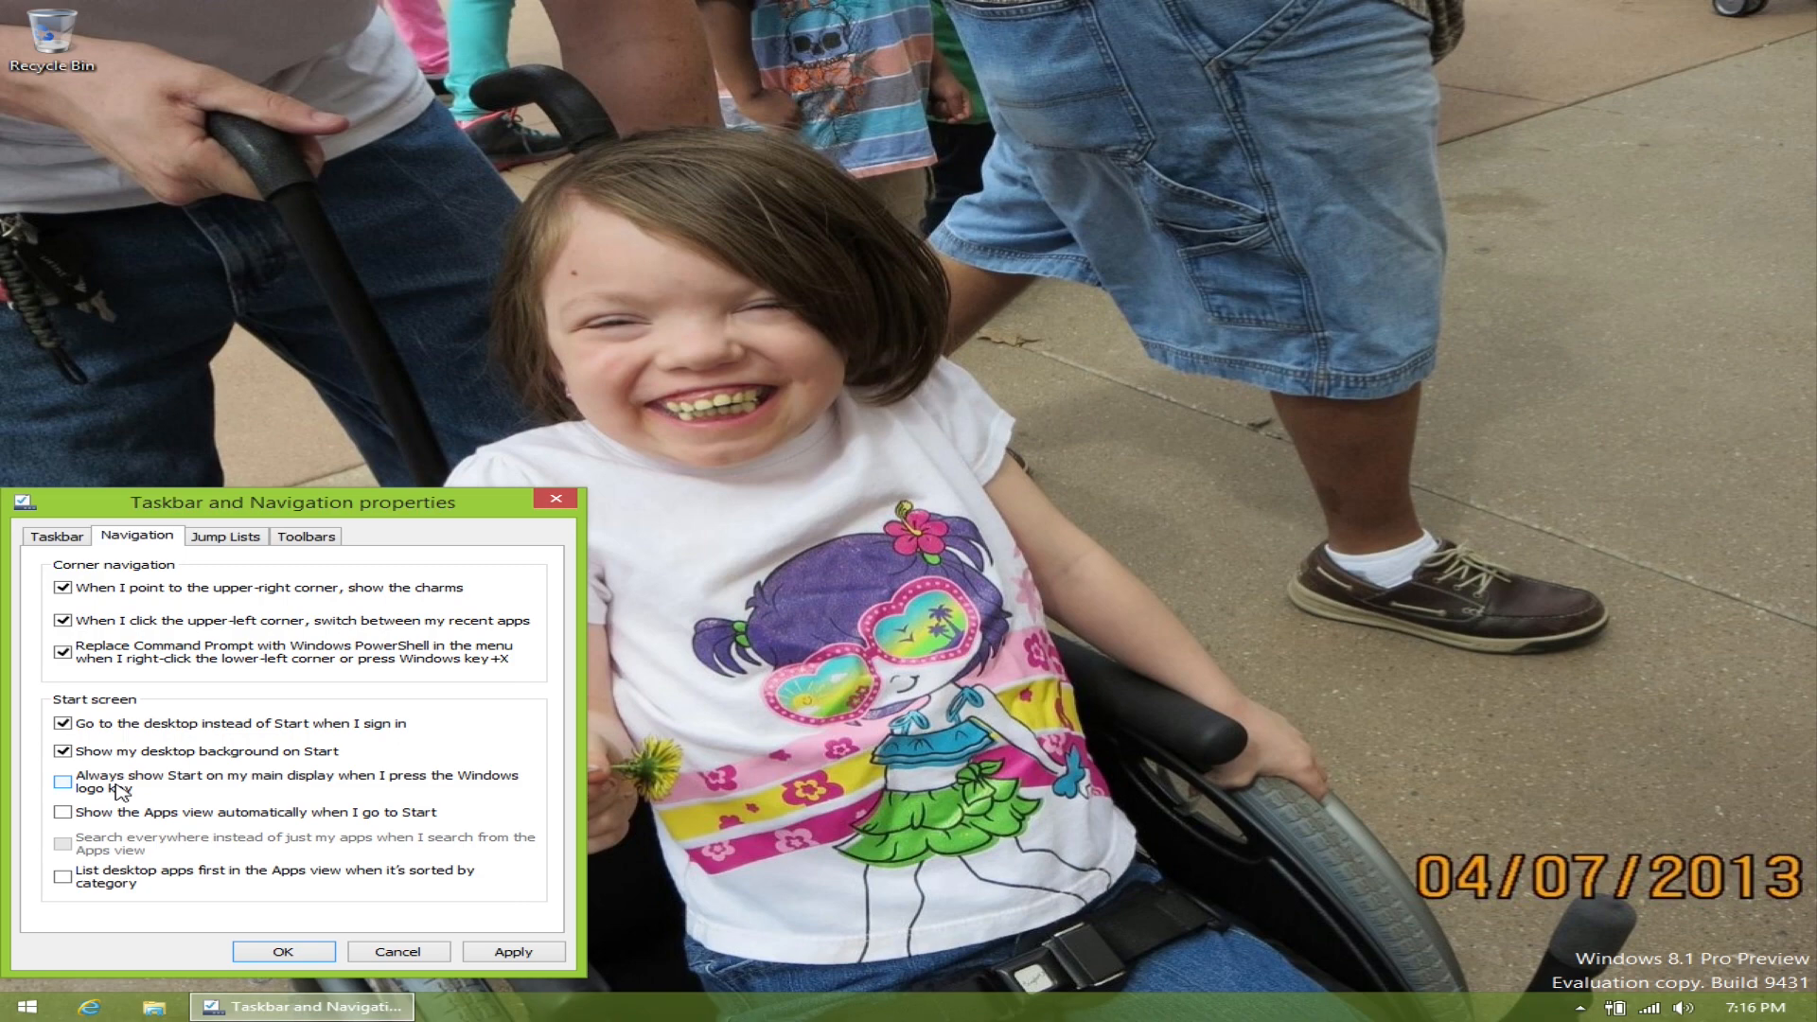
click(63, 780)
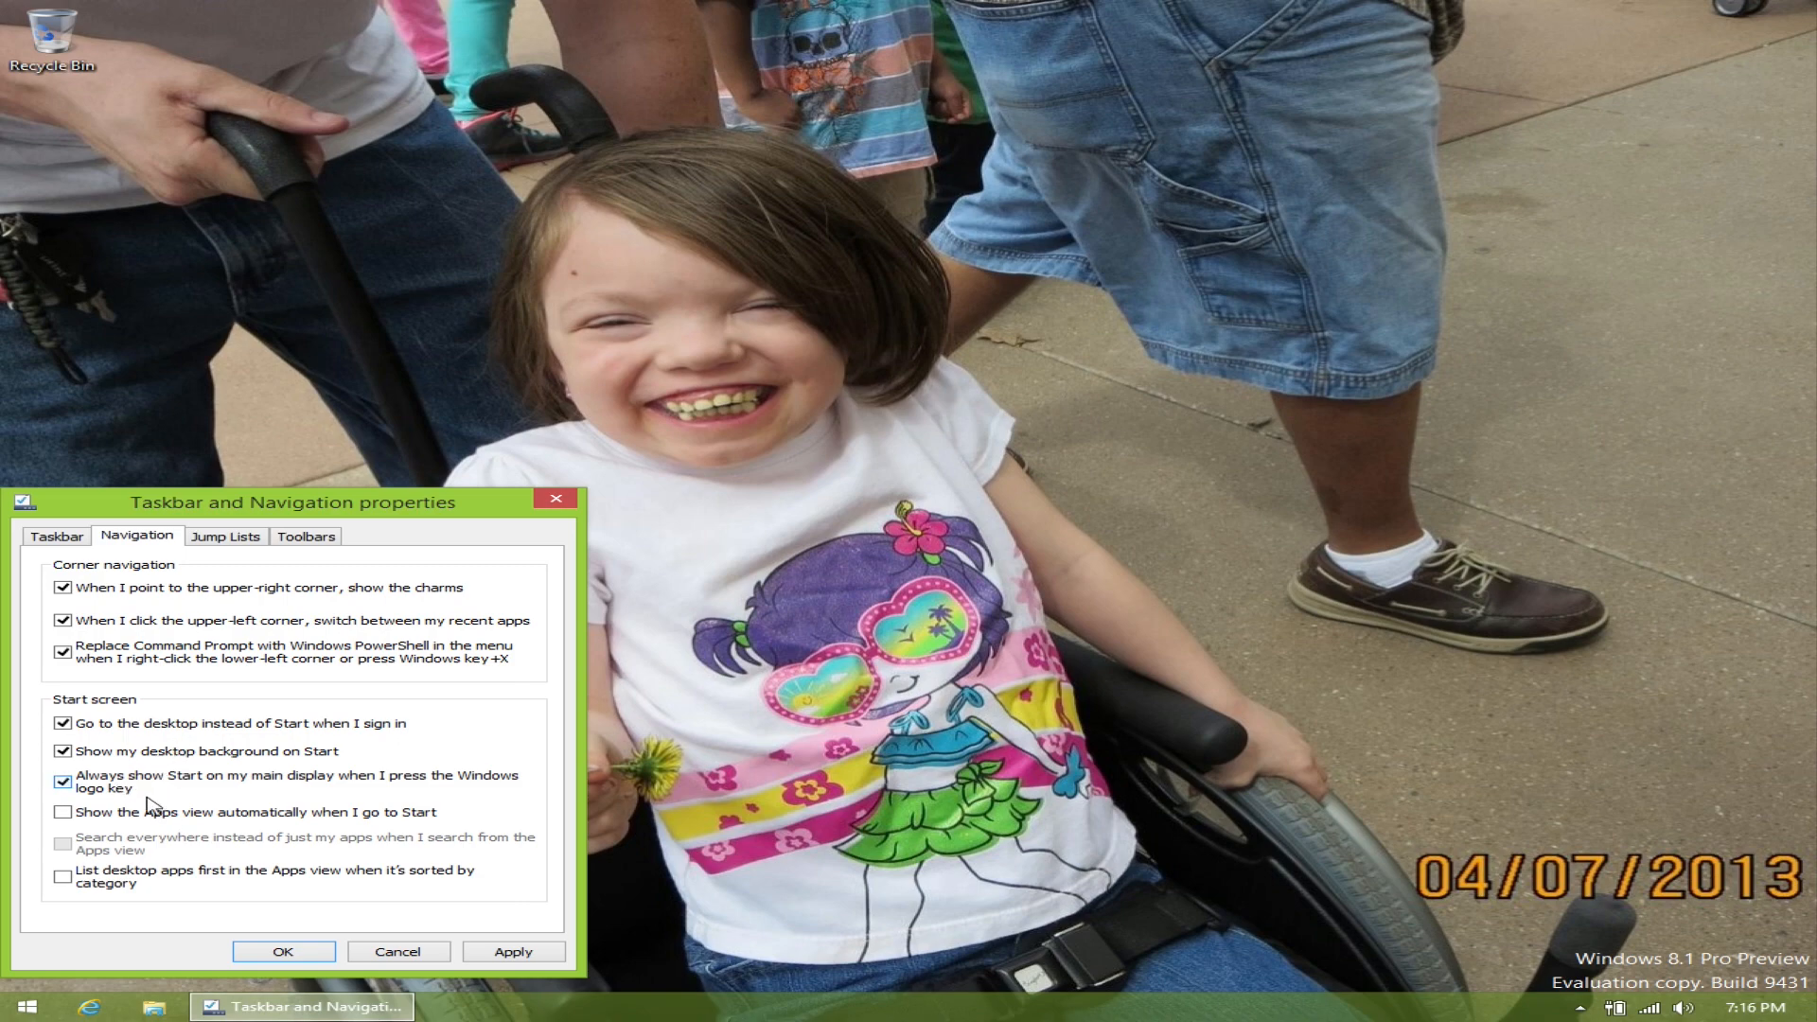
click(59, 814)
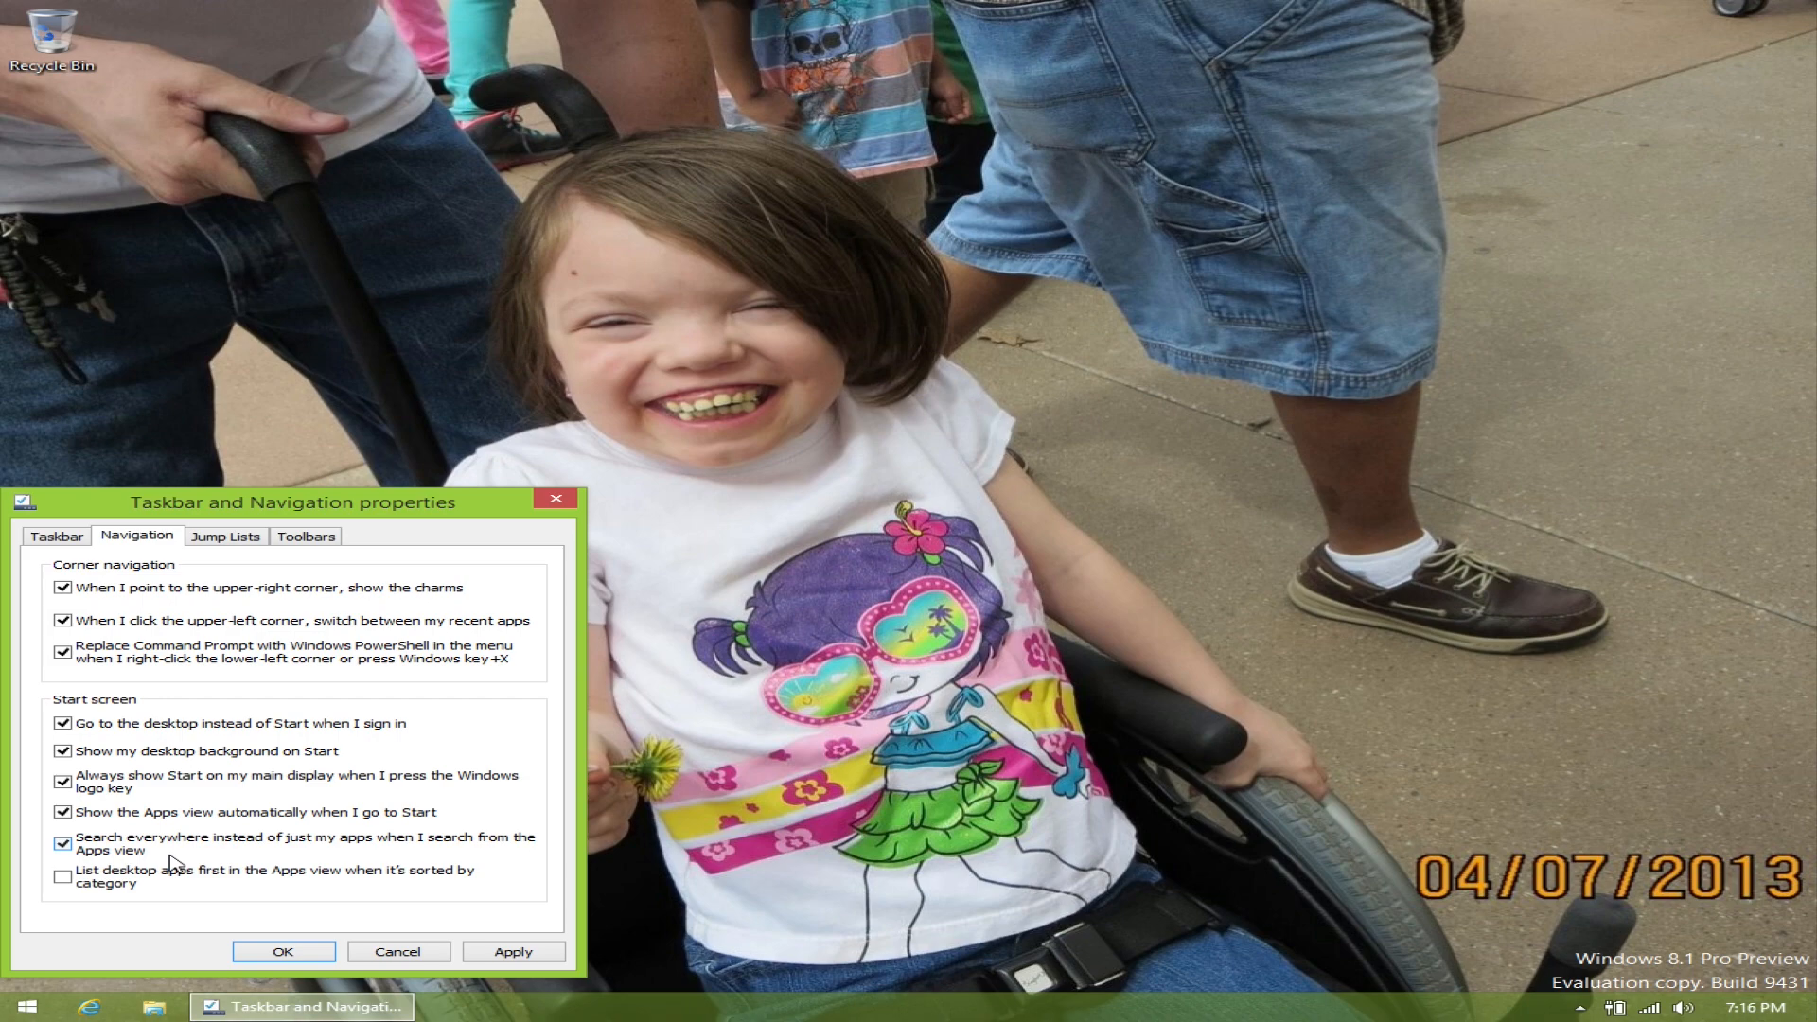
click(59, 848)
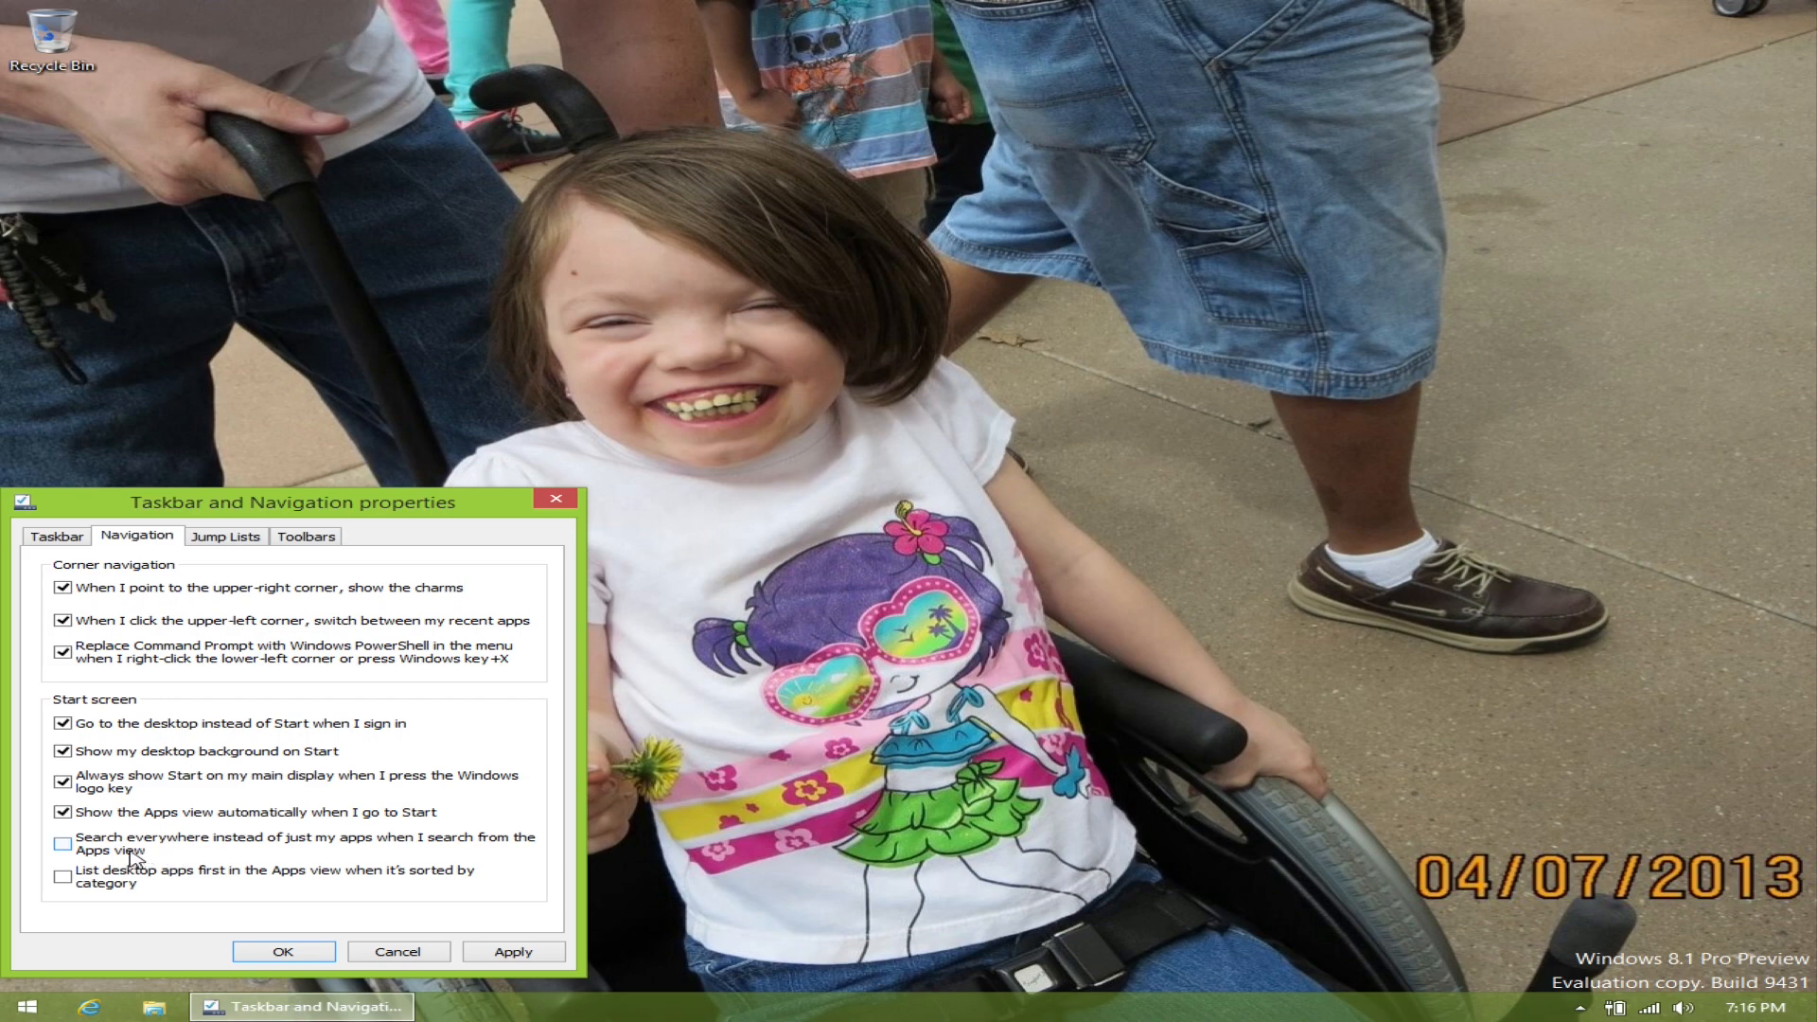
click(513, 950)
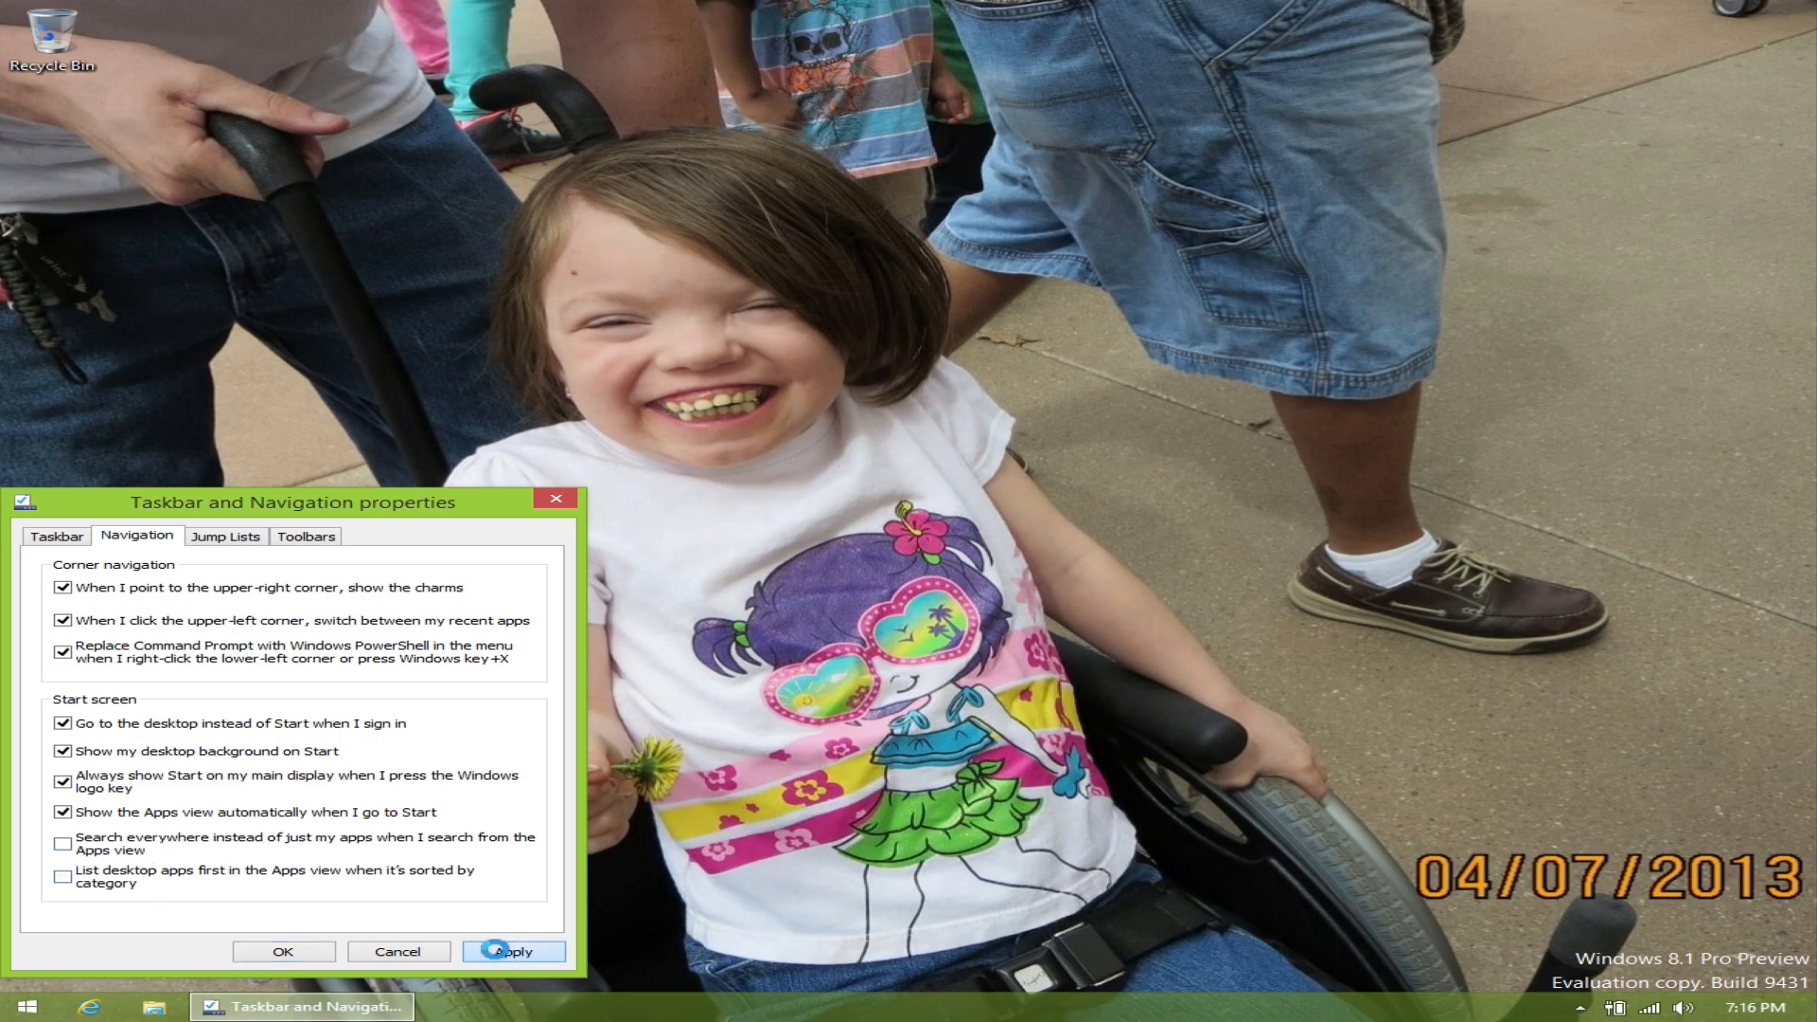
click(282, 950)
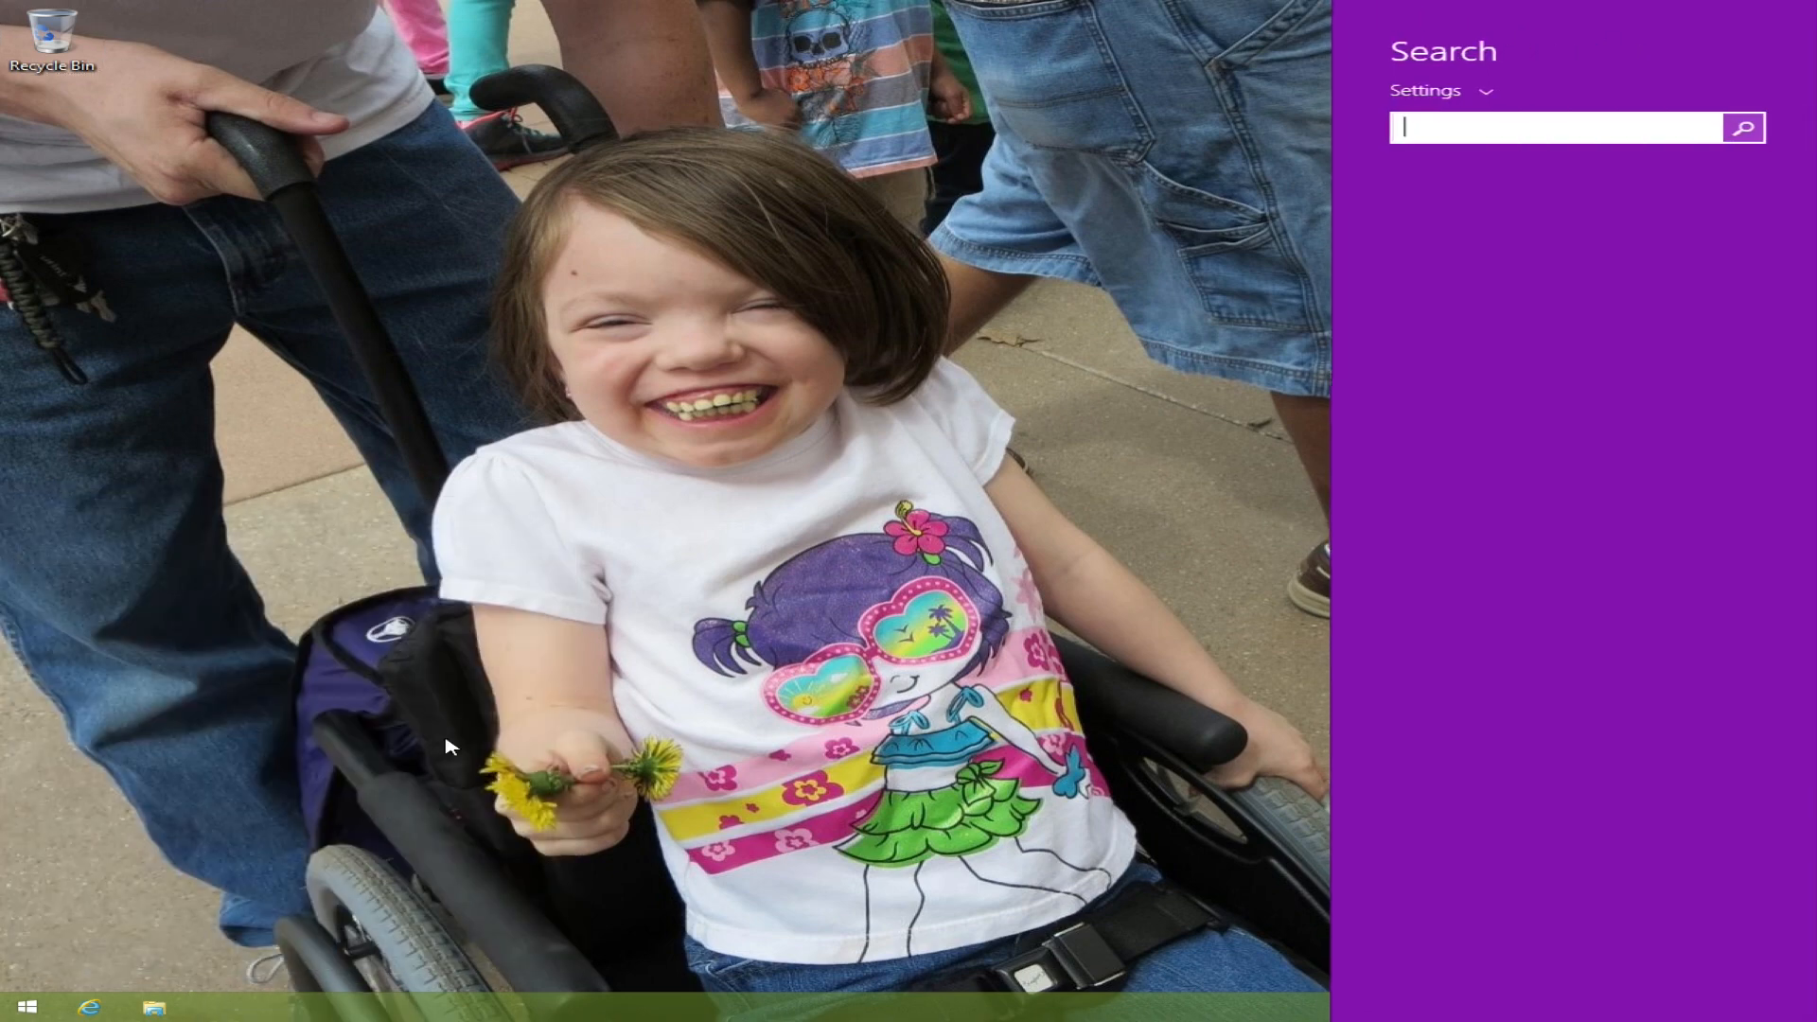
- Find Windows Update through settings search and check for new updates
text(update)
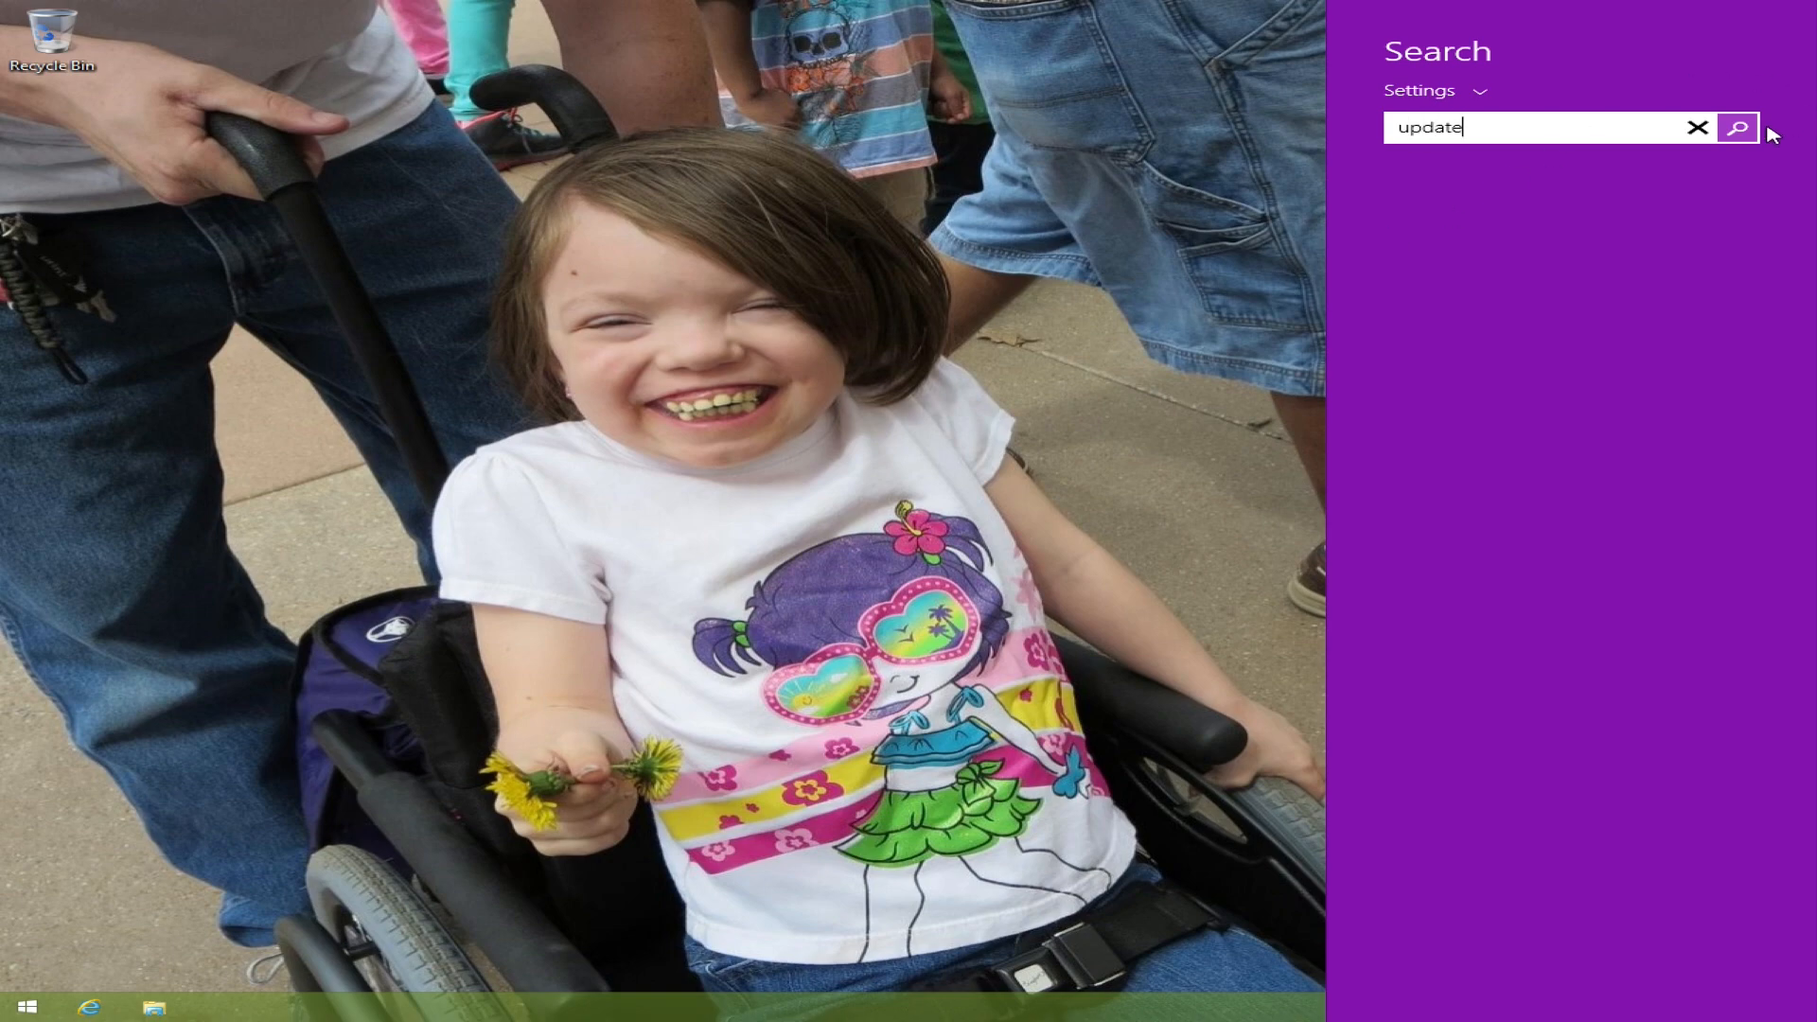
click(1737, 129)
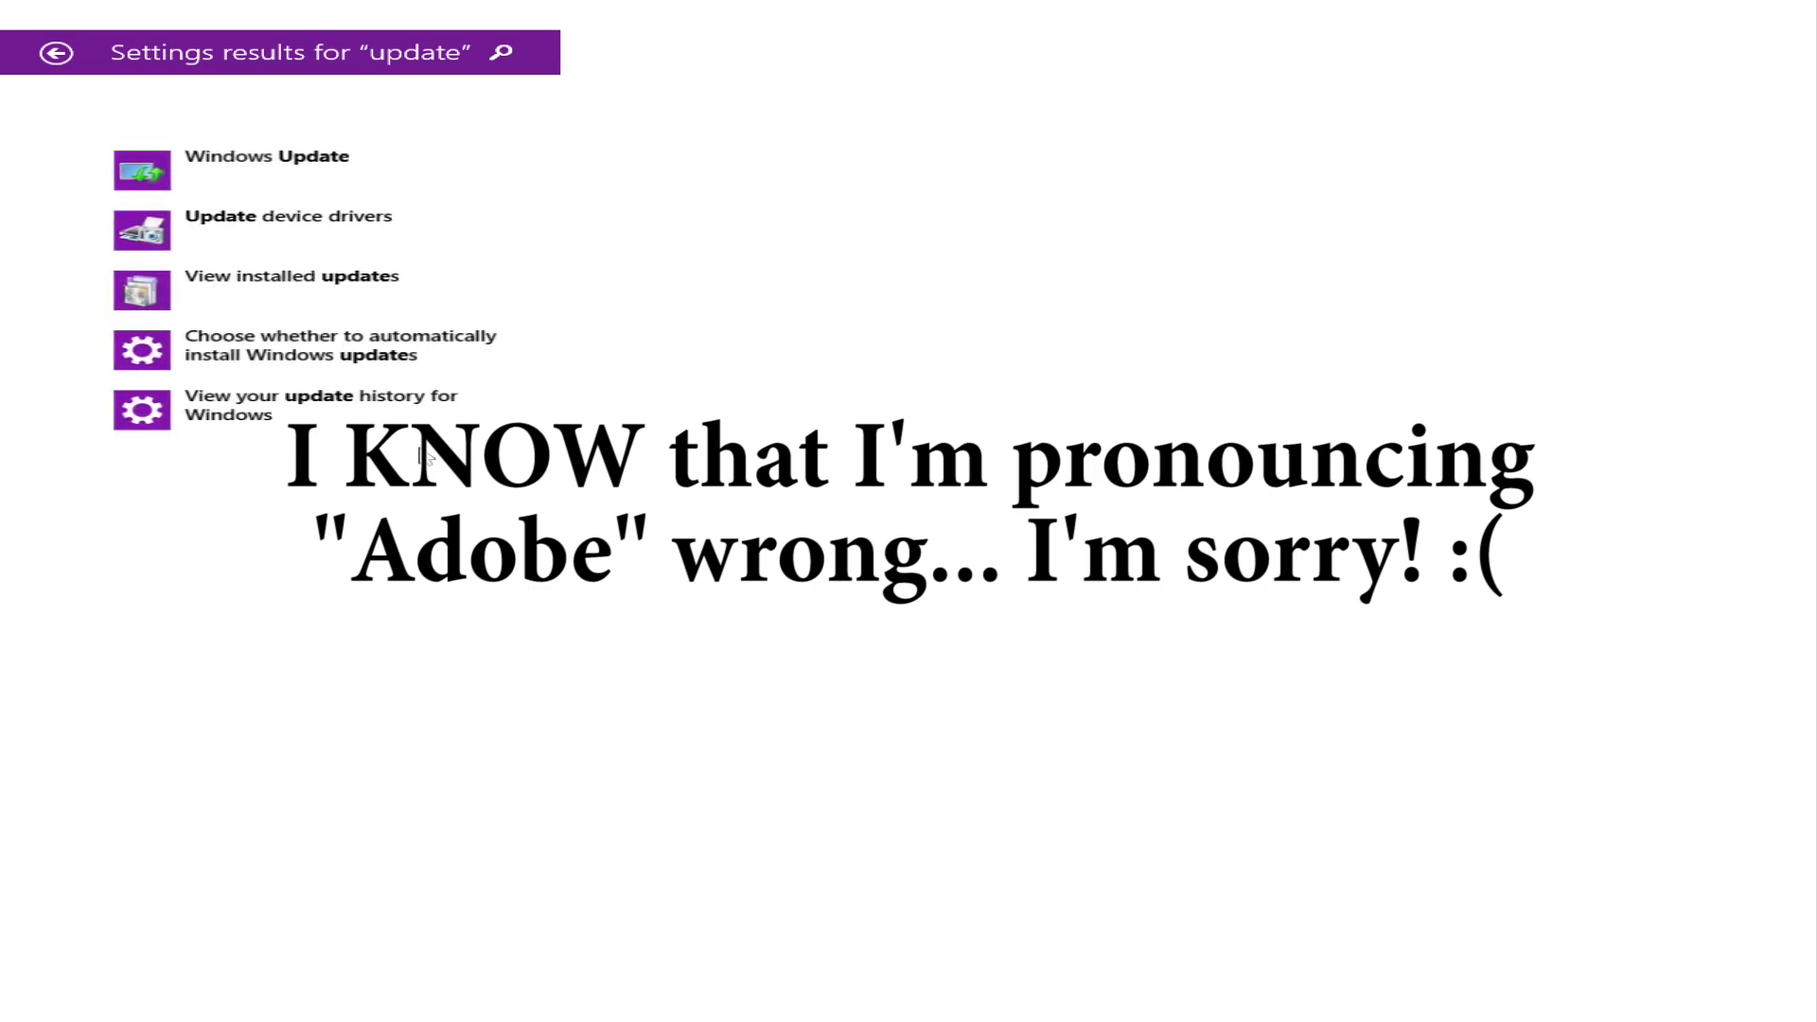
click(265, 155)
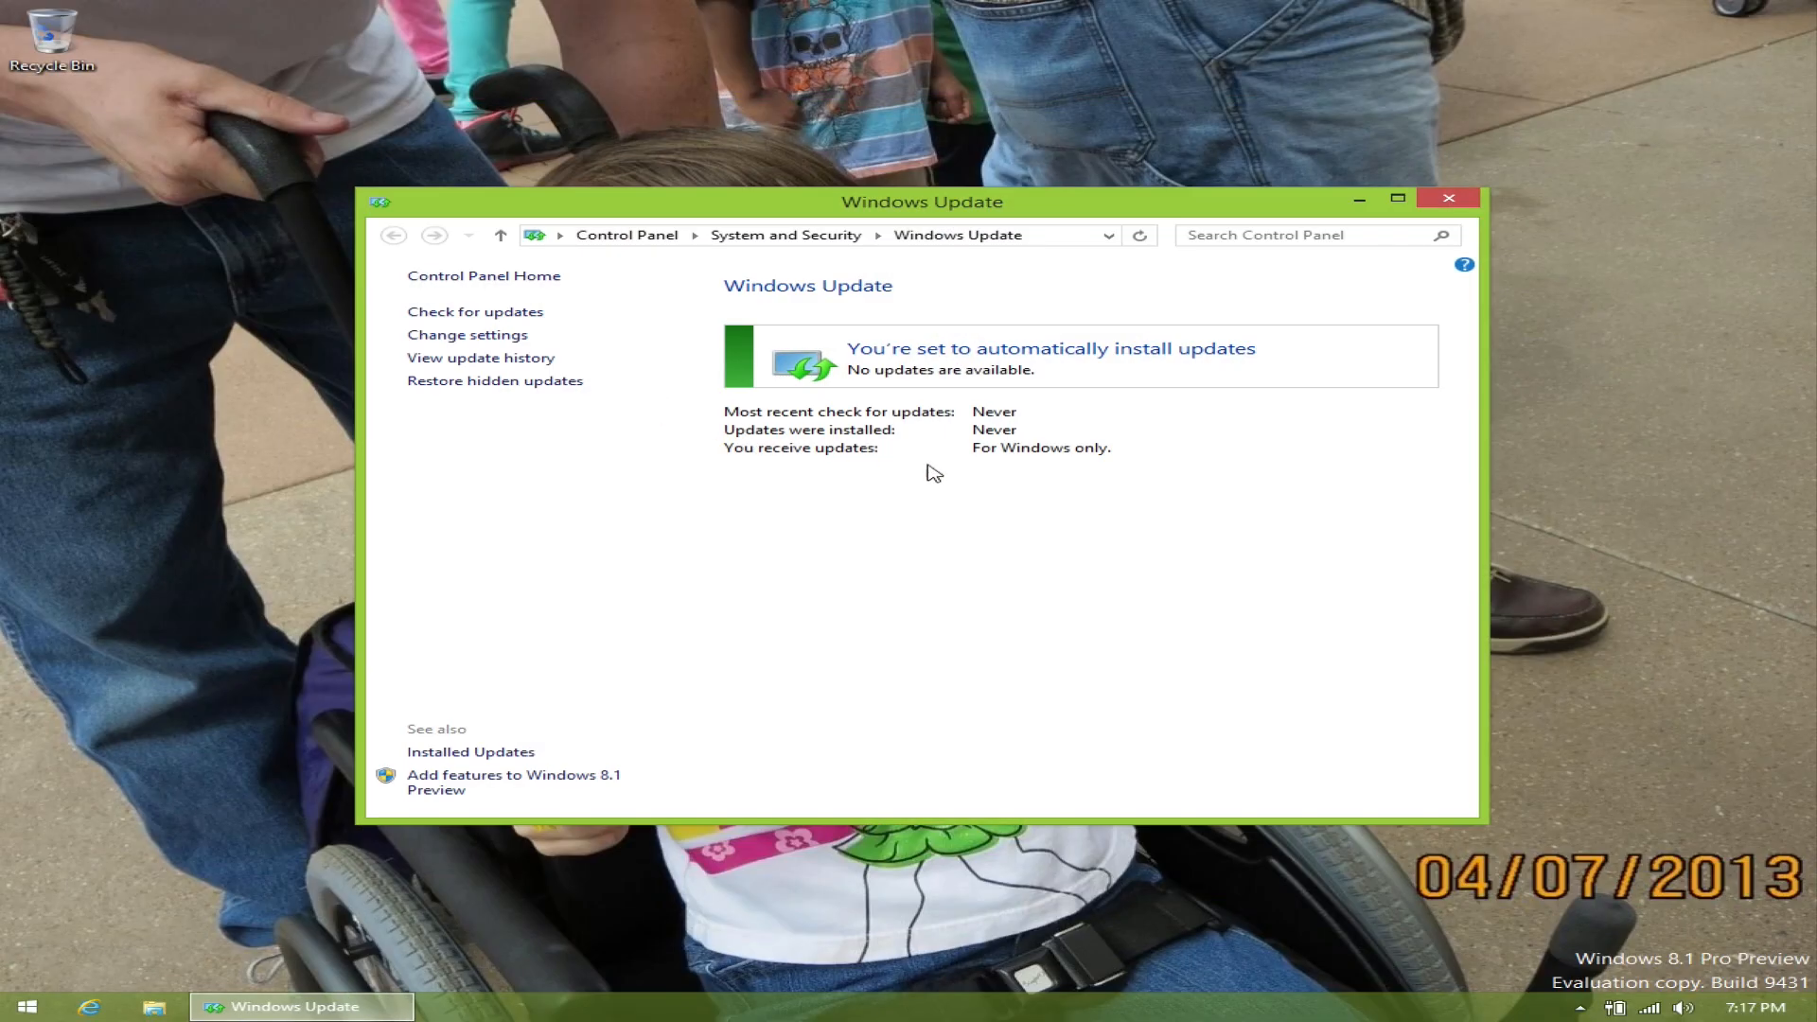
click(475, 310)
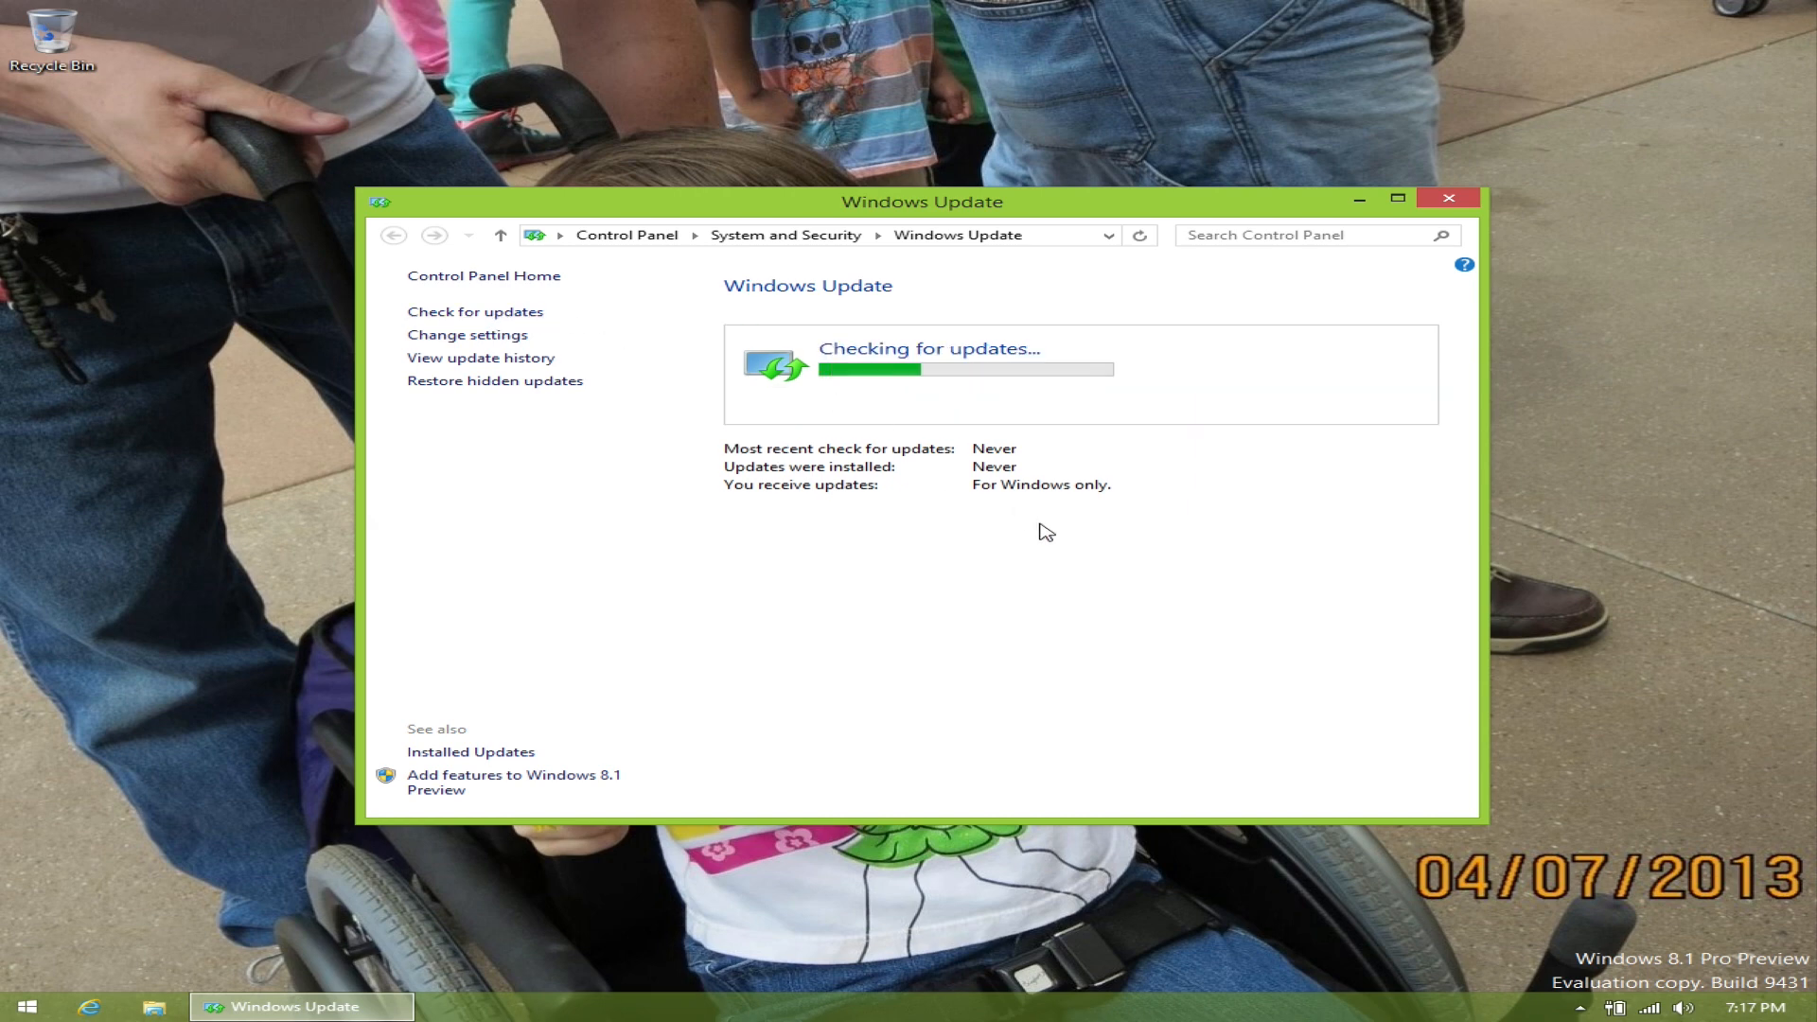
mouse_move(825, 497)
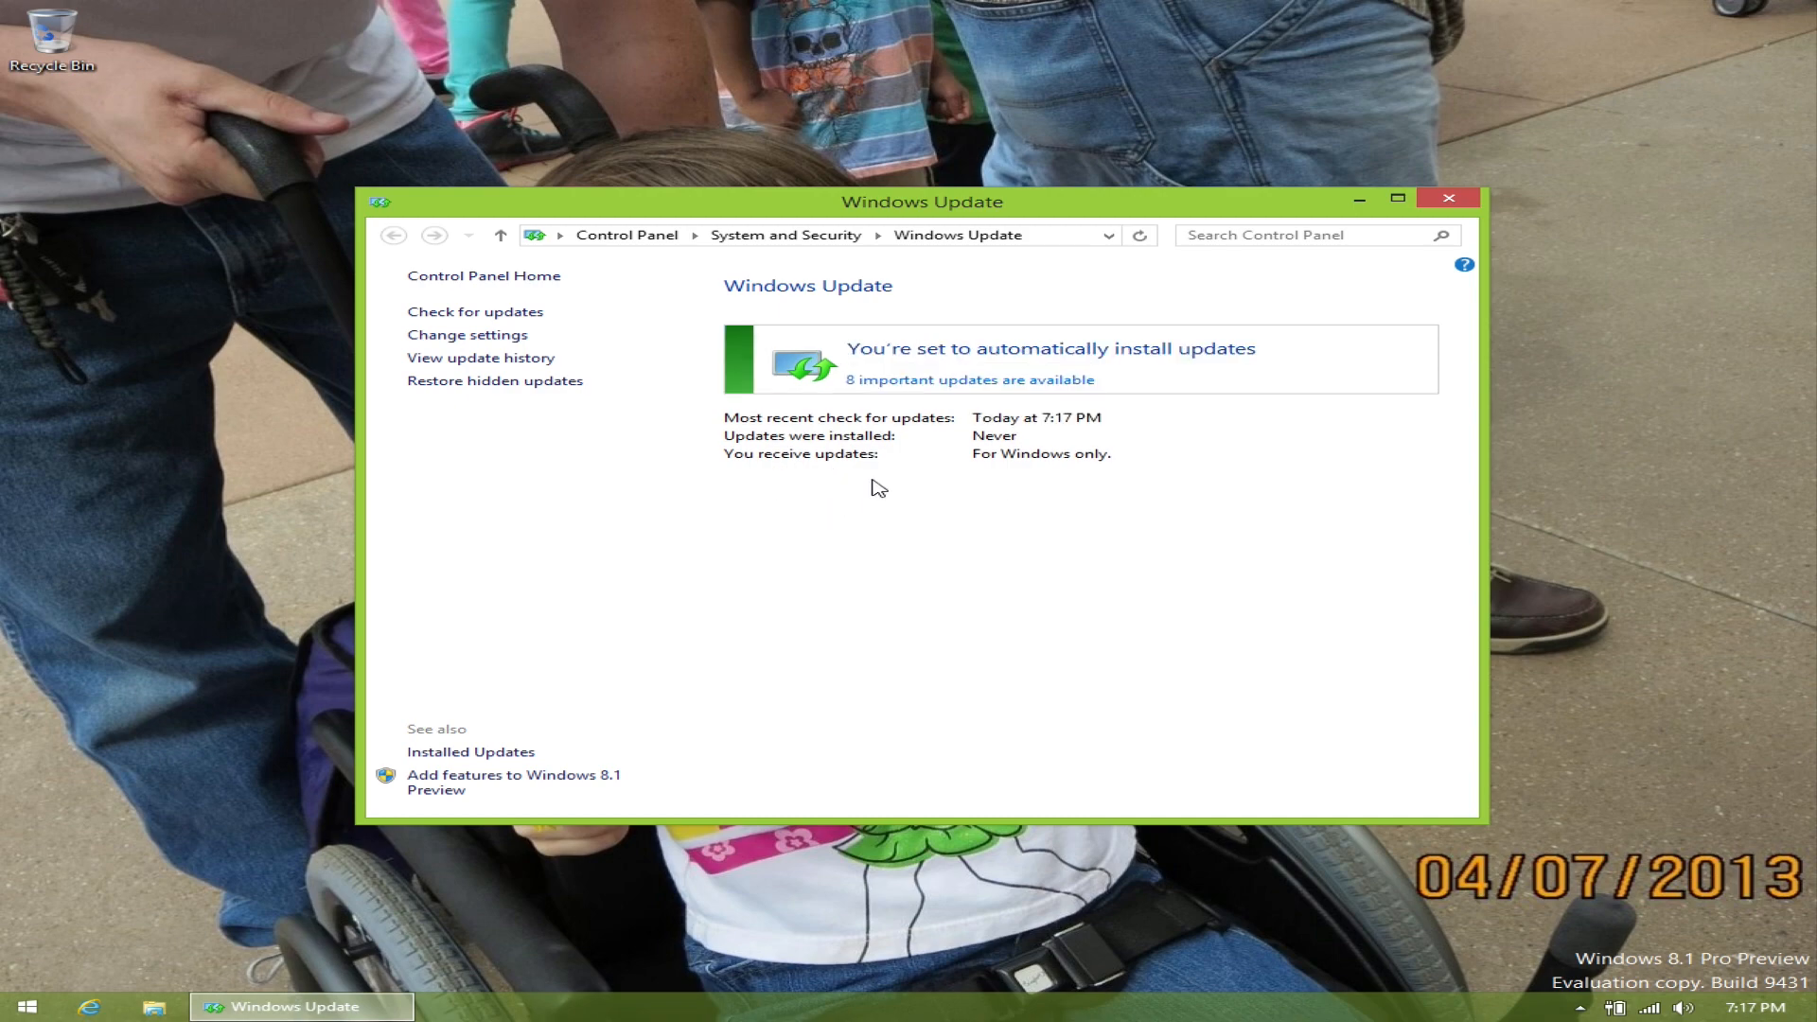
- Review the 8 important updates found and start installing them
click(967, 378)
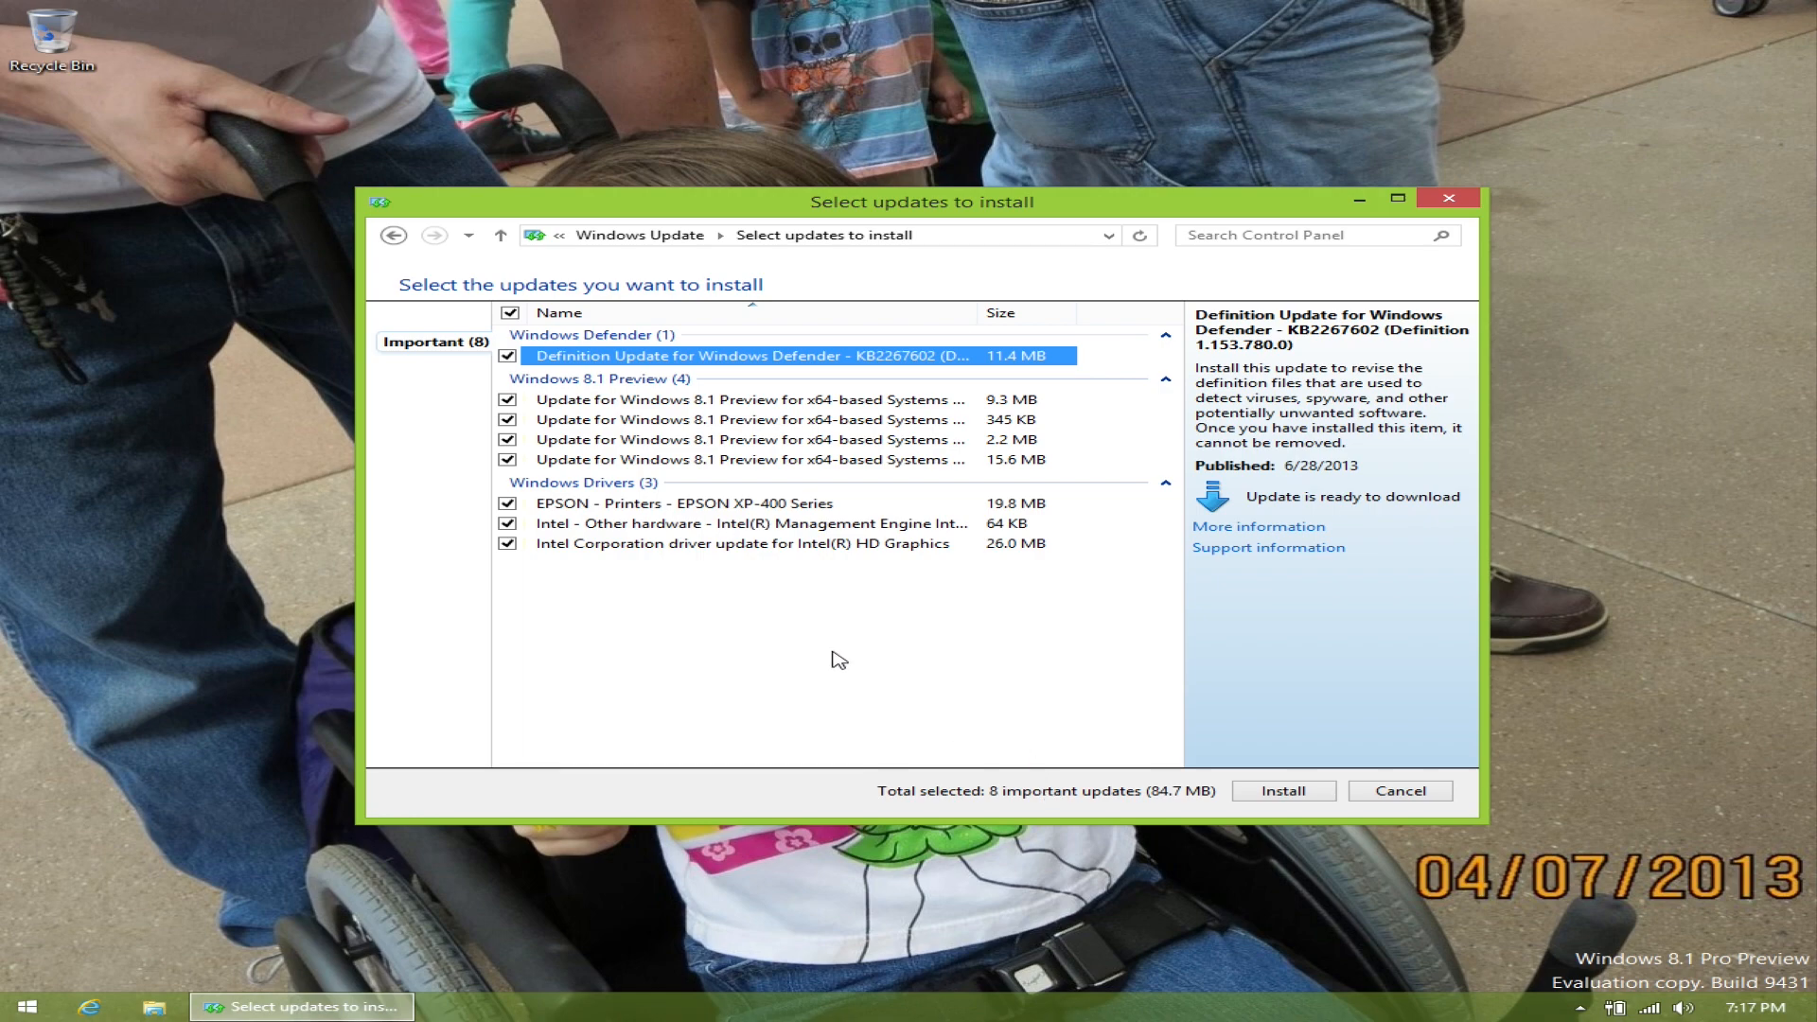
mouse_move(859, 666)
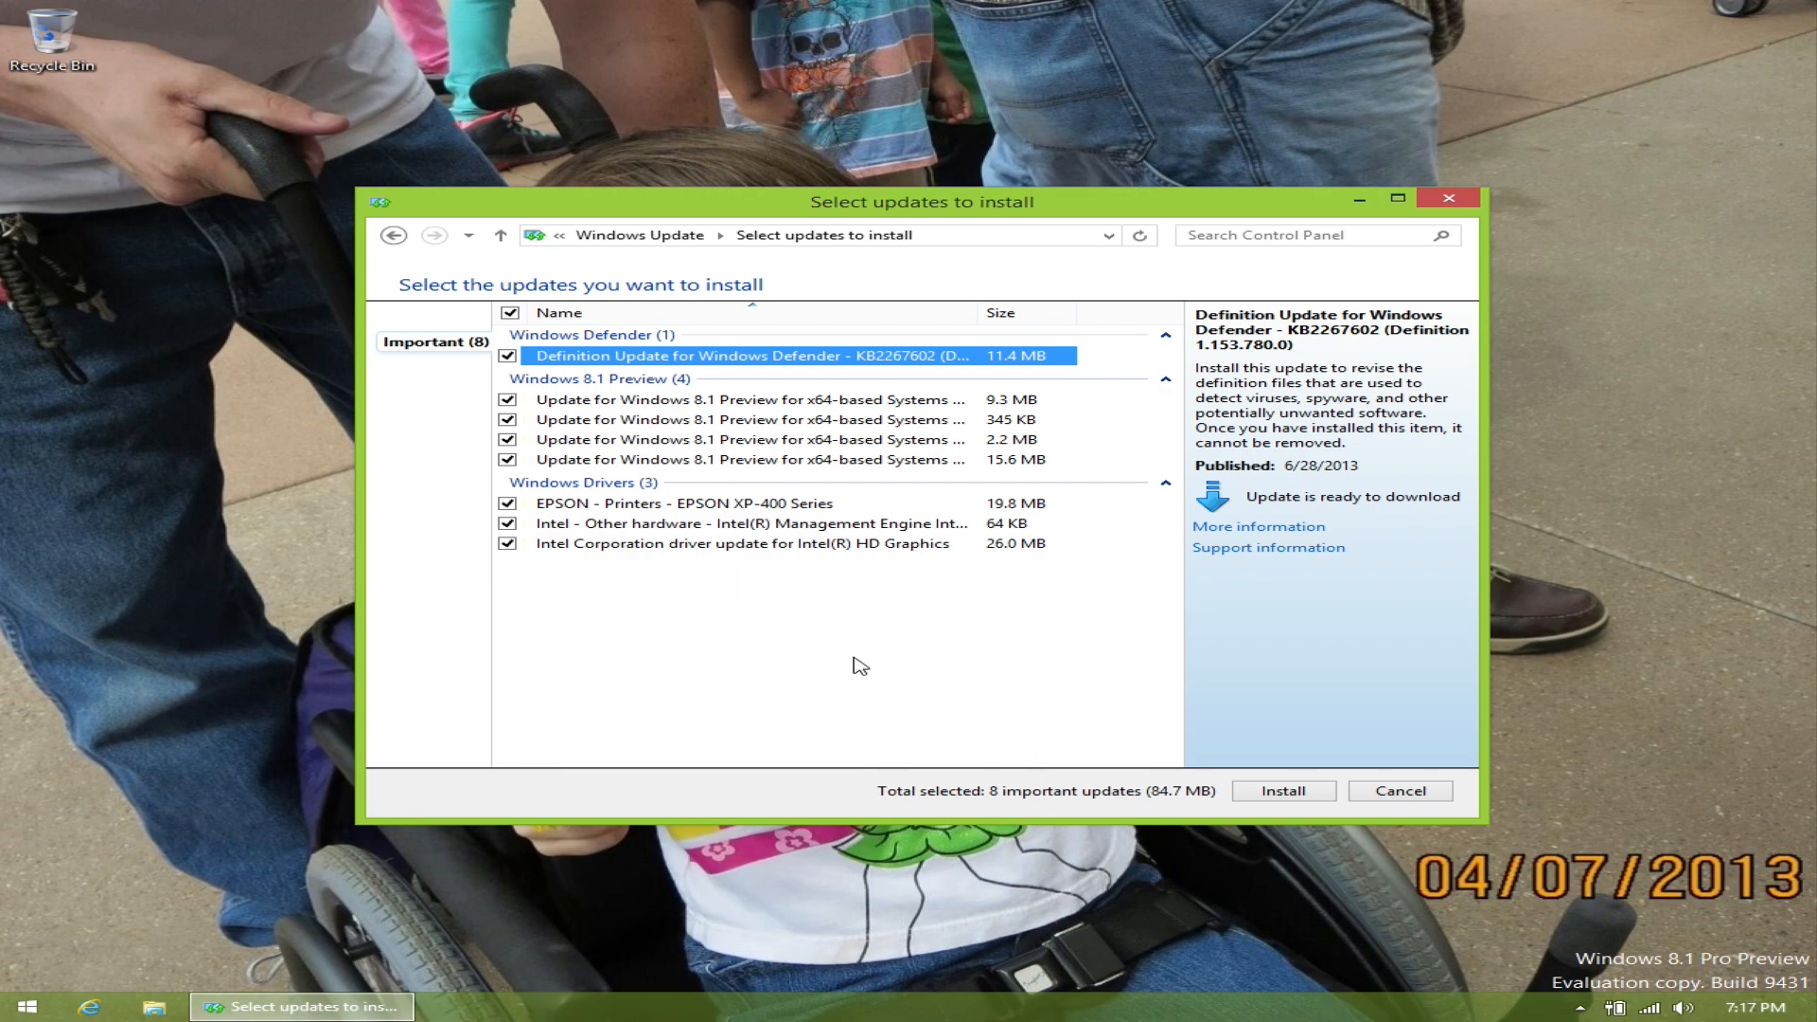
click(1283, 791)
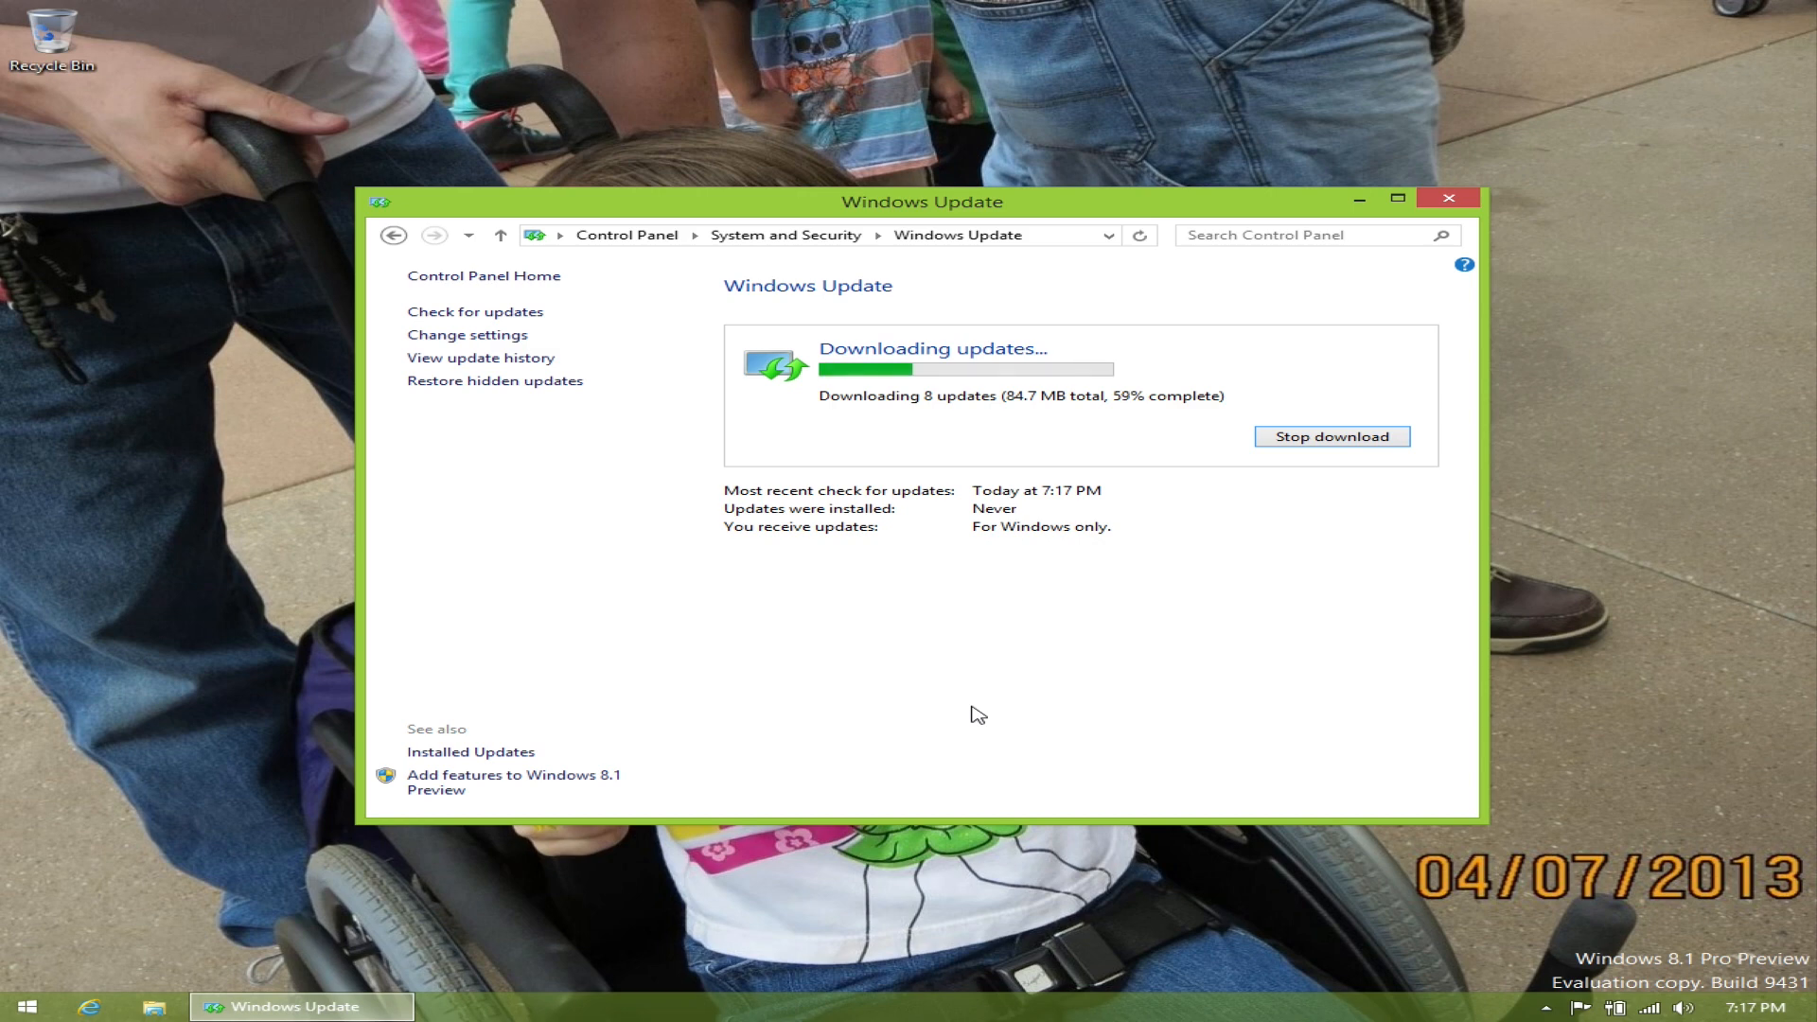
mouse_move(219, 753)
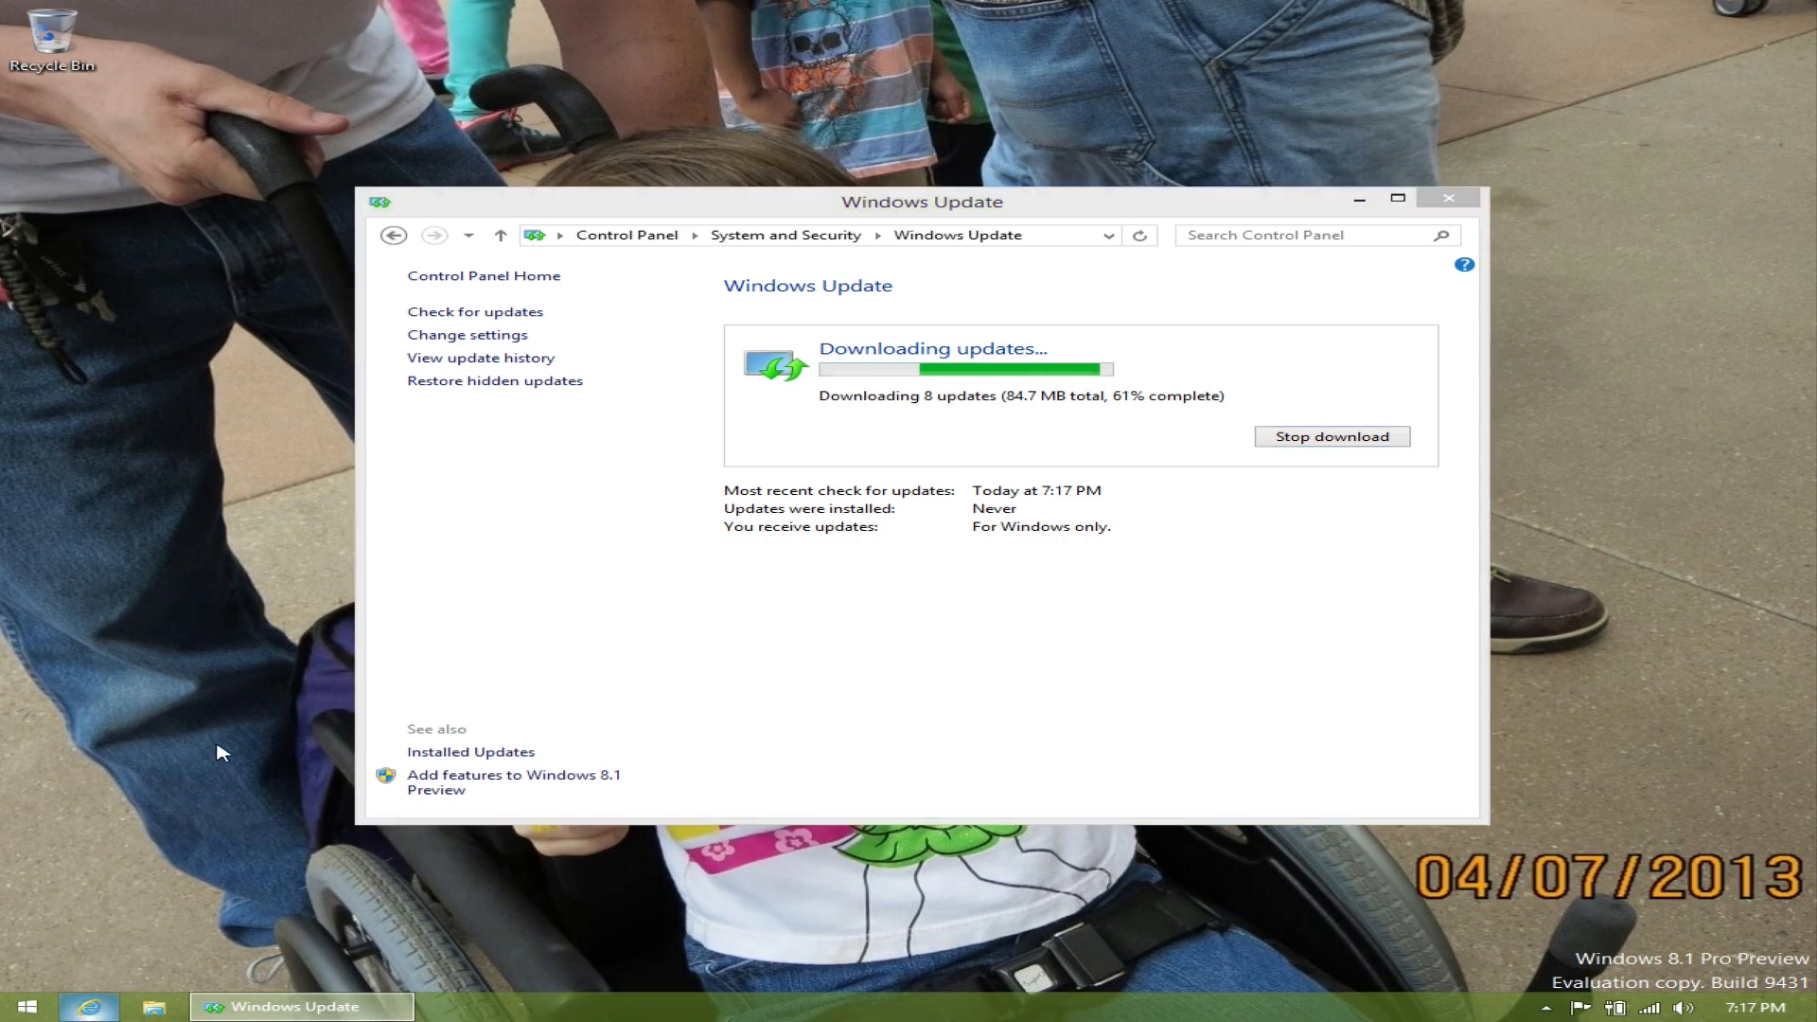
- Search Bing in Internet Explorer for windows 8 auto login and read the How-To Geek article
click(90, 1004)
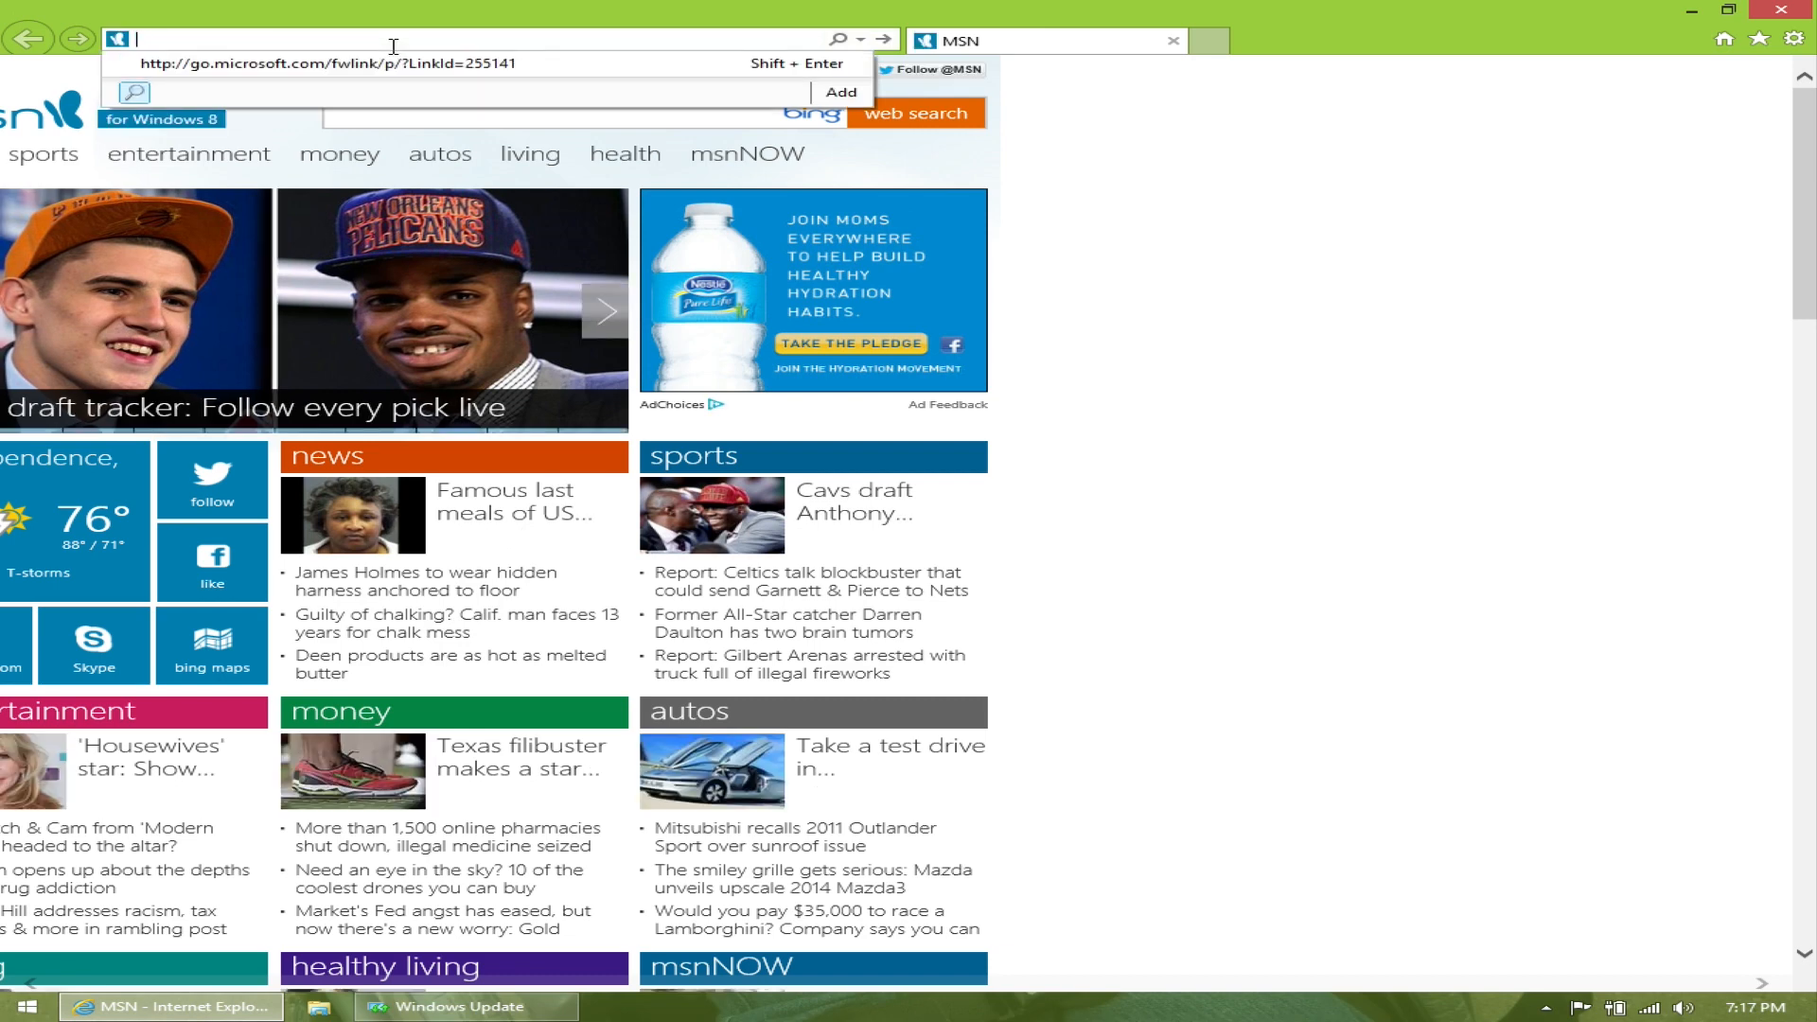
text(windows 8)
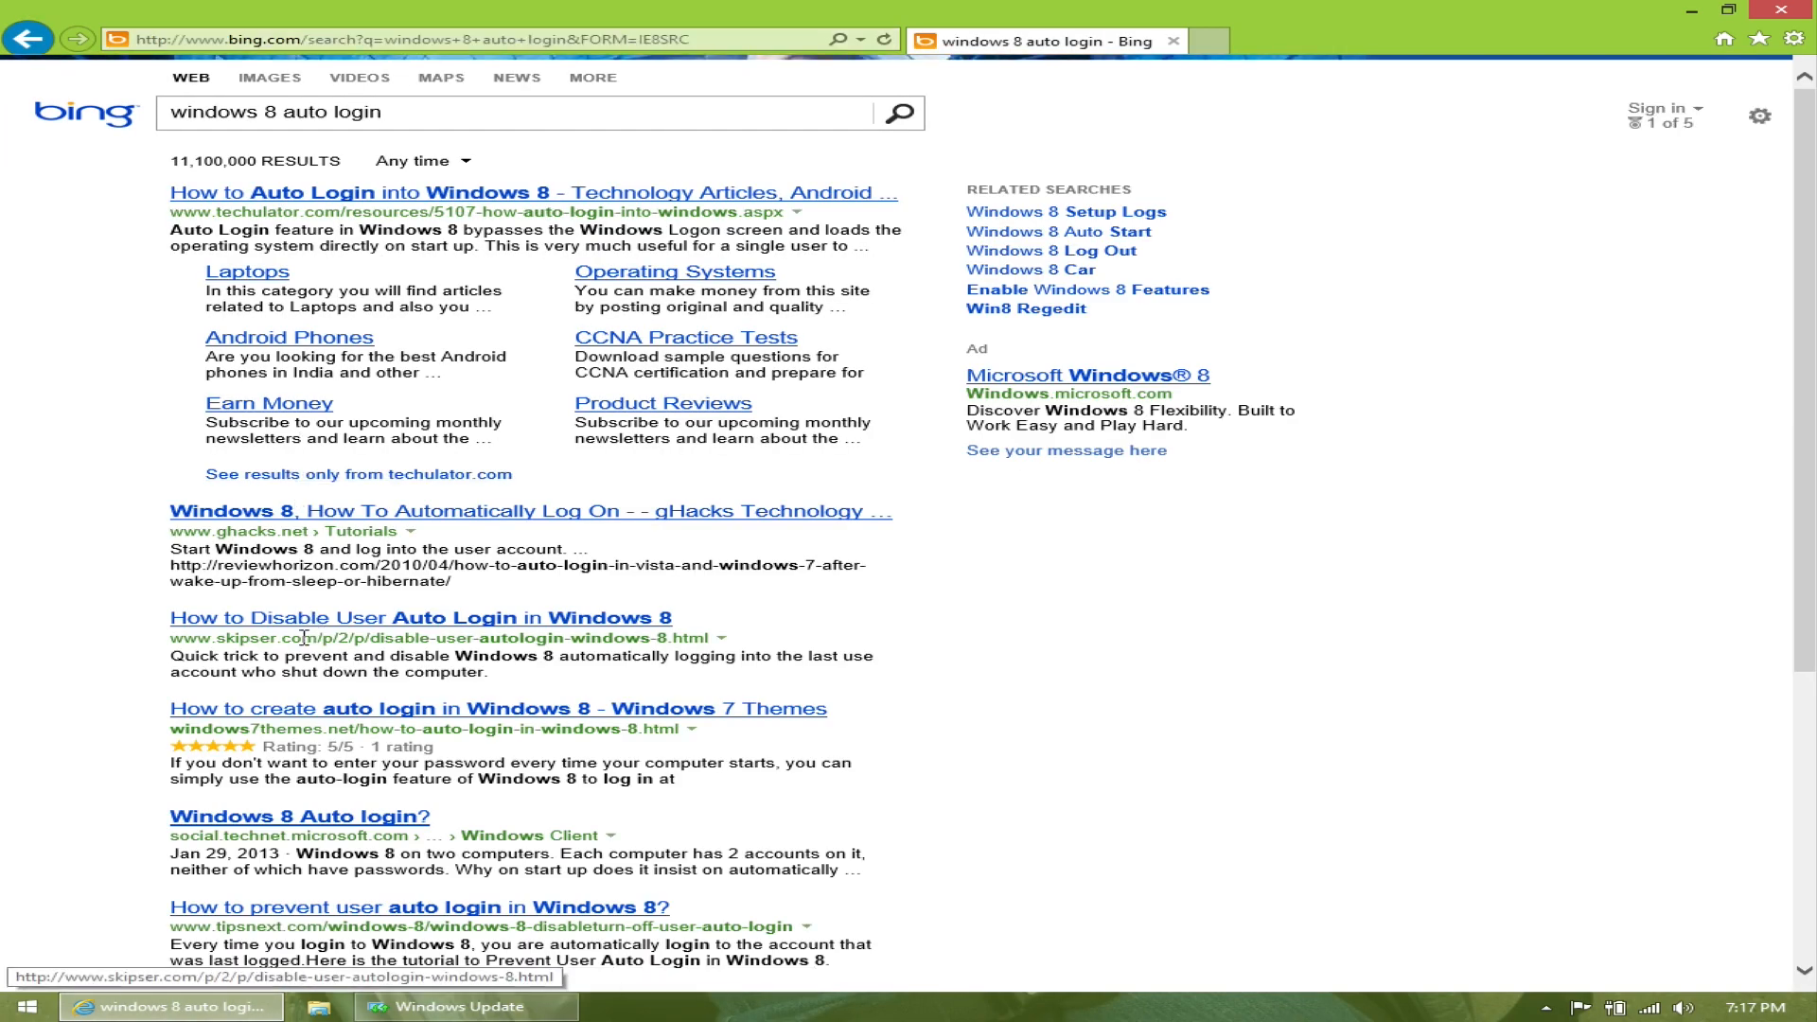
scroll(down, 3)
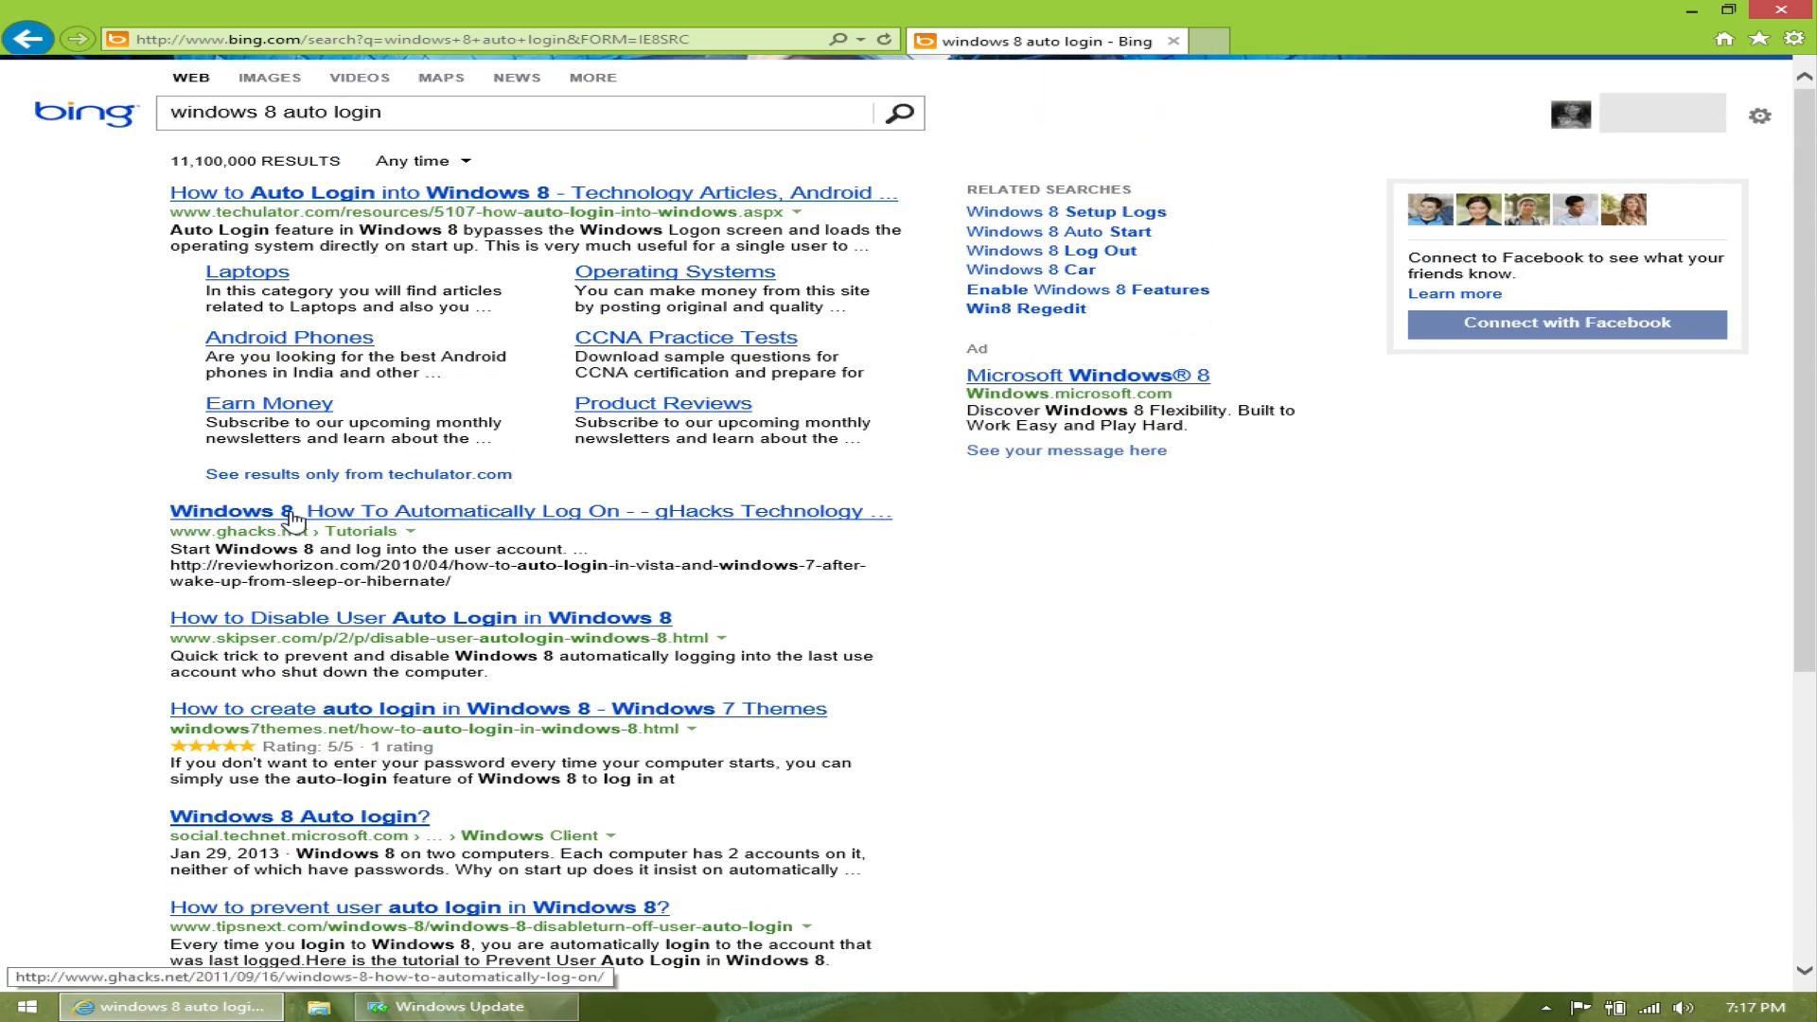
scroll(down, 3)
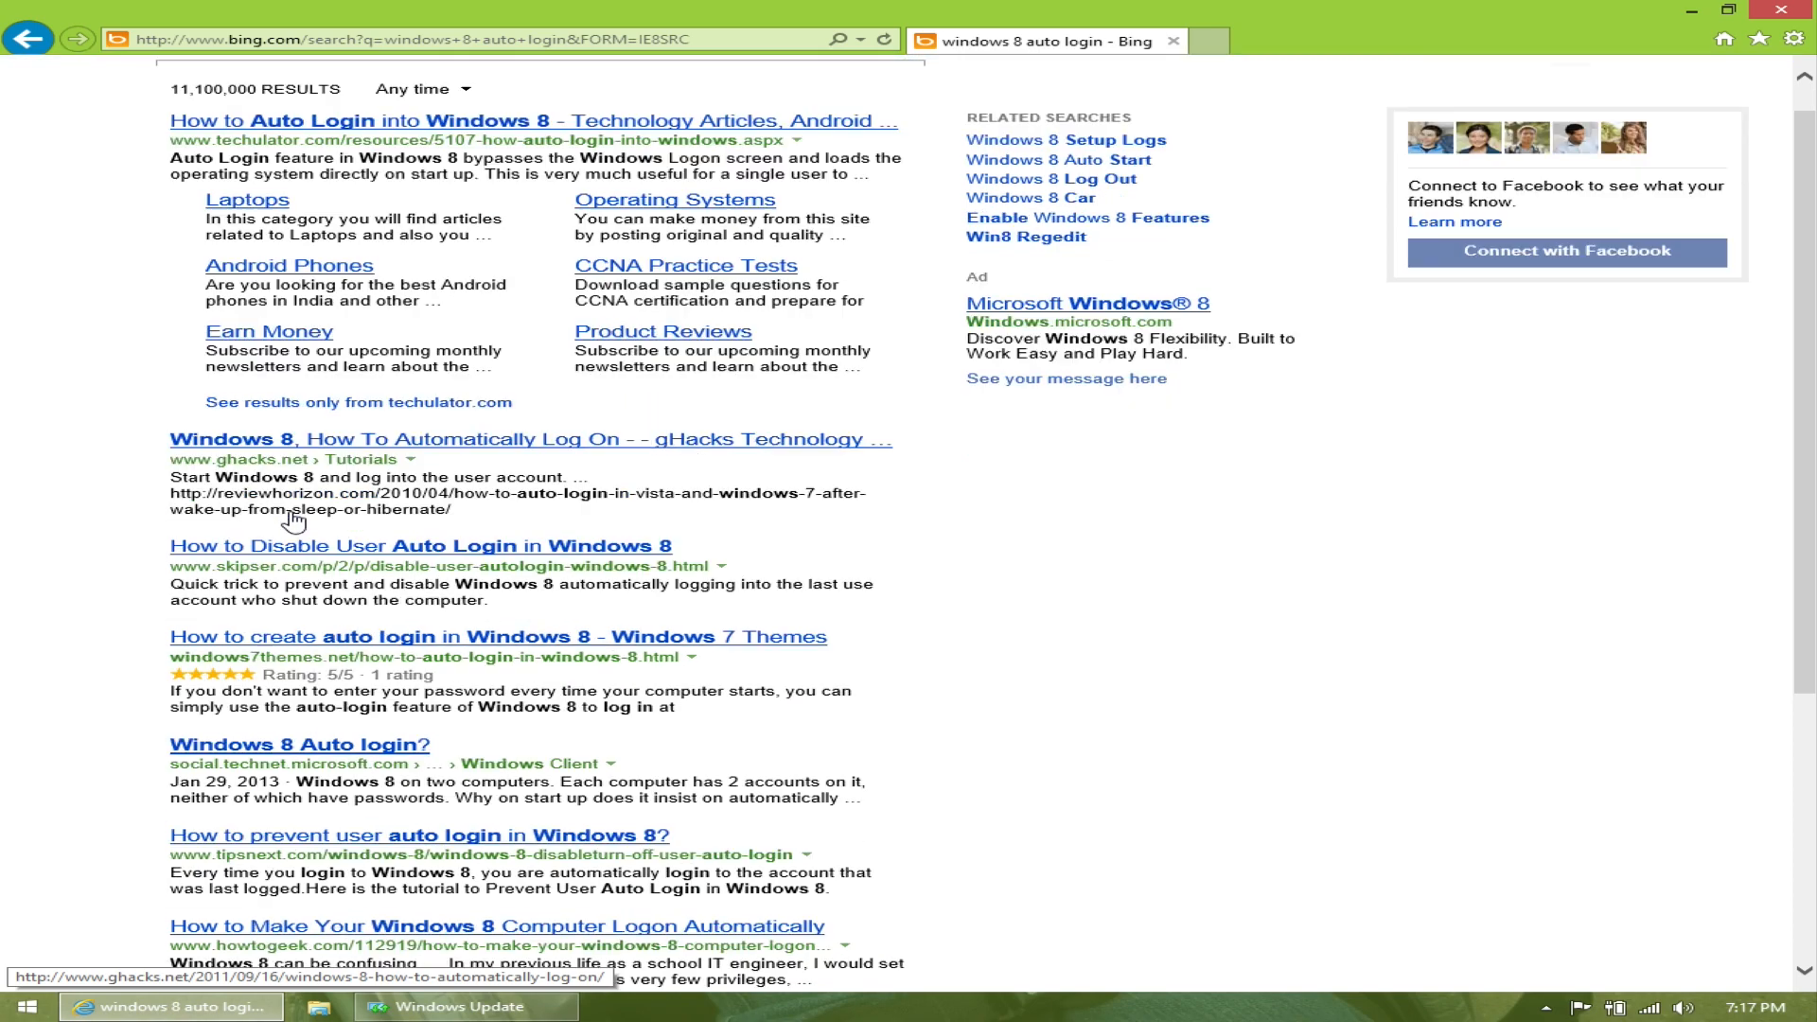
scroll(down, 3)
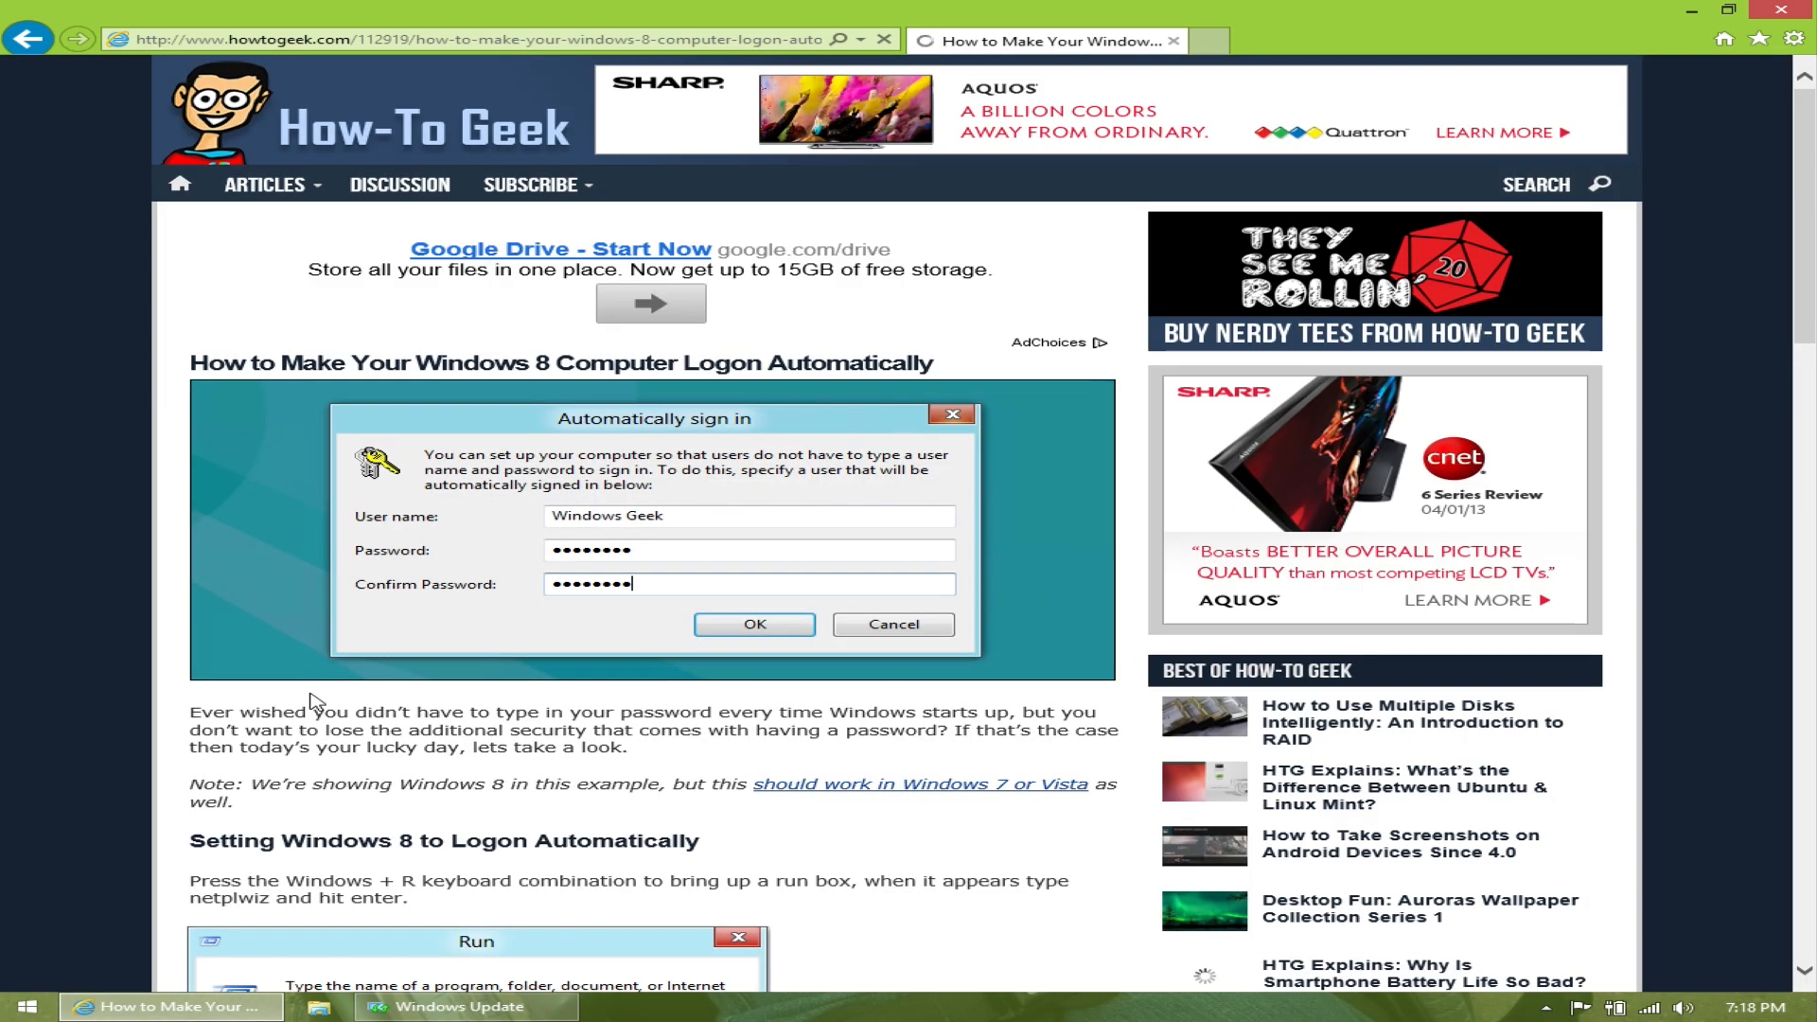
scroll(down, 3)
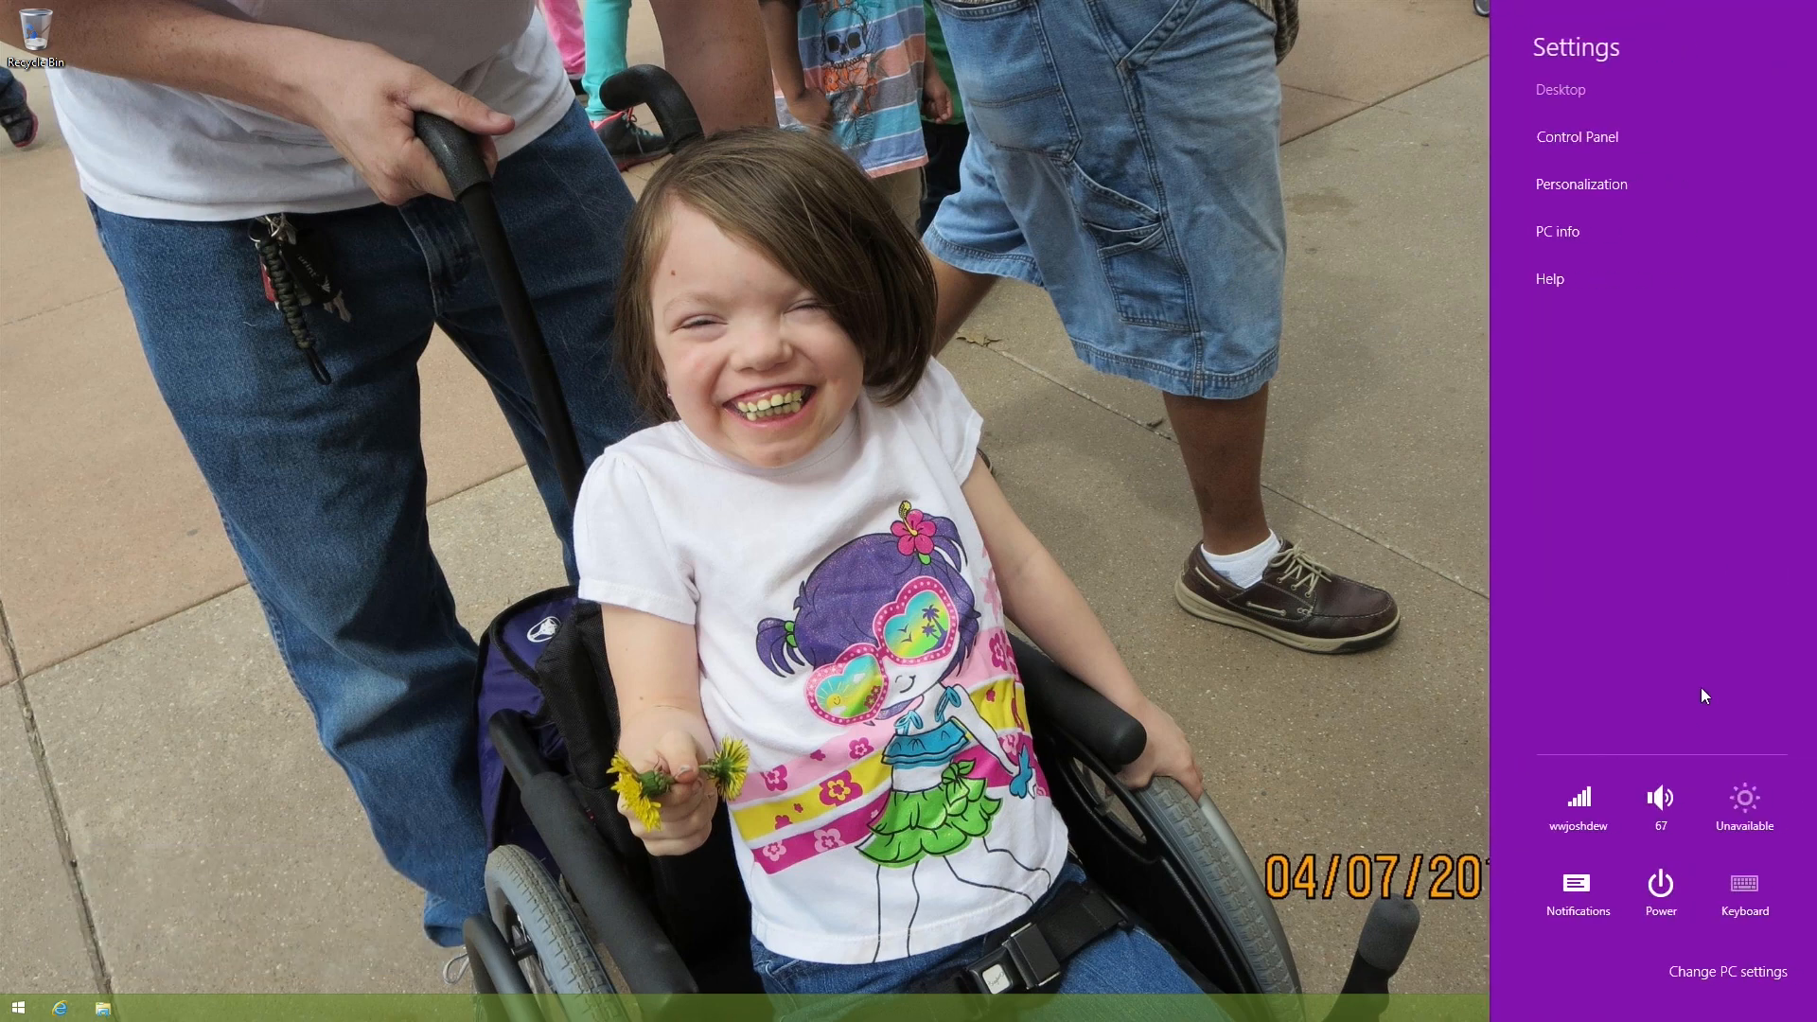
- Restart the computer from the desktop power options
click(1662, 885)
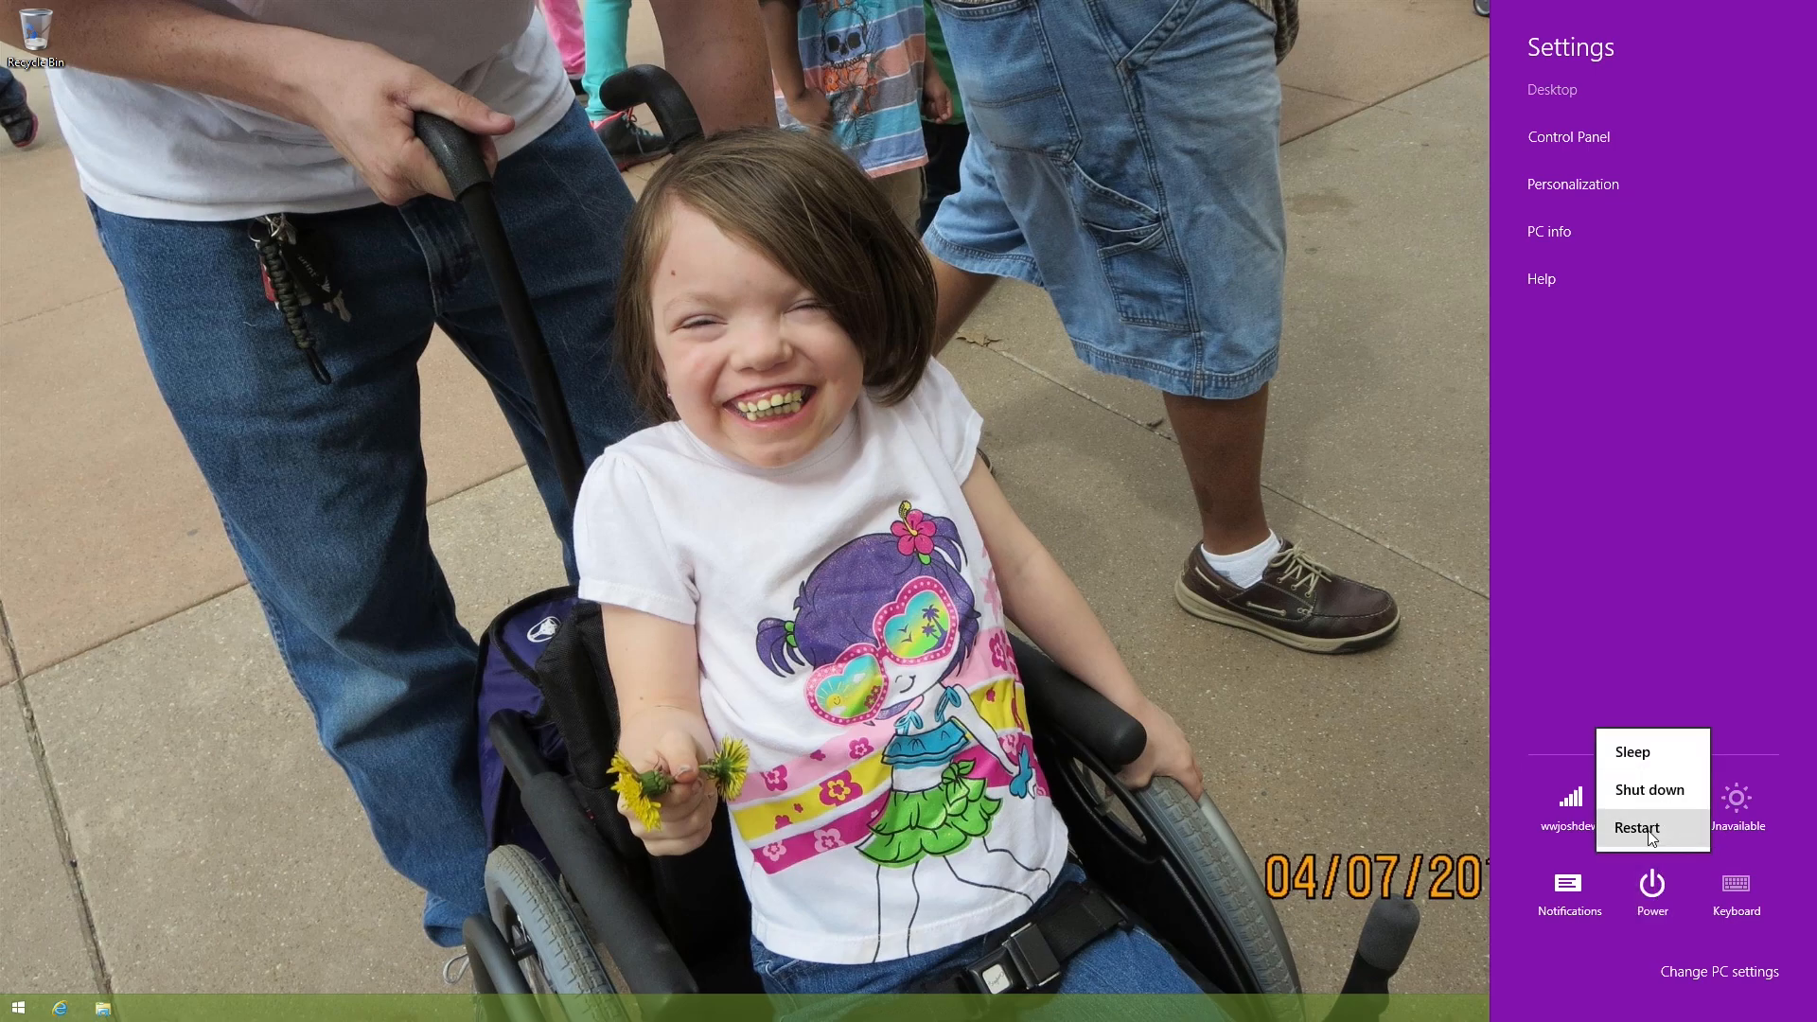
click(1637, 827)
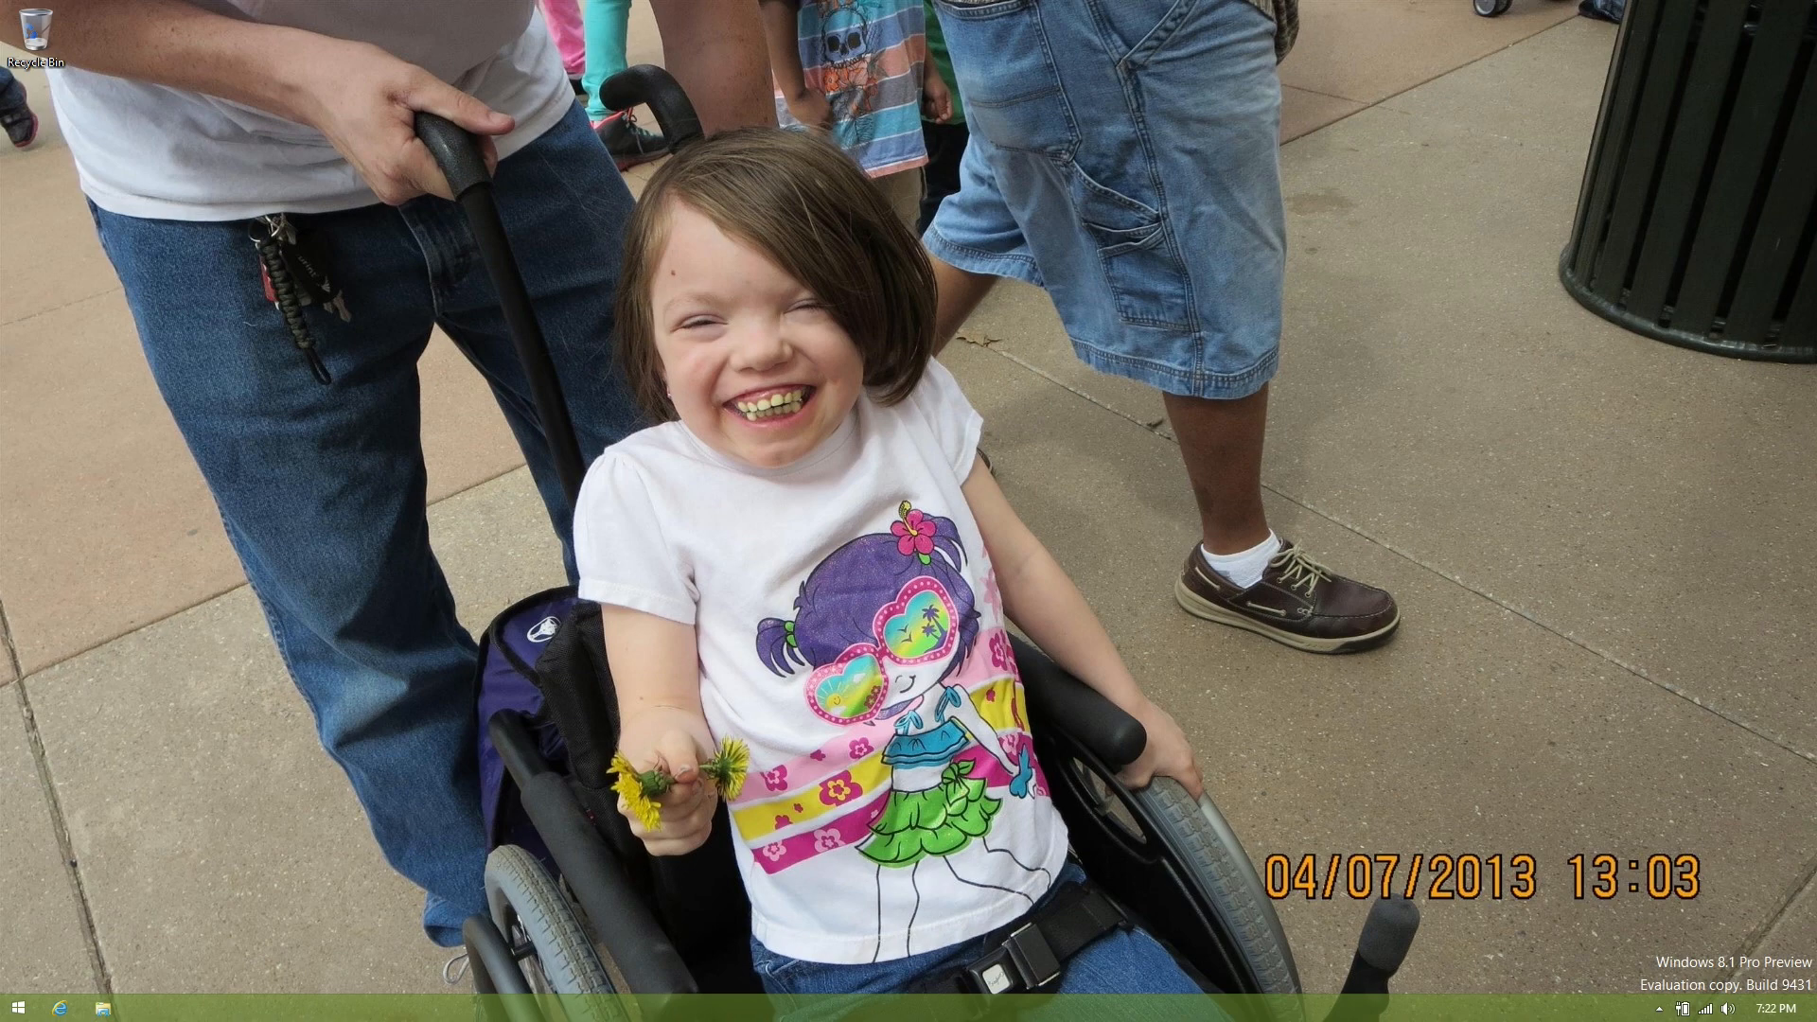
mouse_move(1007, 659)
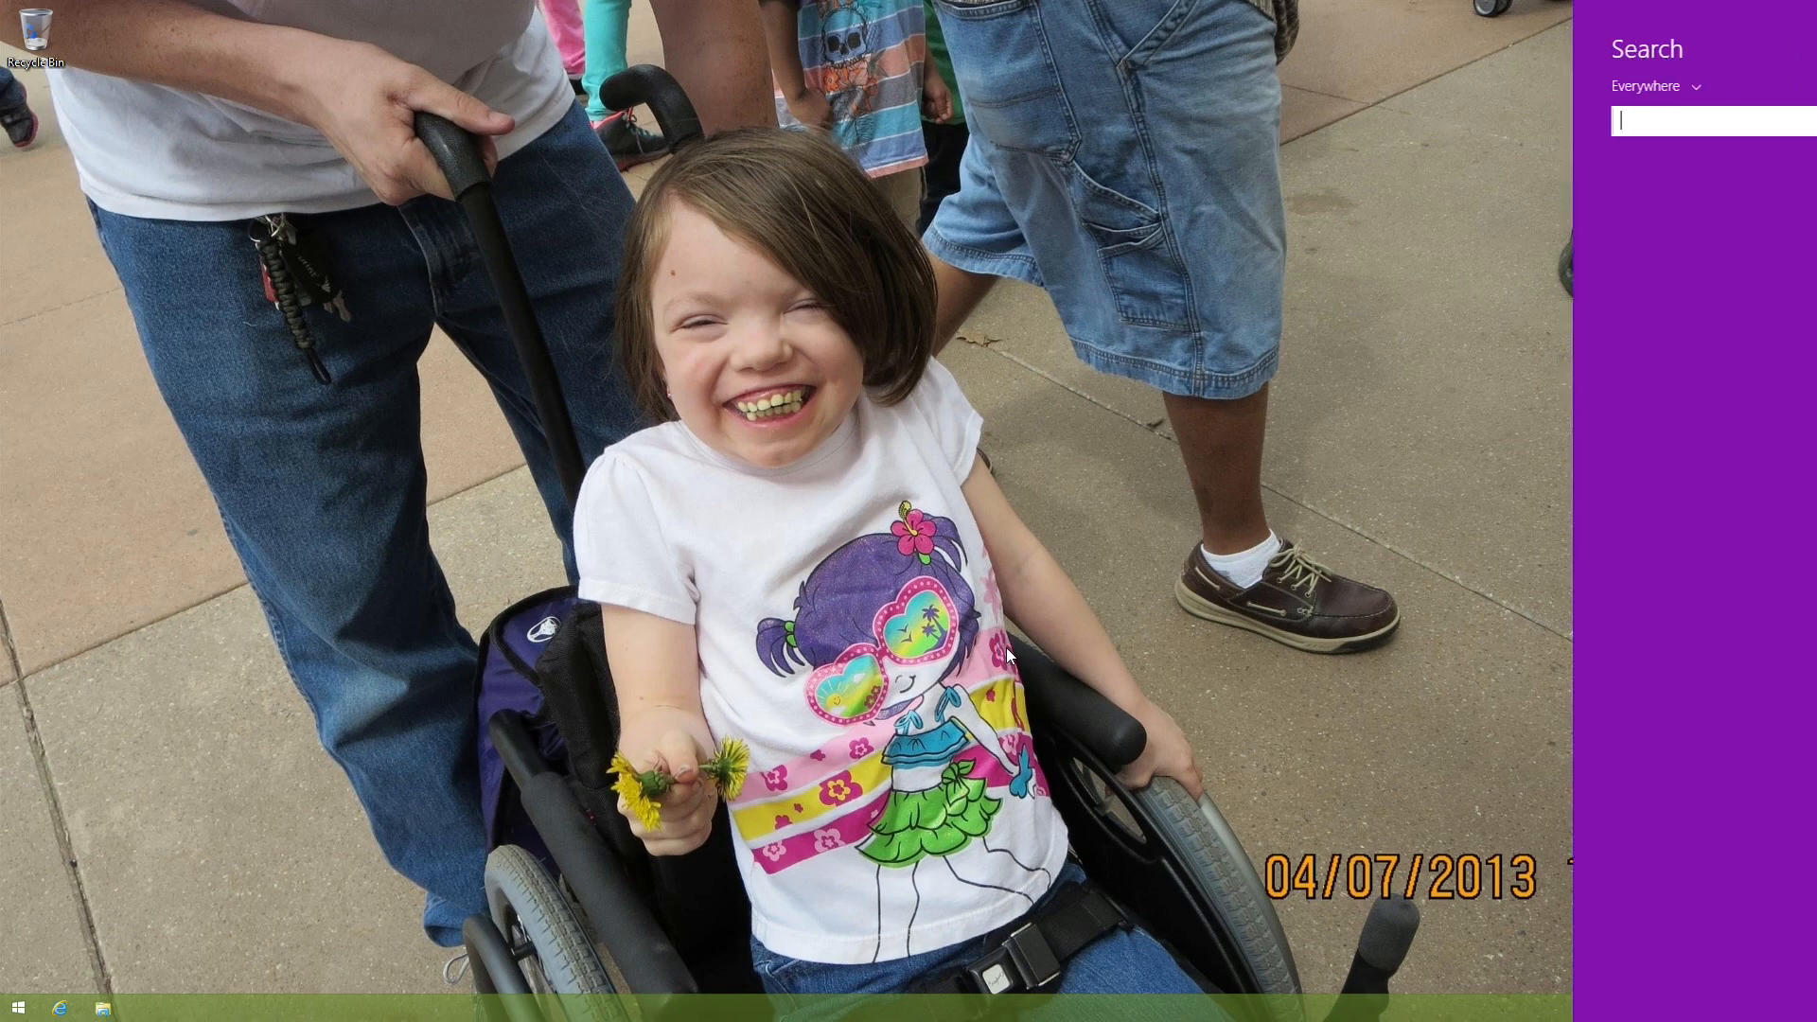
- Reopen Windows Update after the restart and confirm no updates remain
text(update)
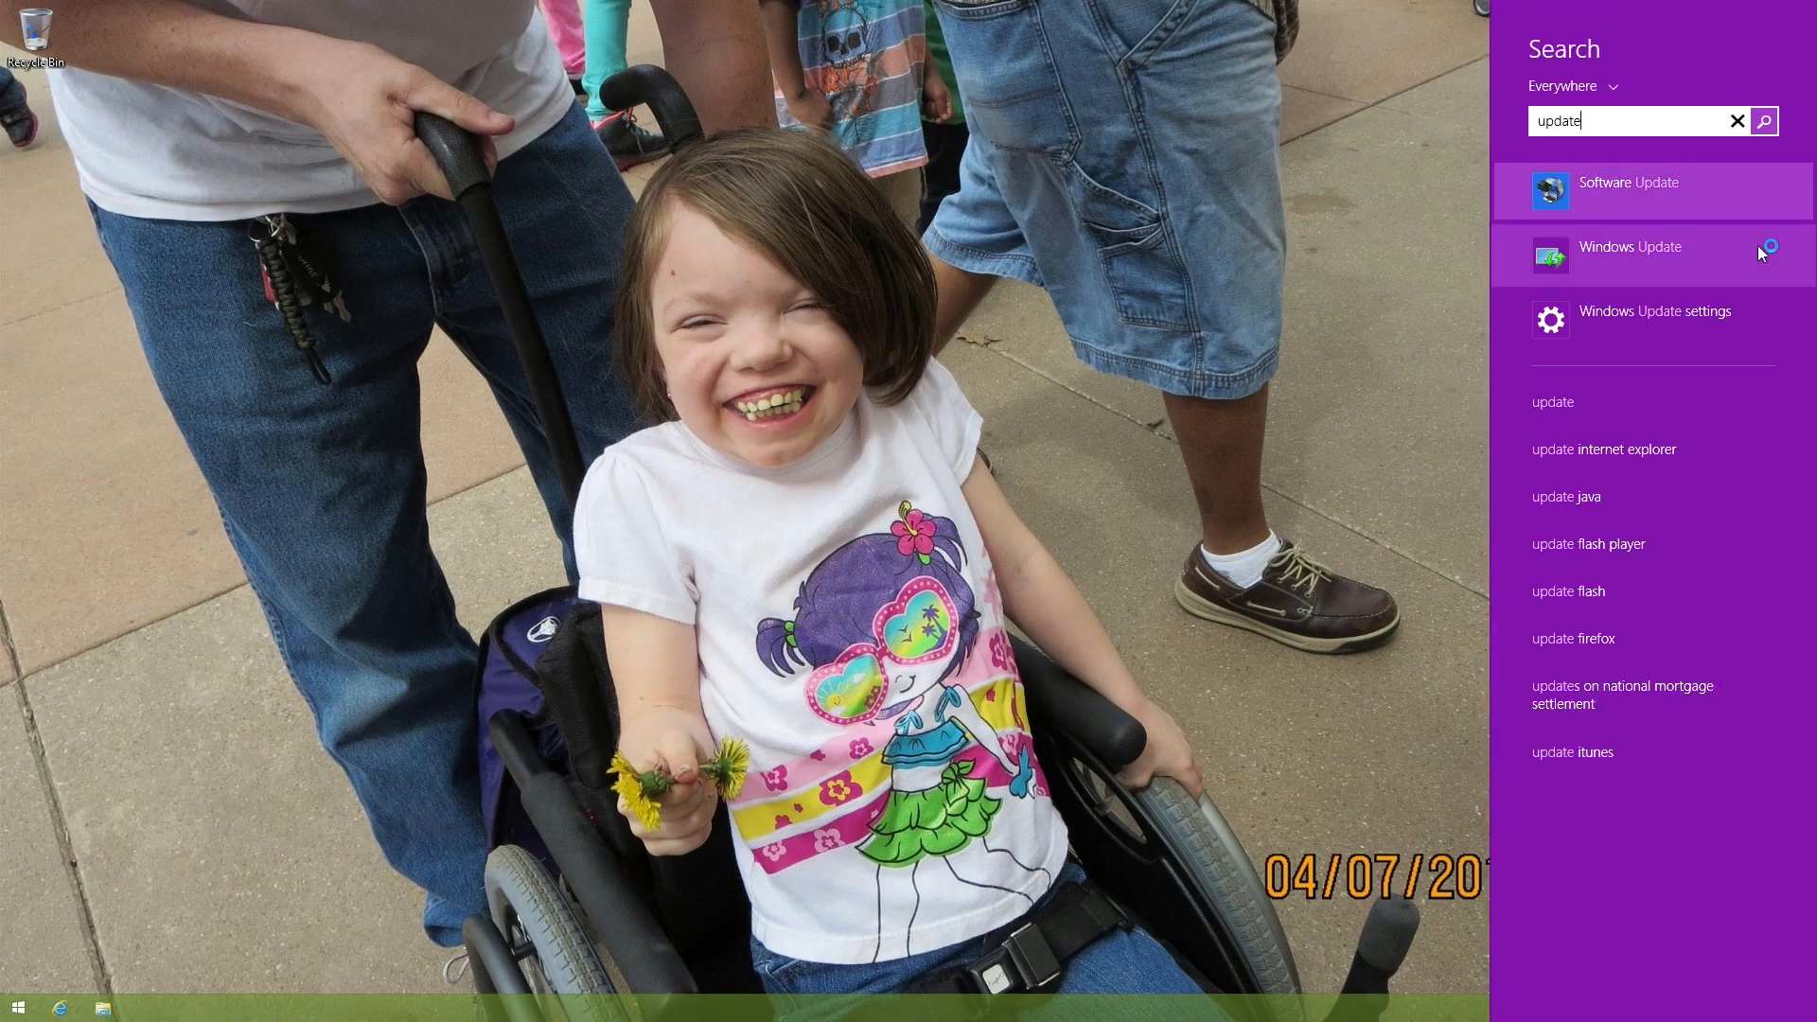
click(1630, 246)
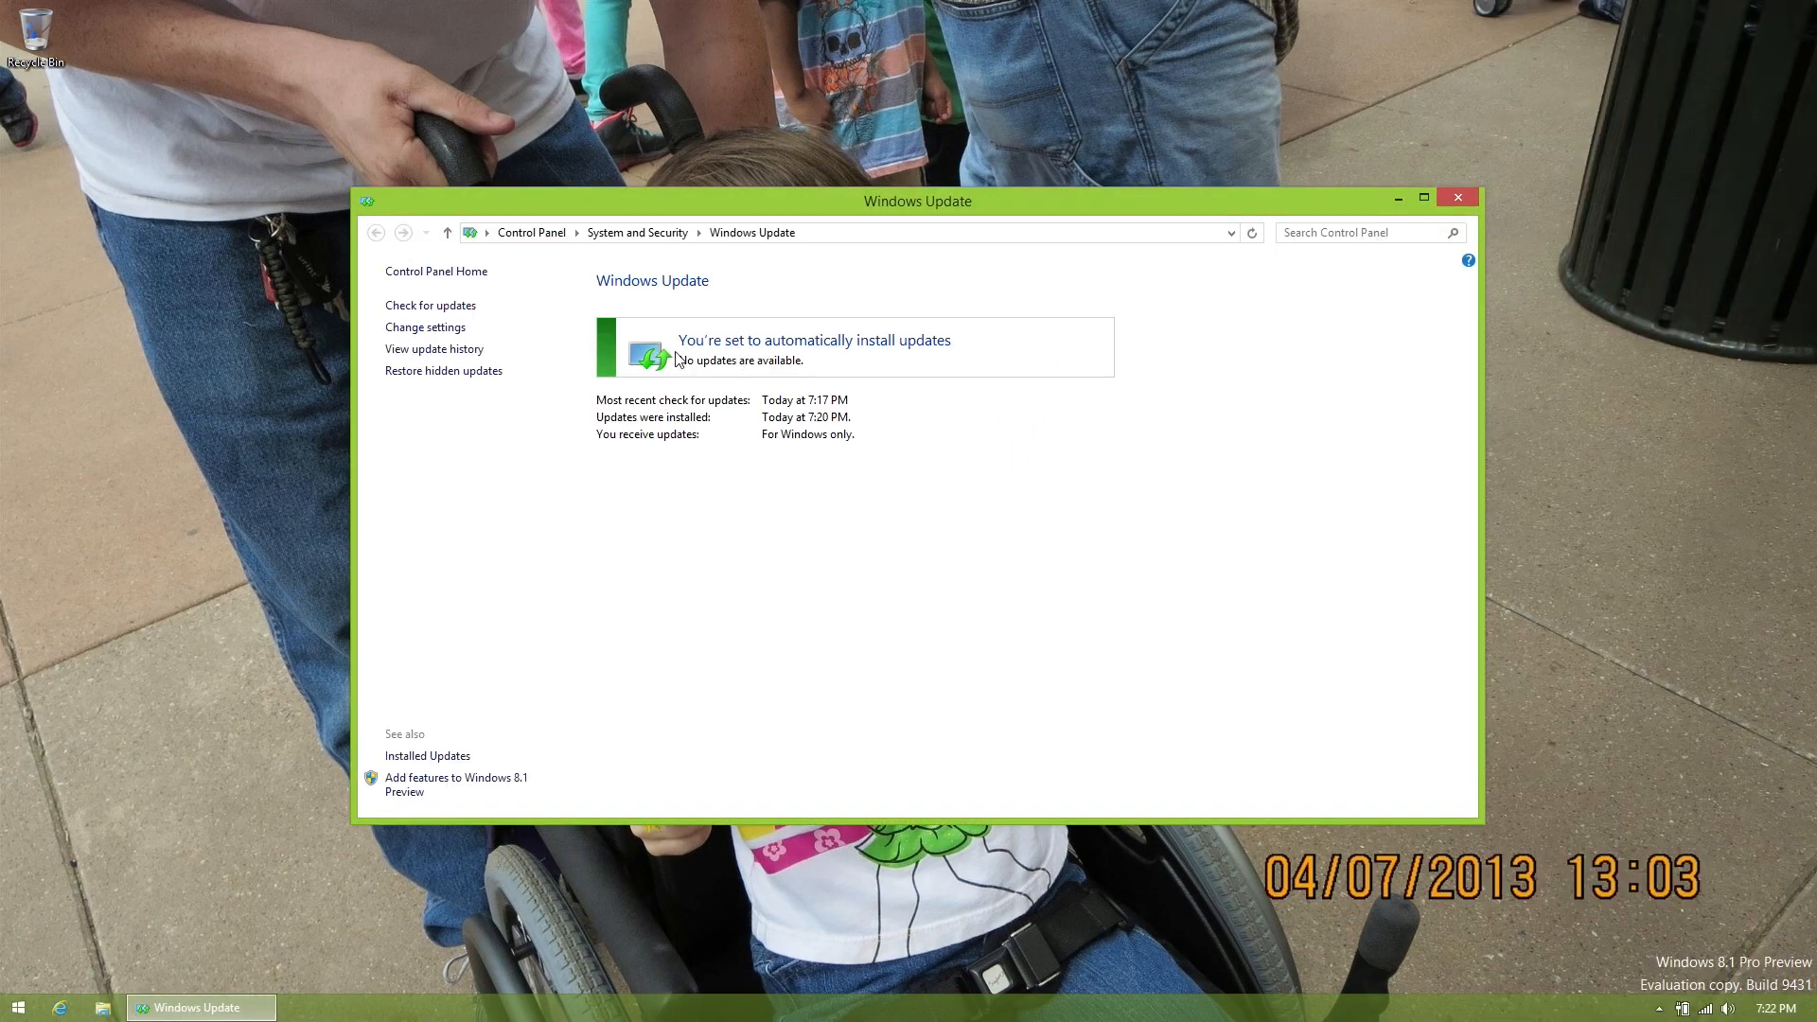
click(430, 305)
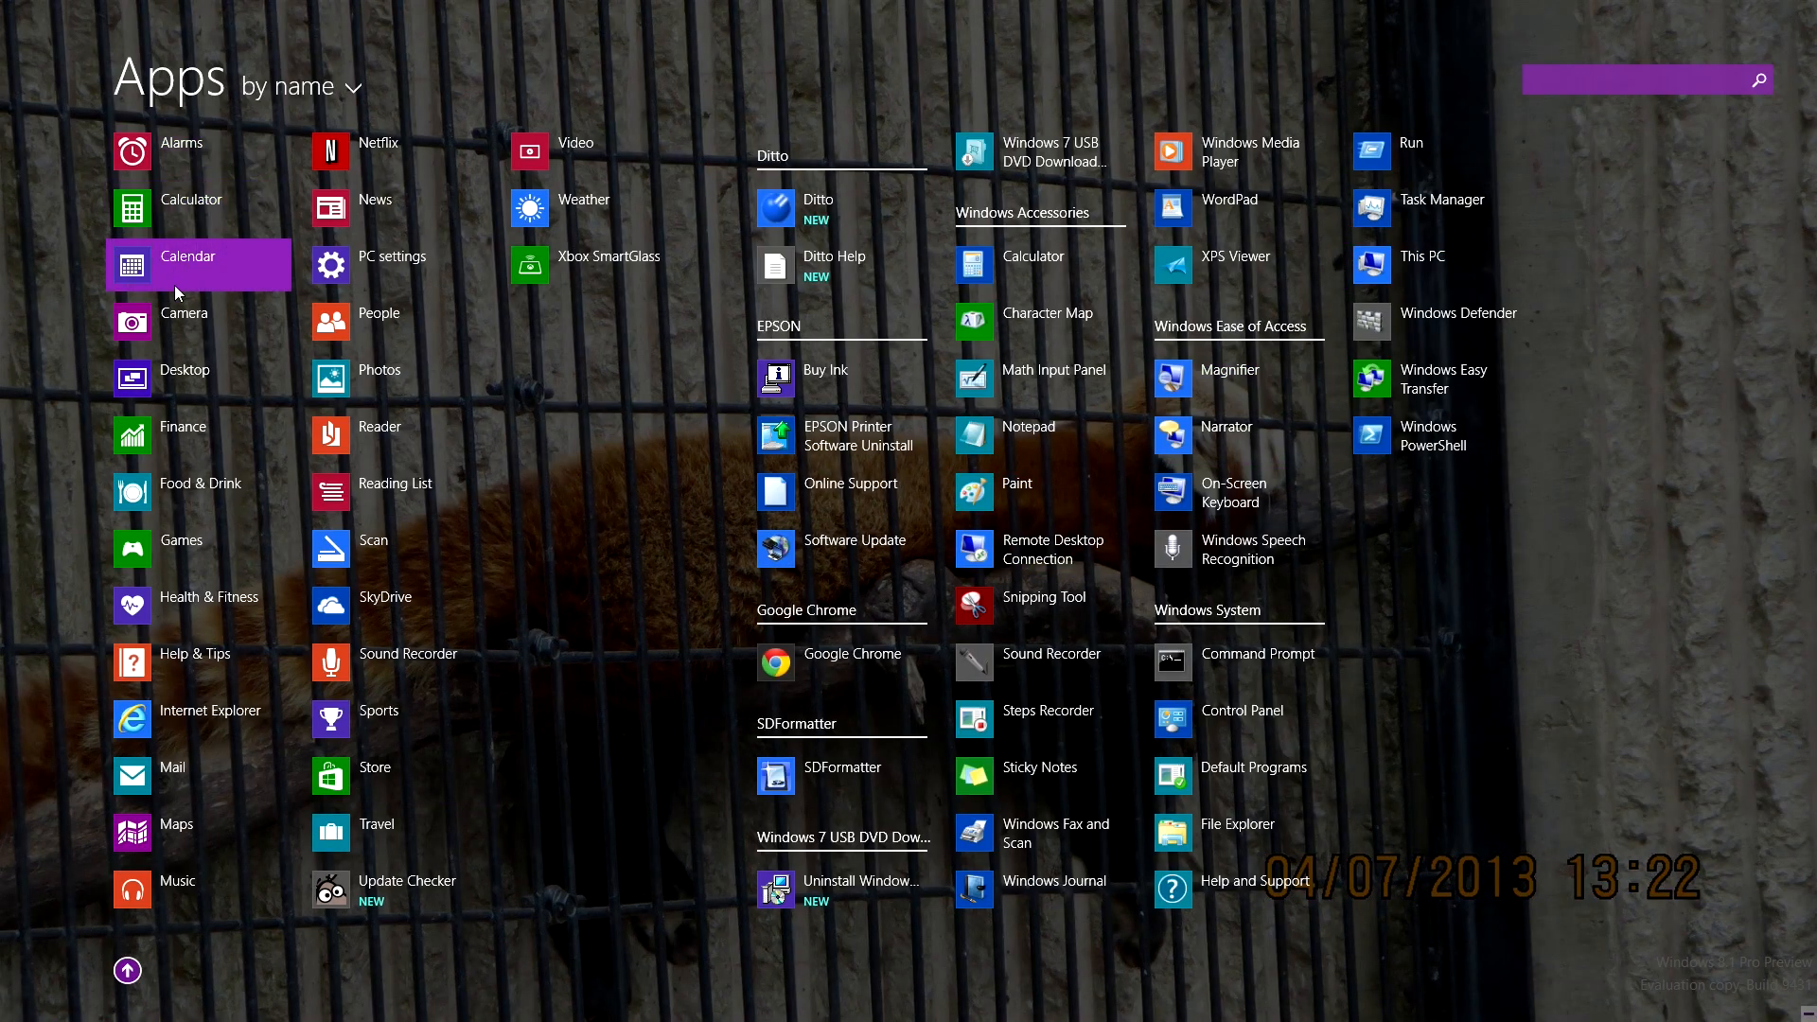
- Keep the Apps view sorted by name, then run a fresh Windows Update check
click(287, 85)
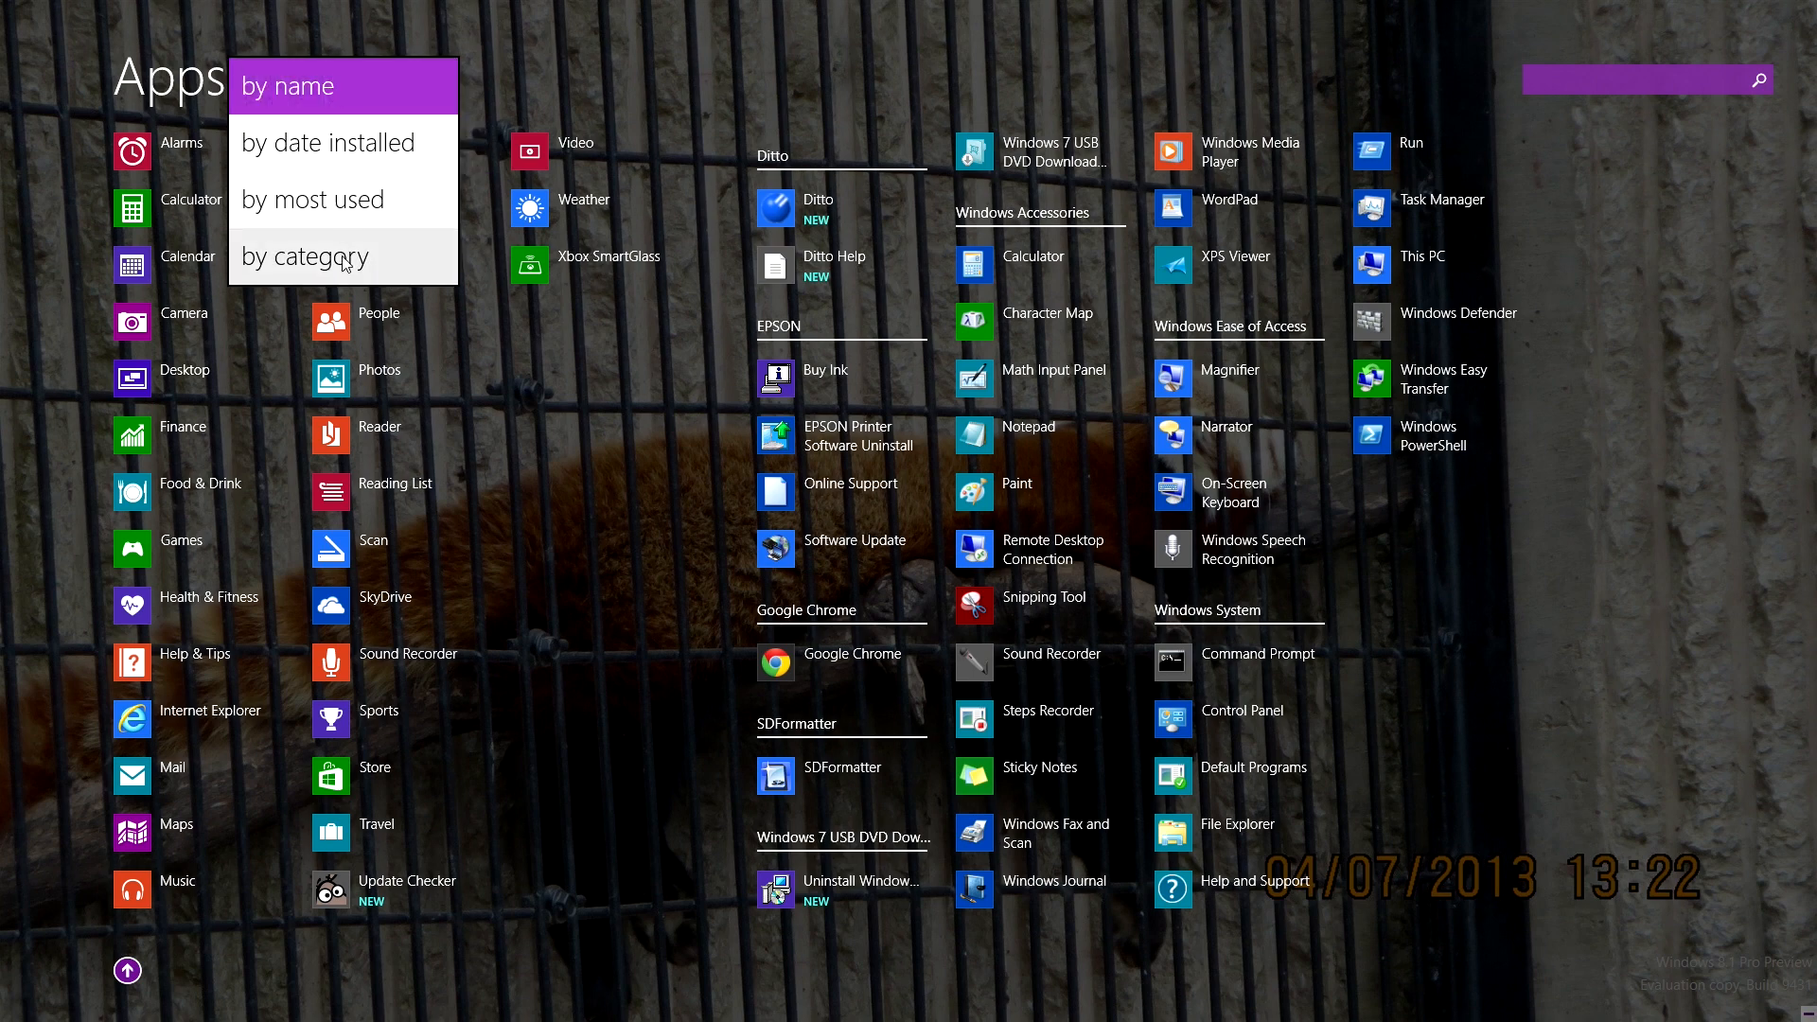
click(288, 85)
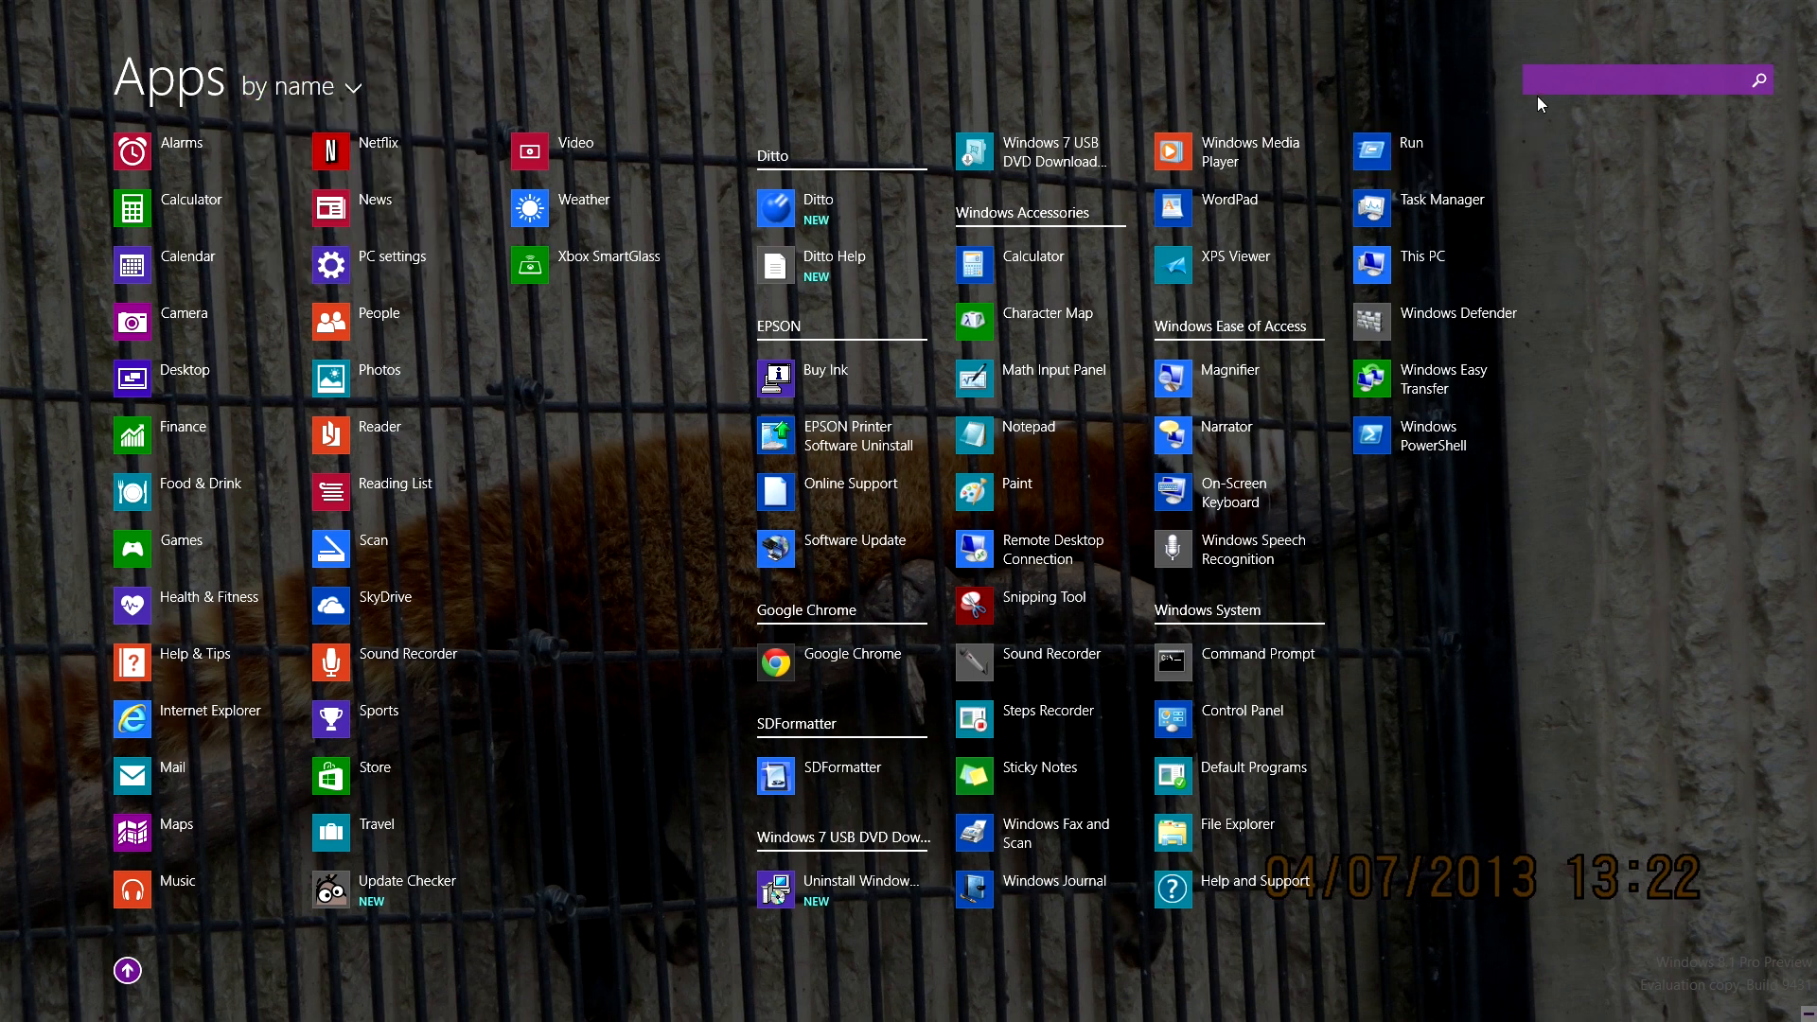
click(1644, 79)
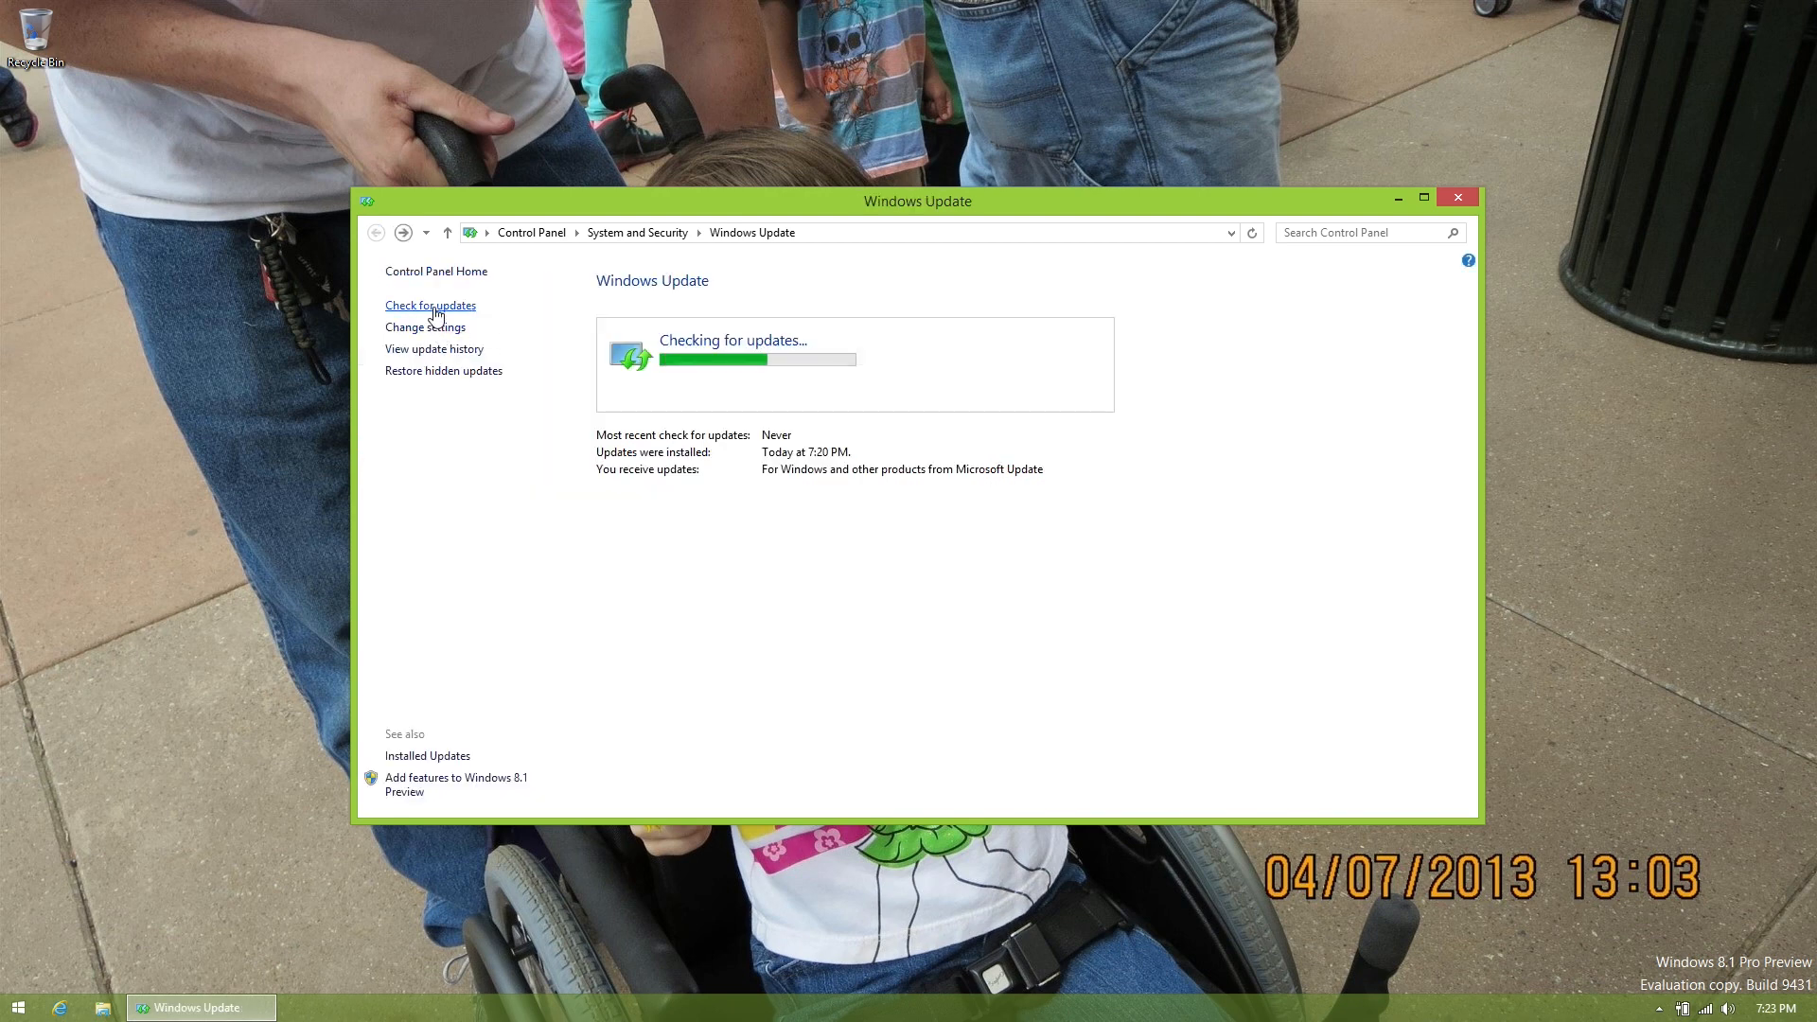
mouse_move(1373, 180)
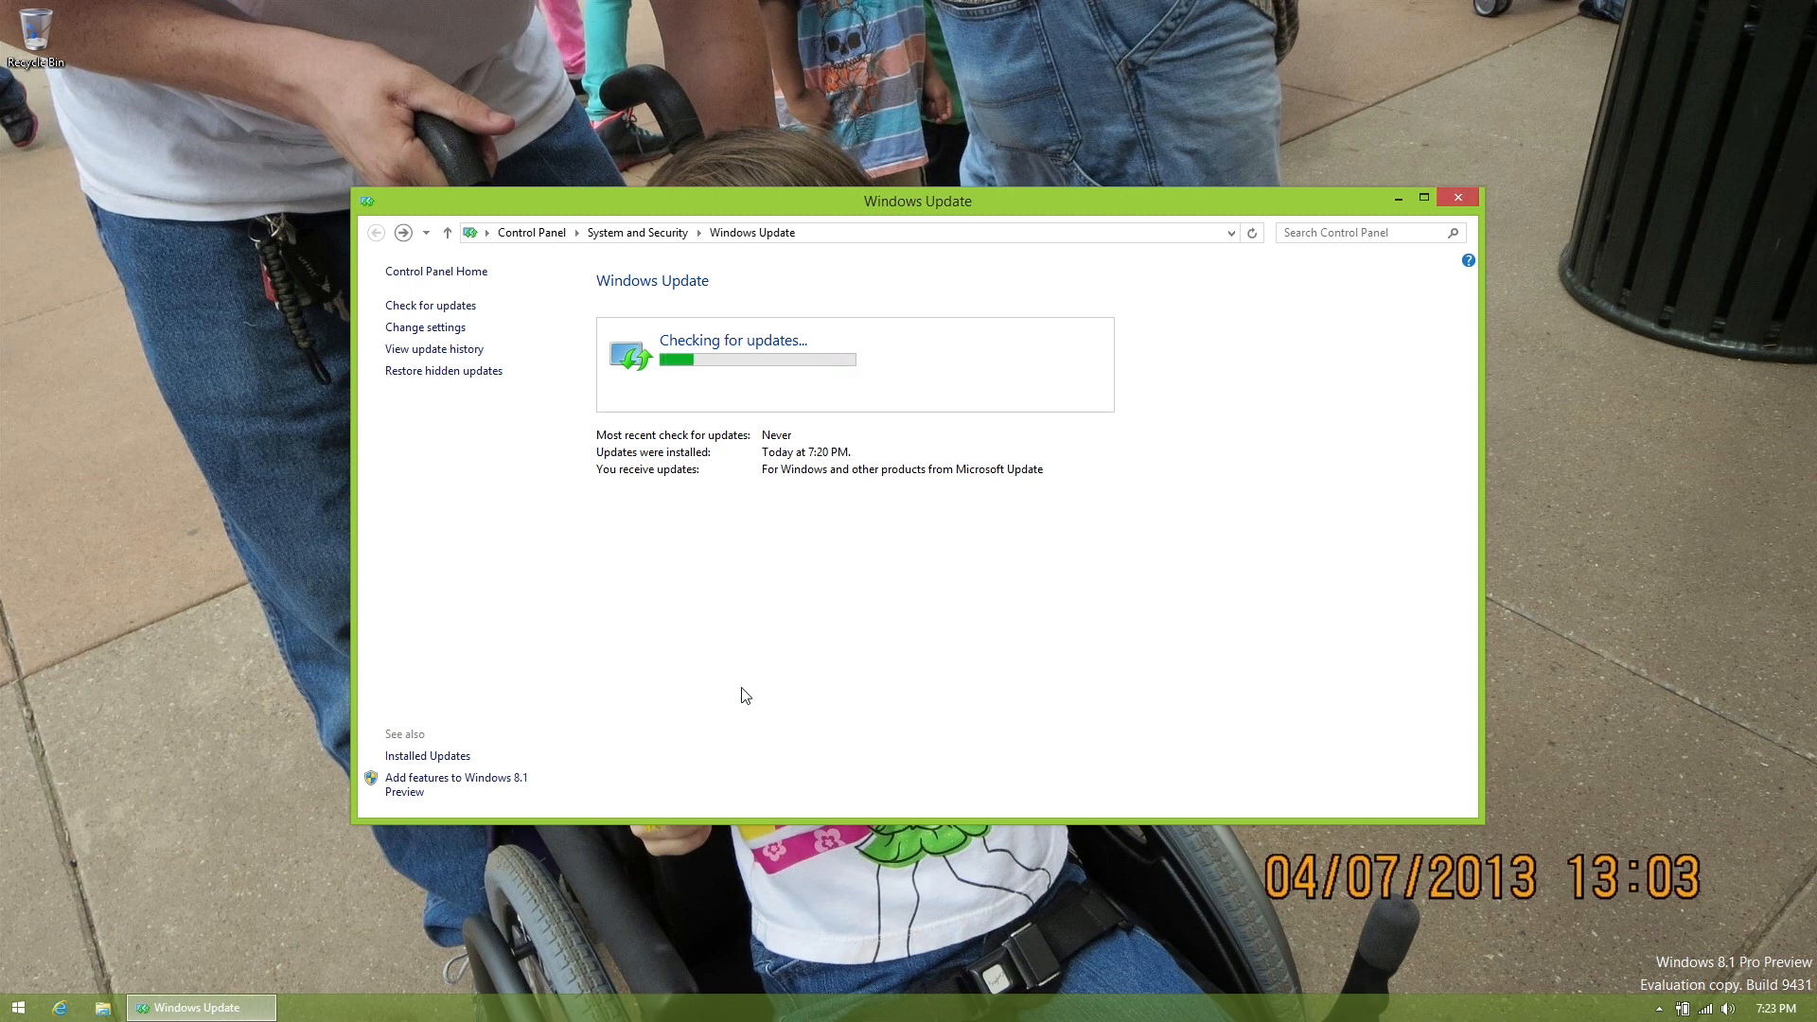
mouse_move(763, 687)
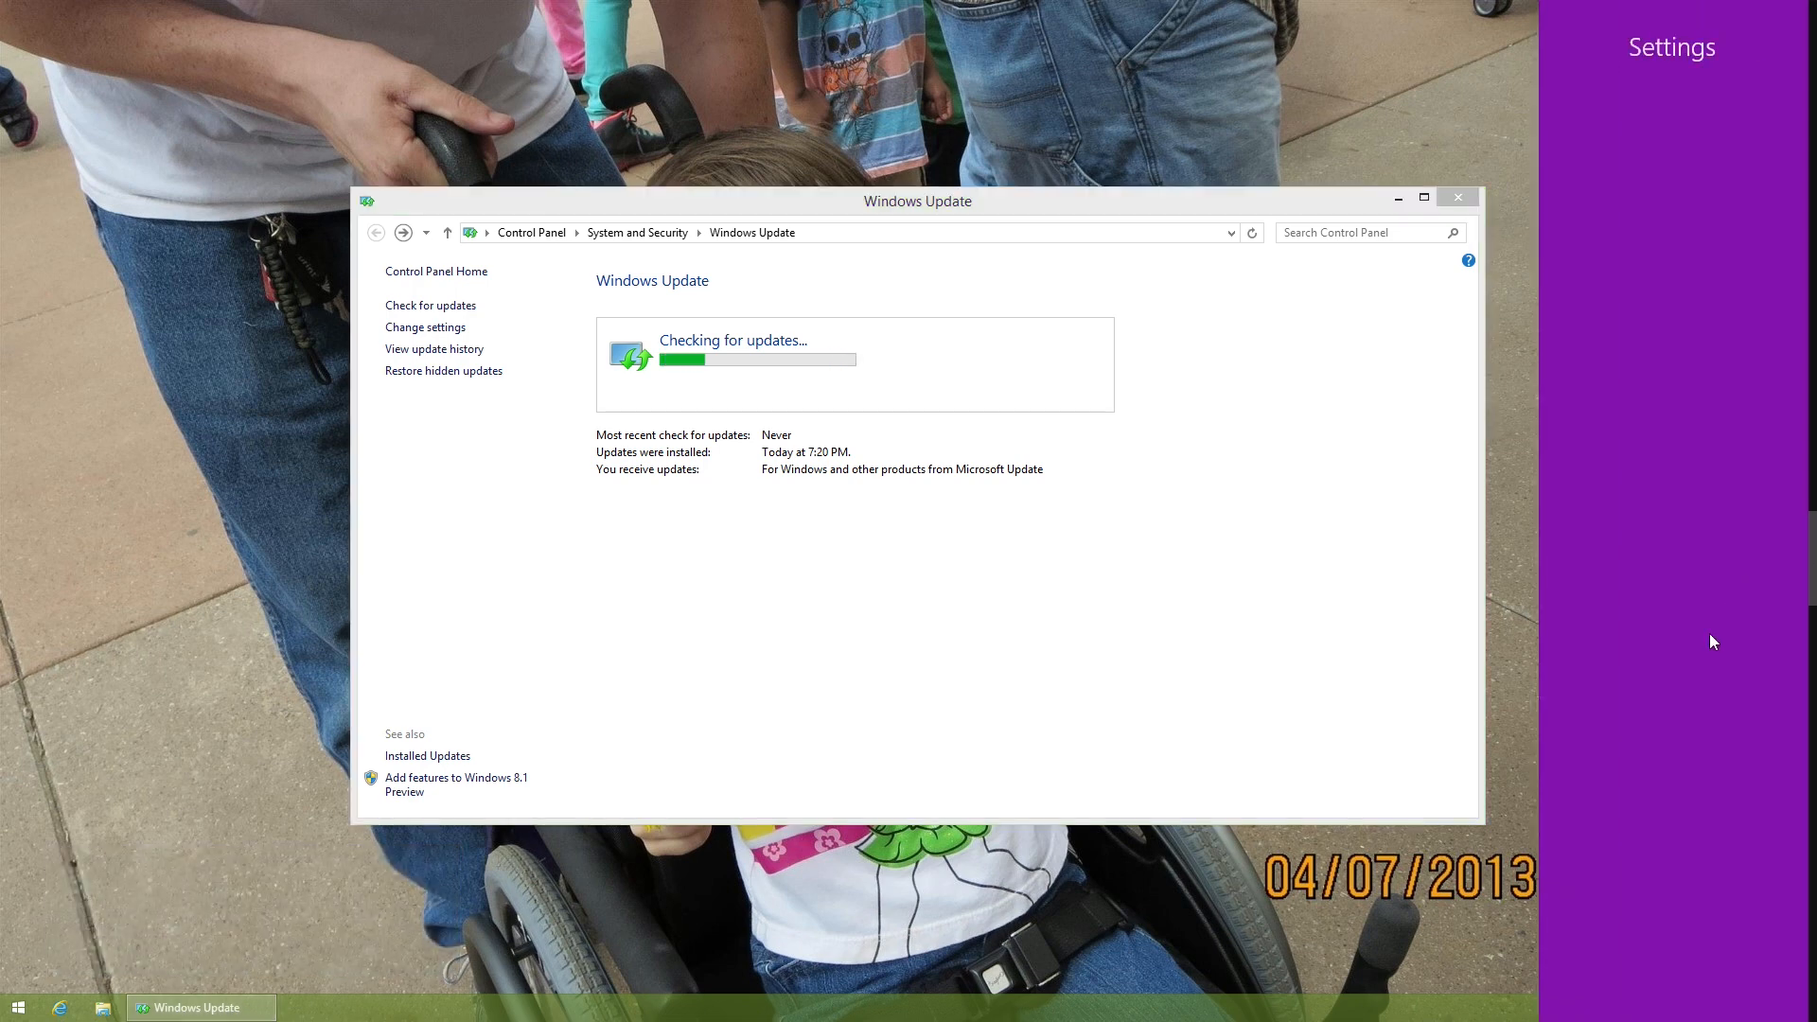
- Bring up the Settings charm while the Windows Update check keeps running
click(1650, 883)
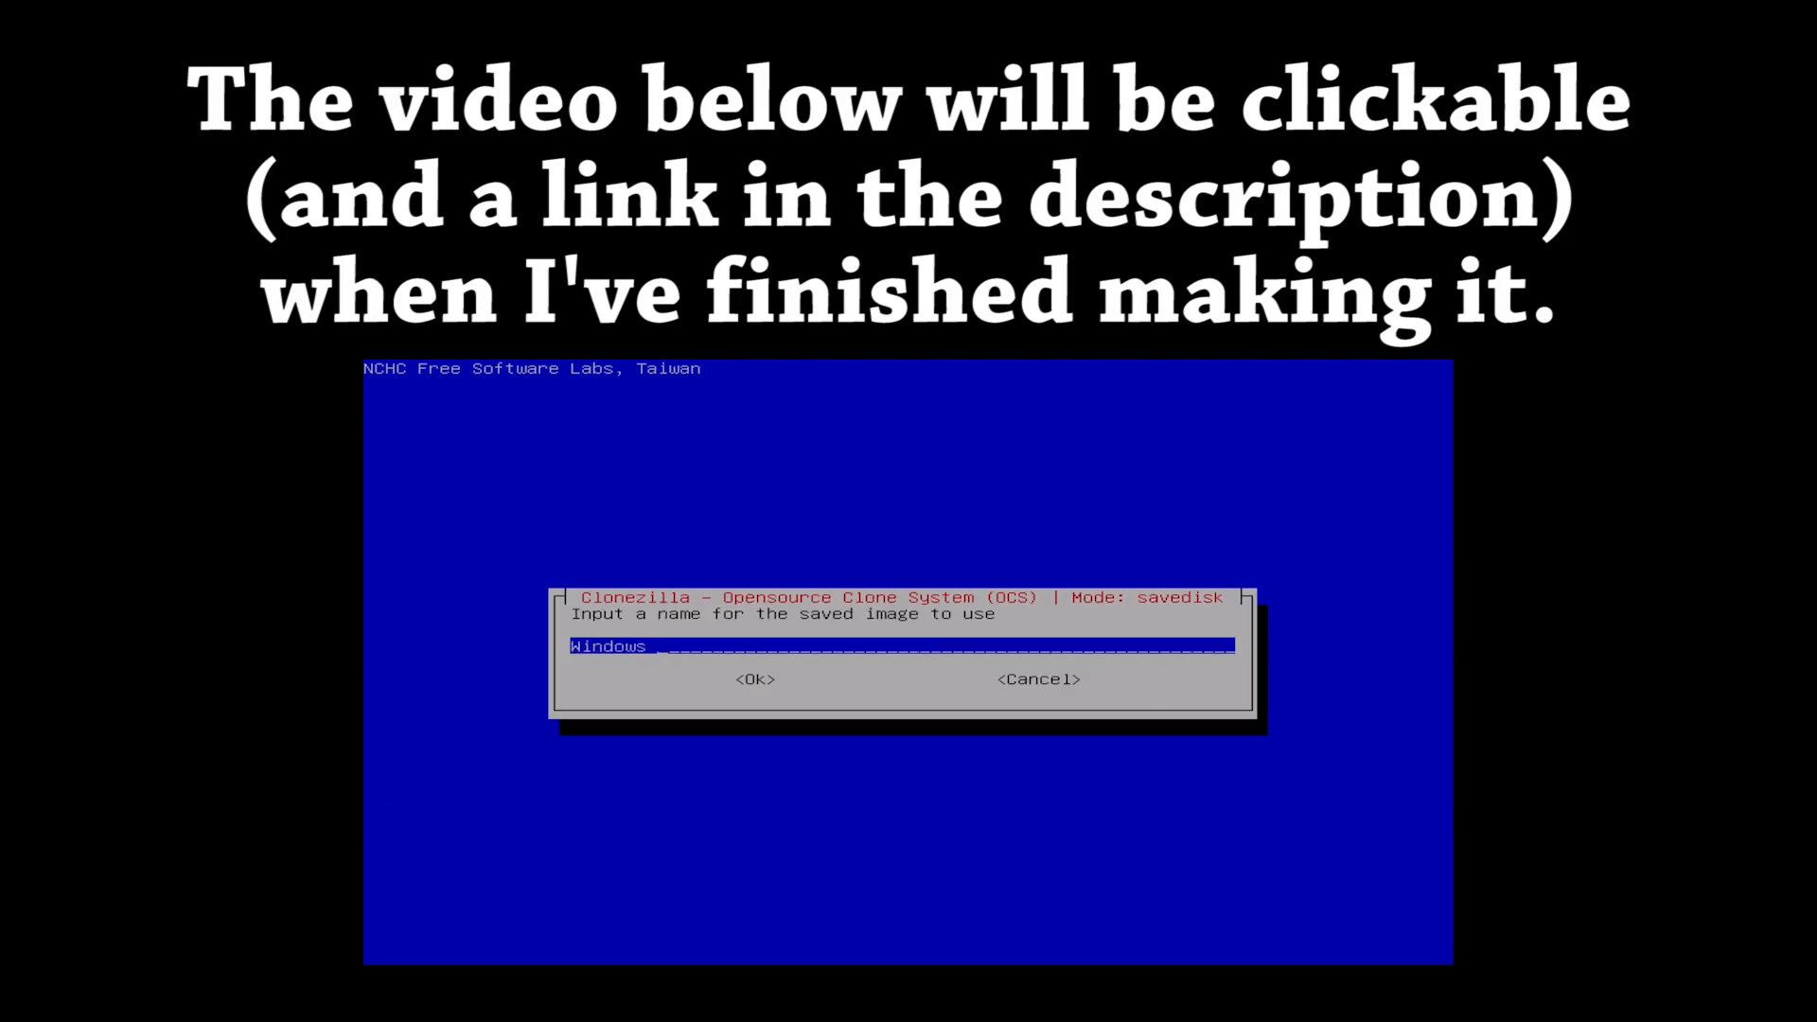
- Show the Power choices (Sleep, Shut down, Restart) from the Settings charm
click(753, 680)
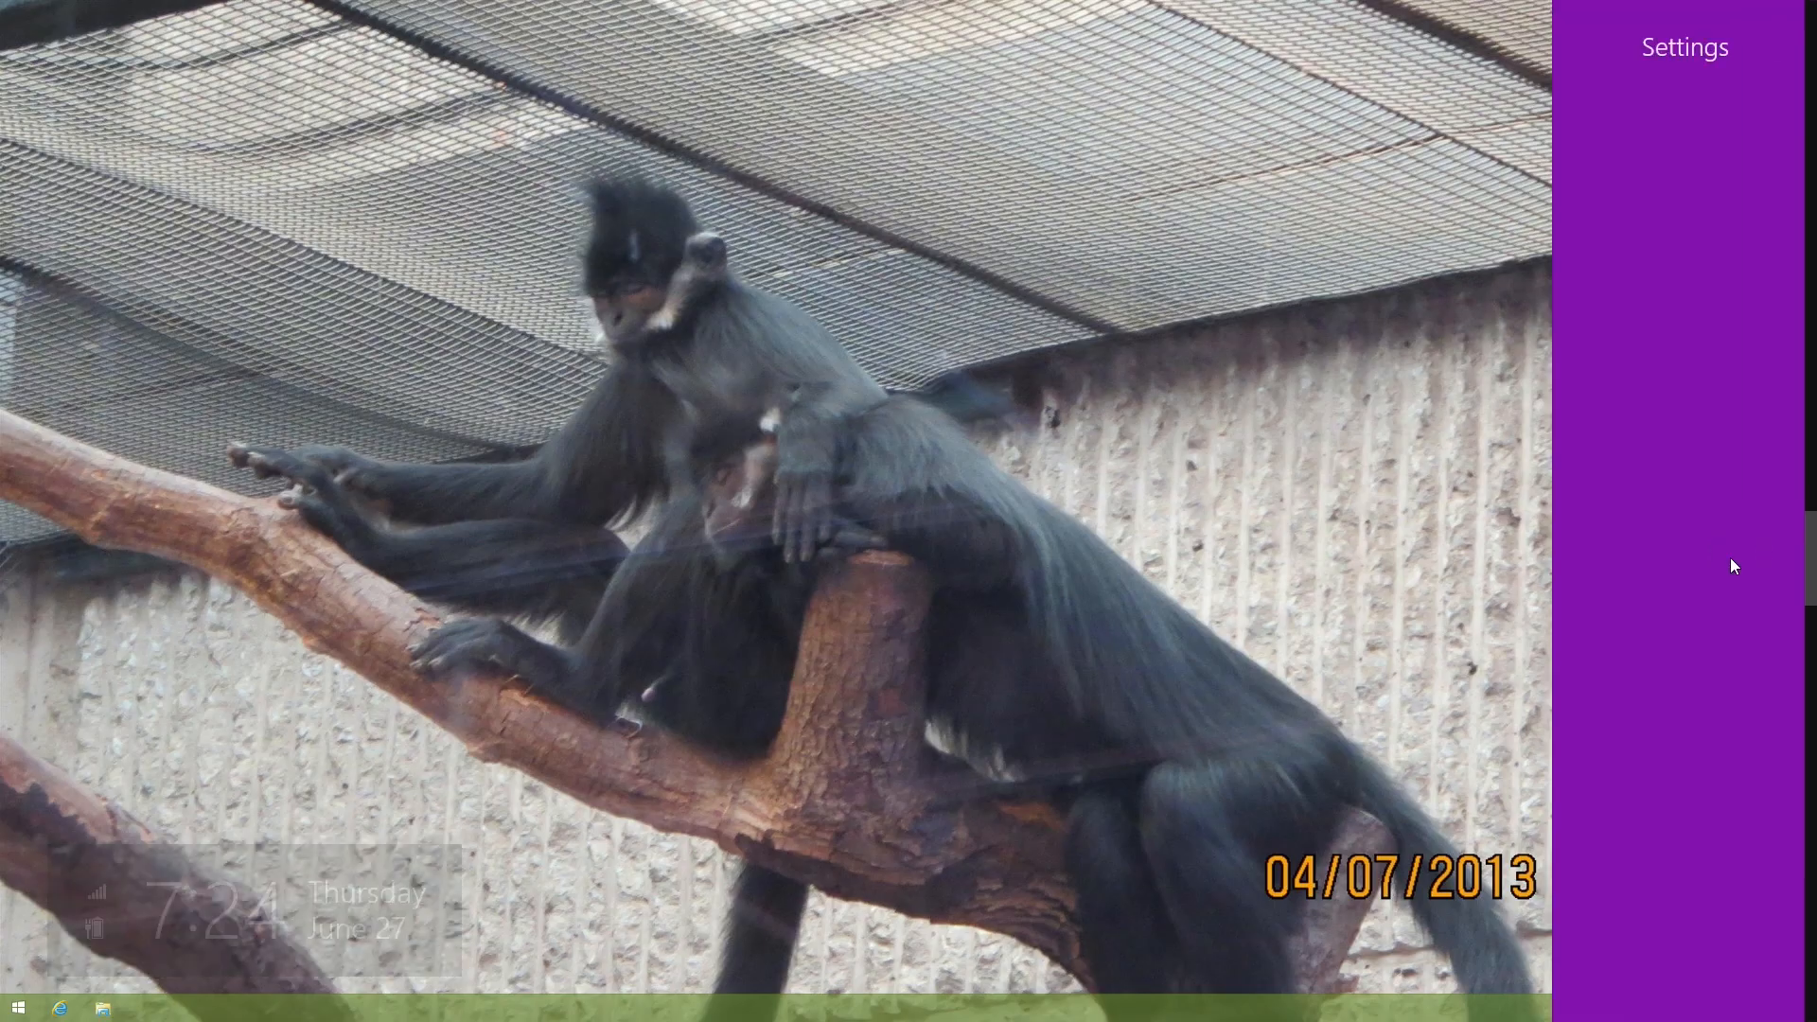
click(1652, 886)
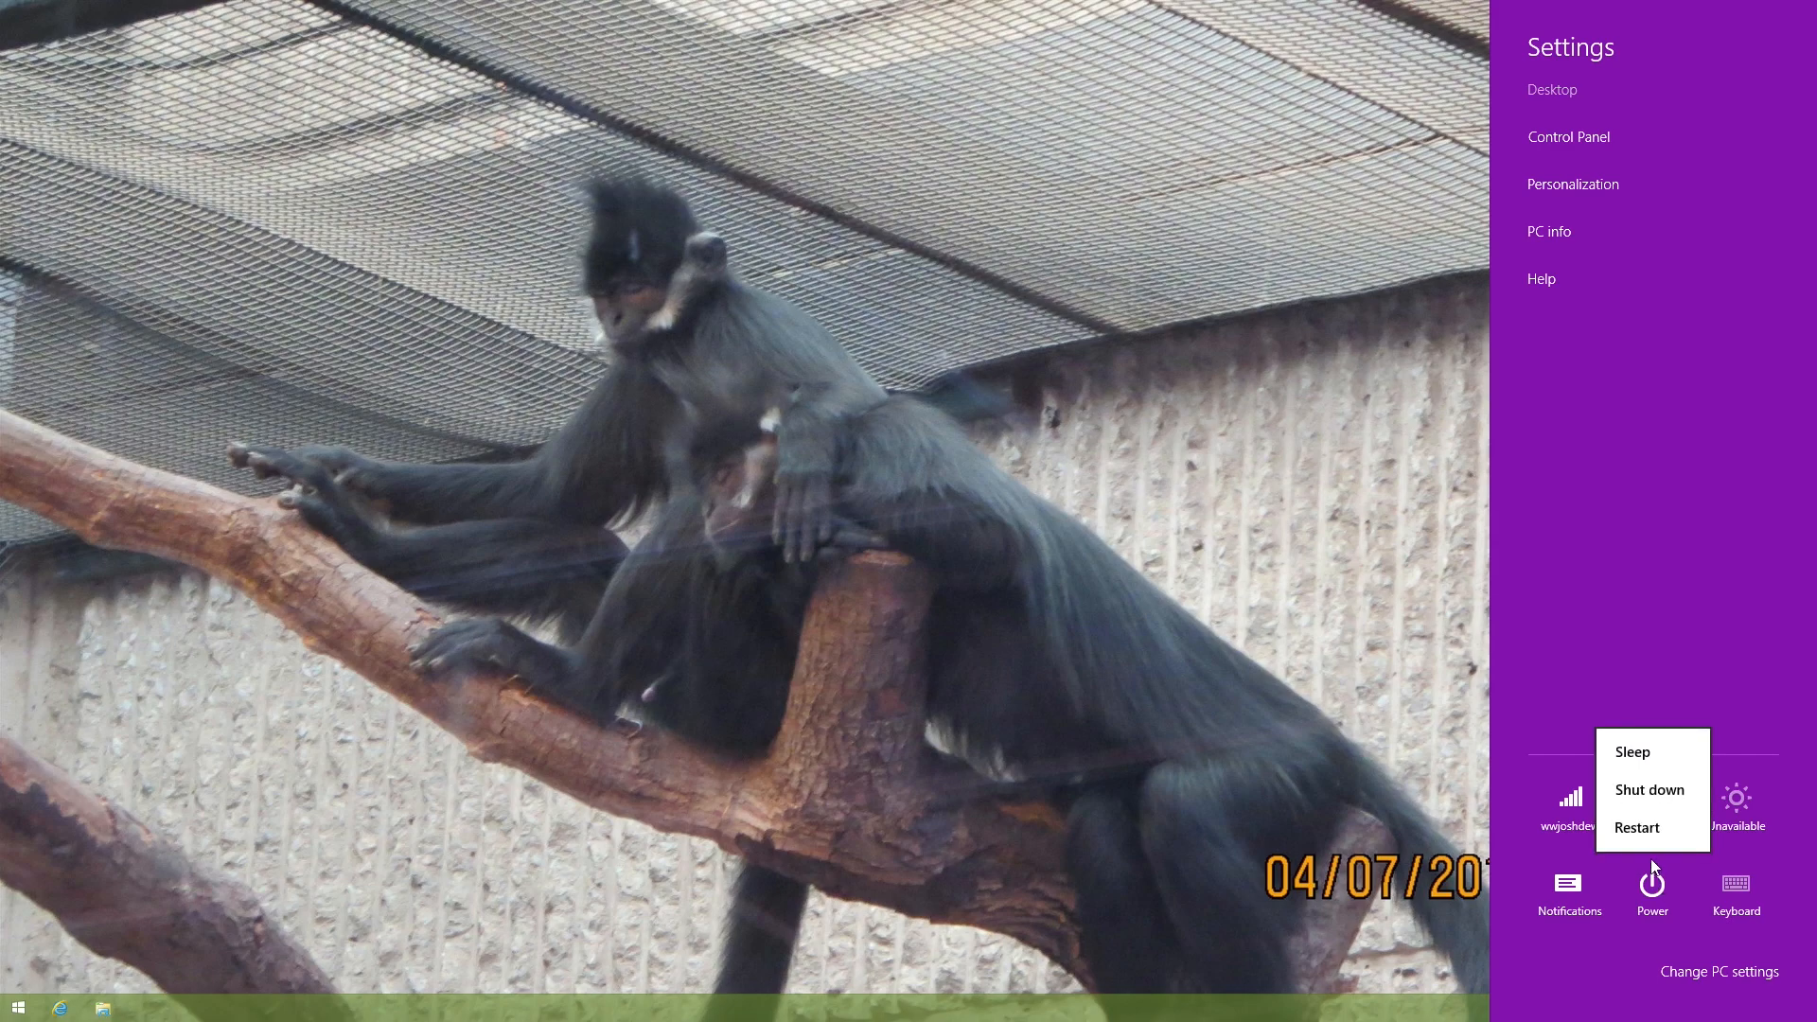